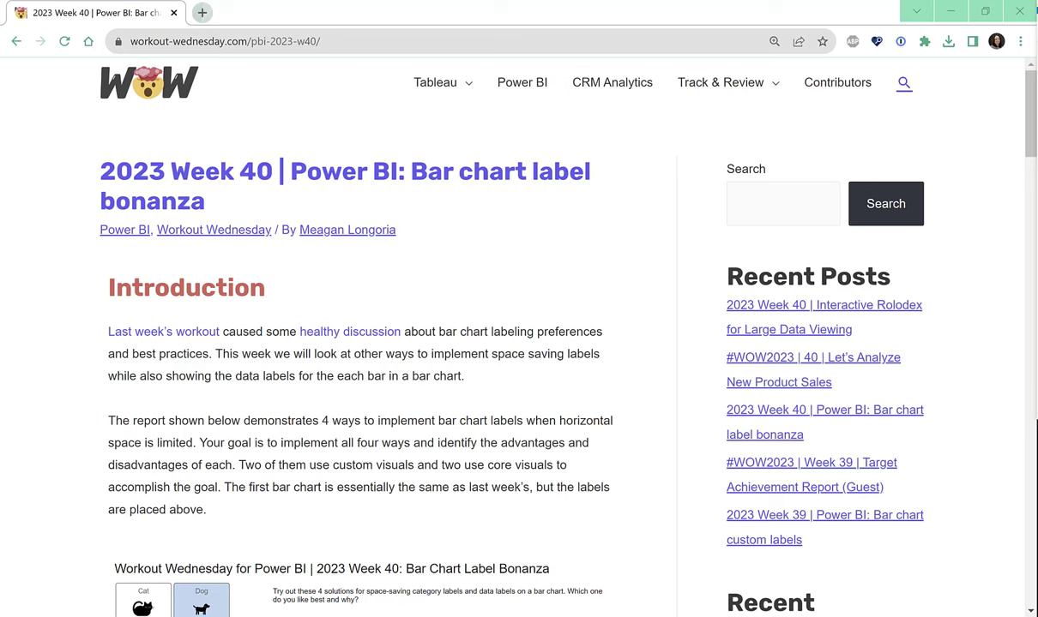
mouse_move(712, 340)
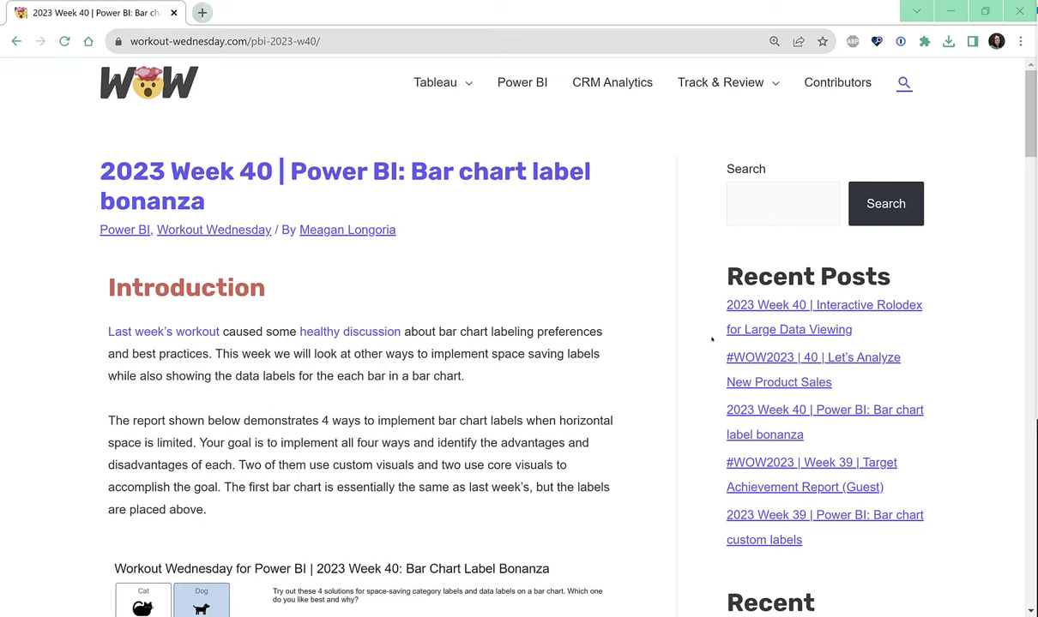
- Connect to a Web source using the data.austintexas.gov 9t4d-g238.json resource URL
scroll(down, 3)
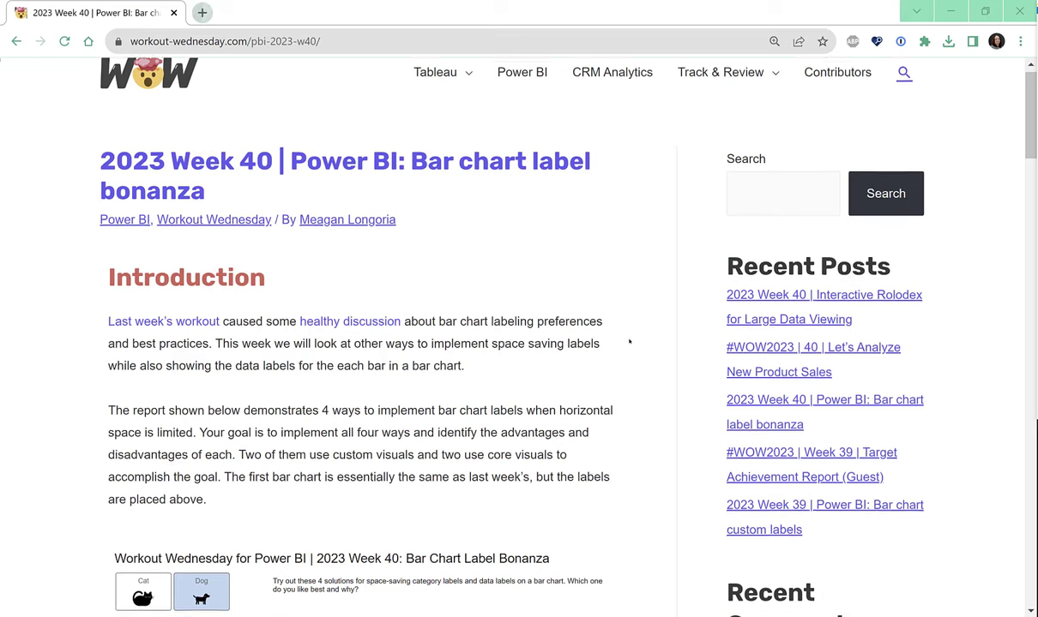
scroll(down, 3)
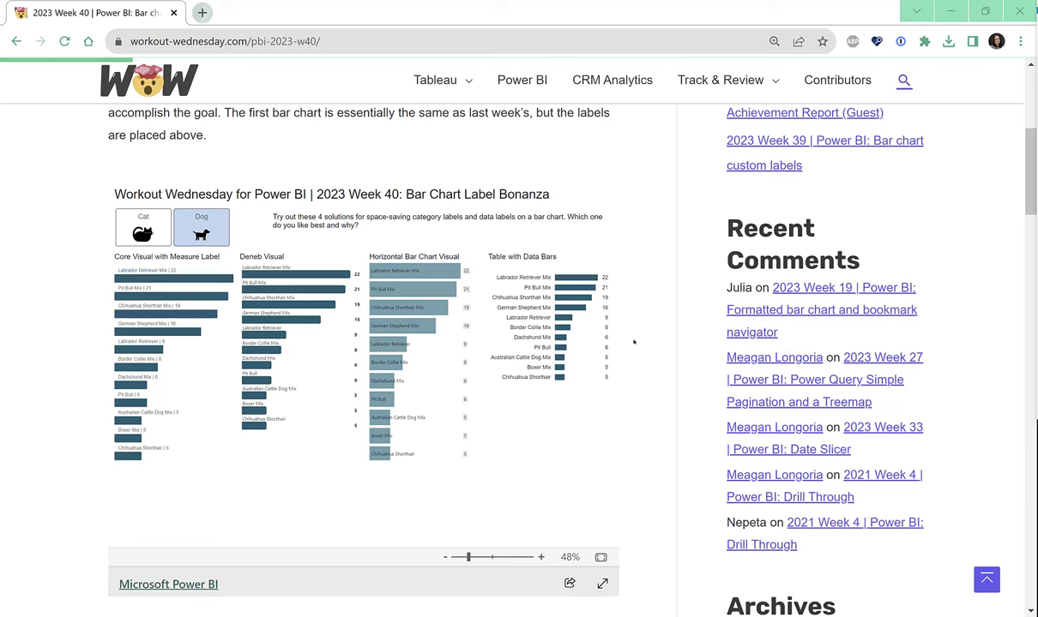
mouse_move(635, 367)
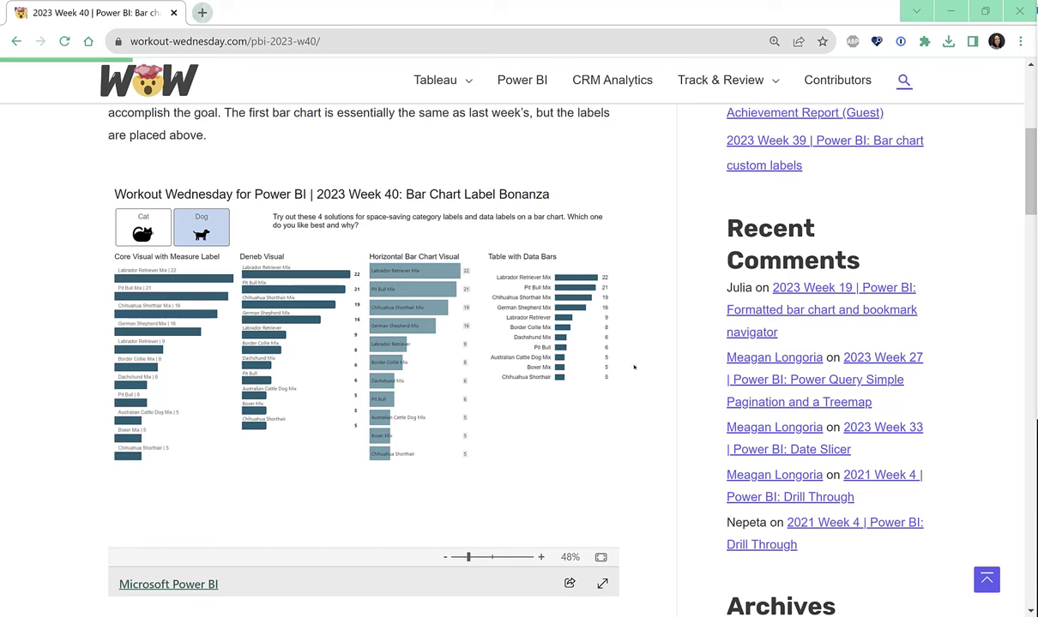
mouse_move(634, 369)
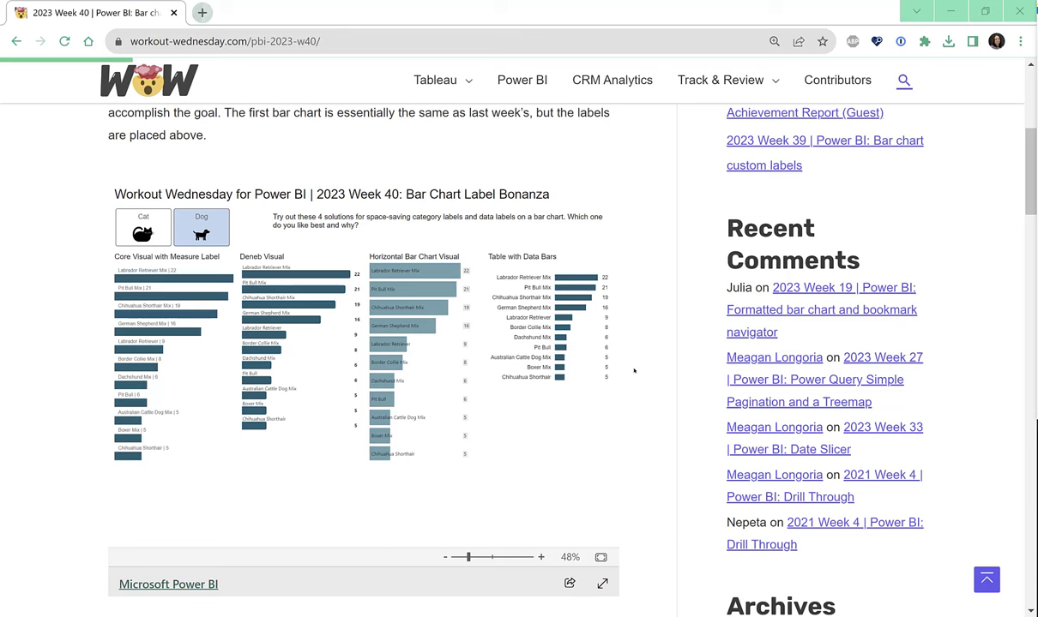
mouse_move(415, 418)
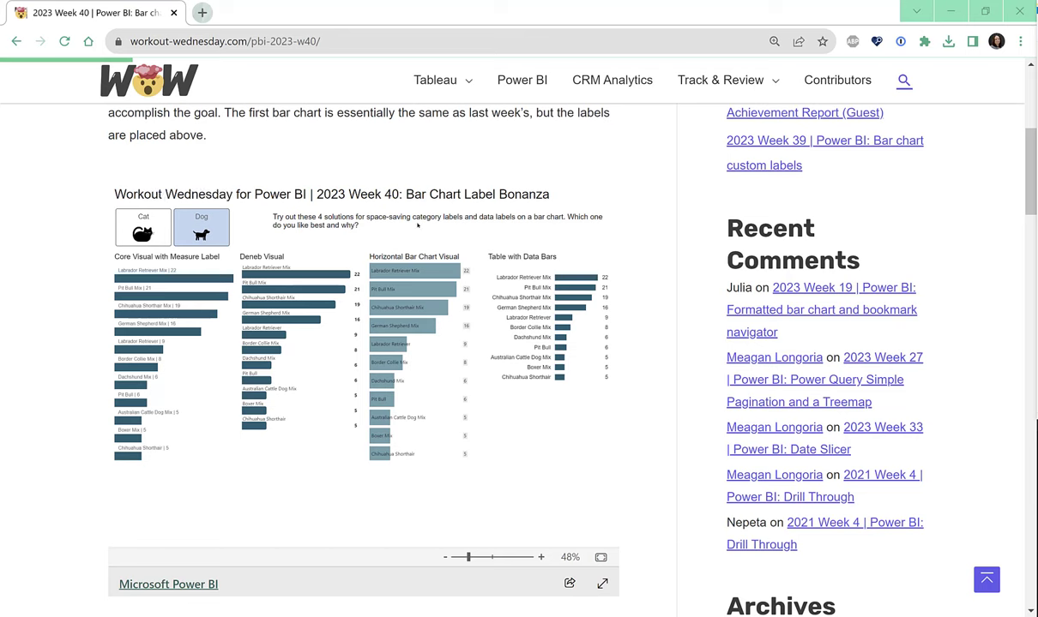
mouse_move(417, 227)
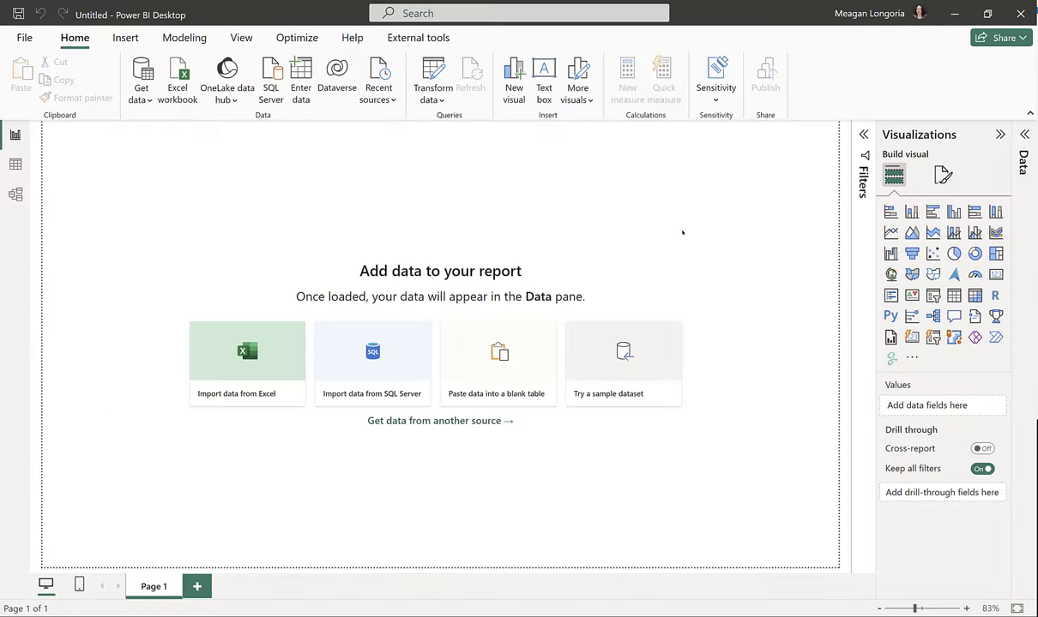
click(141, 77)
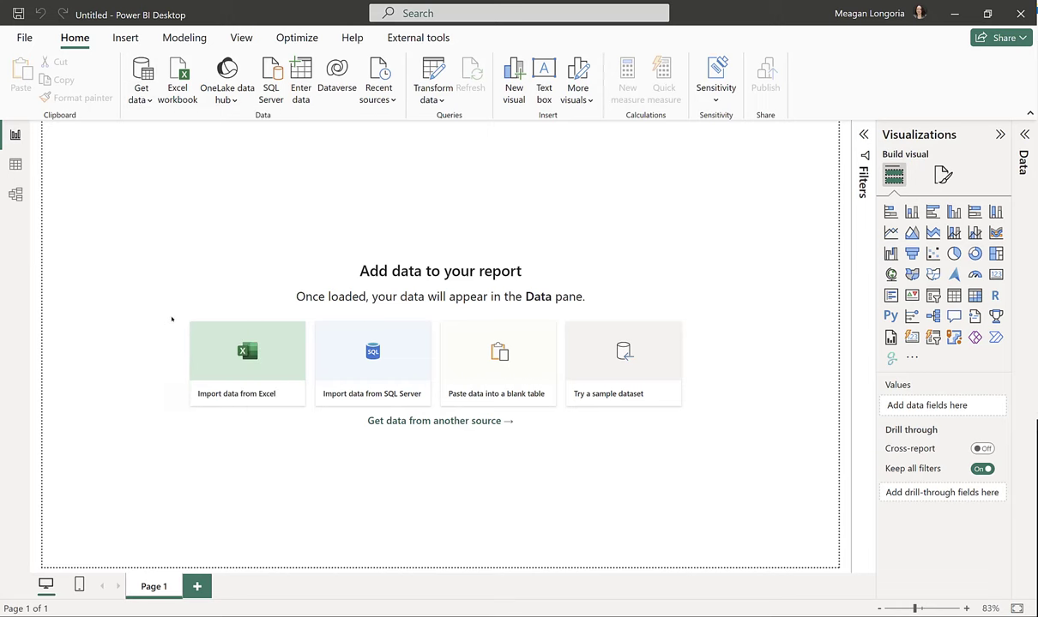
click(439, 420)
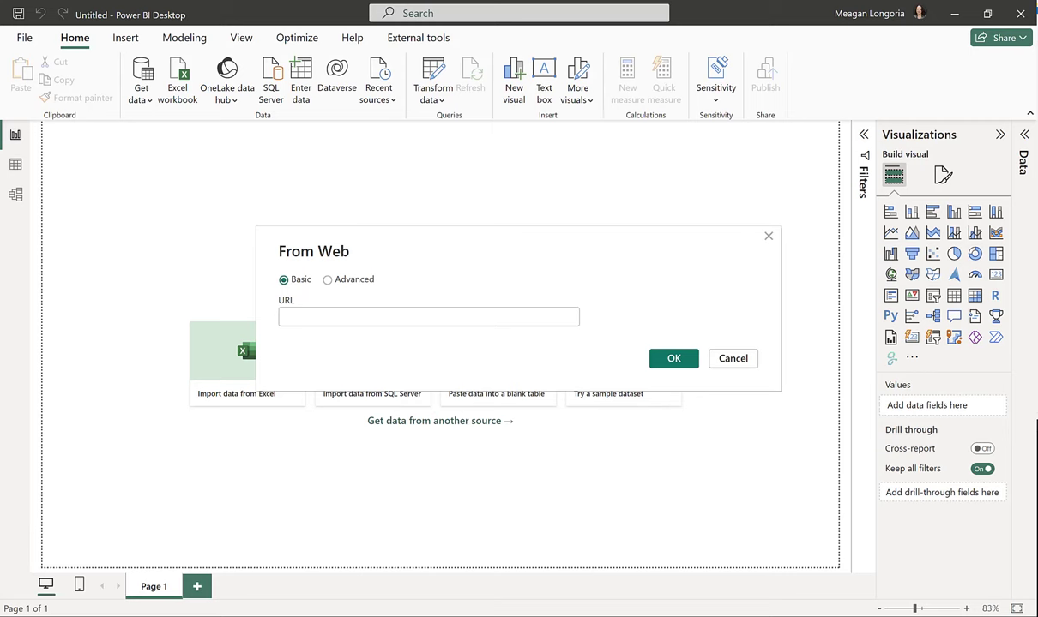
mouse_move(1026, 52)
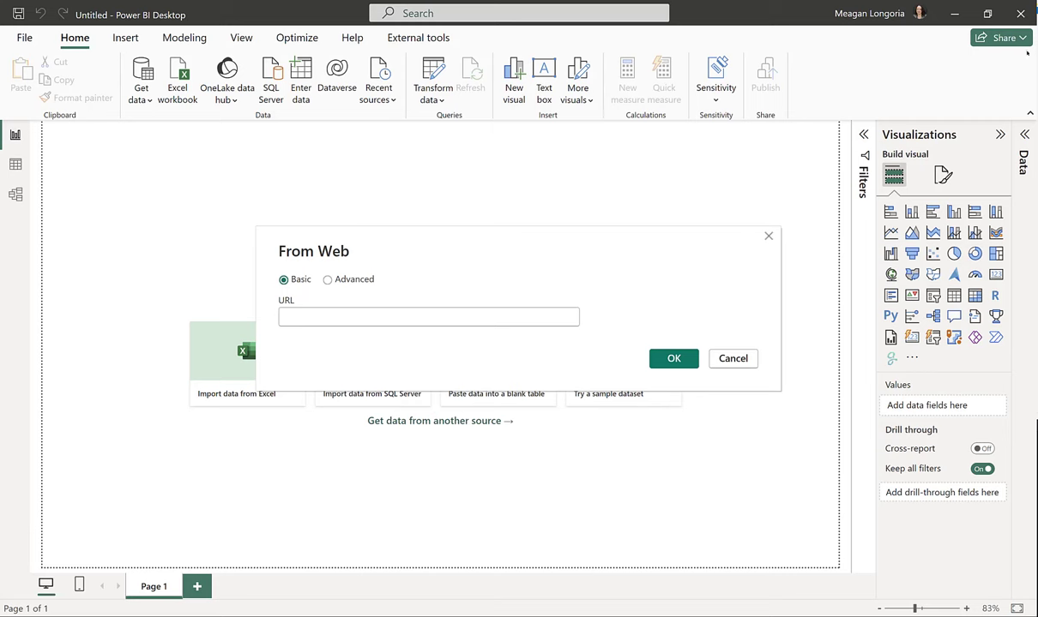
text(https://data.austintexas.gov/resource/9t4d-g238.json)
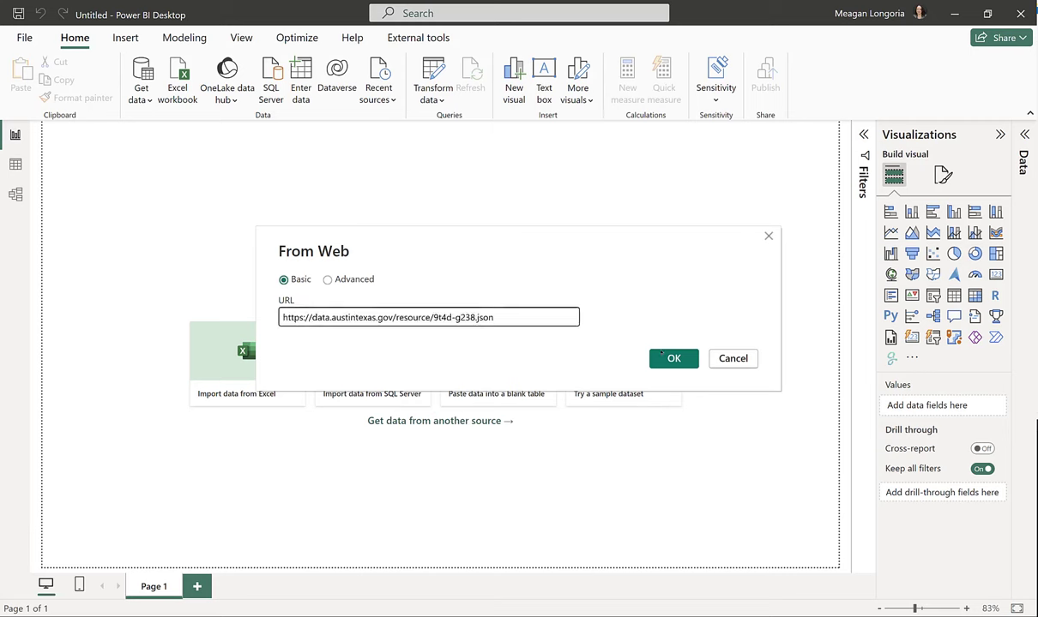
click(673, 358)
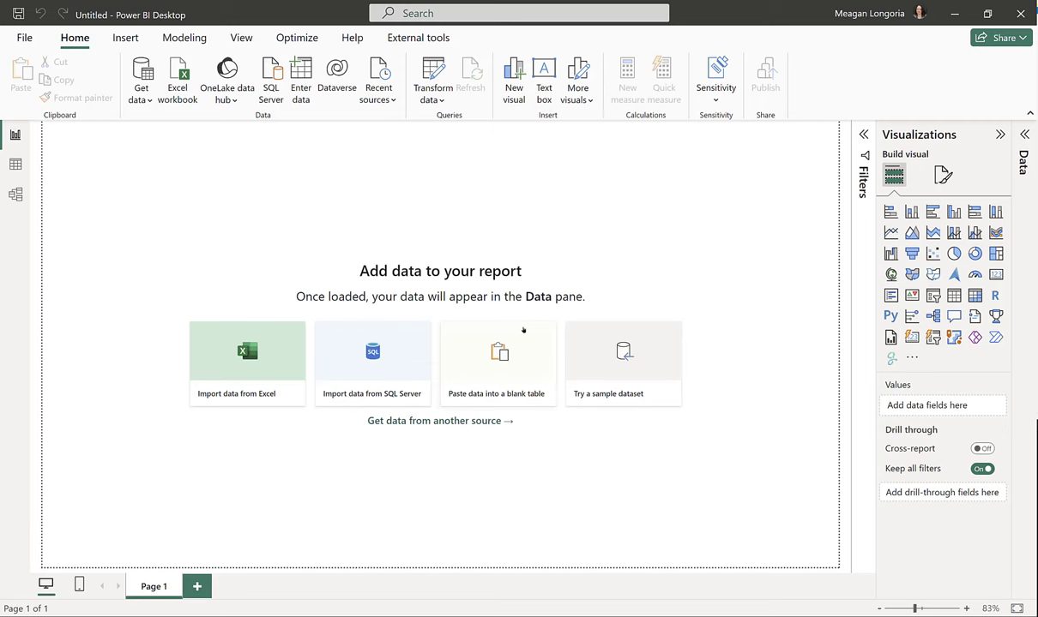
mouse_move(141, 77)
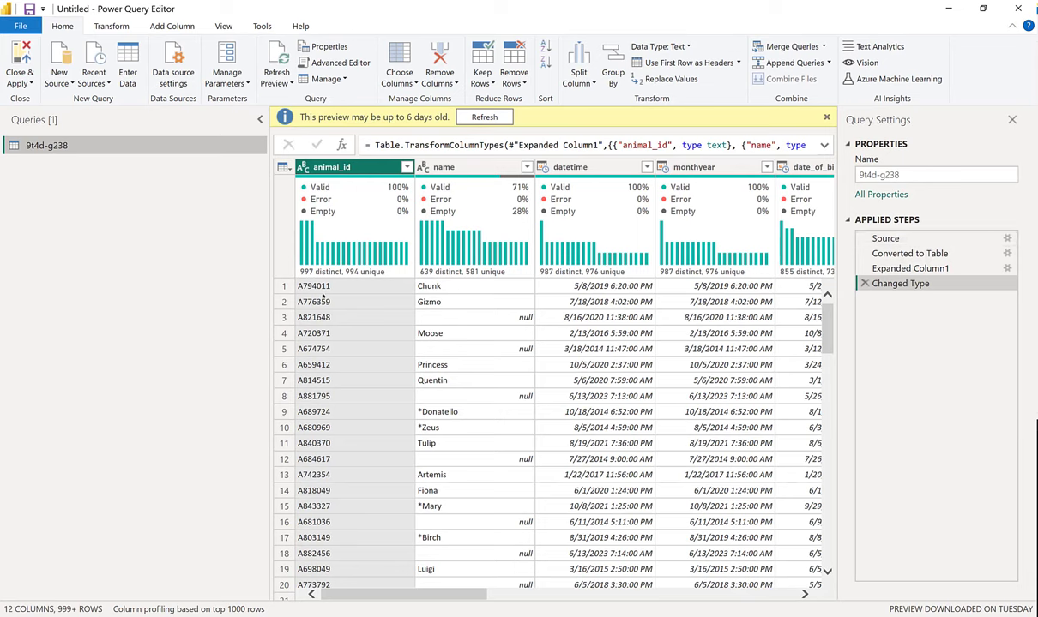
- Name the query 'Animal Shelter Outcomes' and rename outcome_type to Outcome Type
click(936, 175)
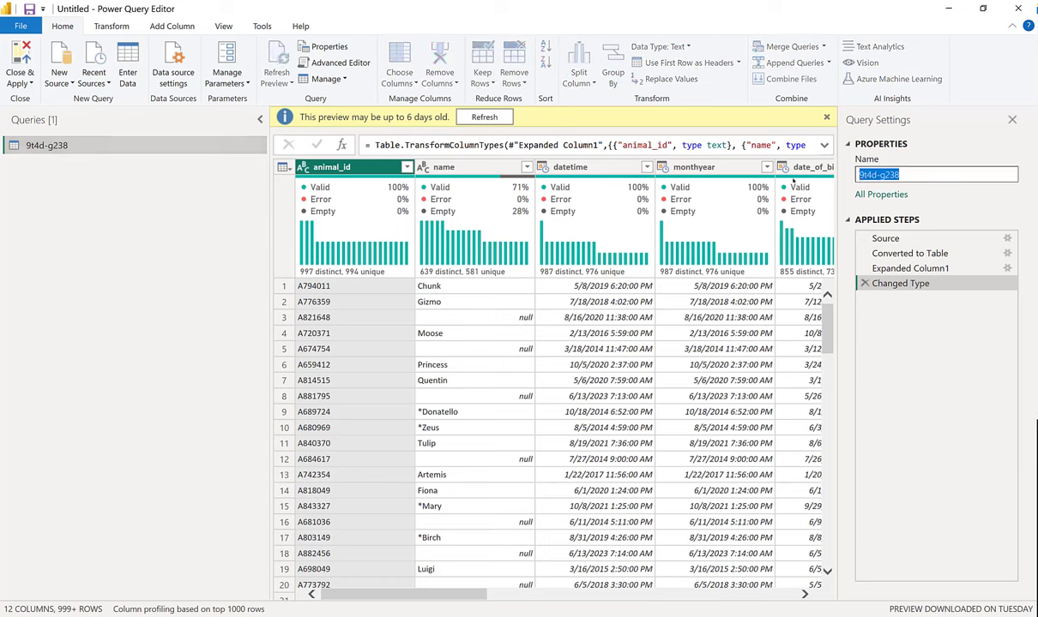
text(Animal Shelter Outcomes)
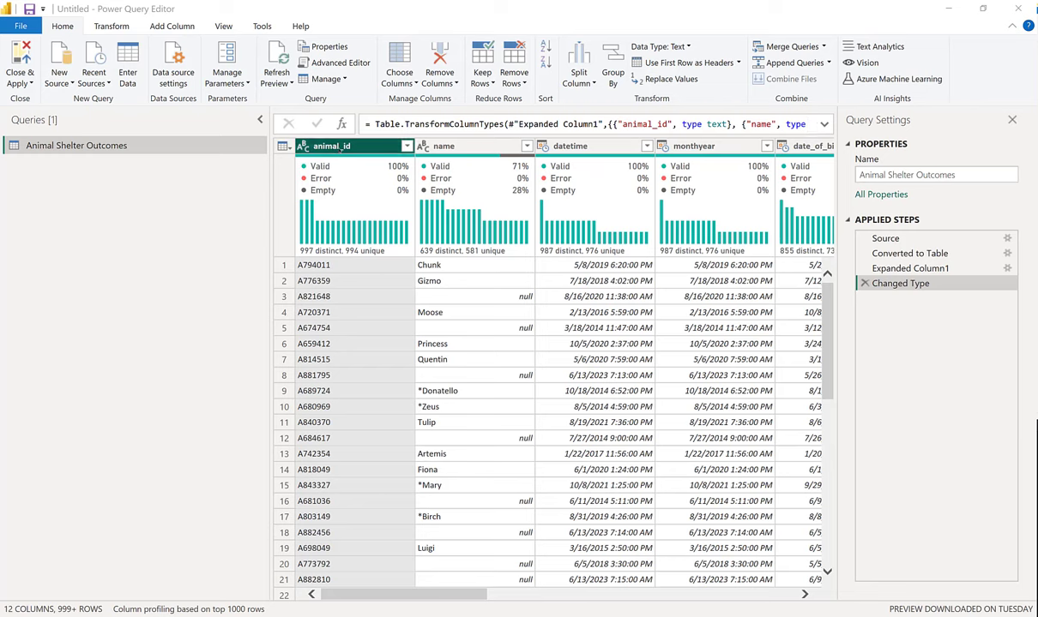
click(473, 146)
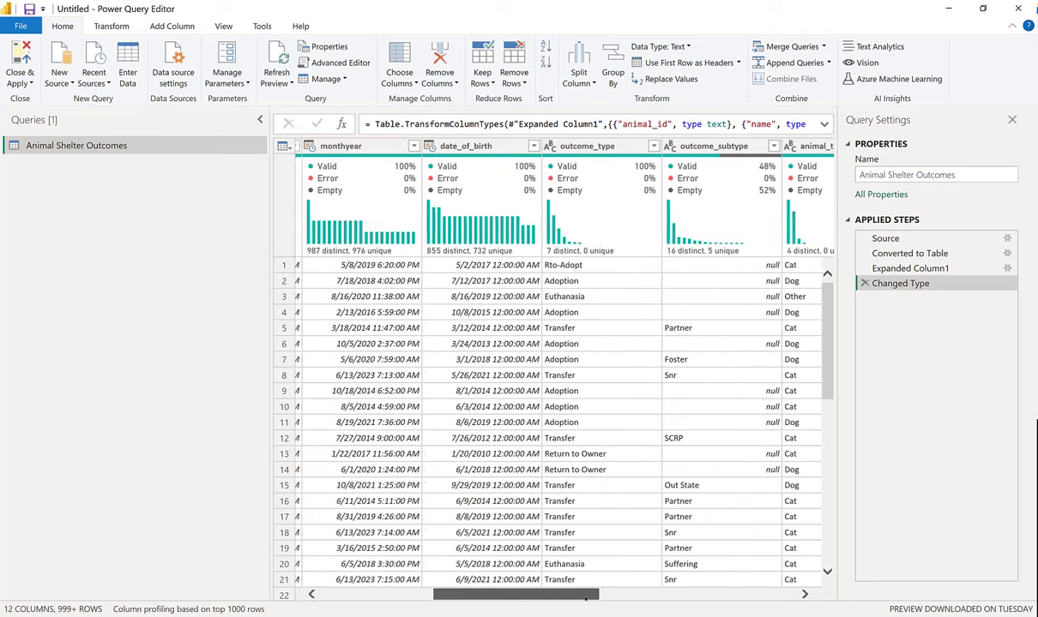
scroll(right, 3)
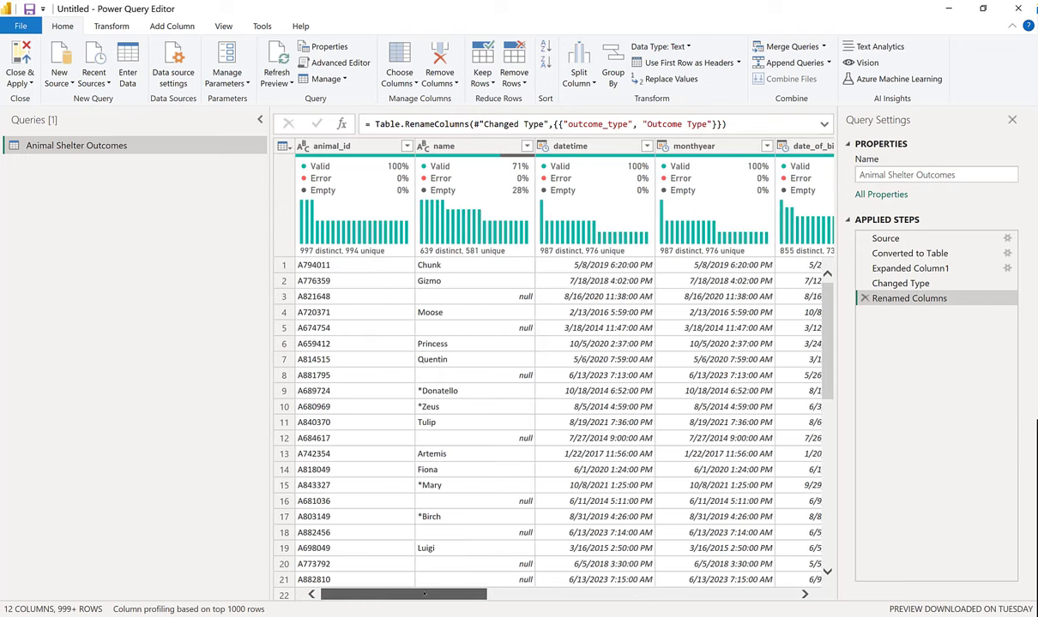
- Rename monthyear, outcome_subtype and animal_type to friendly names and remove the color column
click(695, 146)
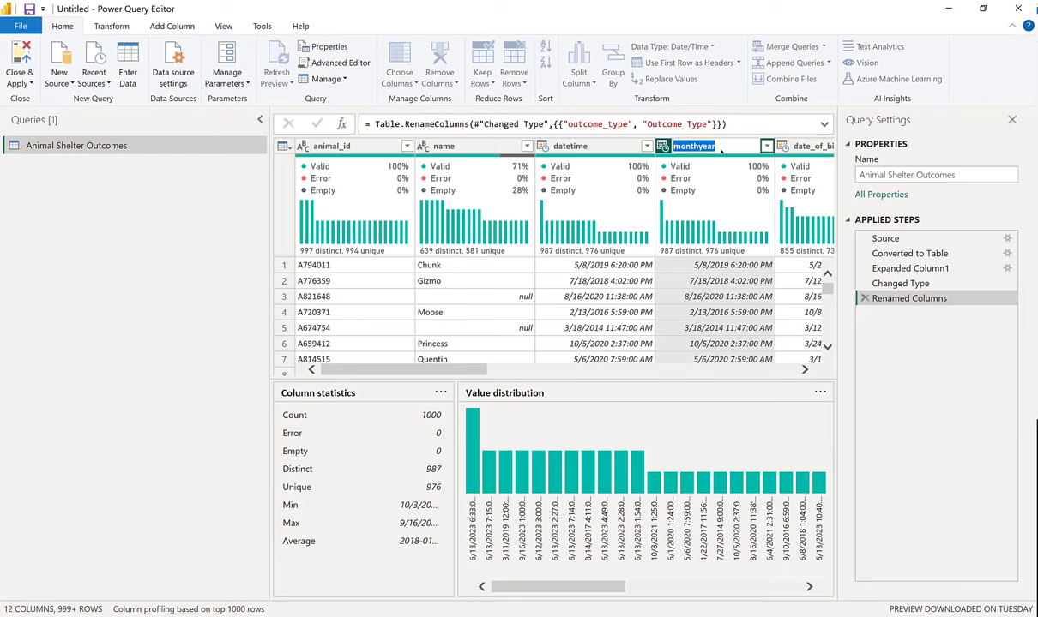
text(Date of B)
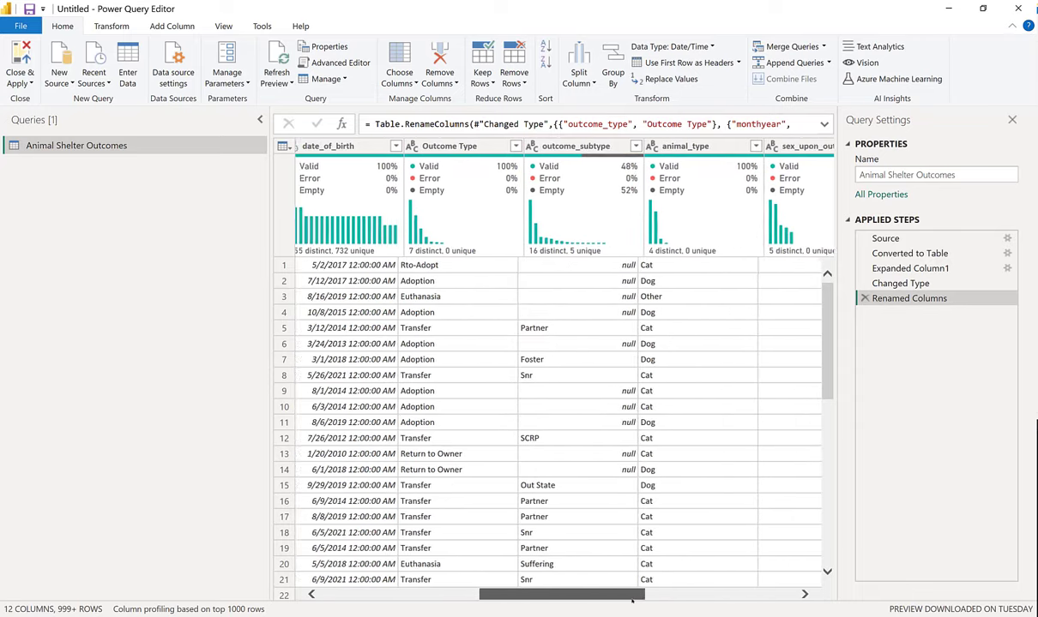
click(574, 146)
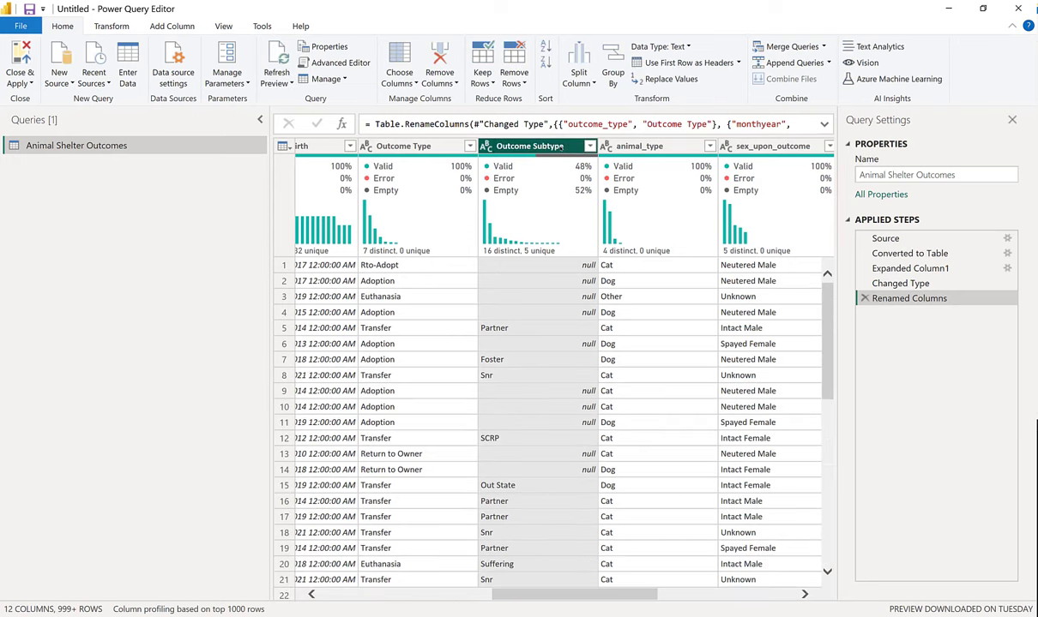
click(638, 146)
text(Sex)
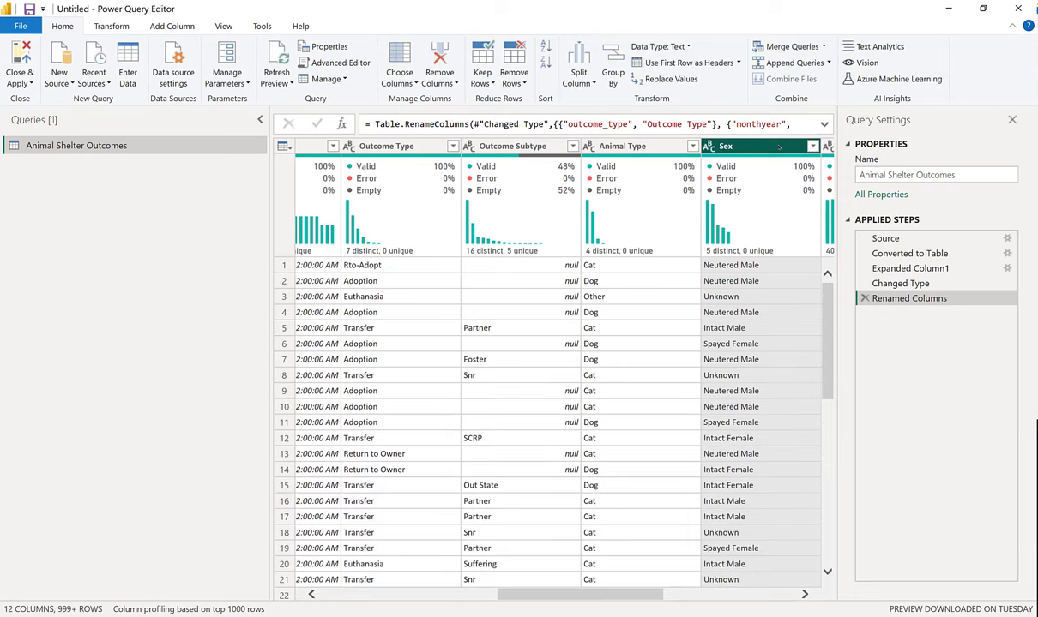
scroll(right, 3)
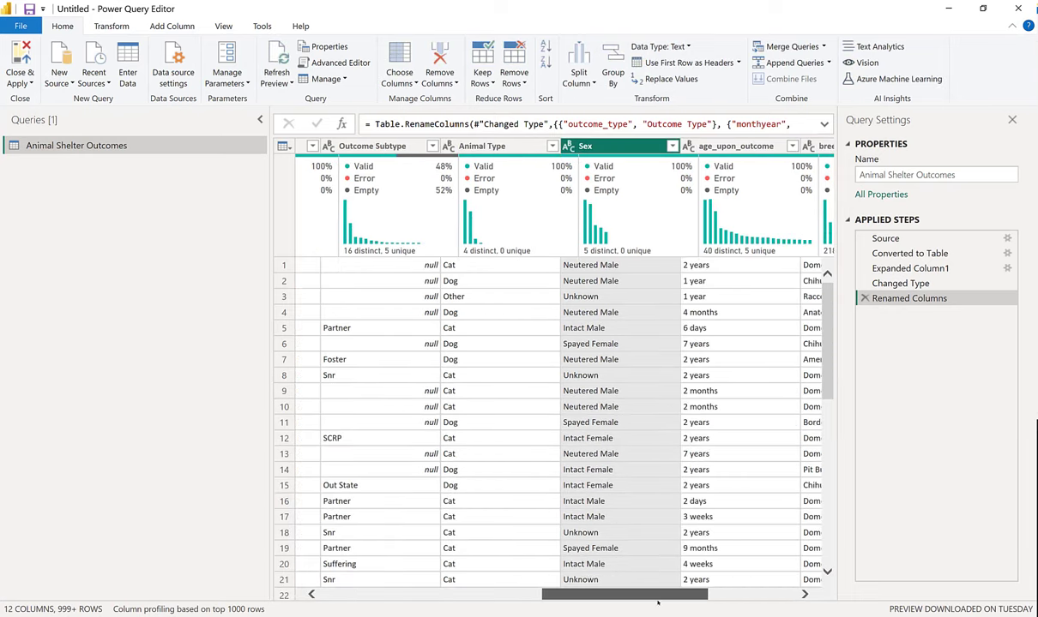
scroll(right, 3)
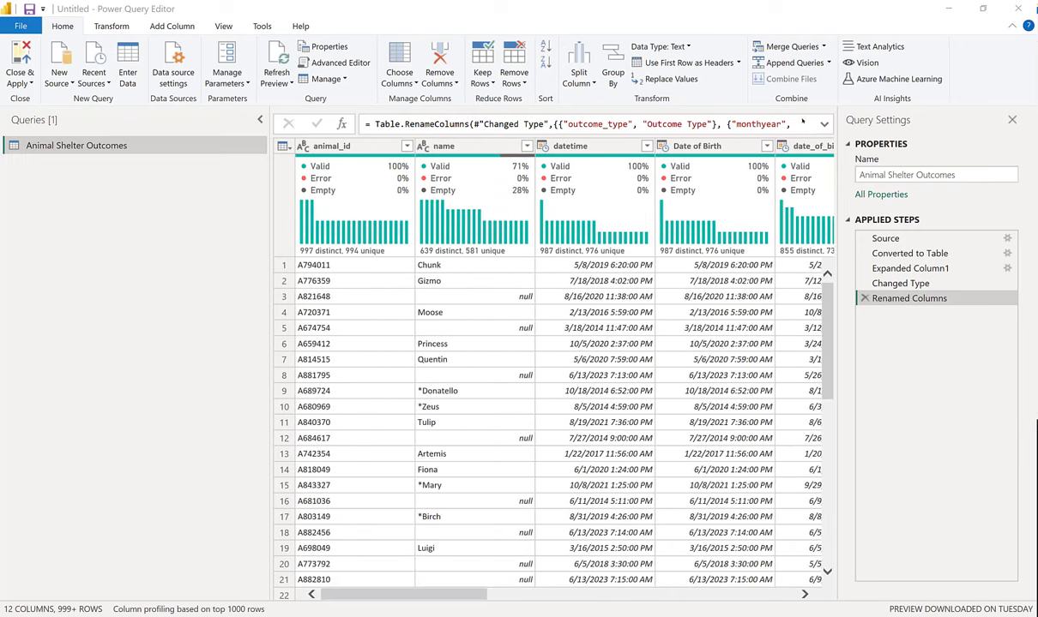
scroll(right, 3)
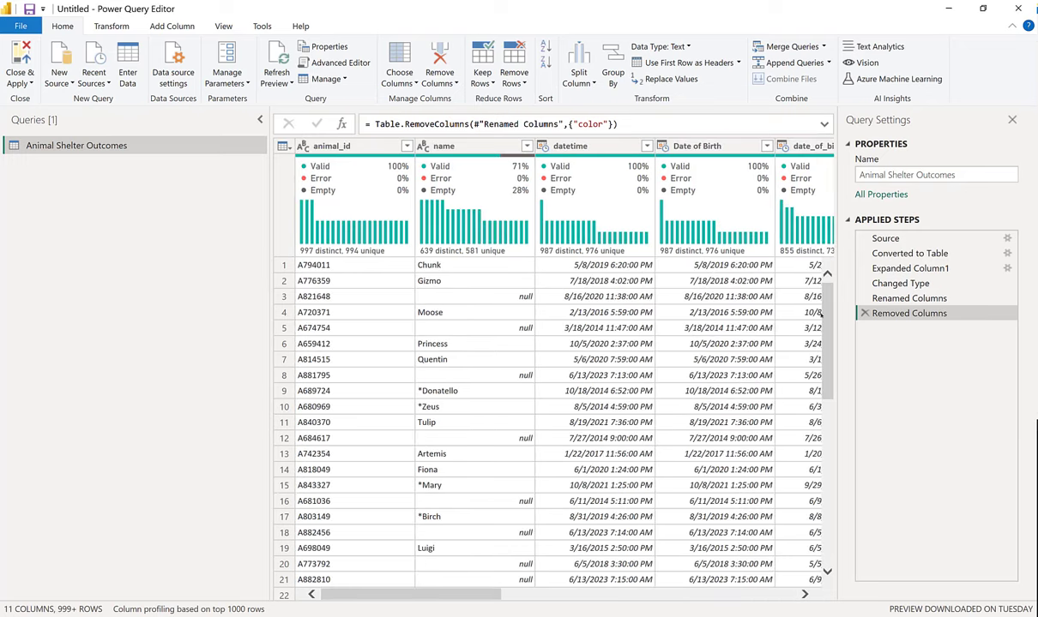
- In the earlier Renamed Columns step, rename animal_id, name and datetime to Animal ID, Name and DateTime
click(352, 144)
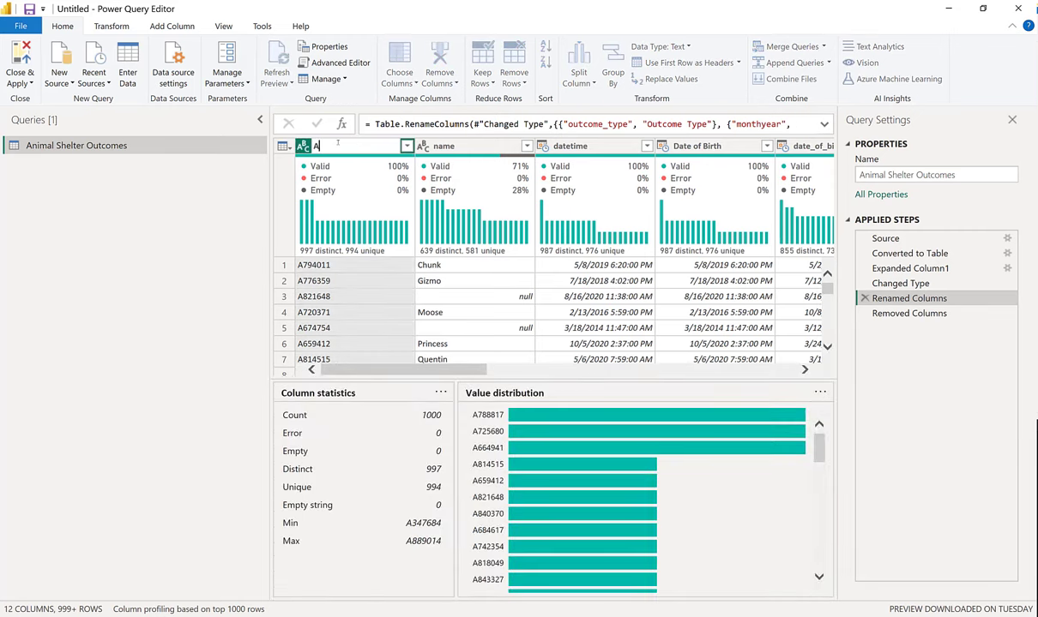
text(Animal ID)
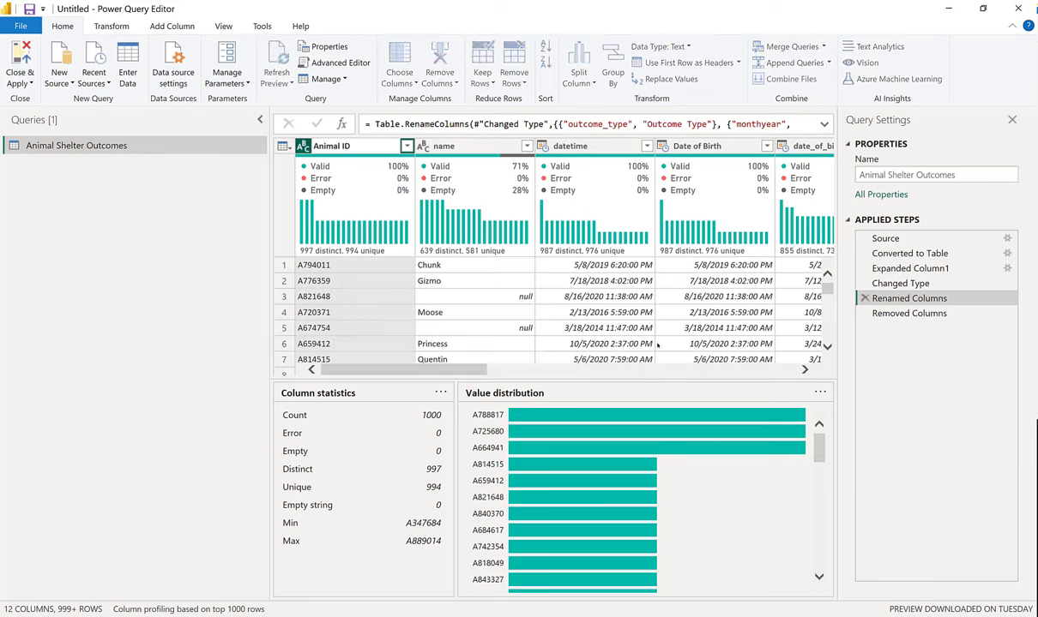
click(473, 146)
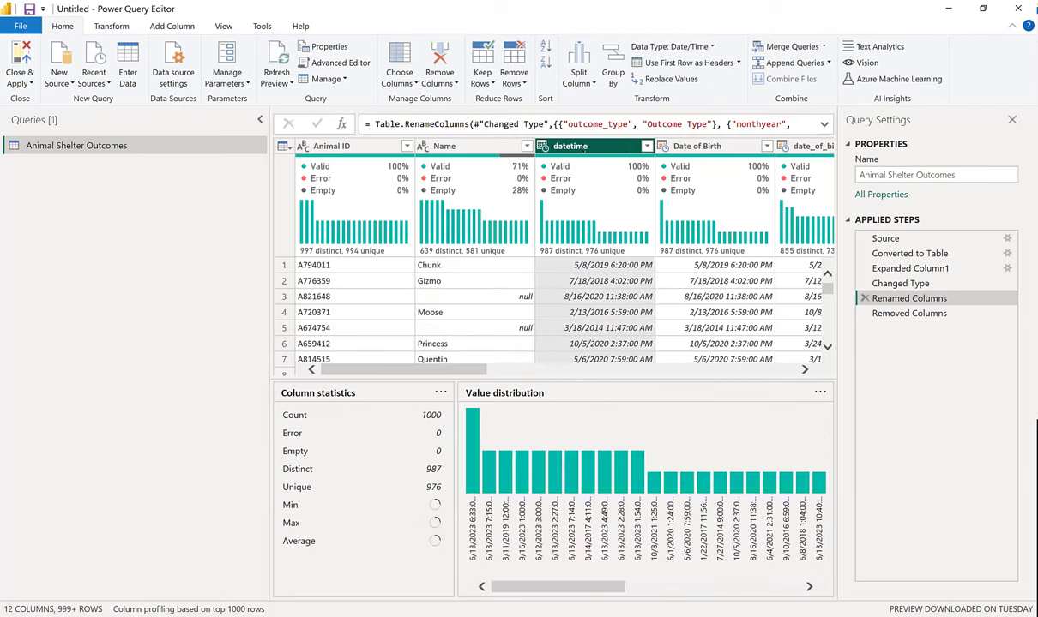
double_click(571, 146)
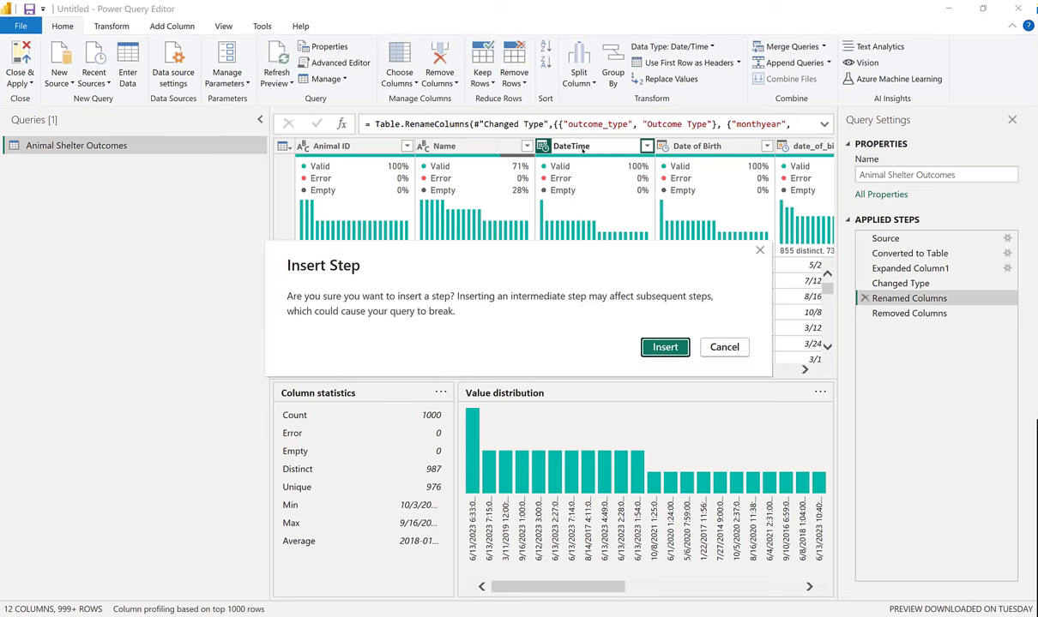
click(665, 347)
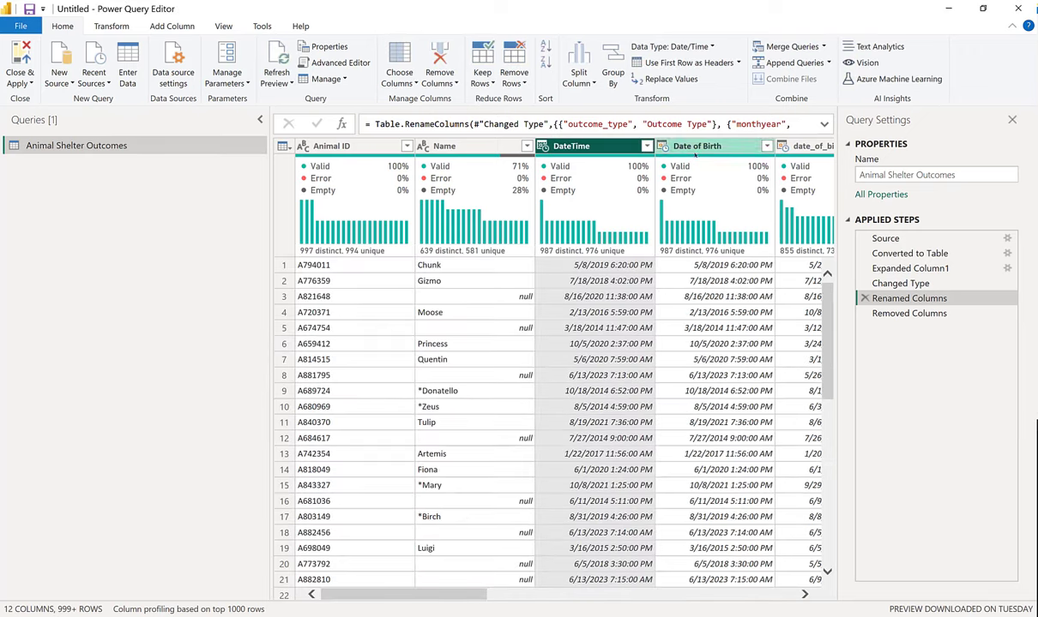
scroll(right, 3)
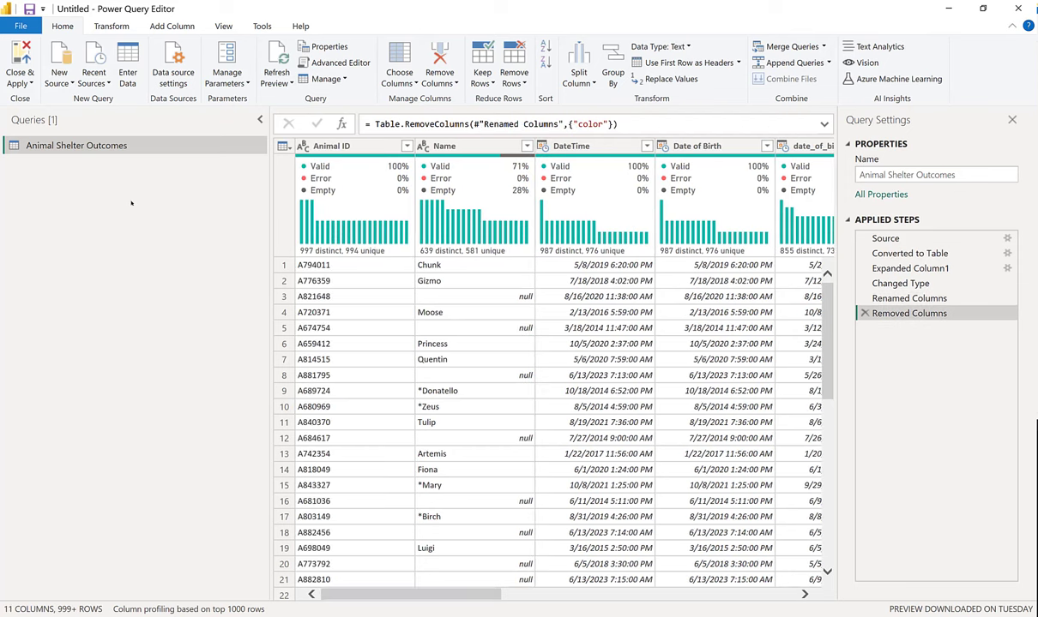
mouse_move(19, 65)
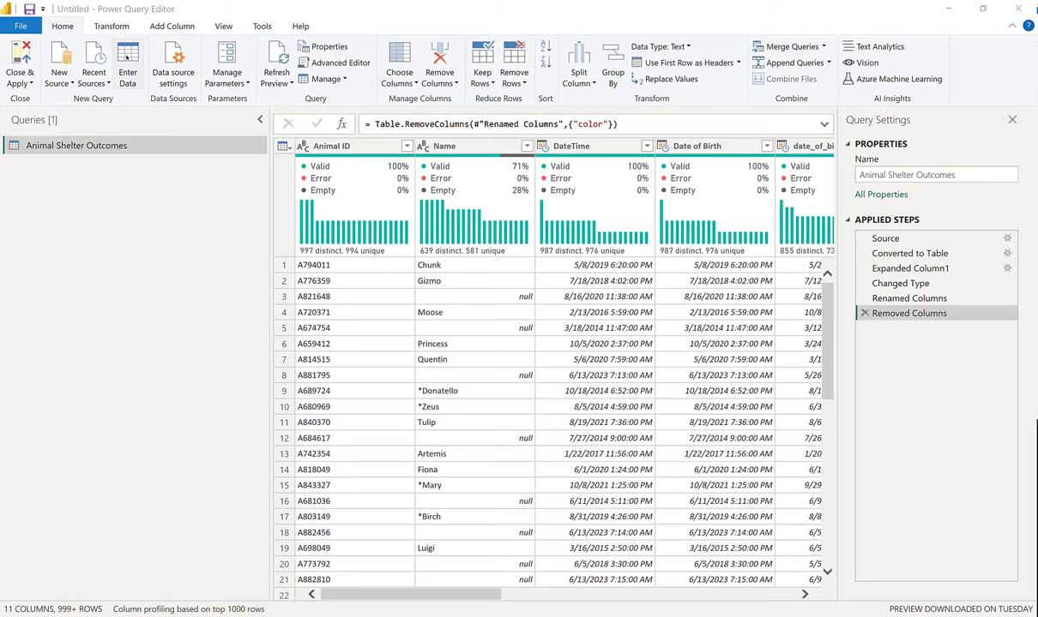
- Enter rows dog and cat in a new Enter Data table and delete the empty third row
click(126, 65)
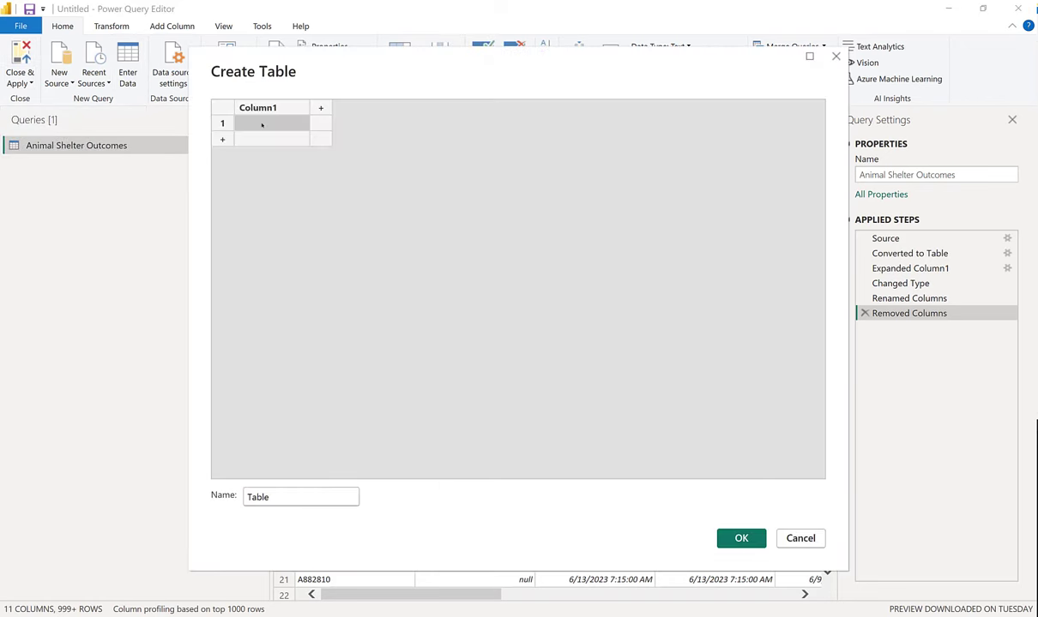
text(dog)
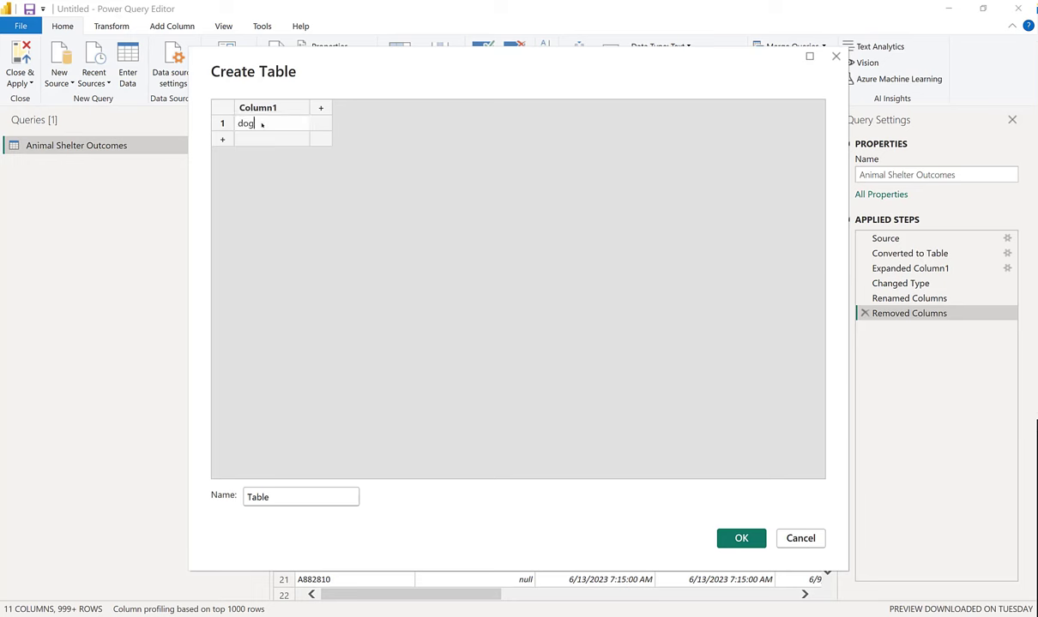
key(enter)
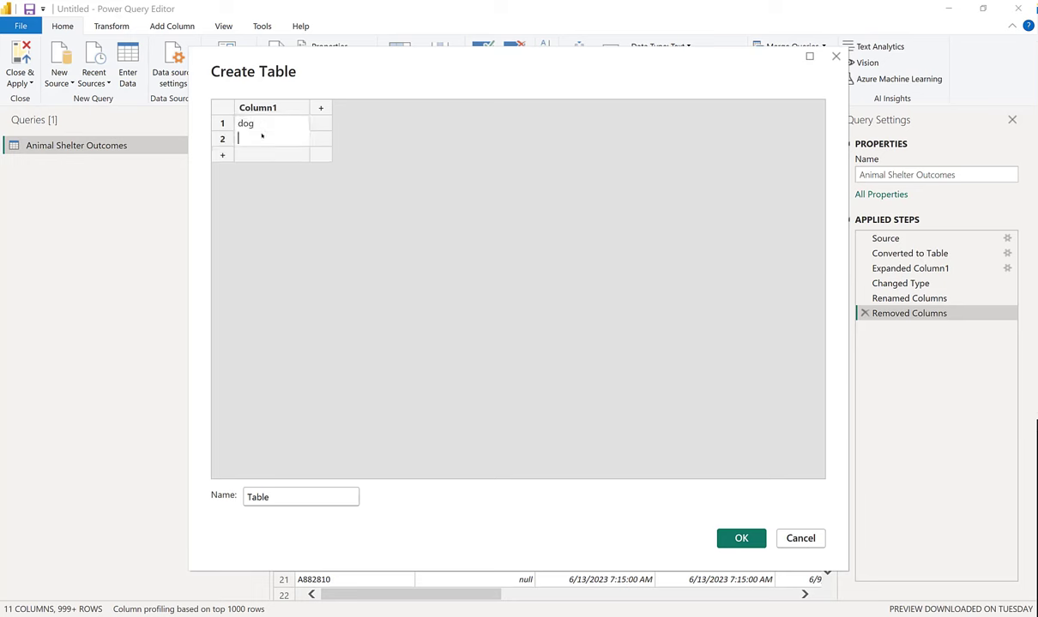
text(cat)
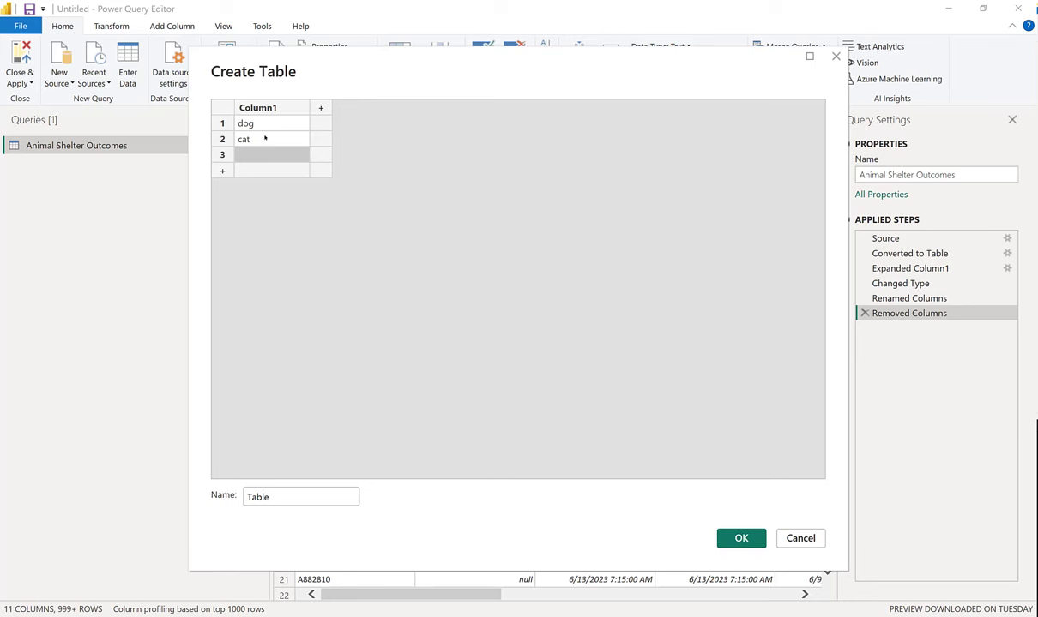
right_click(271, 154)
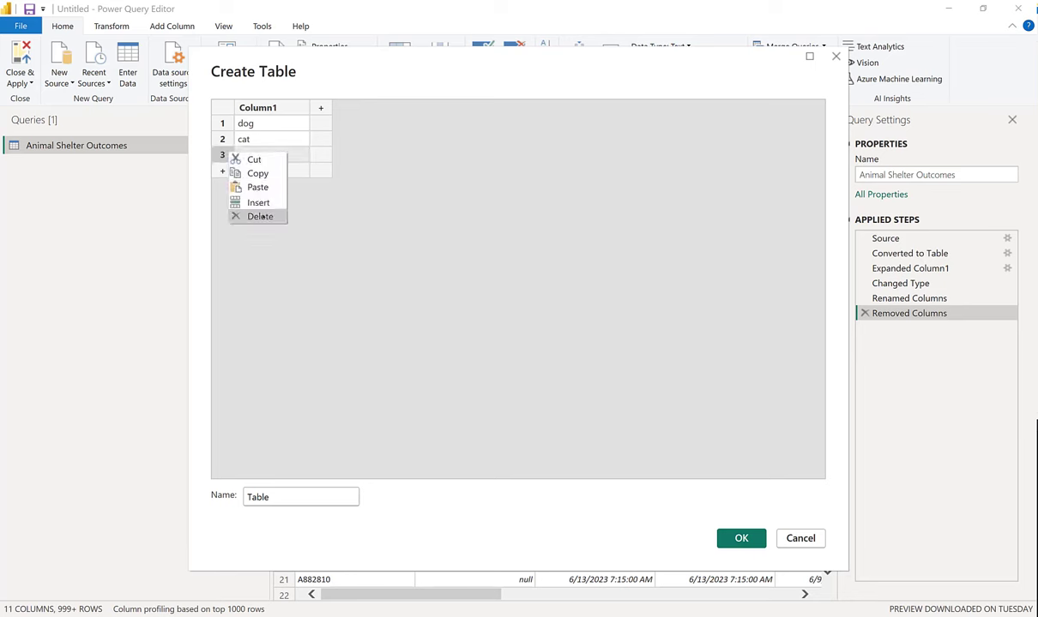
click(260, 217)
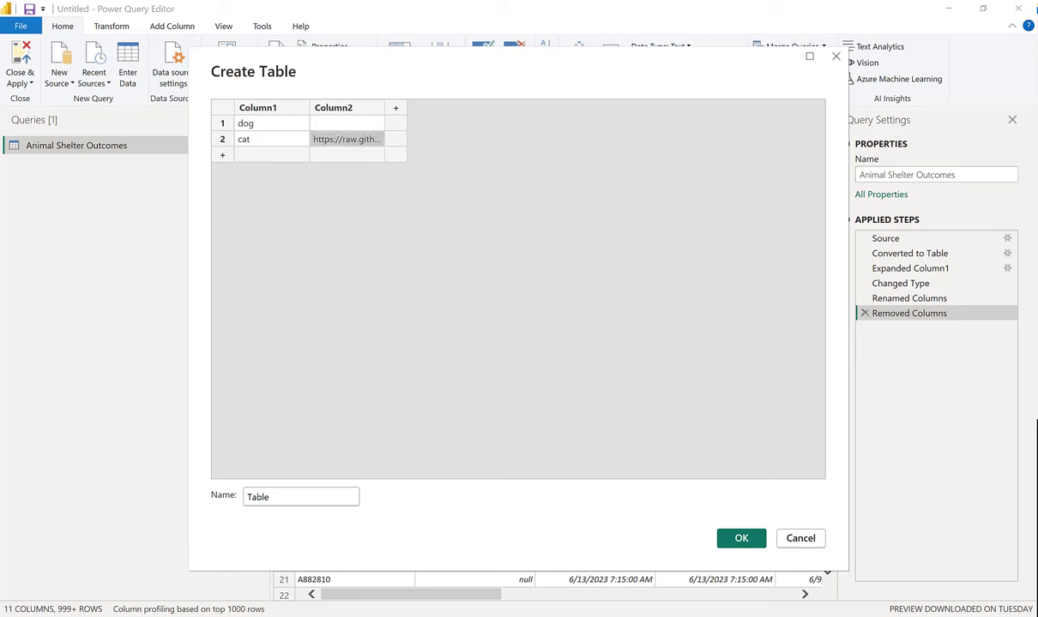
mouse_move(408, 96)
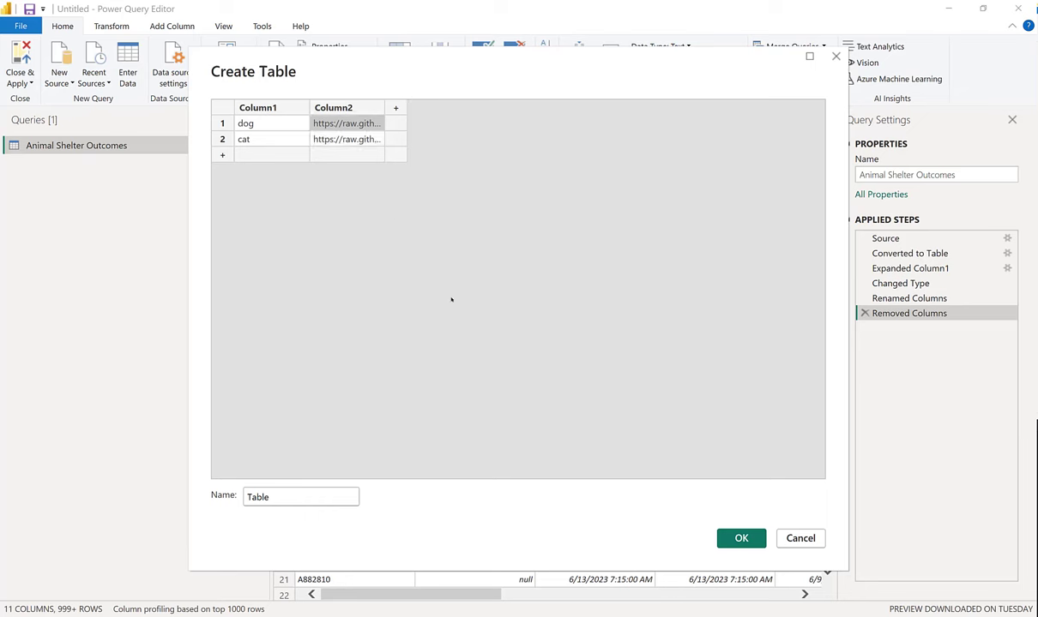
- Add the image URL column, name the columns Type and Img, and create the table as img
click(300, 497)
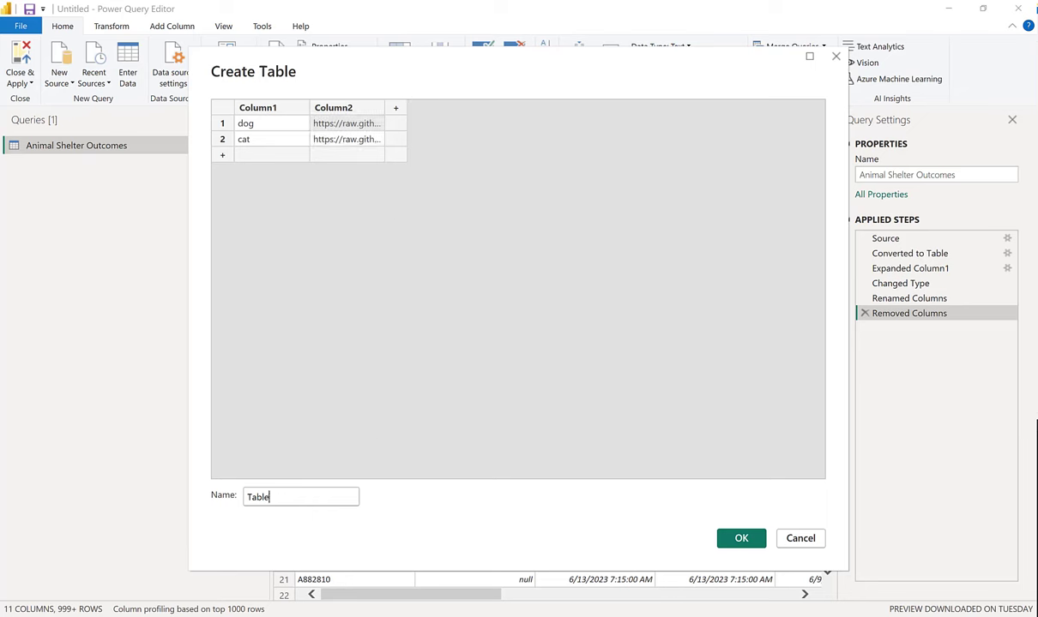
text(img)
click(271, 107)
text(Type)
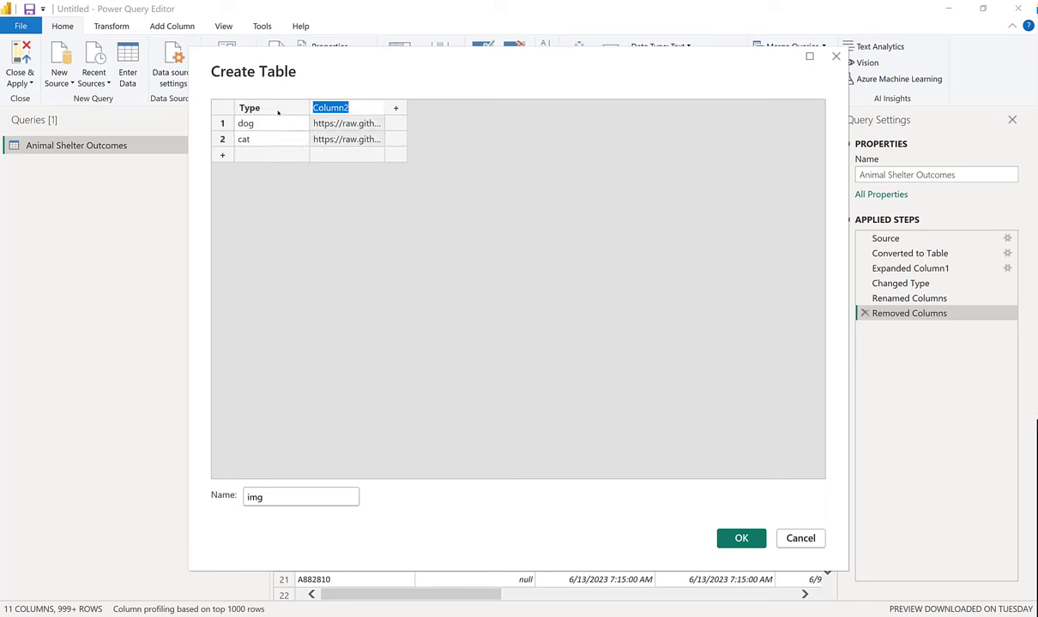
text(Img)
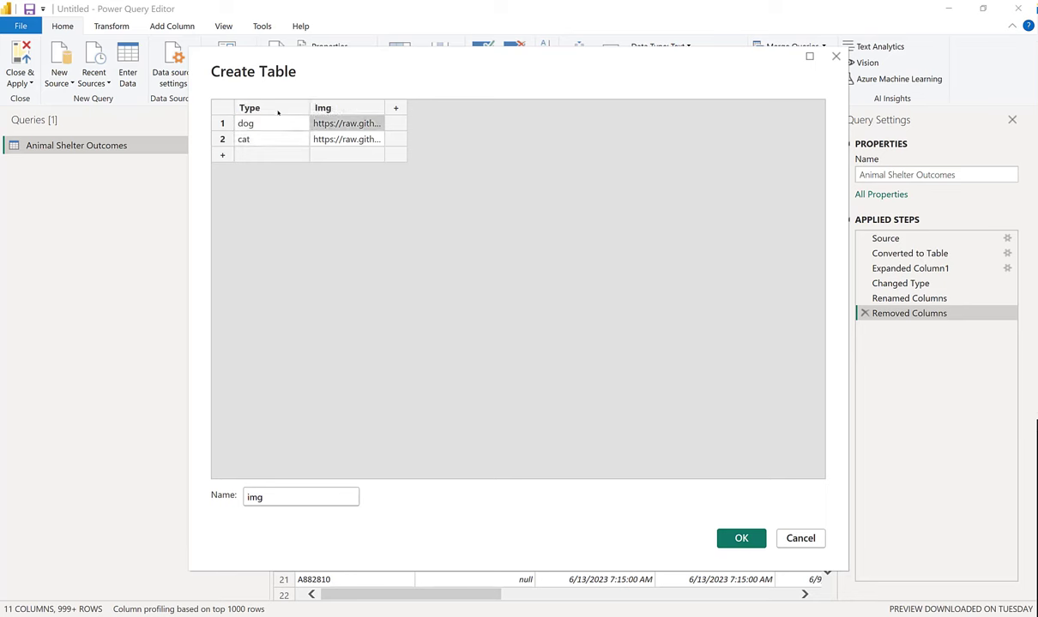
mouse_move(274, 542)
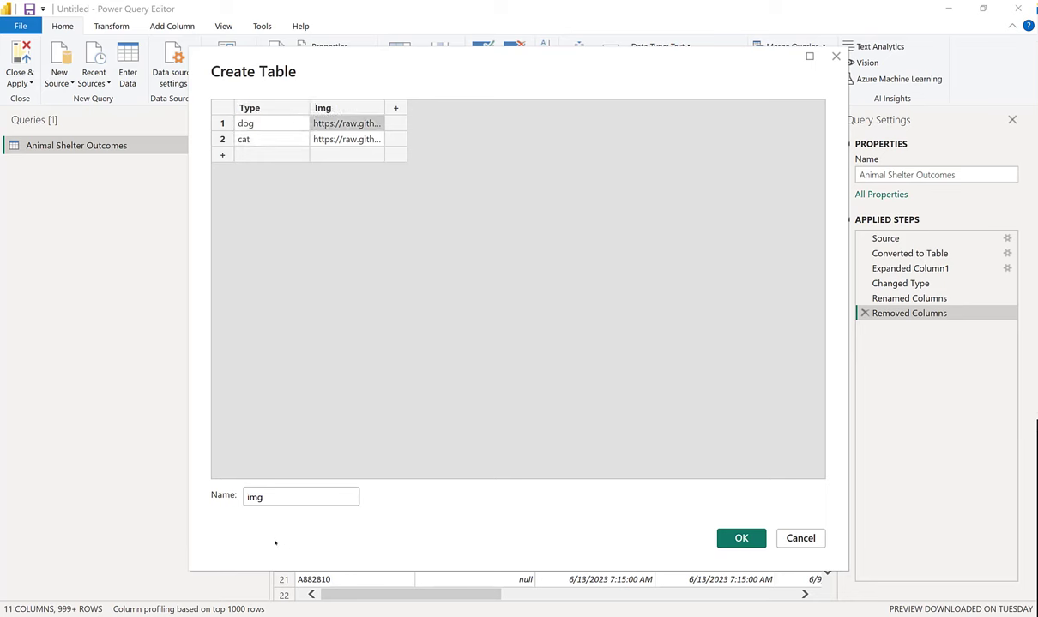
click(300, 496)
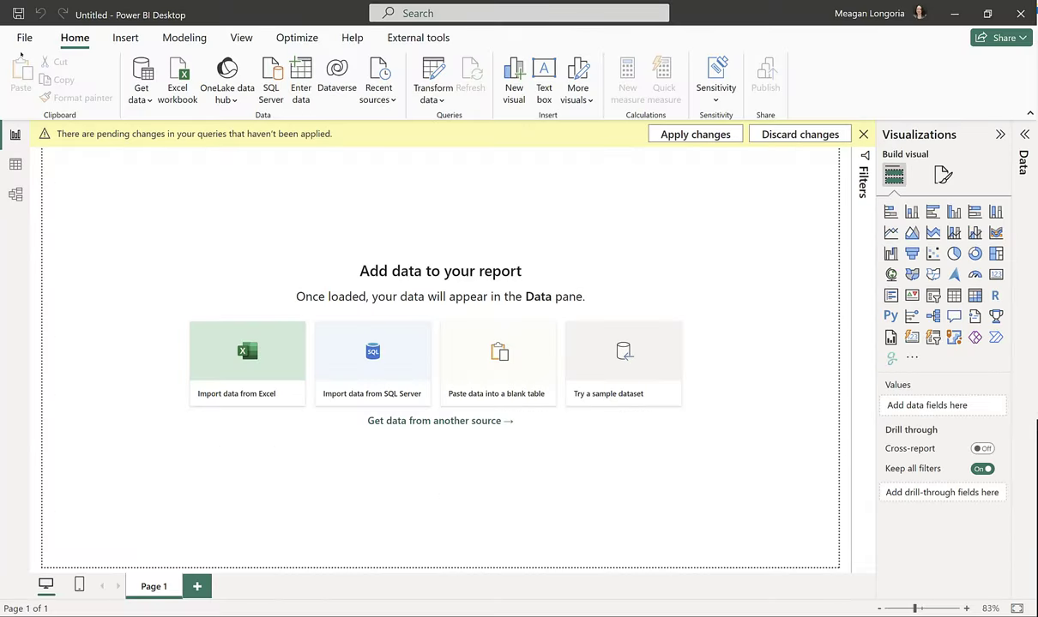
- Apply query changes and relate Animal Type many-to-one to img's Type in Model view
click(694, 134)
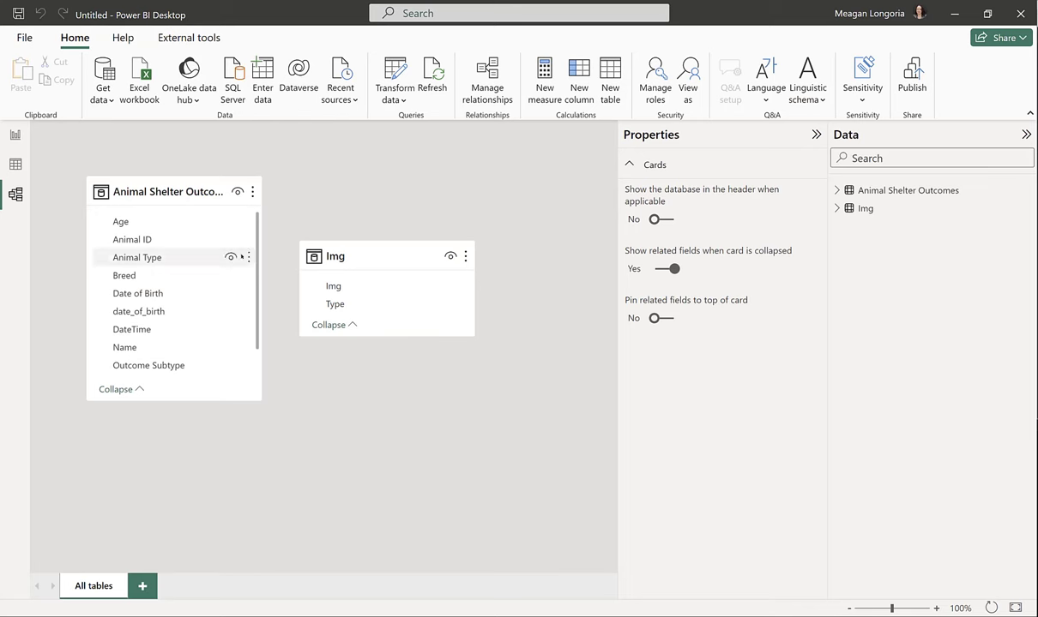
click(334, 303)
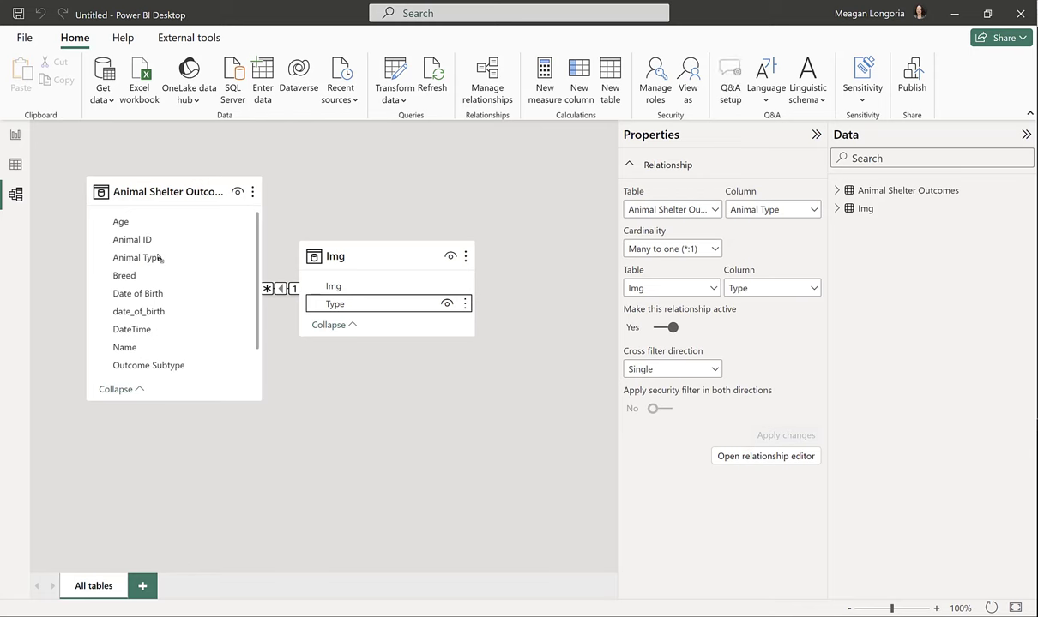
mouse_move(14, 134)
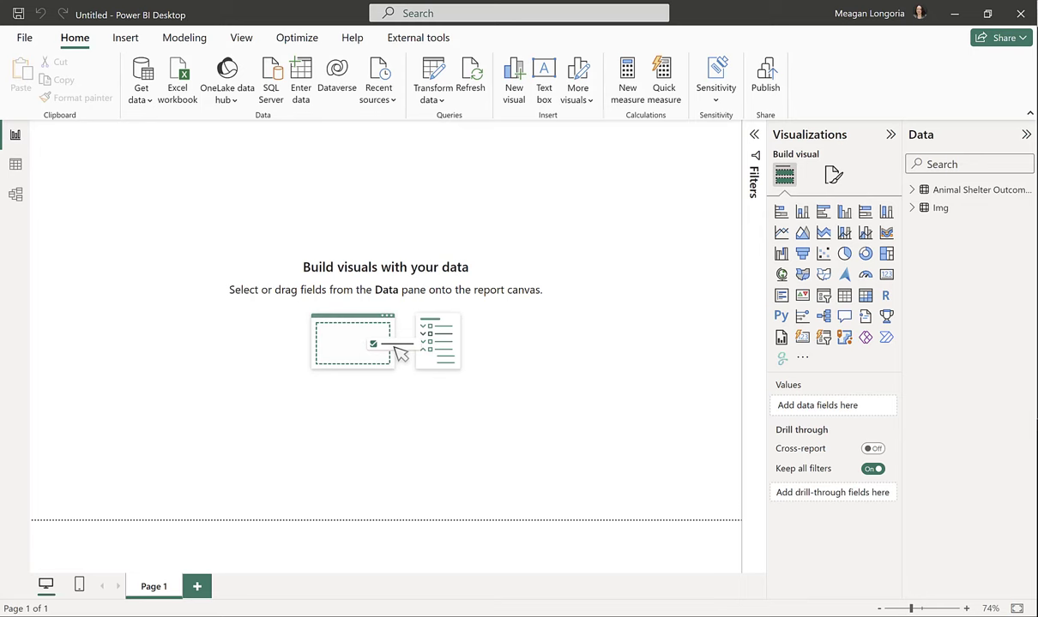
mouse_move(873, 178)
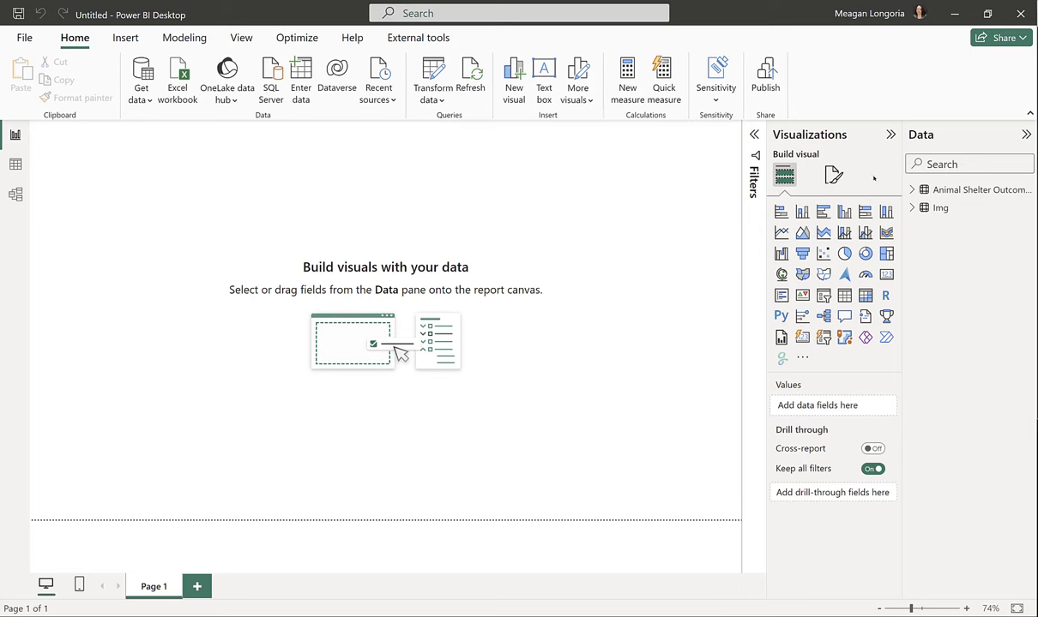
- Create DAX measures Animals Adopted, Img (Image URL category), Labels and Max All on Animal Shelter Outcomes
right_click(974, 188)
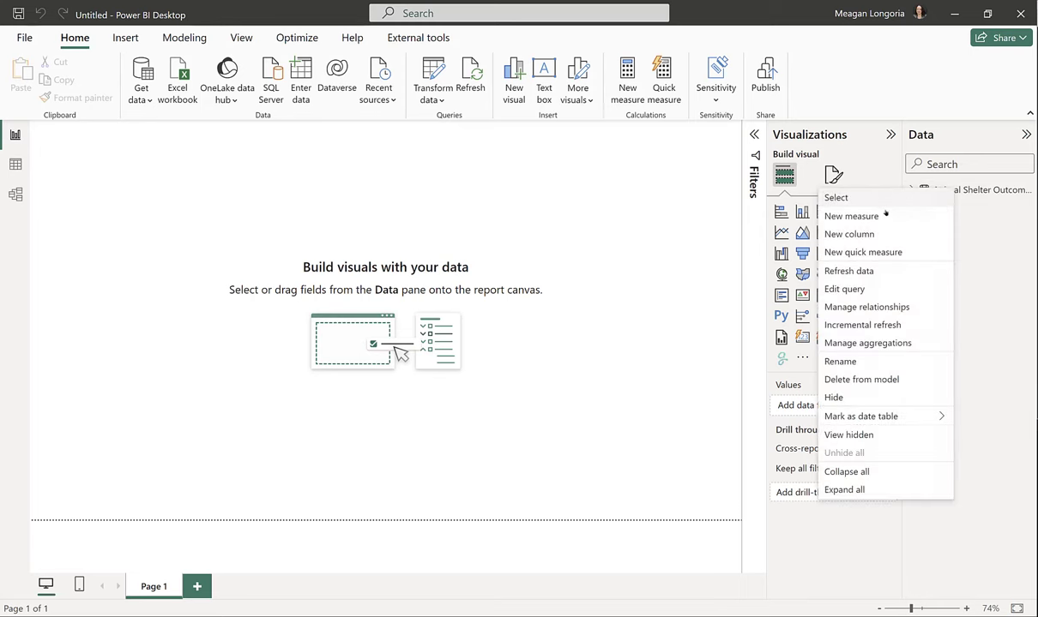
click(851, 216)
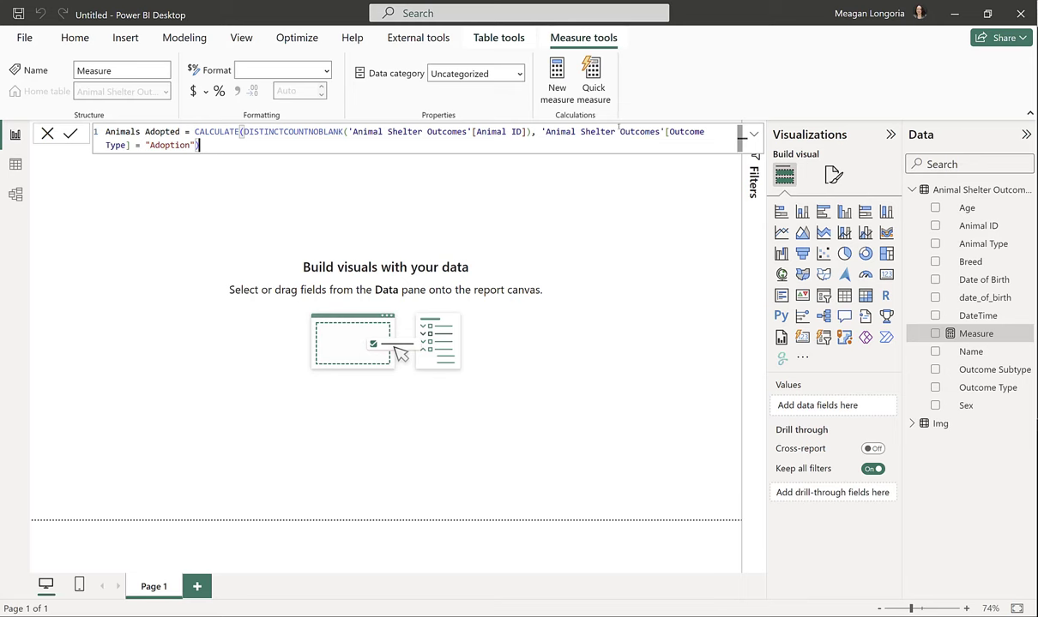
mouse_move(717, 144)
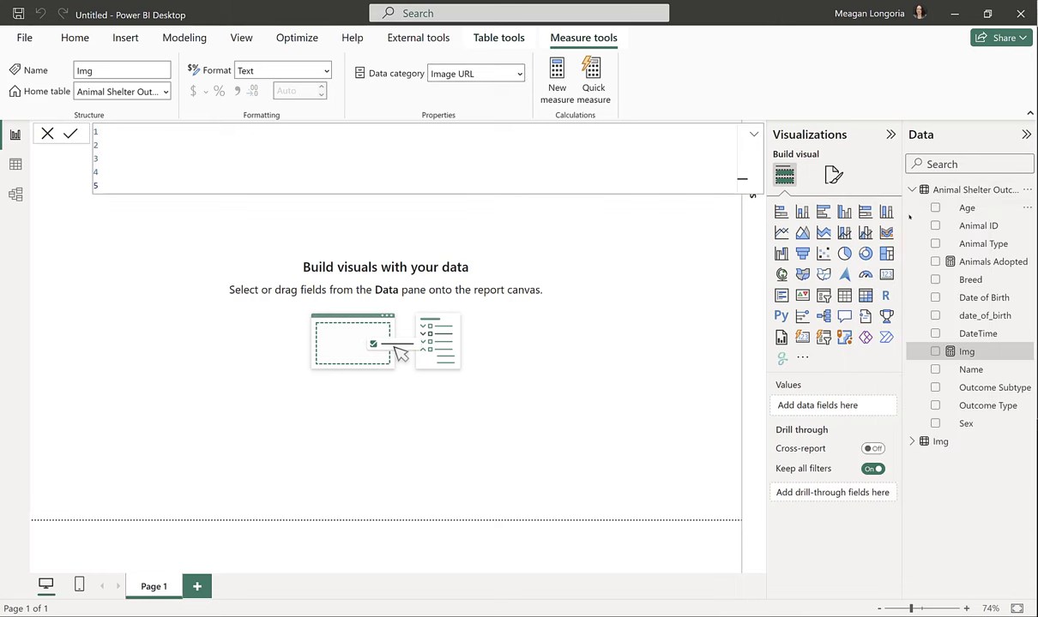
click(556, 82)
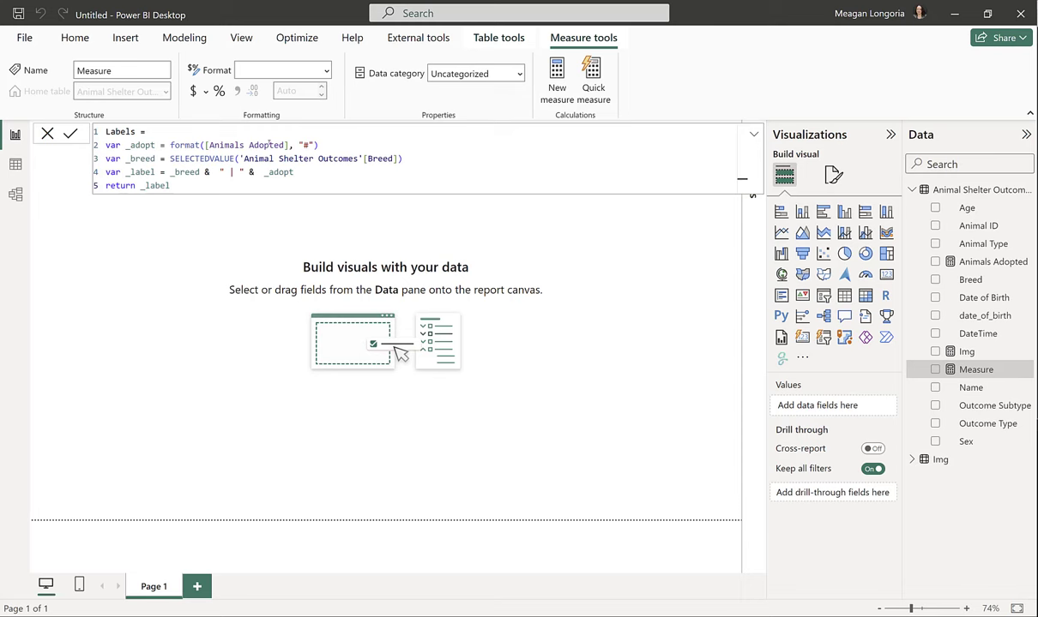
mouse_move(446, 151)
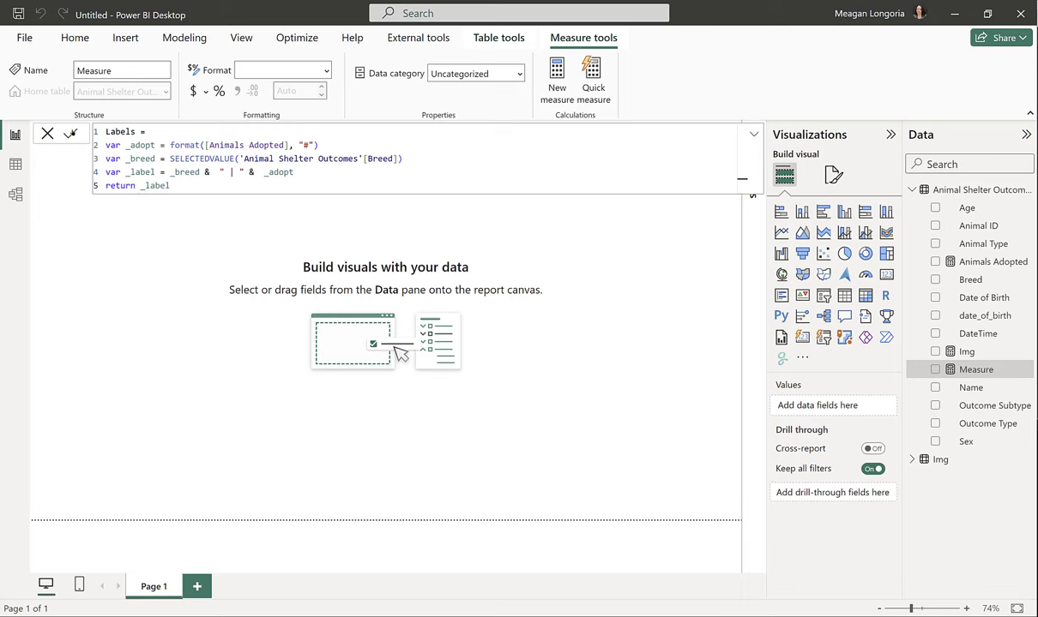
click(72, 134)
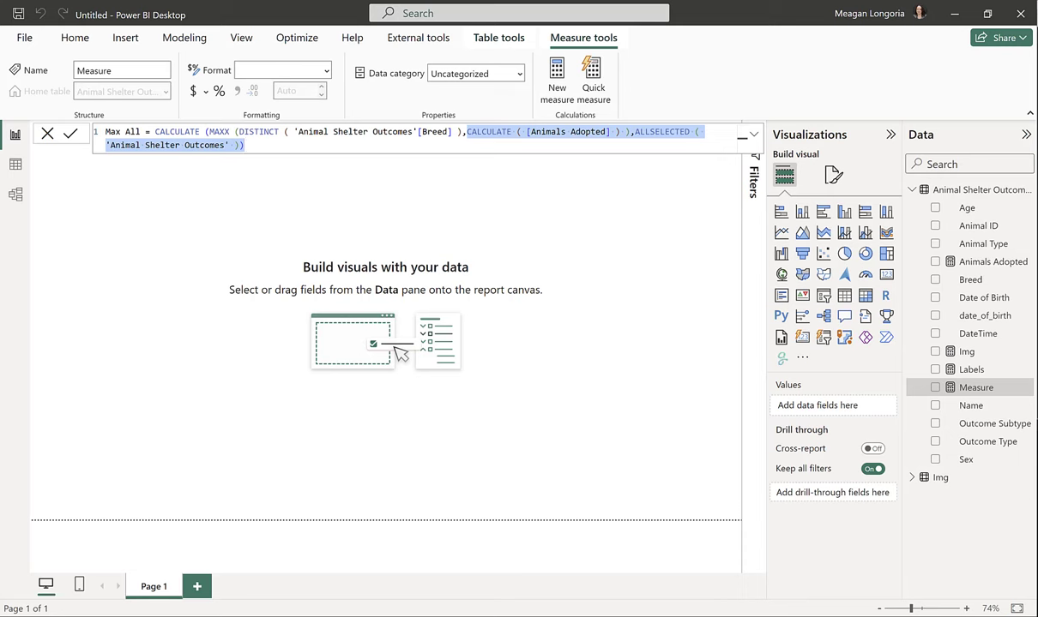
click(71, 134)
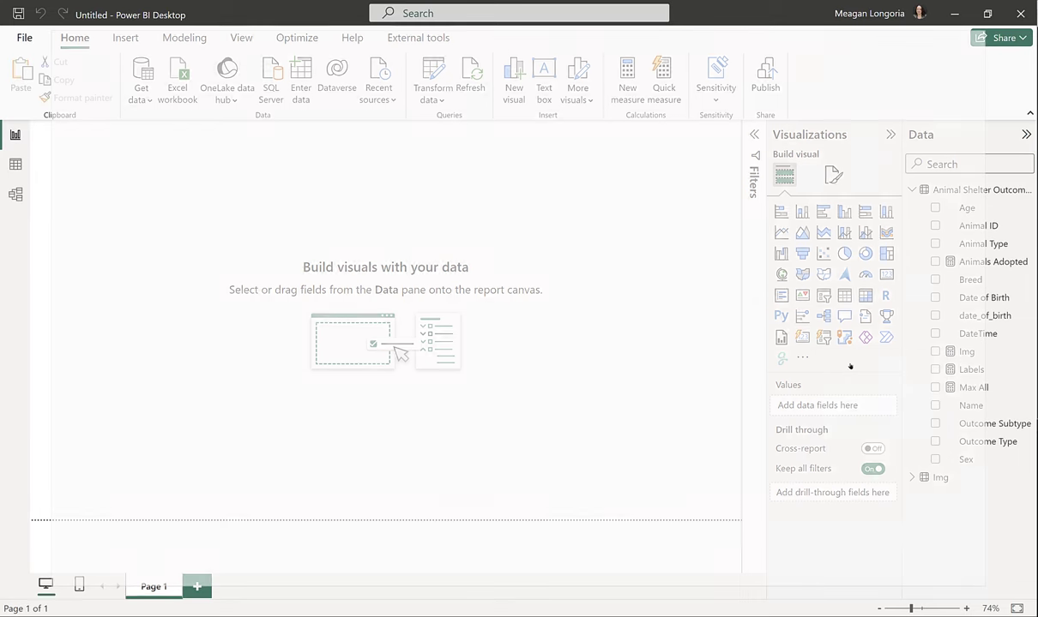
- Add the Deneb and Horizontal bar chart custom visuals from the AppSource marketplace
click(803, 359)
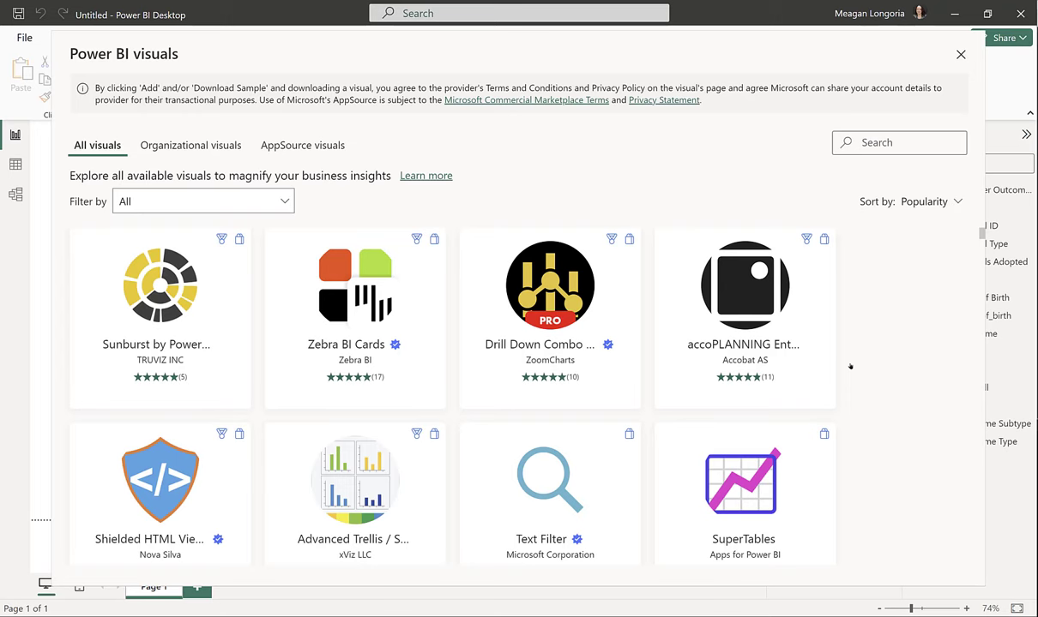
click(899, 143)
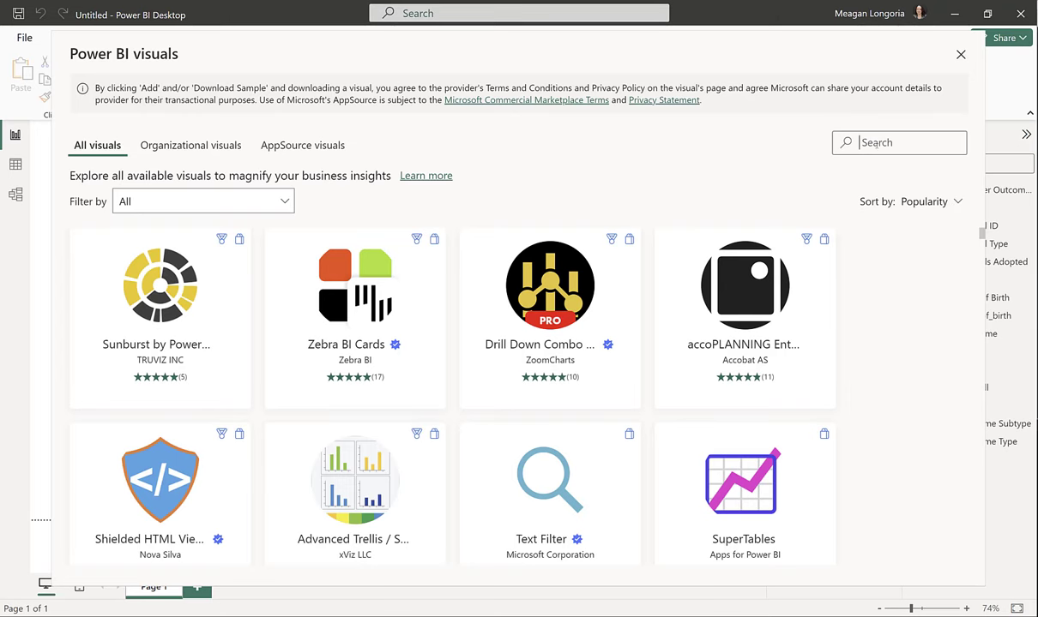
text(deneb)
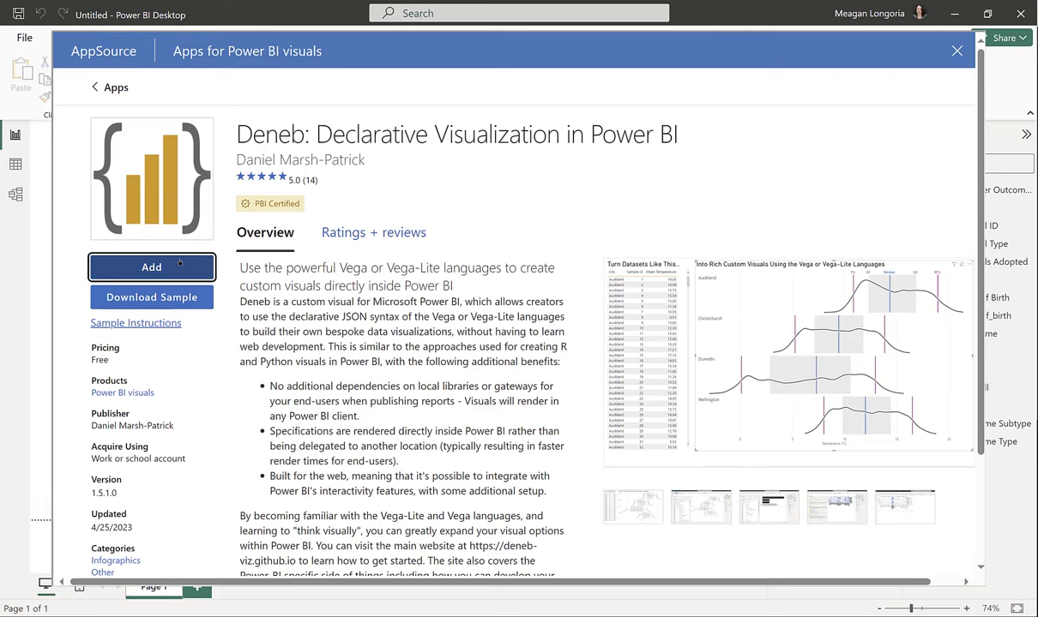
click(957, 52)
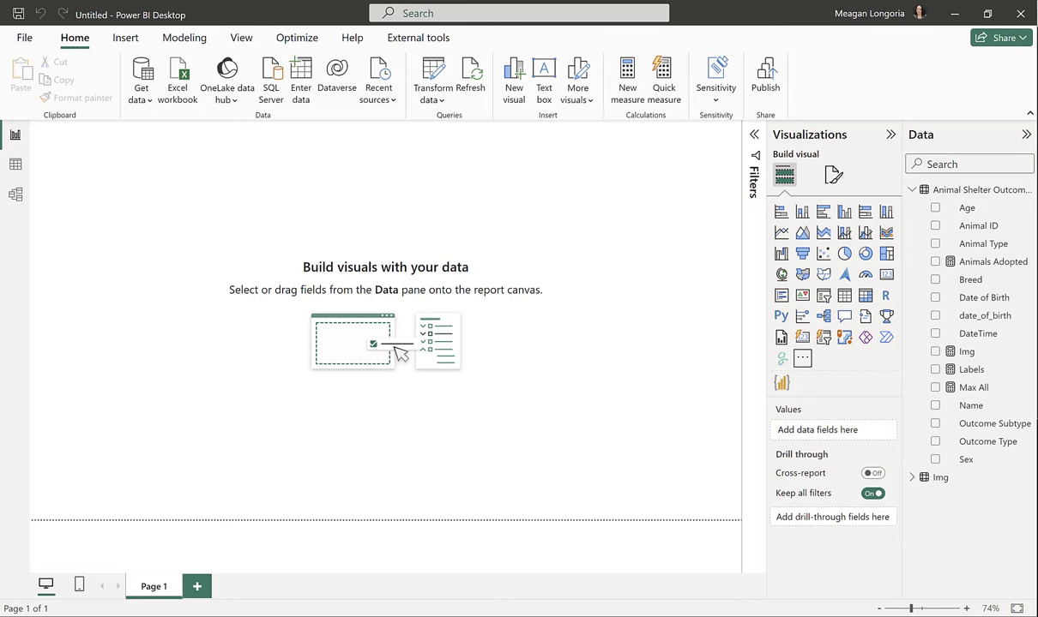
click(803, 359)
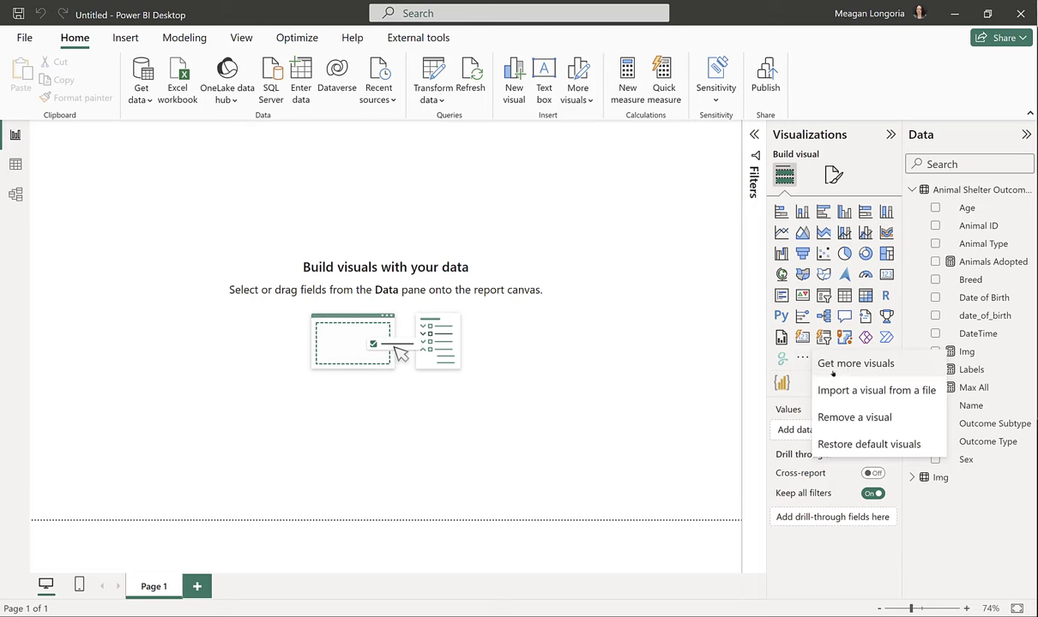
click(855, 364)
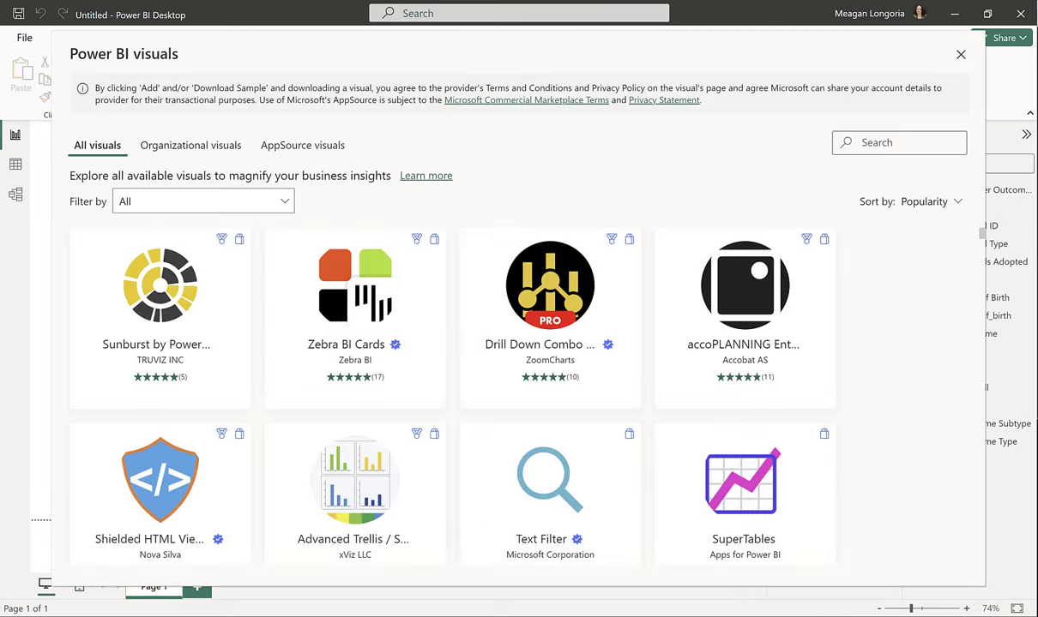
text(hori)
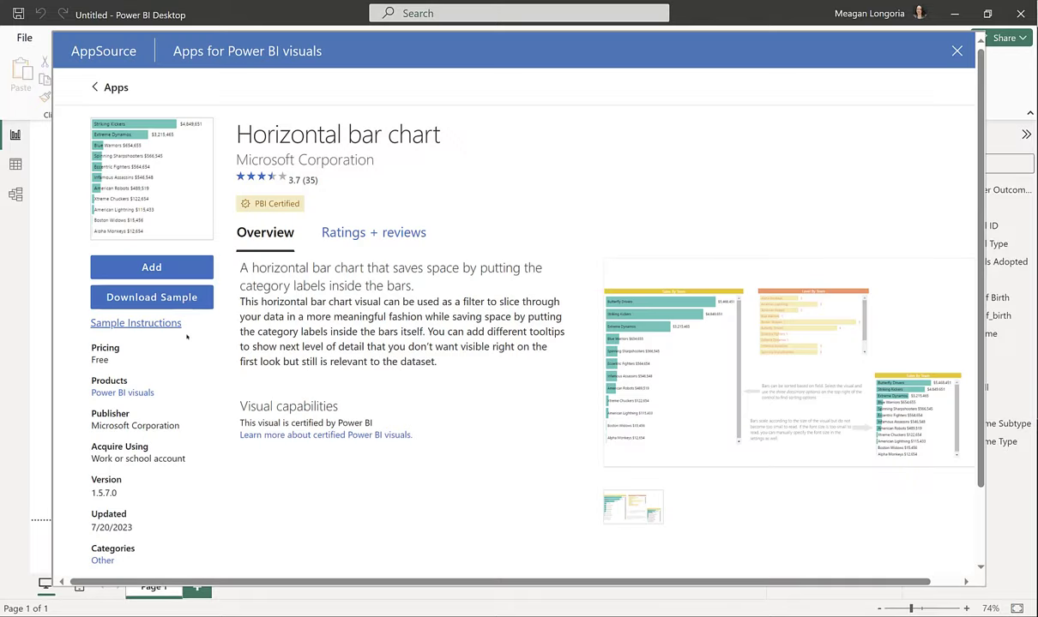
click(957, 49)
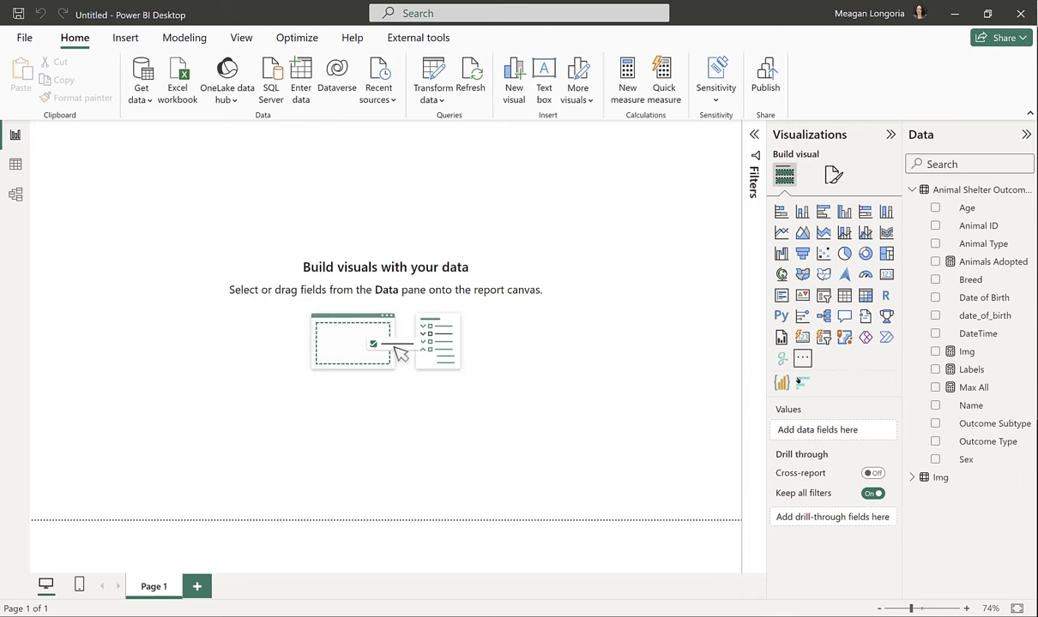
- Search the marketplace for 'chic' to add the Chiclet Slicer visual
click(802, 359)
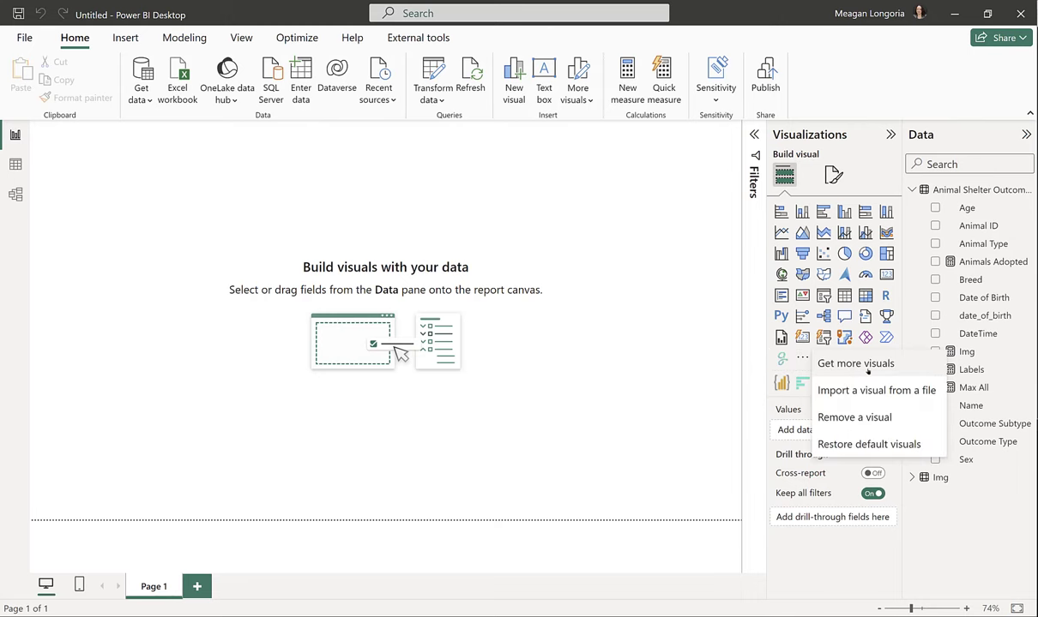
click(854, 364)
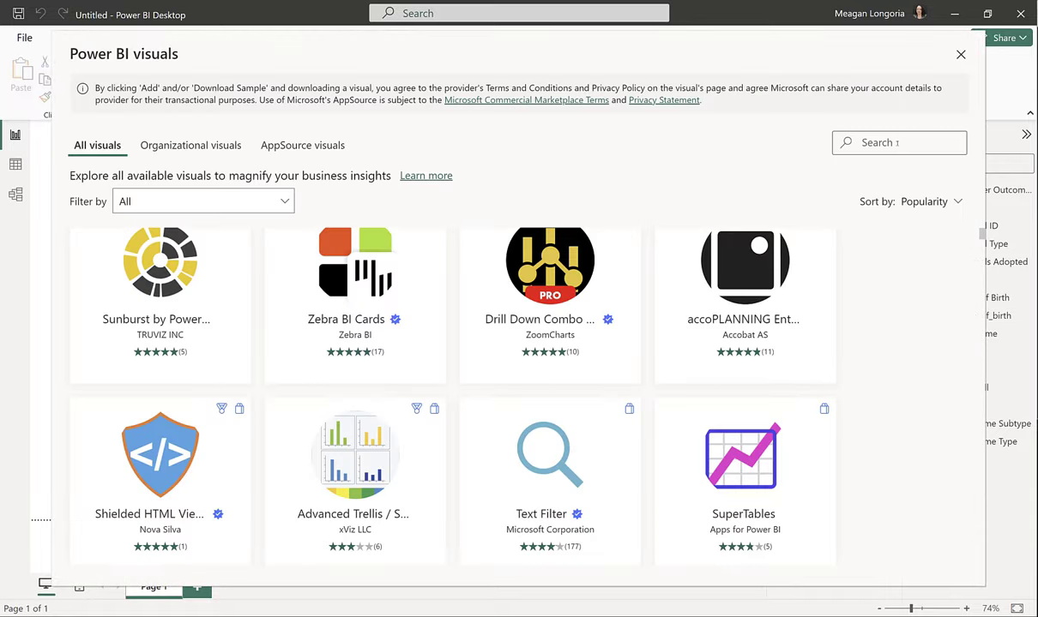
text(chic)
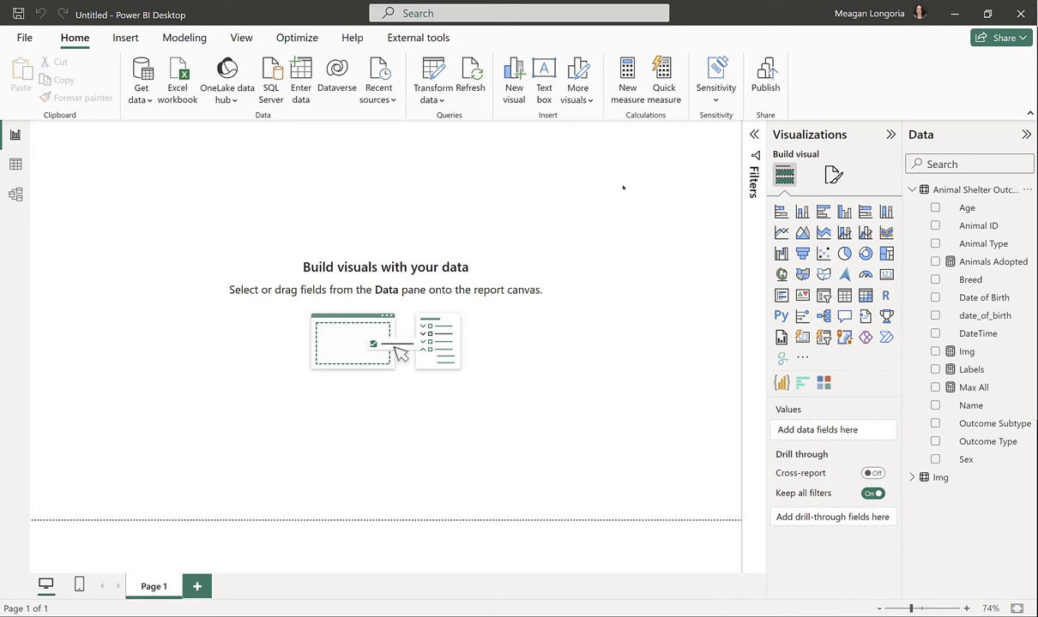
- Add the Bar Chart Label Bonanza title and a Chiclet Slicer filled with img's Img and Type fields
click(544, 75)
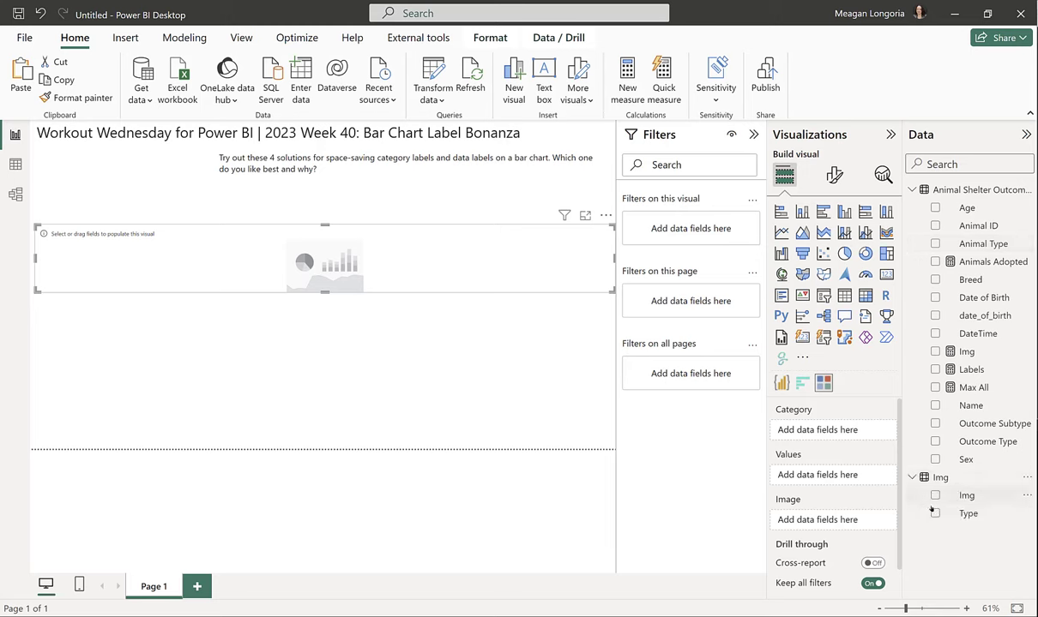
click(937, 494)
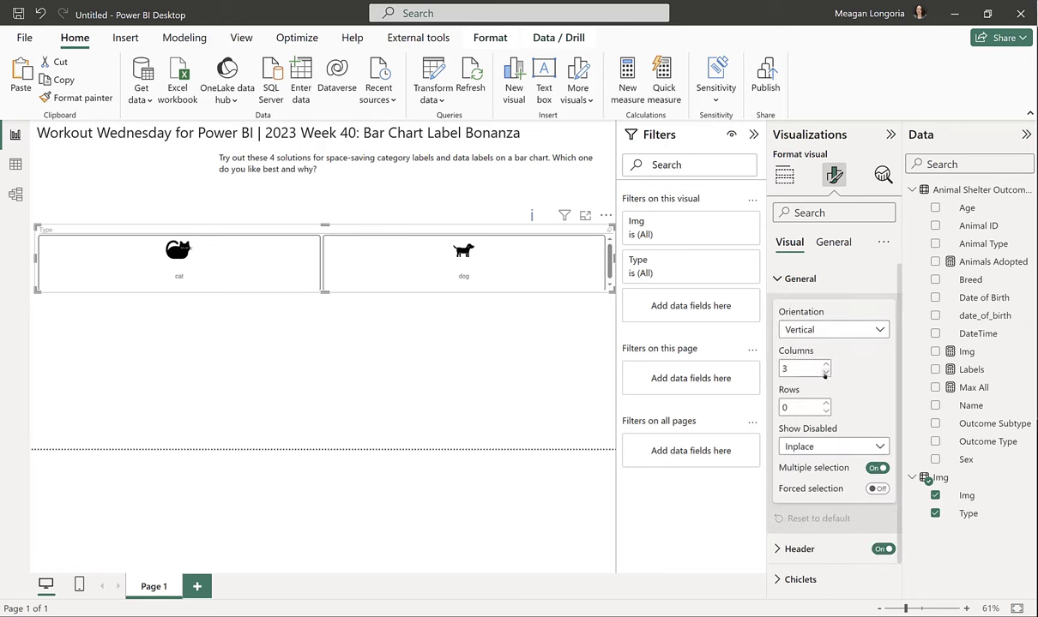
- Set the slicer chiclets to text size 13, height 100 and width 137
click(826, 372)
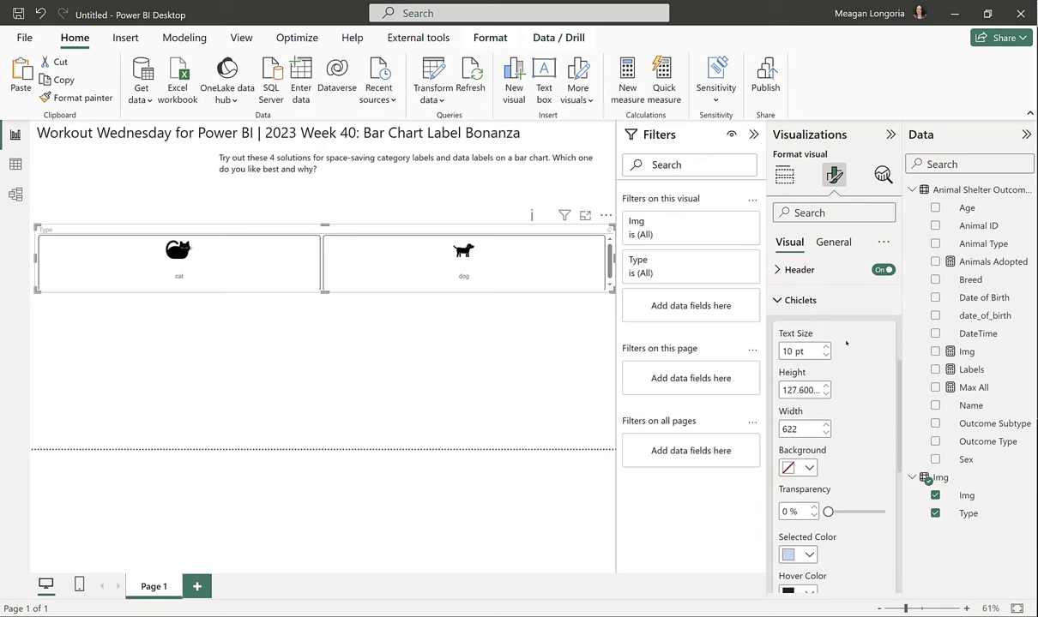
click(825, 346)
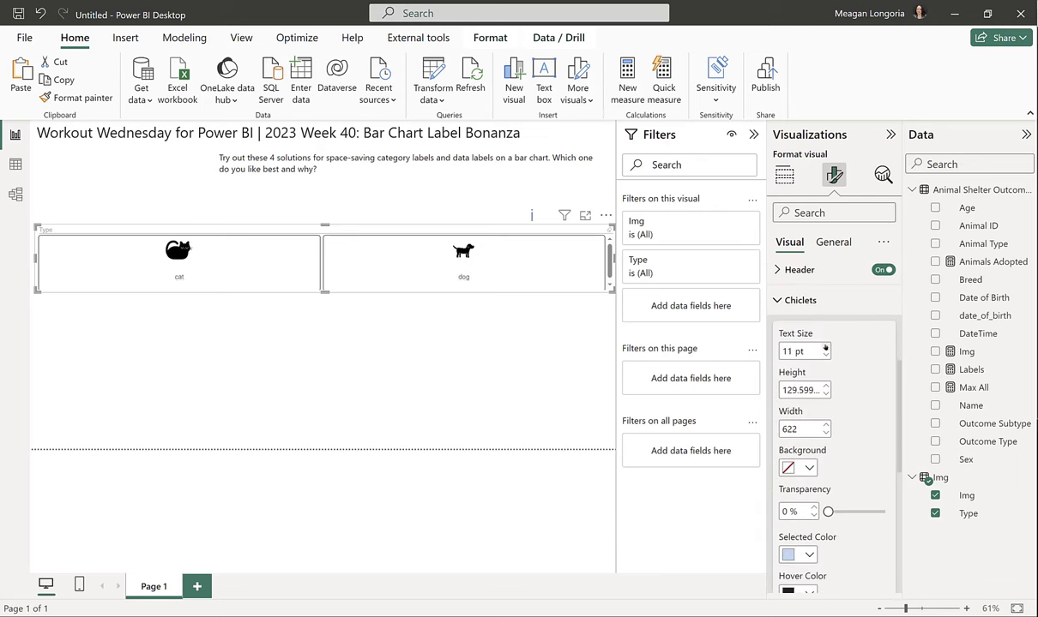
click(826, 347)
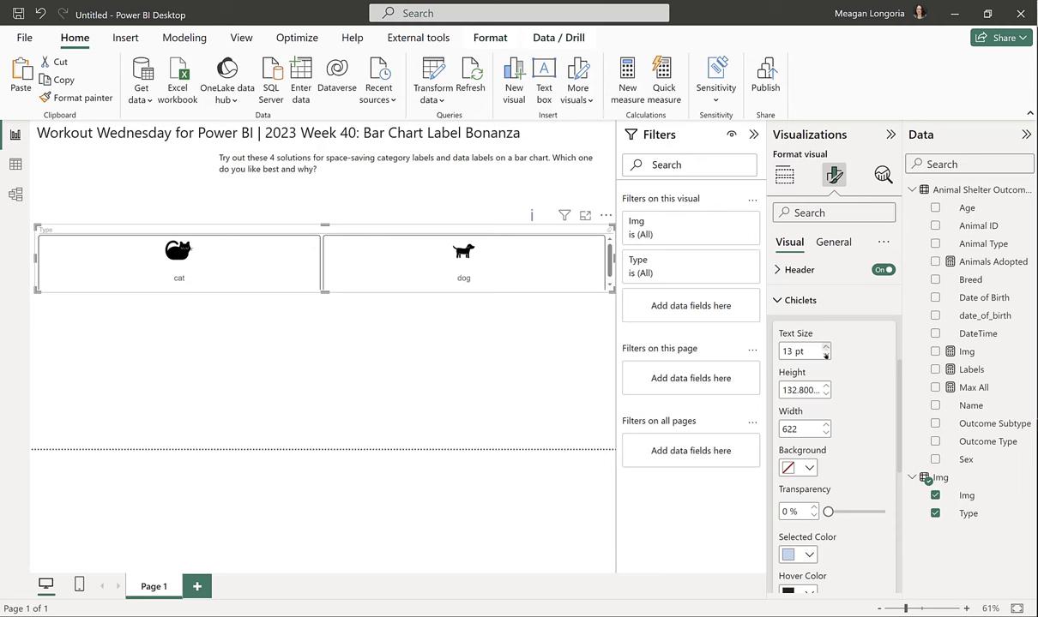
triple_click(797, 391)
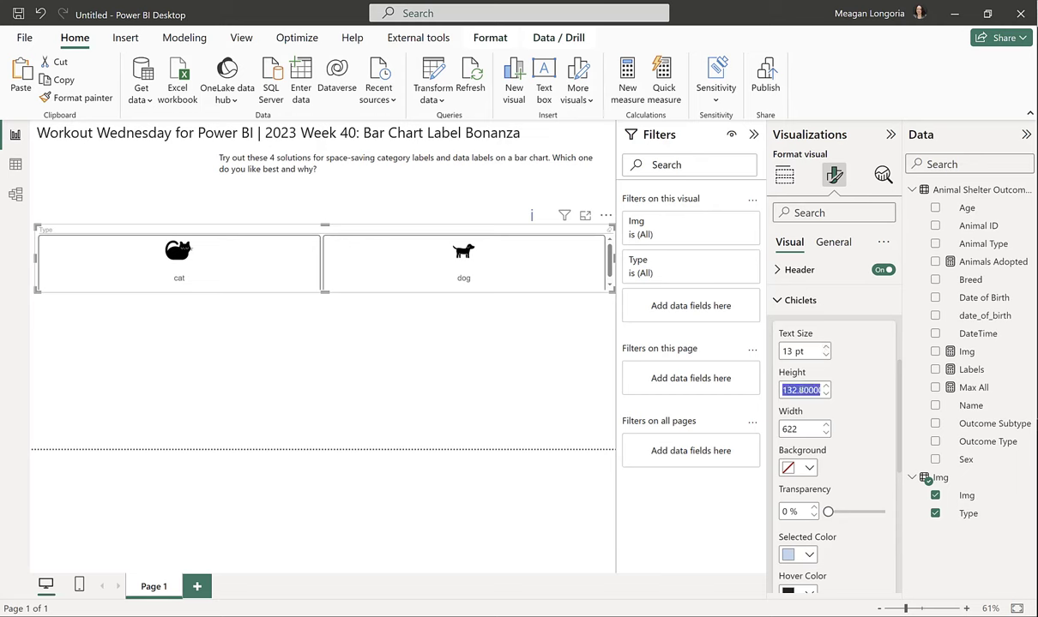
text(100)
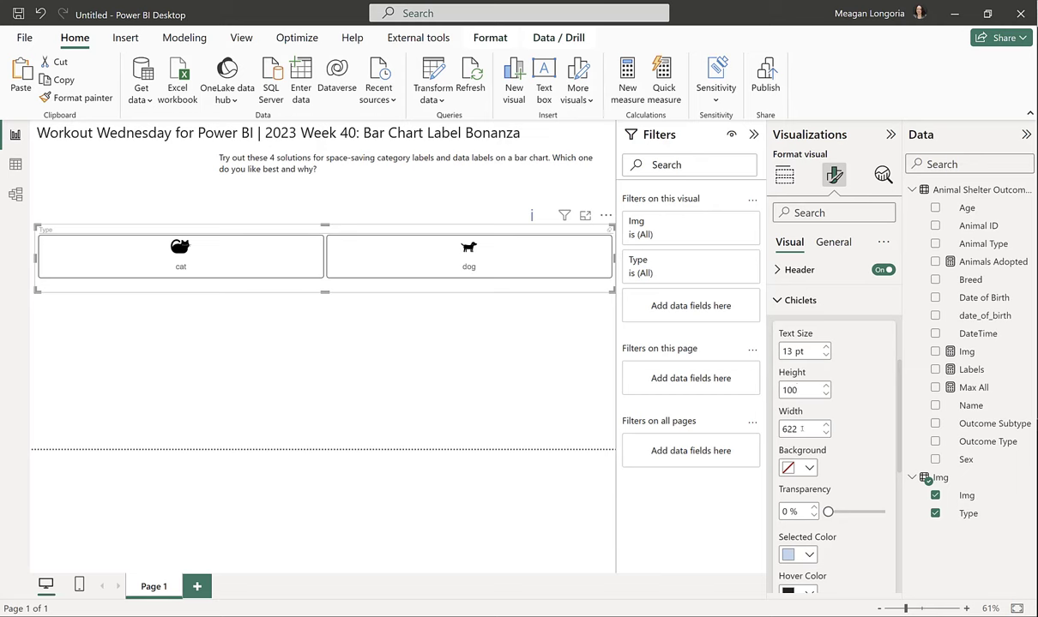
text(1317)
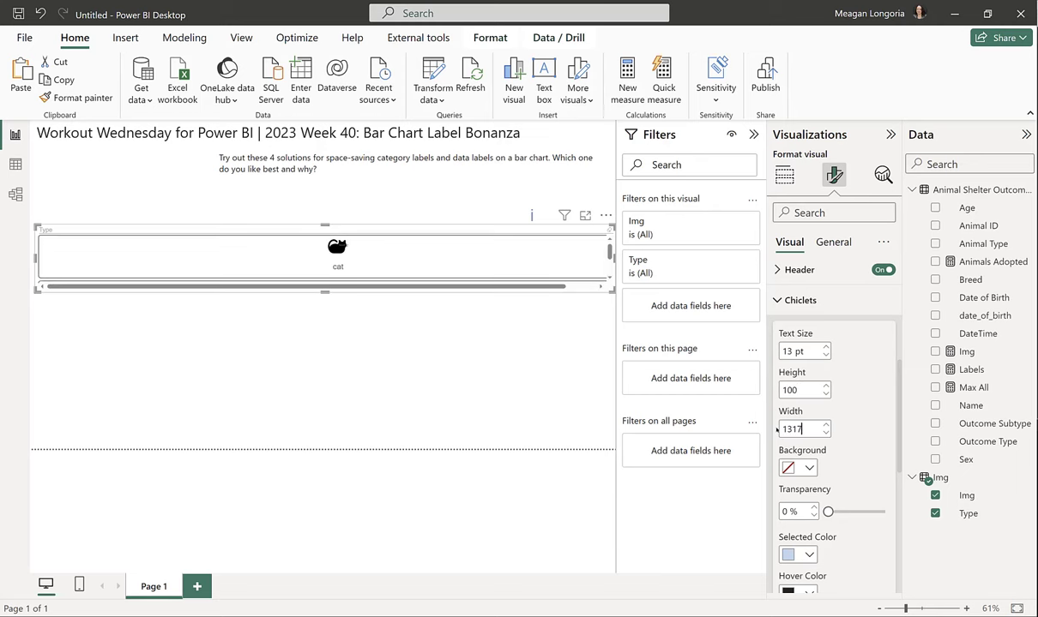
text(137)
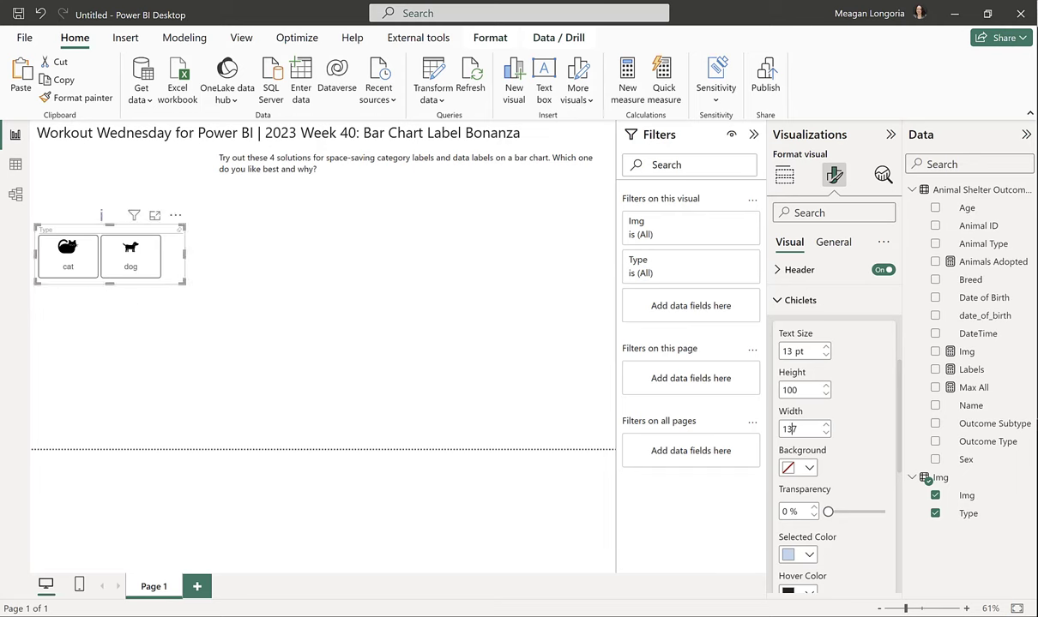
mouse_move(609, 264)
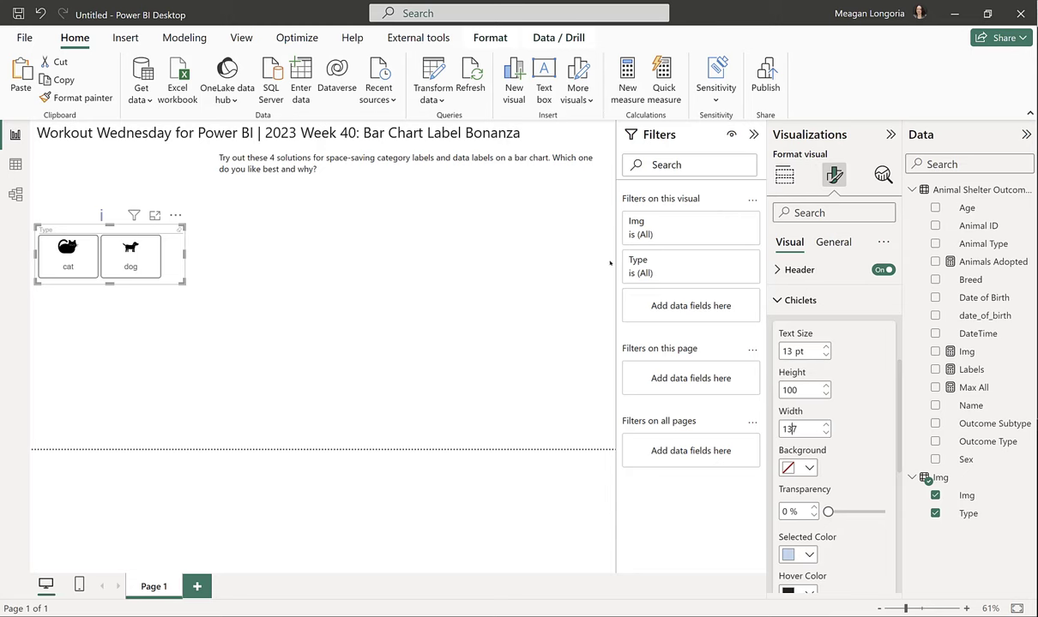
- Set the slicer's image split to 61
scroll(down, 3)
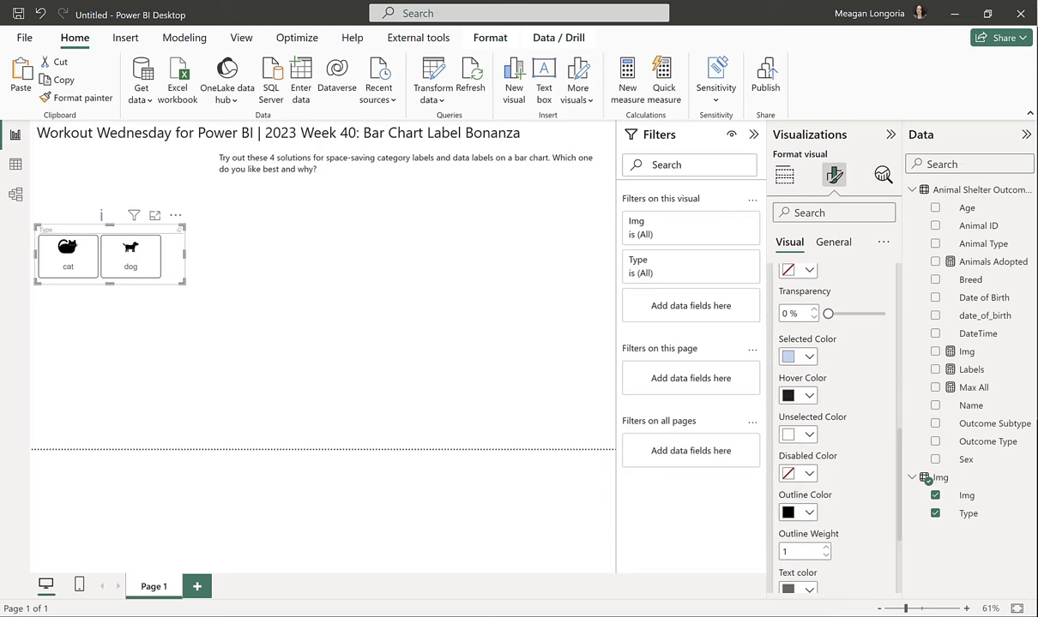
scroll(down, 3)
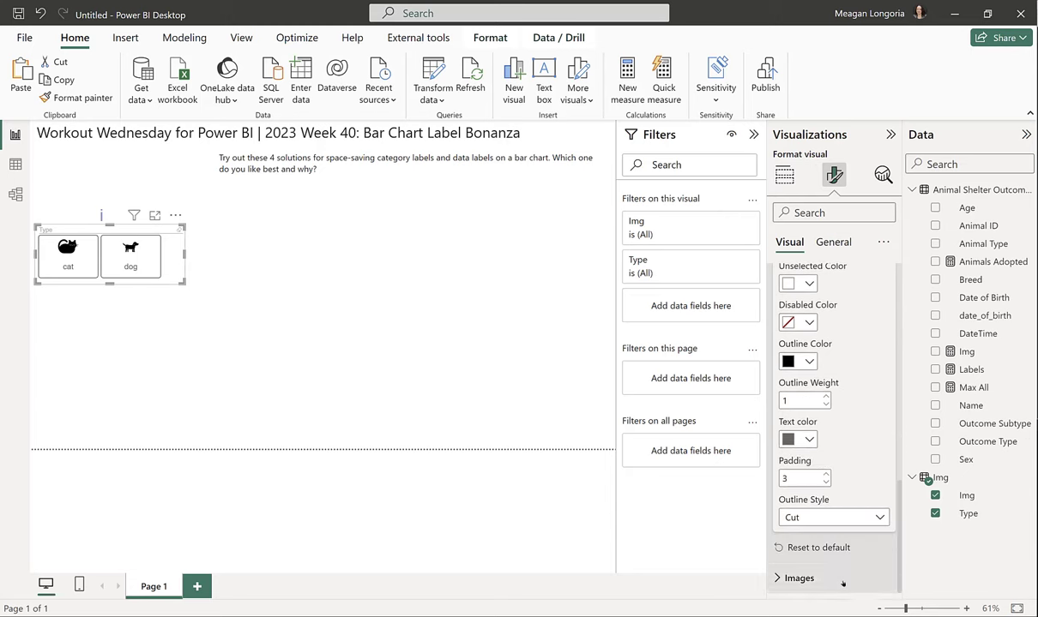
click(799, 578)
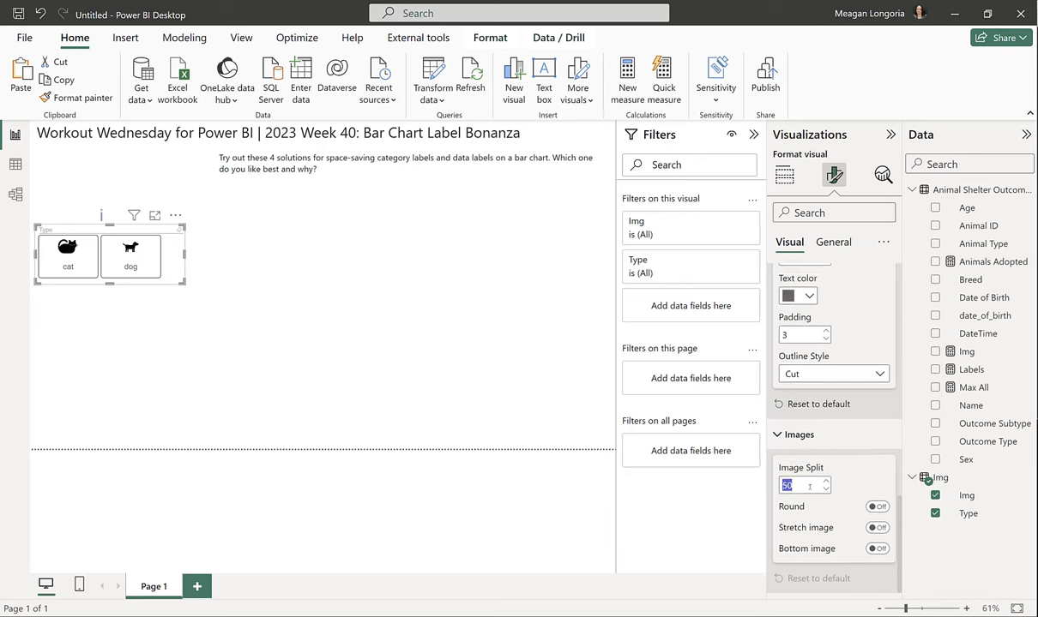
text(61)
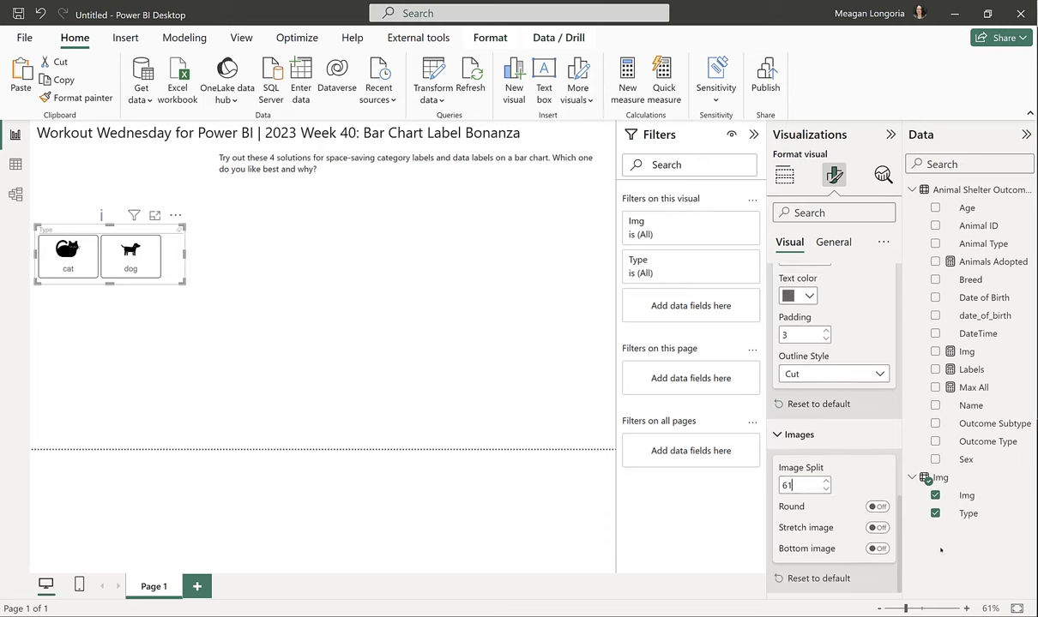
click(878, 549)
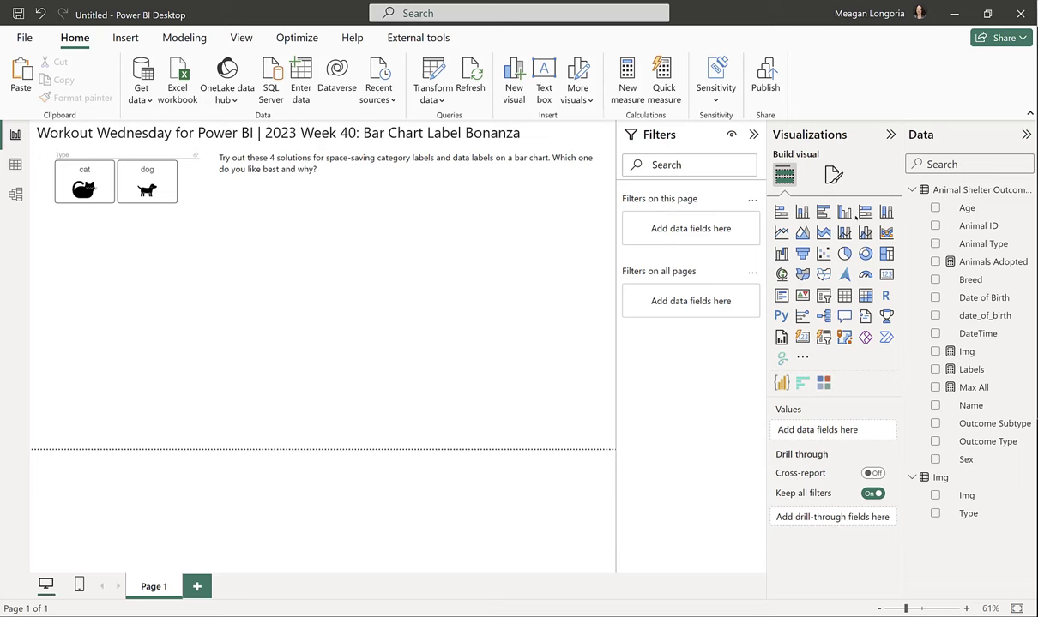
mouse_move(823, 212)
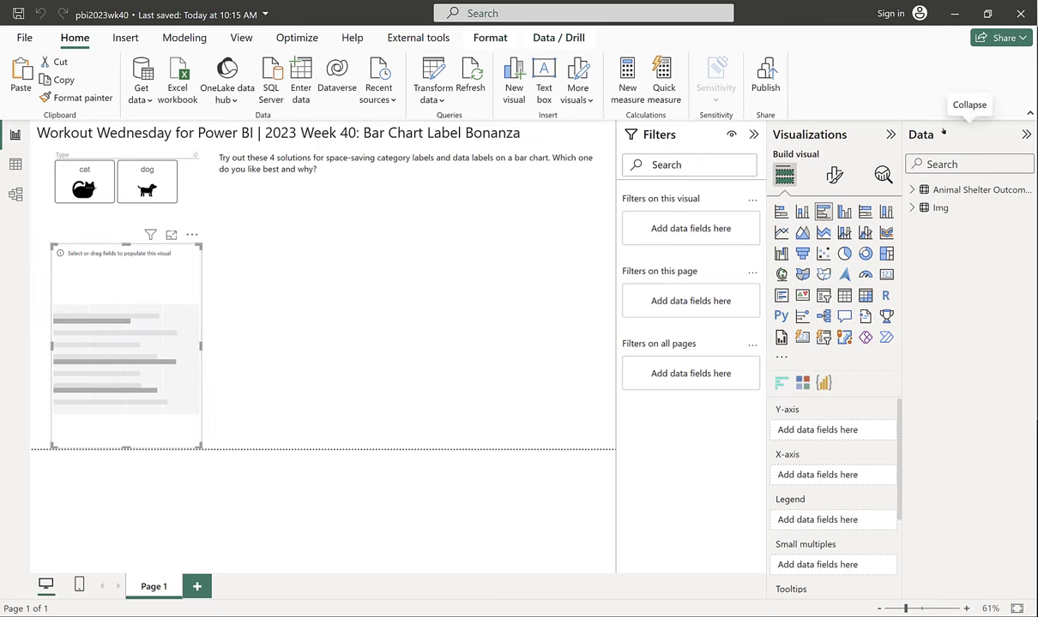
mouse_move(827, 168)
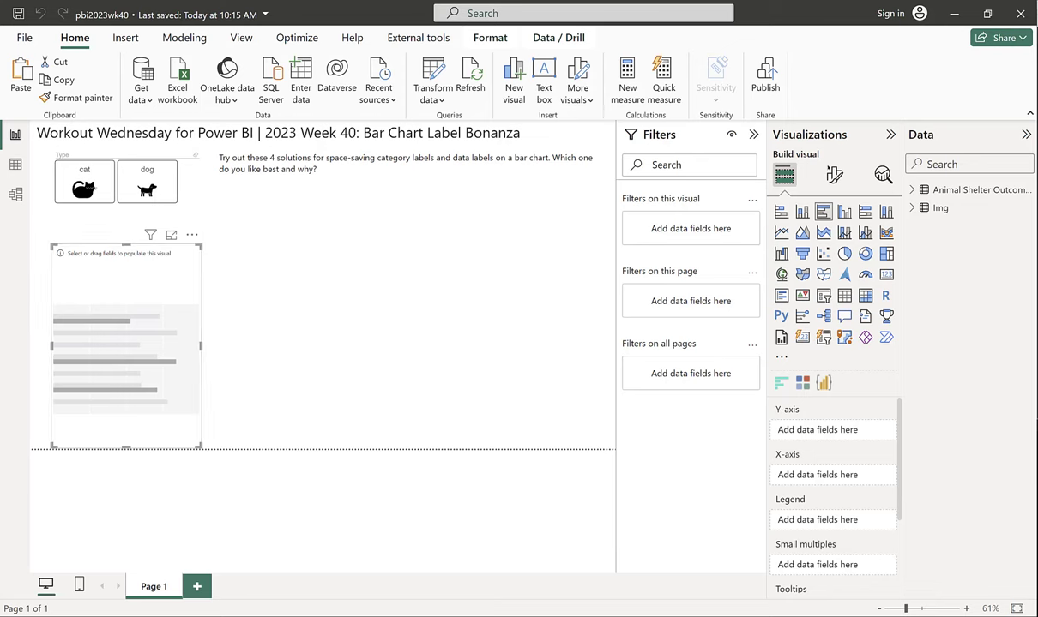
- Save the report as pbi2023wk40 and add a clustered bar chart with Breed on its Y-axis
click(834, 175)
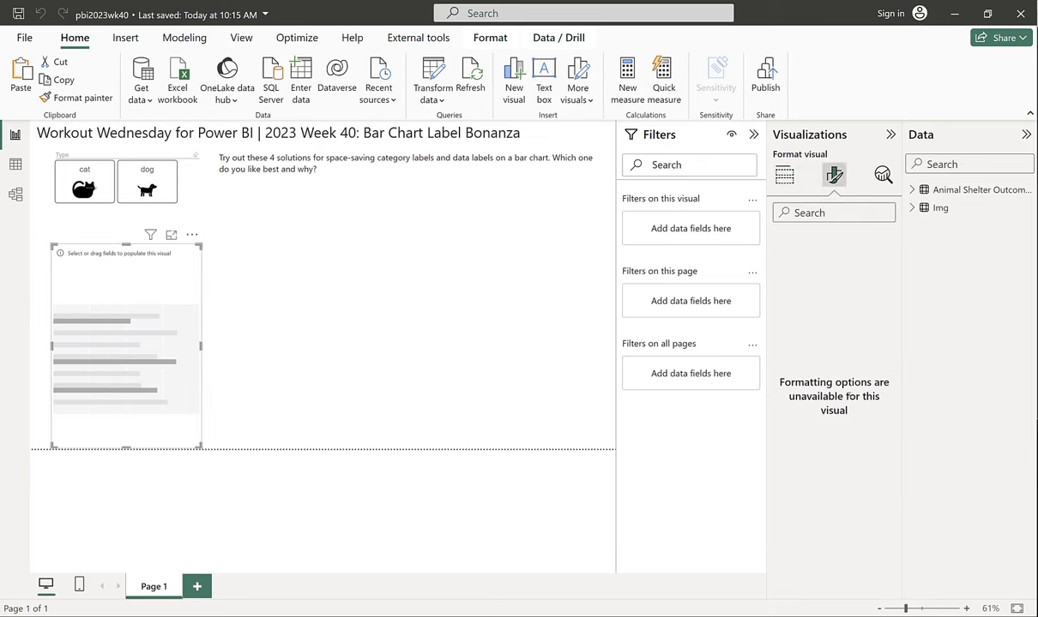
click(784, 175)
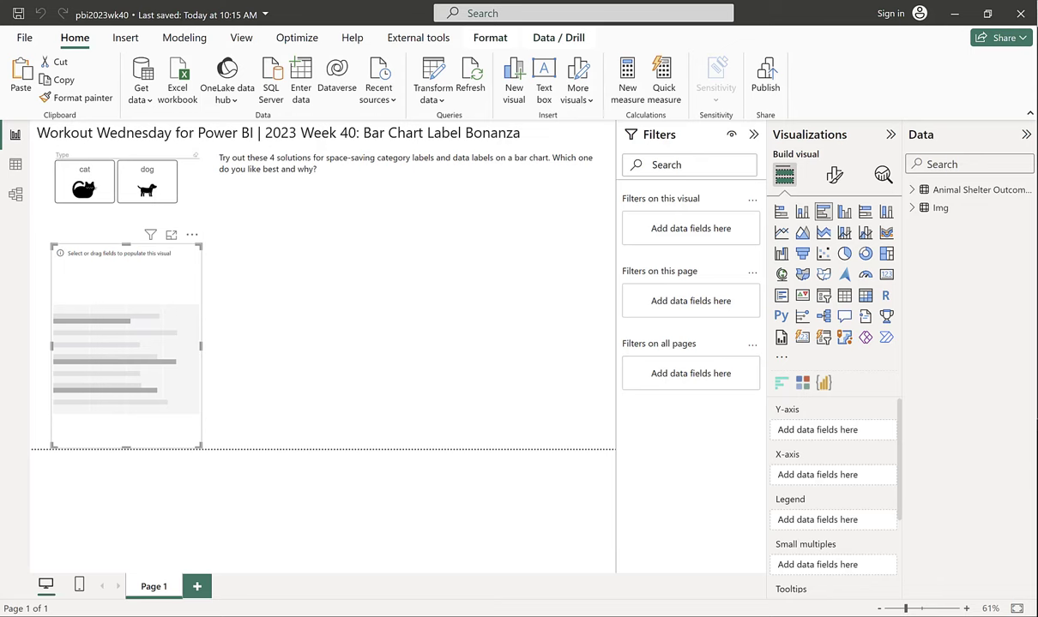
click(914, 188)
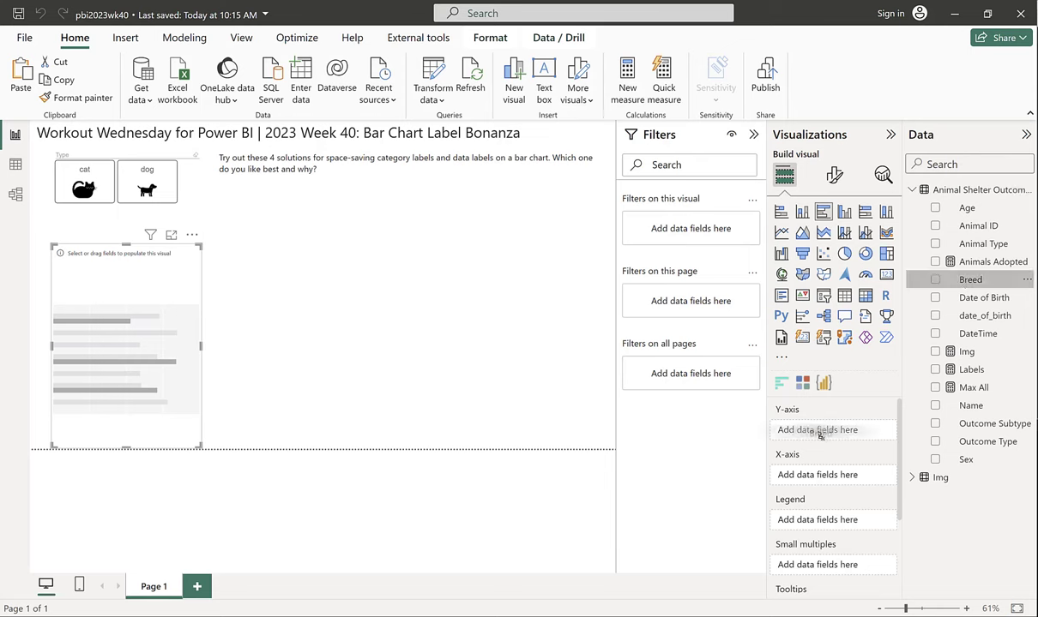
click(934, 280)
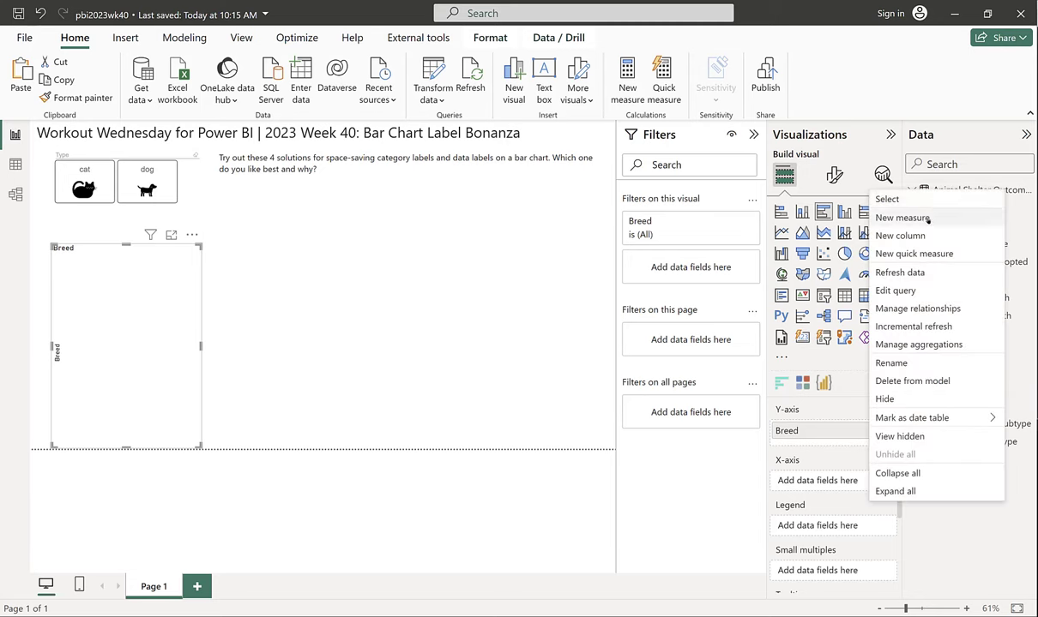
- Create measure Label Placeholder = 0.1 and plot it with Animals Adopted on the chart's X-axis
click(902, 216)
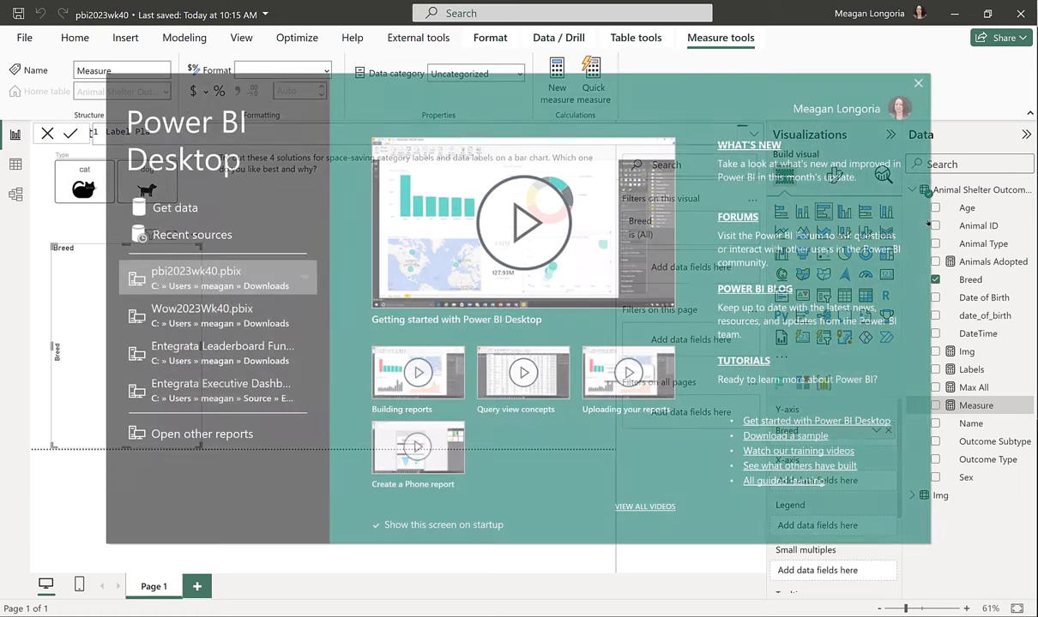
click(919, 82)
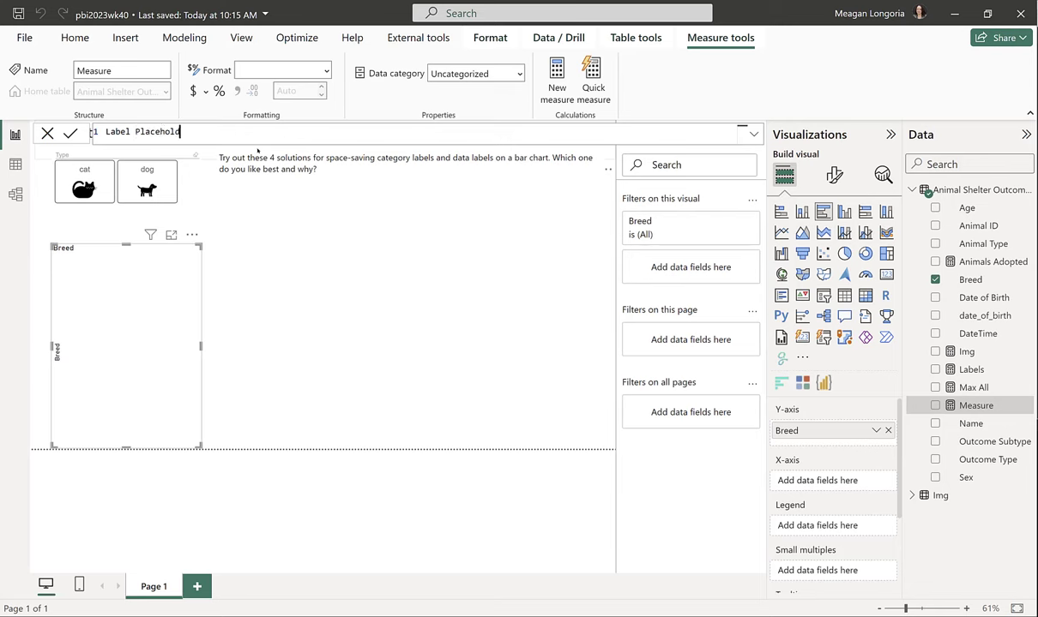
text(= 0.1)
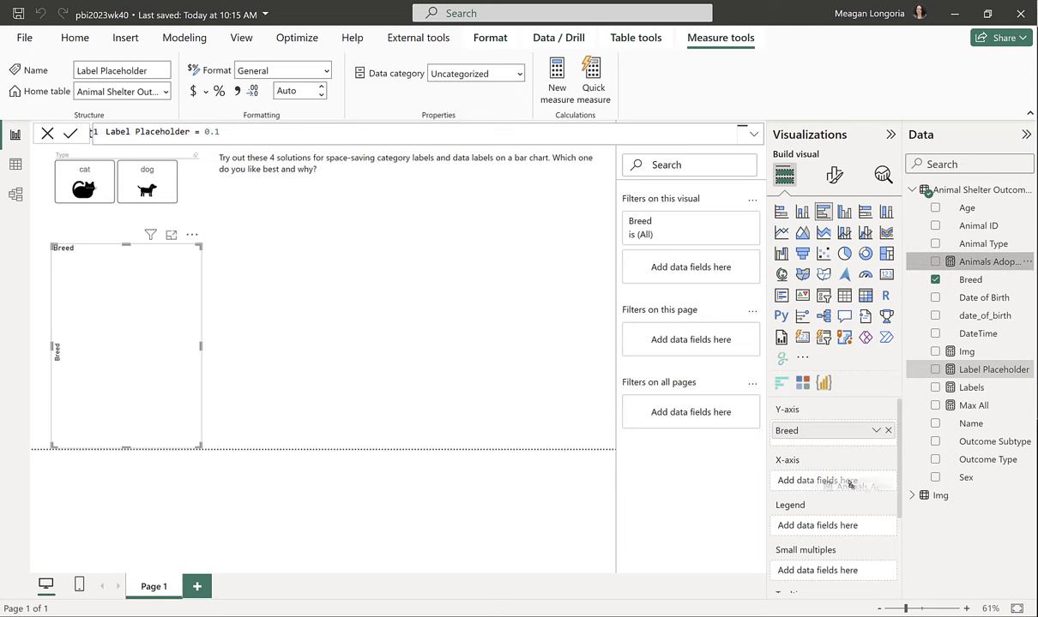
click(934, 261)
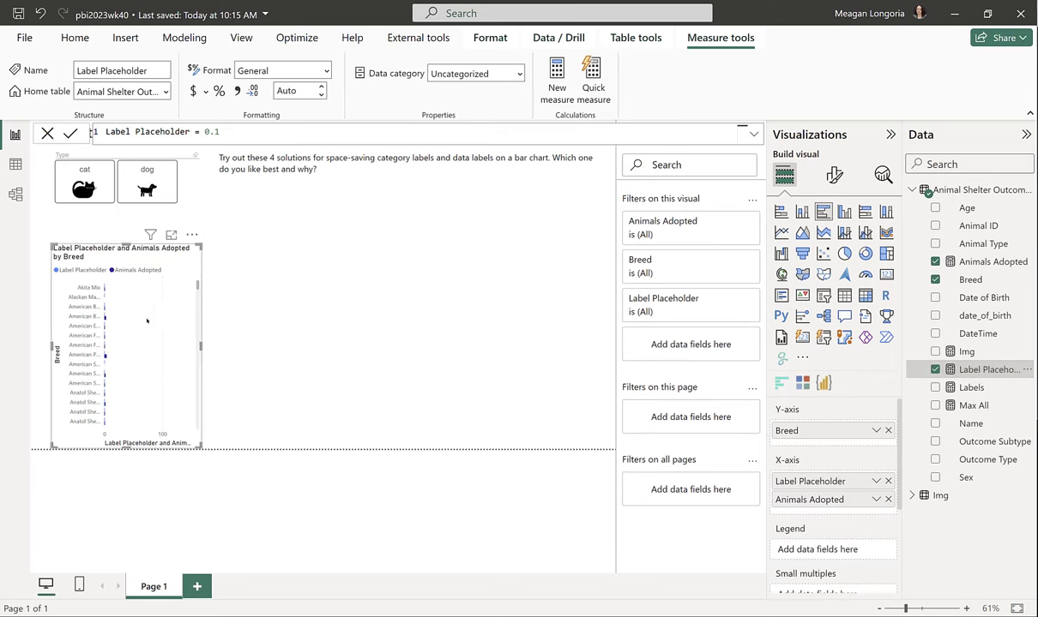
mouse_move(180, 328)
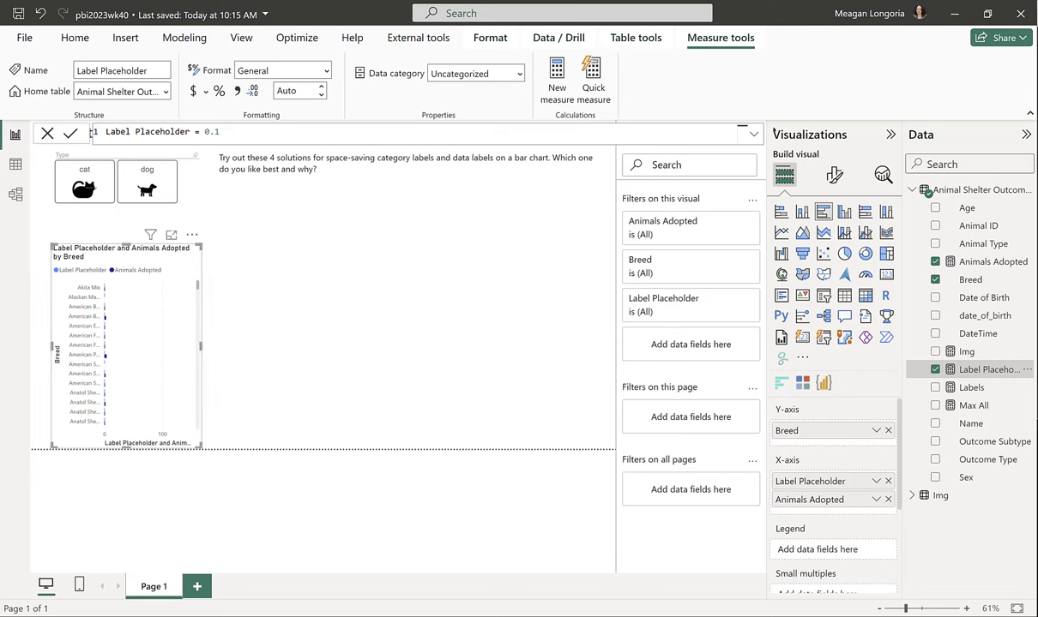
mouse_move(659, 576)
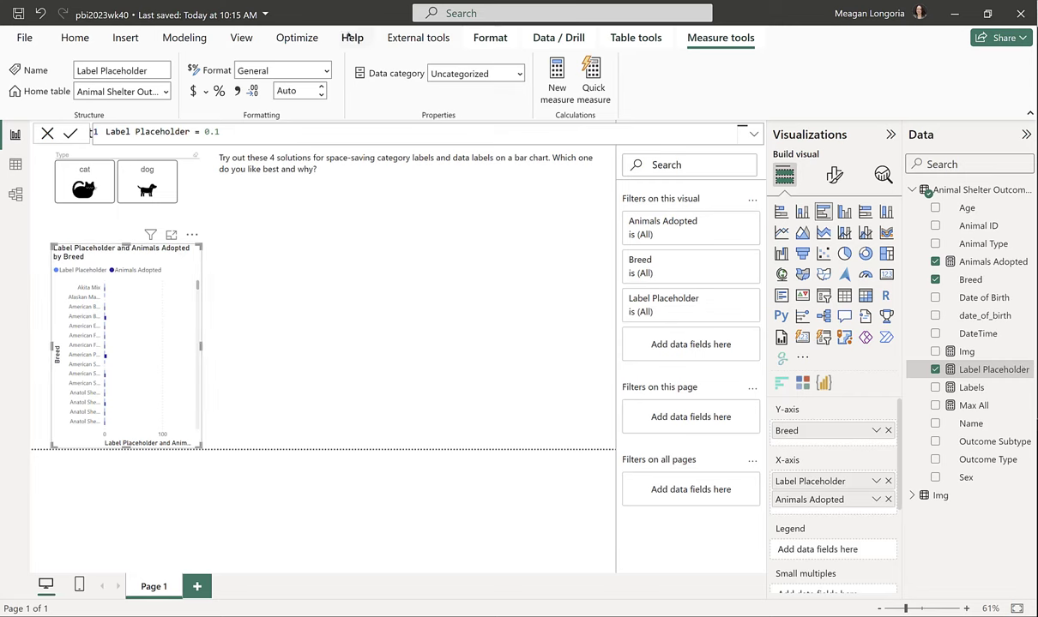
click(240, 38)
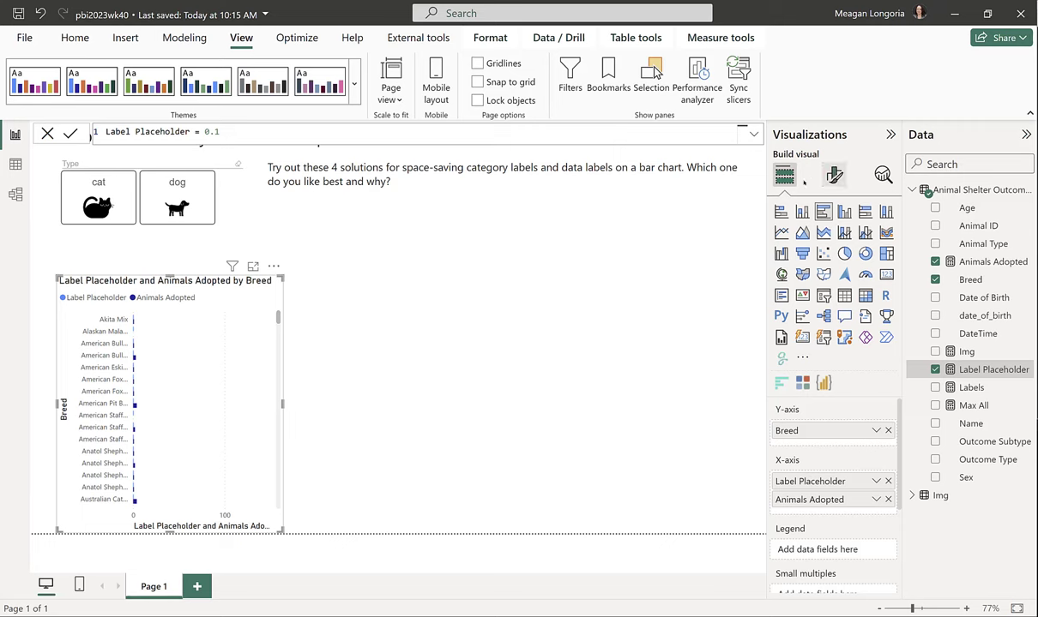
- Hide the bar chart's axes and legend in the formatting options
click(834, 175)
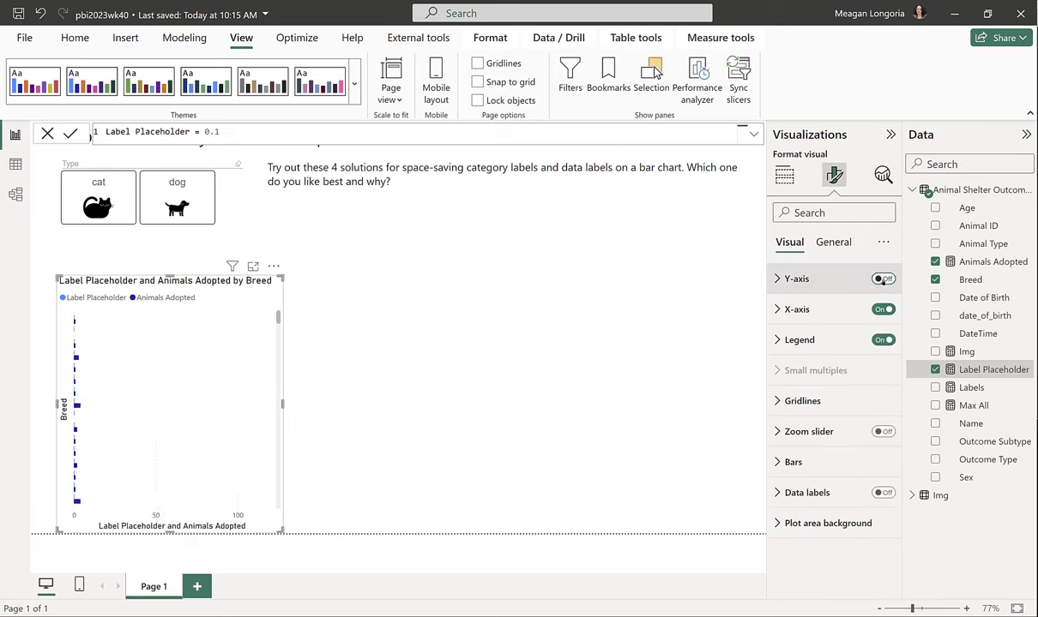
click(883, 278)
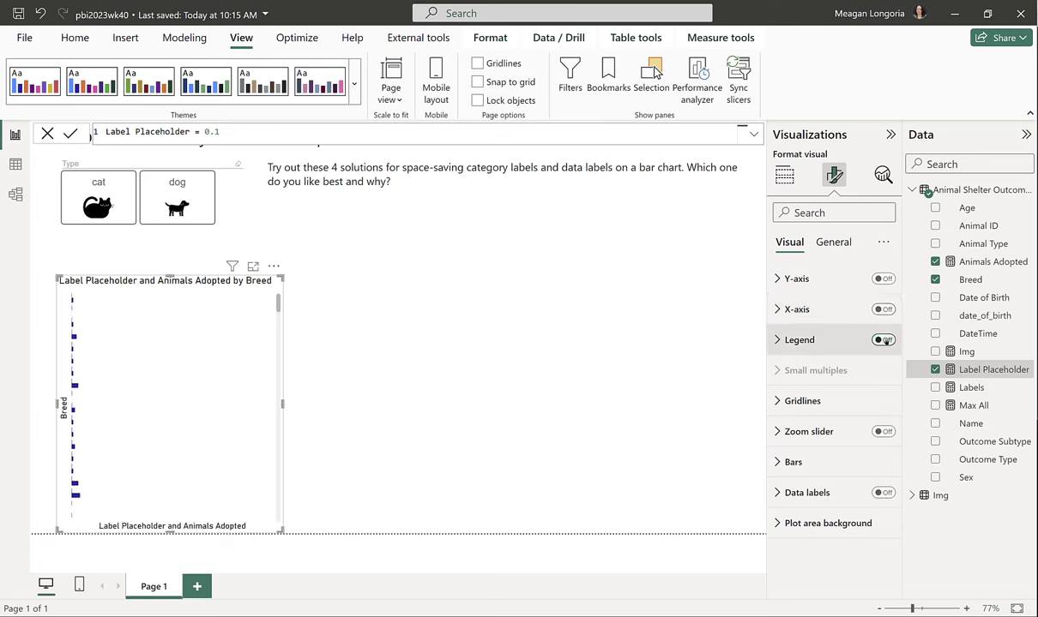
click(882, 339)
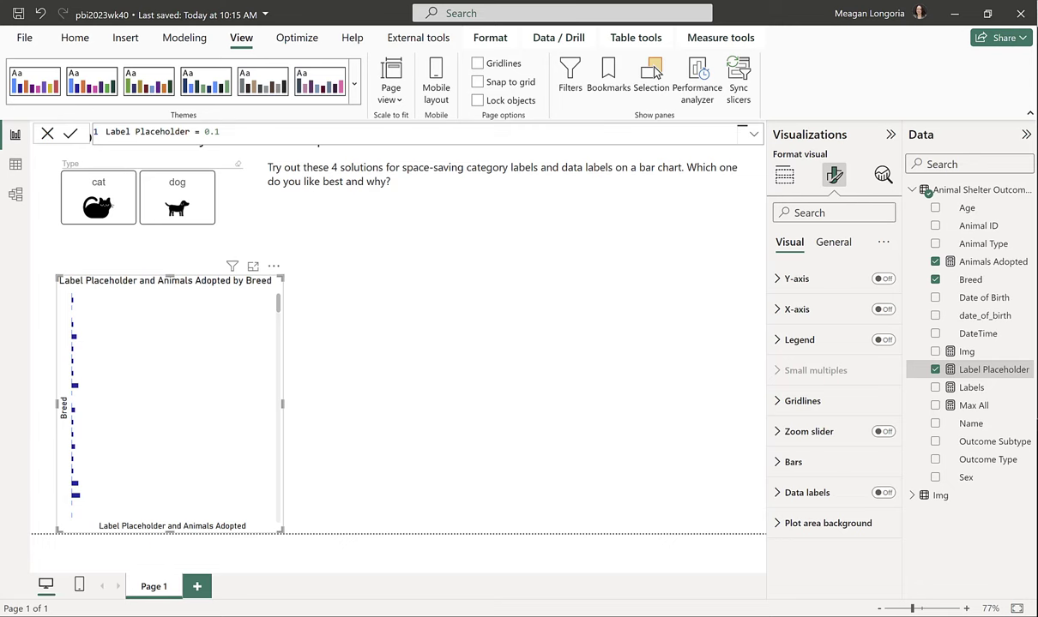
- Colour Label Placeholder bars white, with 5 px inner padding and 35 px minimum category width
click(791, 461)
text(#005F73)
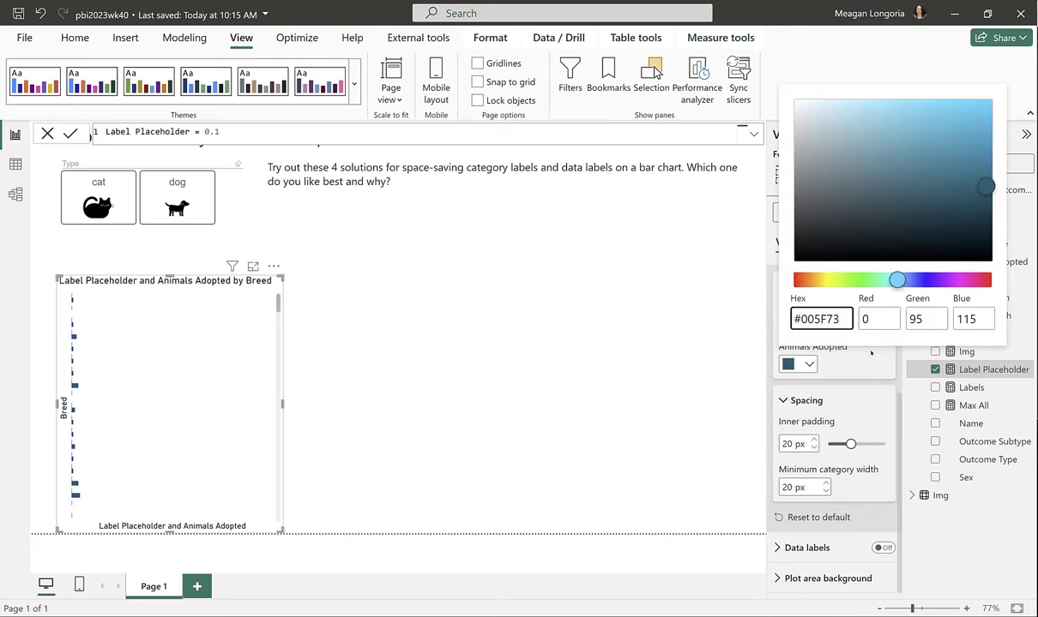
click(796, 326)
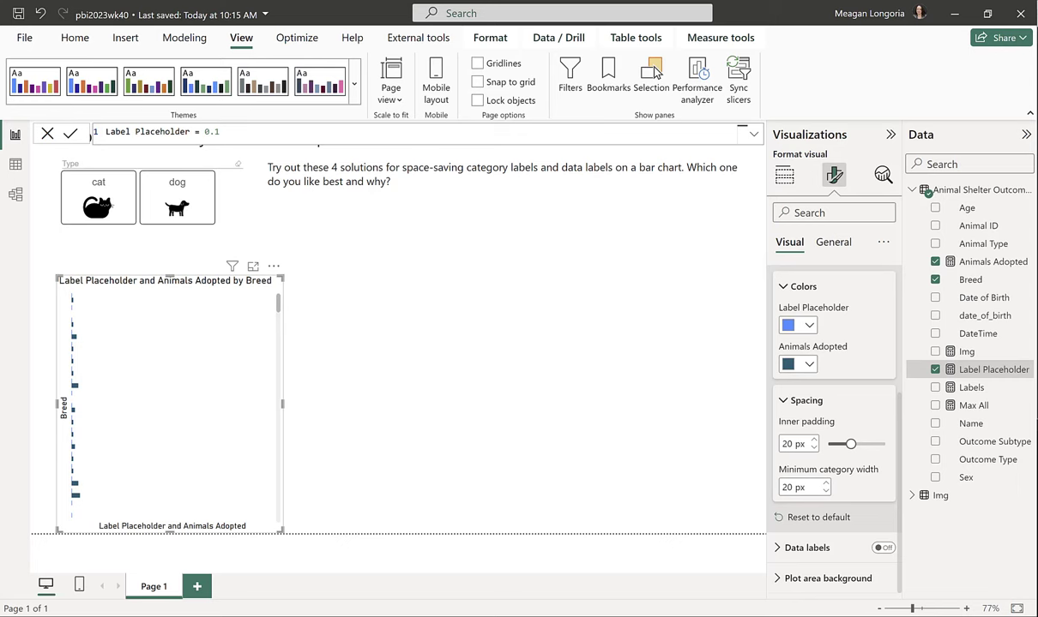
click(808, 326)
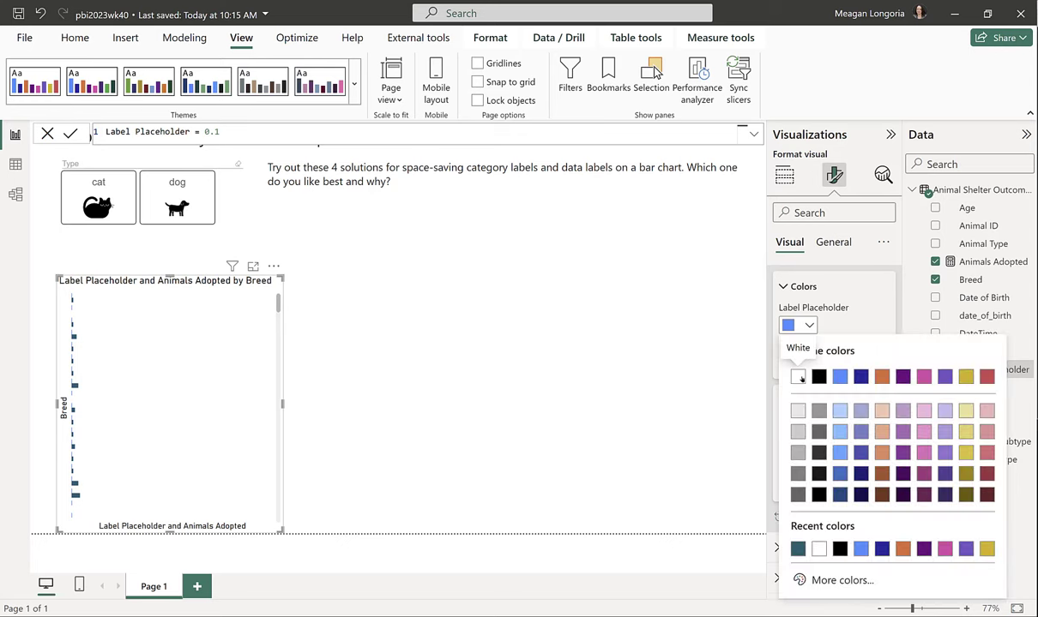
click(798, 377)
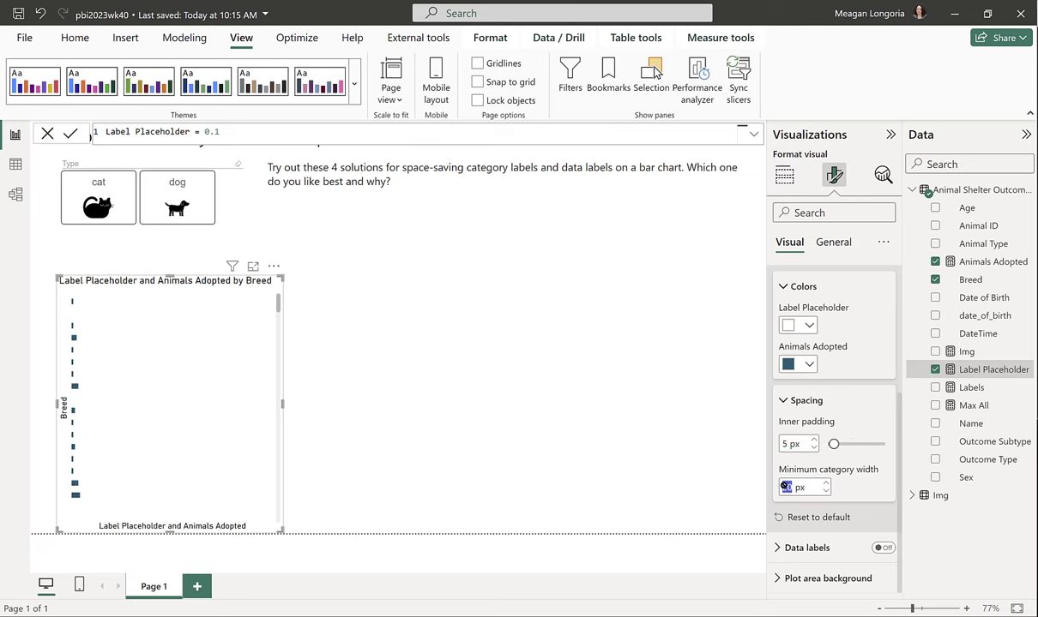
text(35)
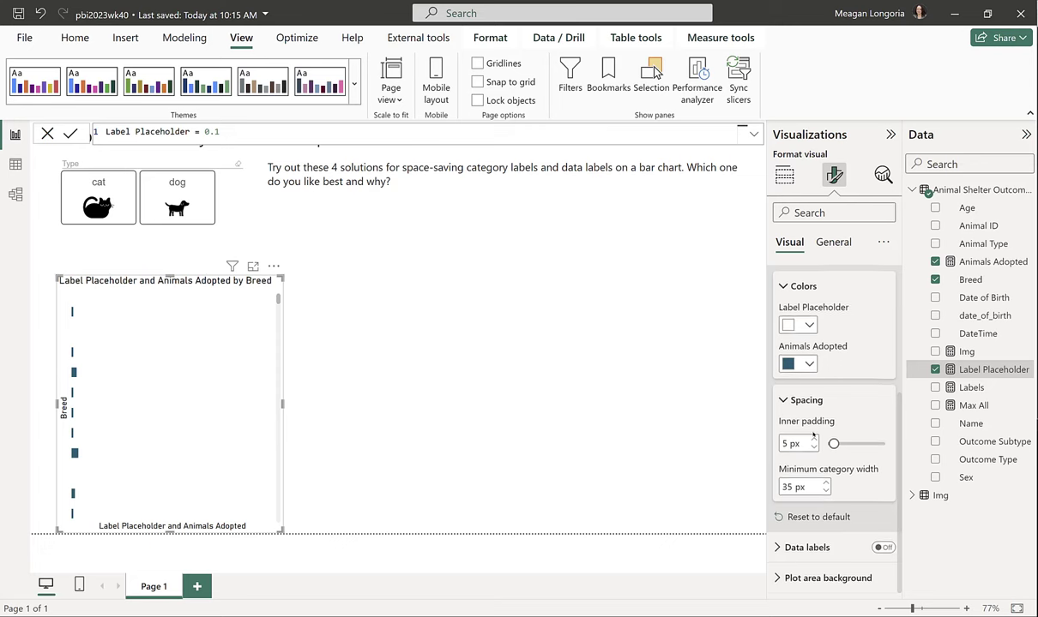
click(809, 547)
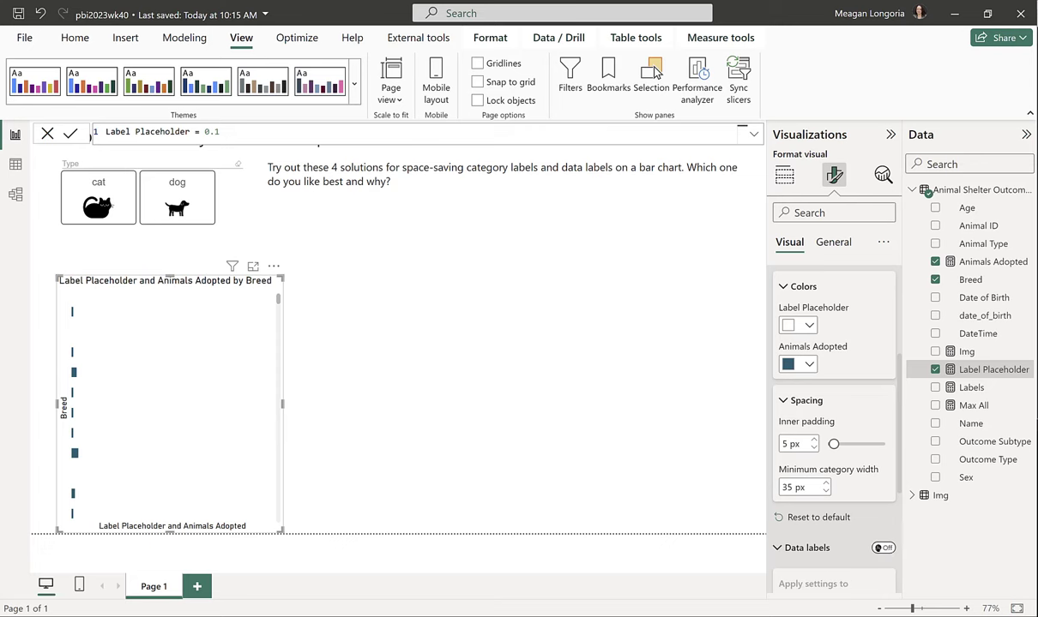
click(881, 549)
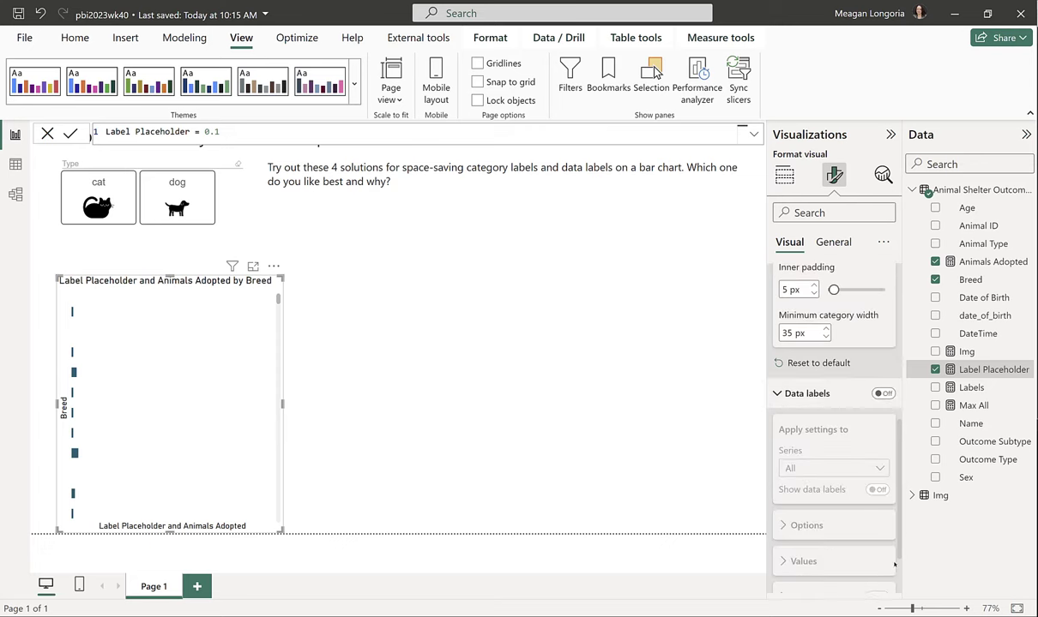
- Switch the chart's data labels on and enable Custom label under Values
scroll(down, 3)
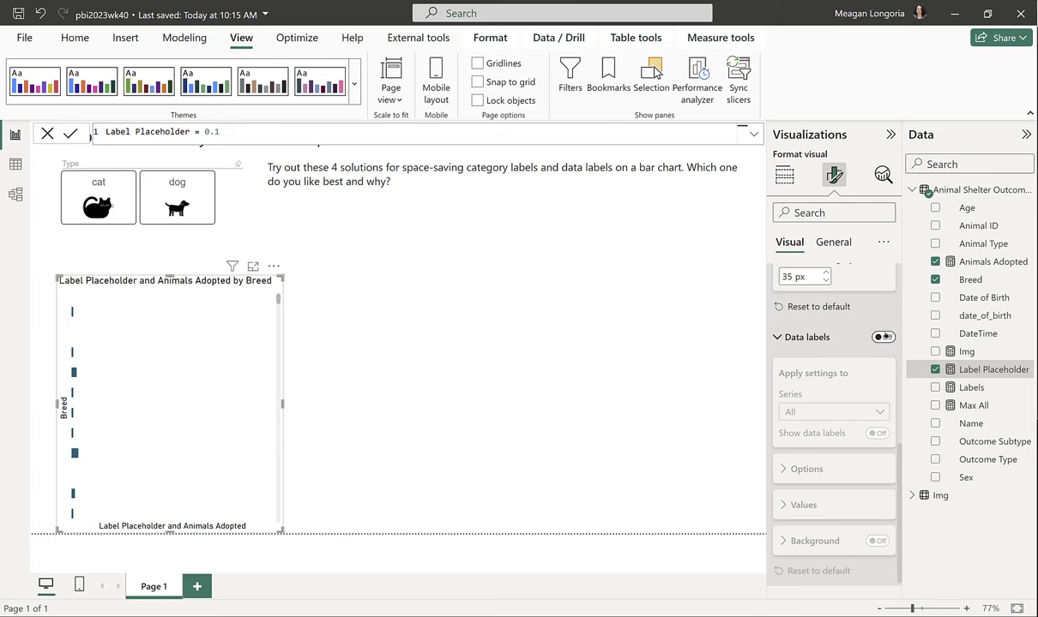
click(882, 336)
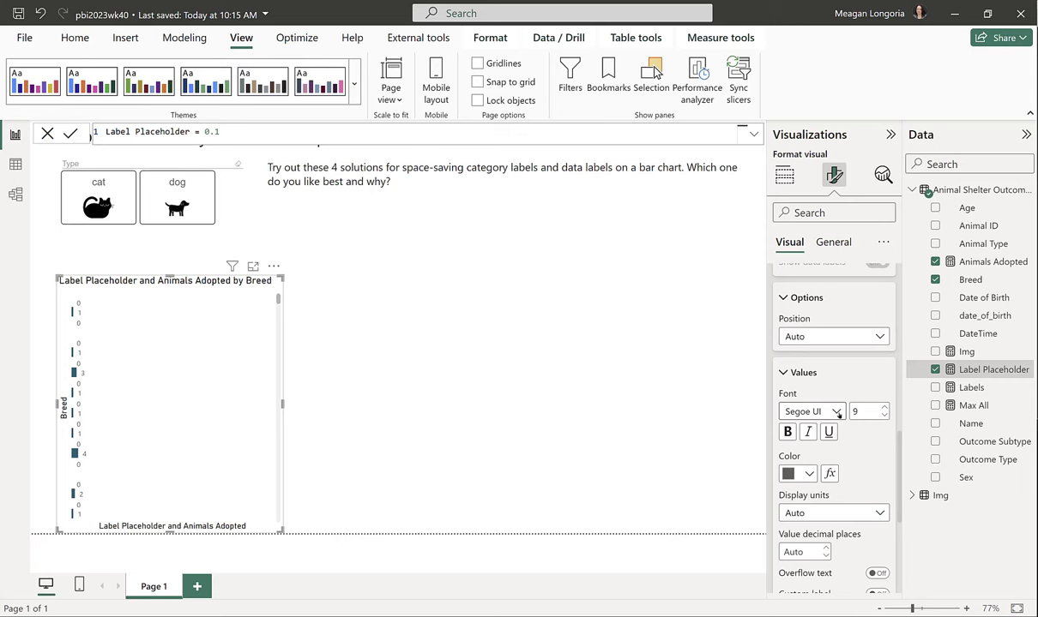
scroll(down, 3)
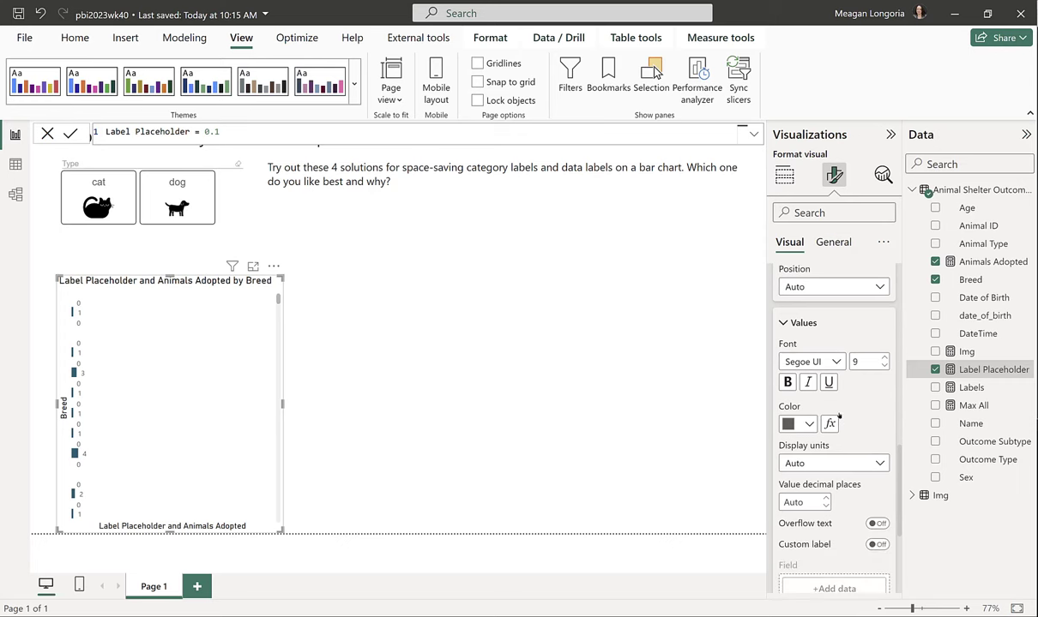
scroll(down, 3)
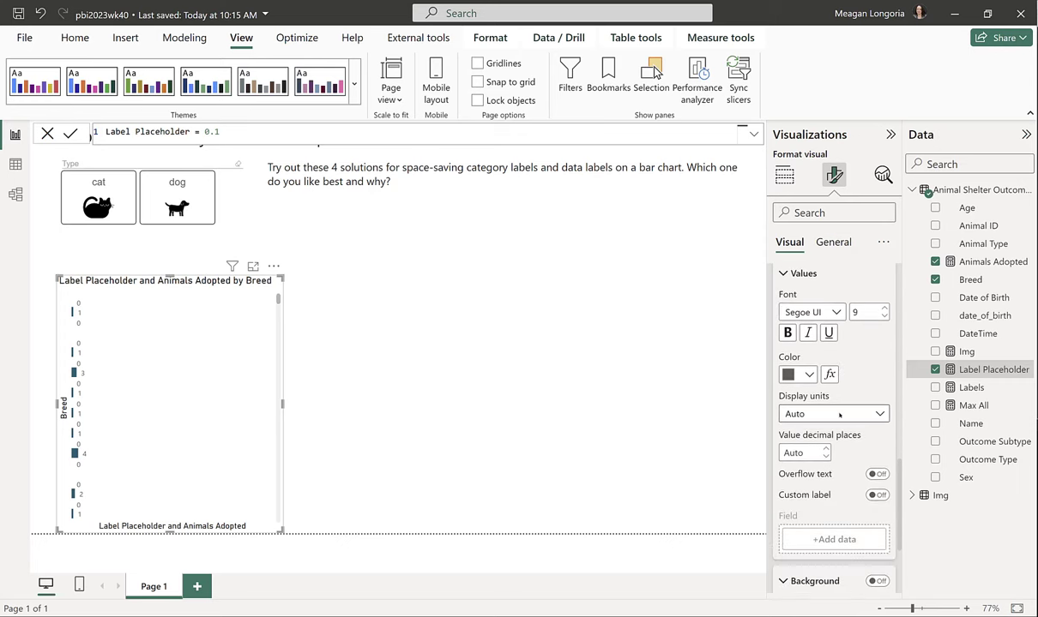
scroll(down, 3)
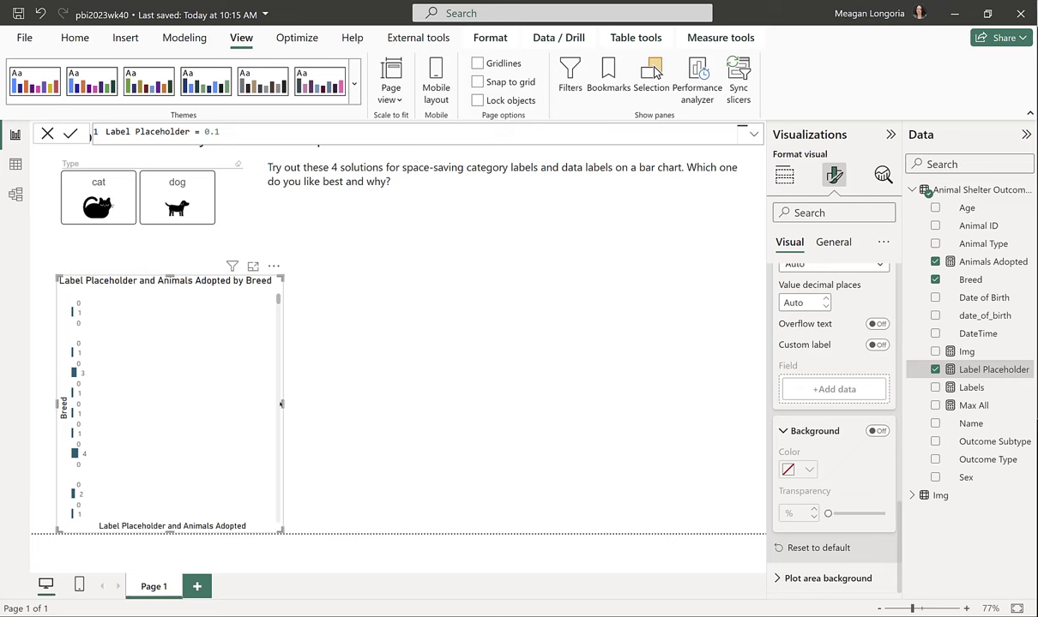
click(876, 345)
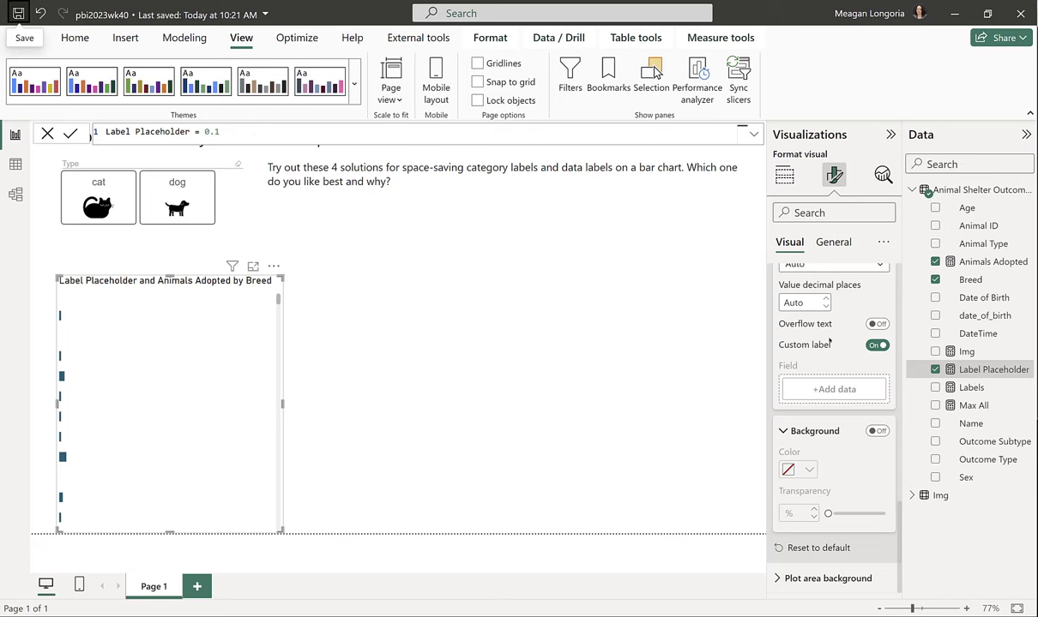
scroll(down, 3)
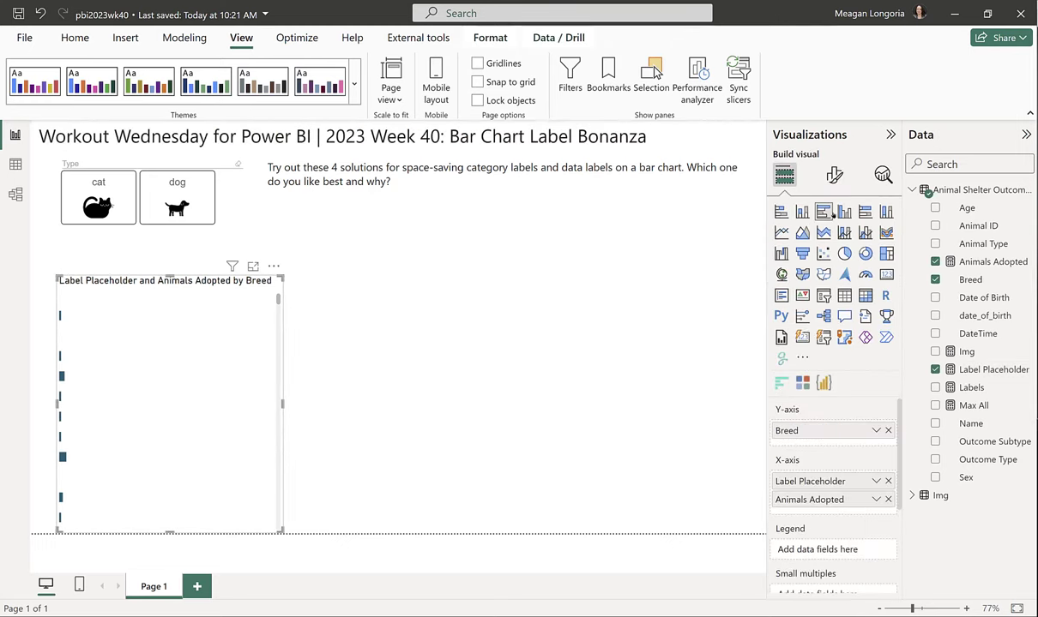
- Show labels only for the Label Placeholder series, then sort the axis by Animals Adopted
click(833, 175)
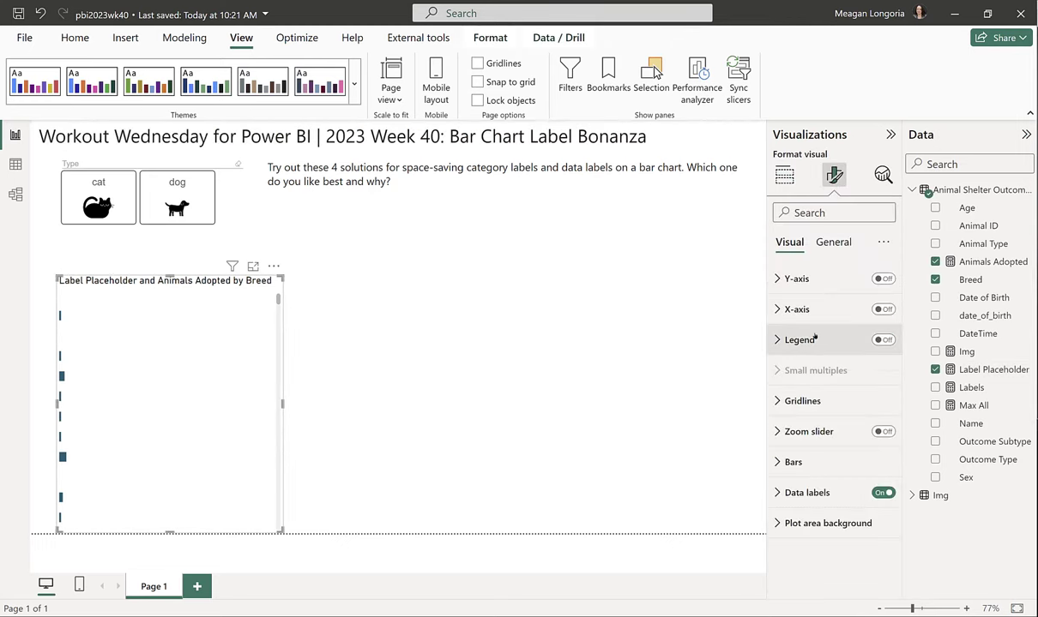
click(806, 492)
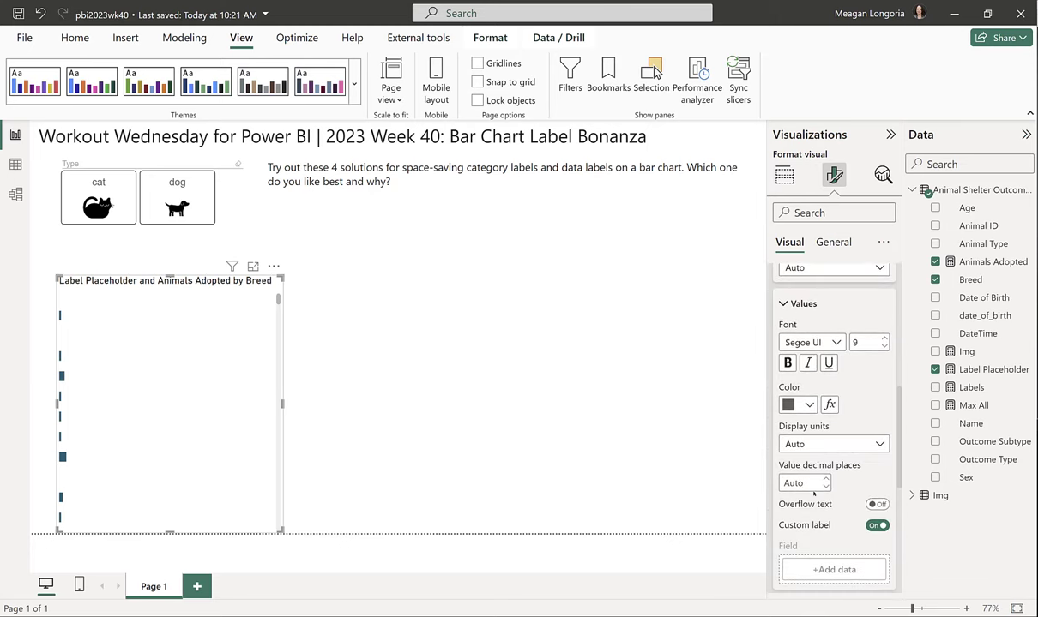
click(832, 321)
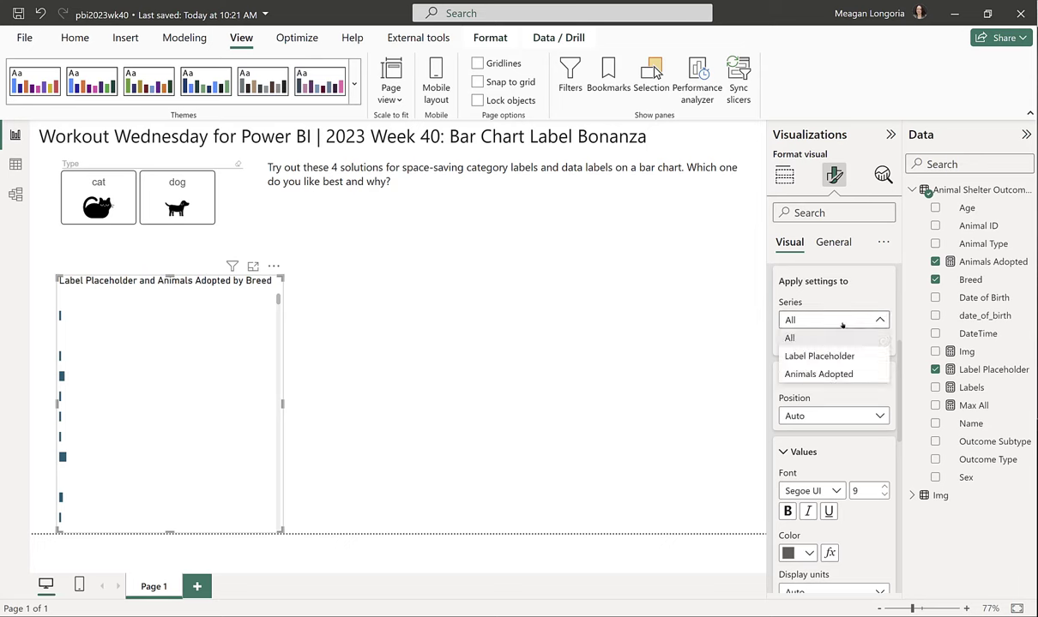
click(820, 355)
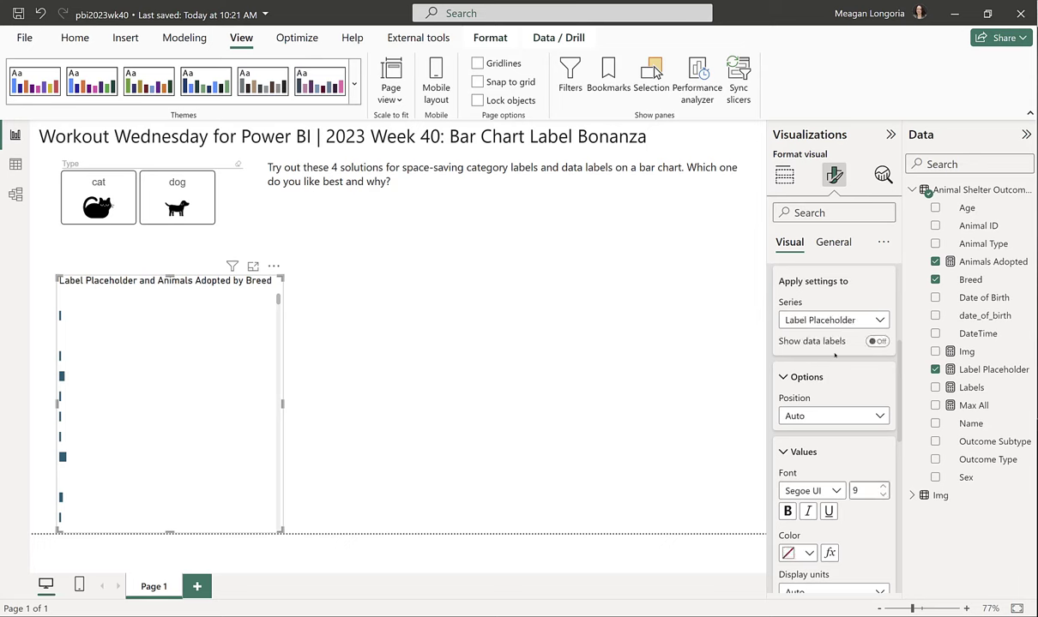
click(878, 340)
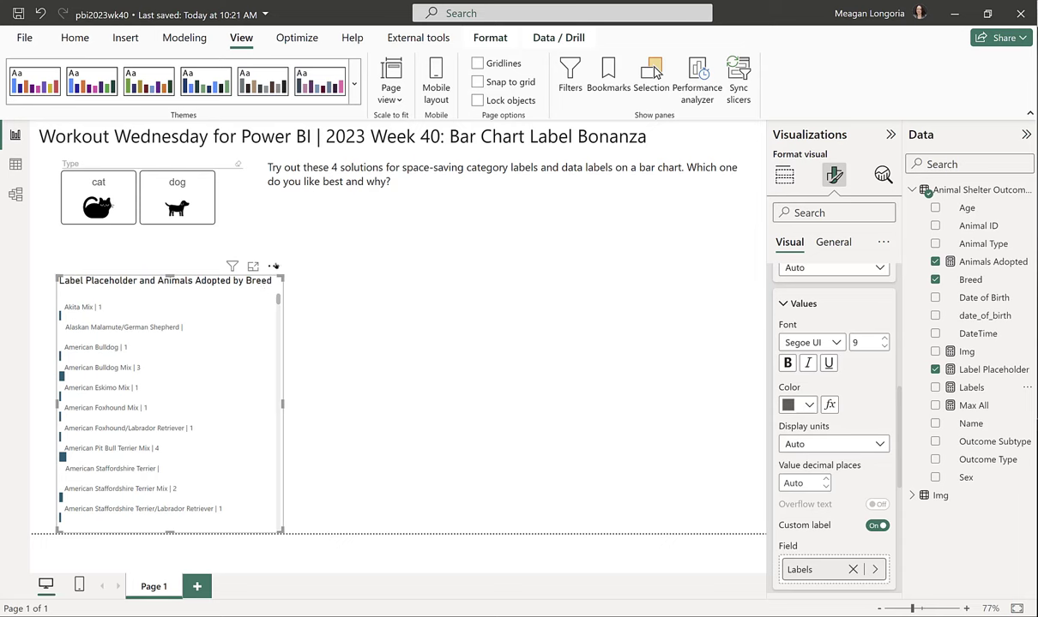
click(275, 266)
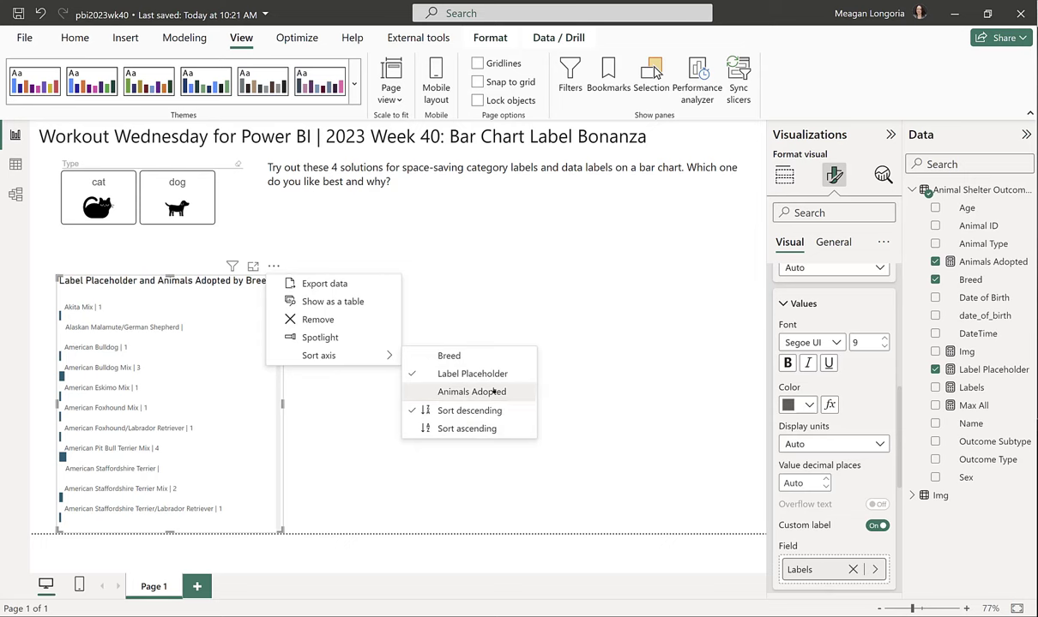
click(470, 391)
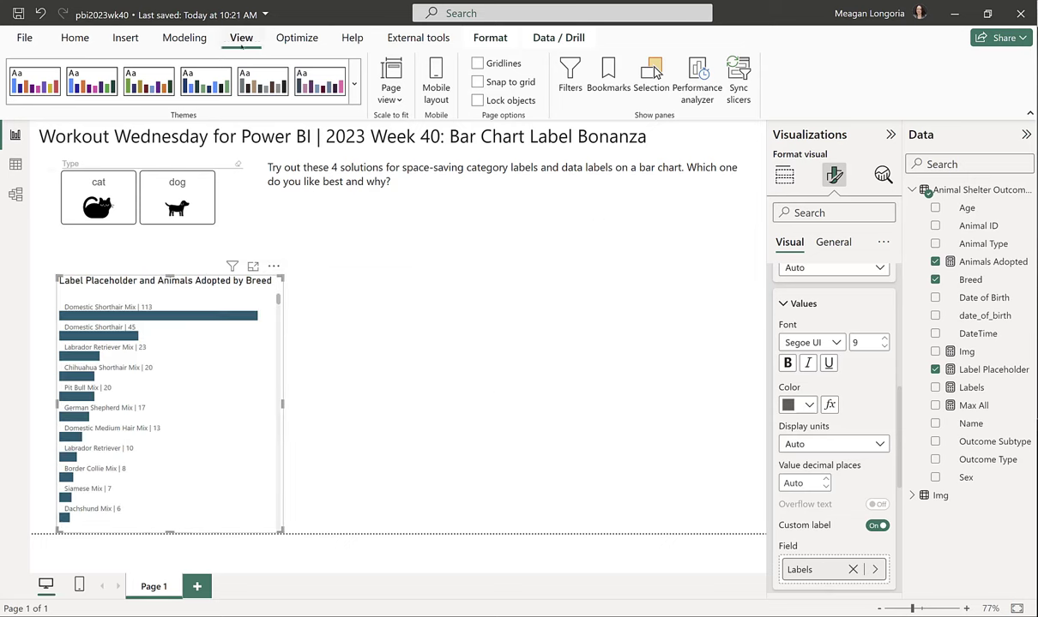
- Filter Breed to the Top 10 by Animals Adopted in the Filters pane
click(570, 77)
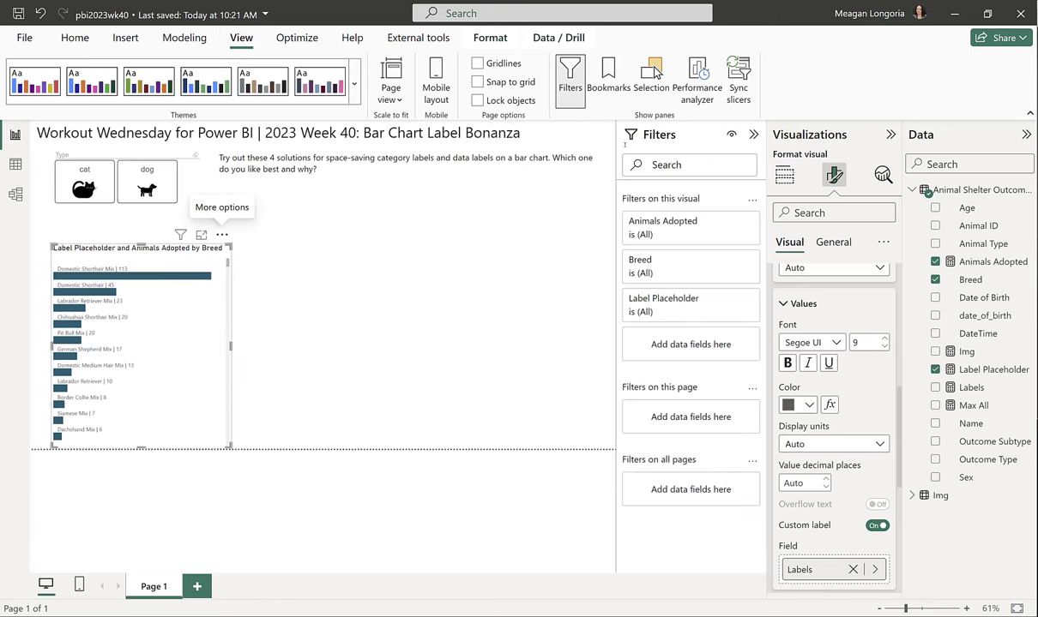
click(731, 220)
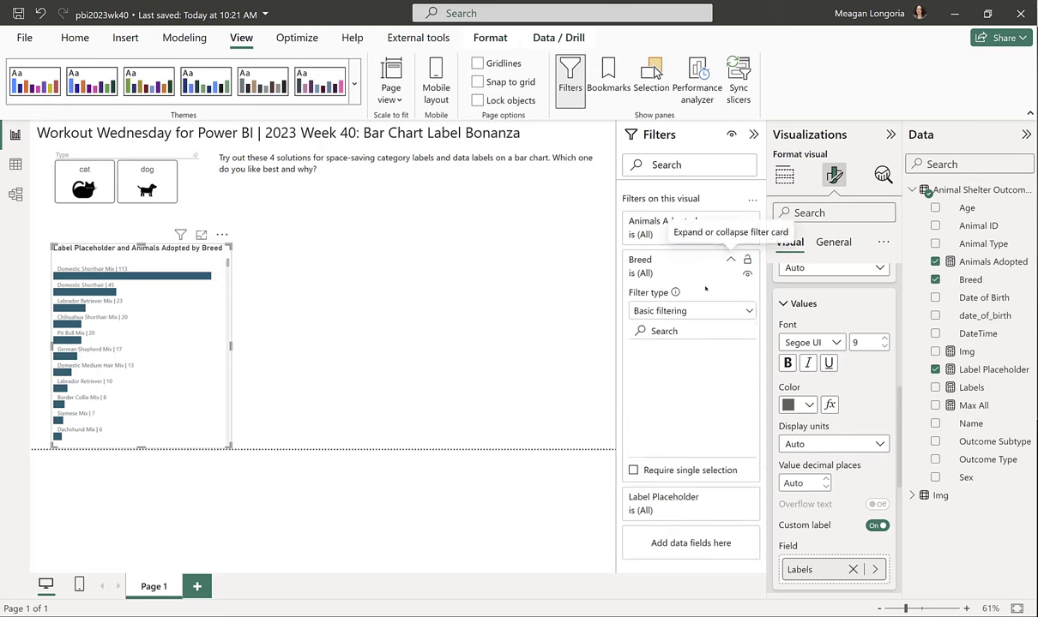
click(693, 310)
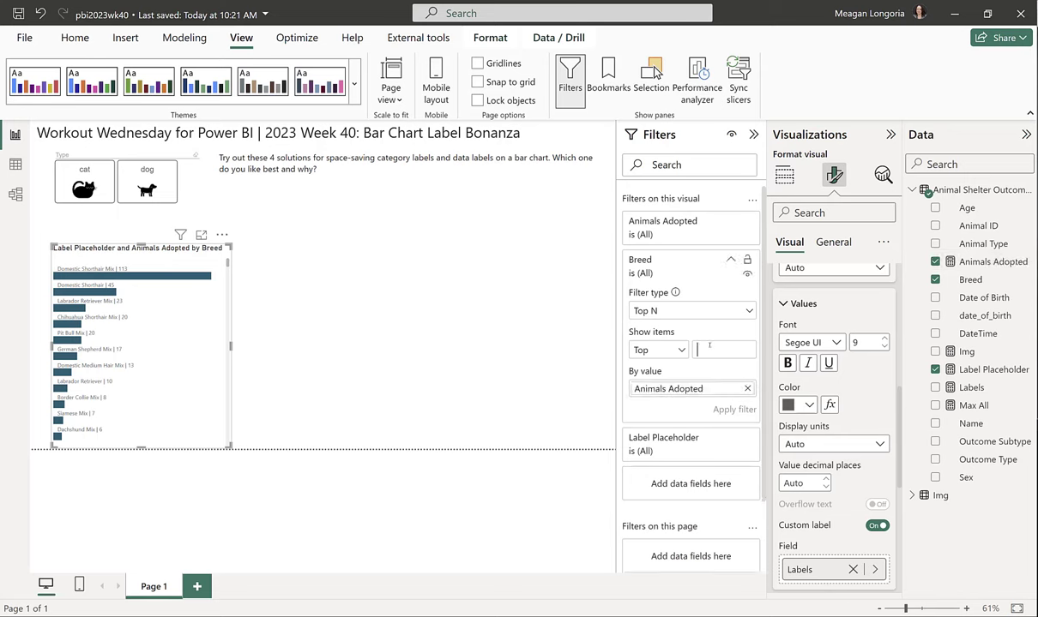
text(10)
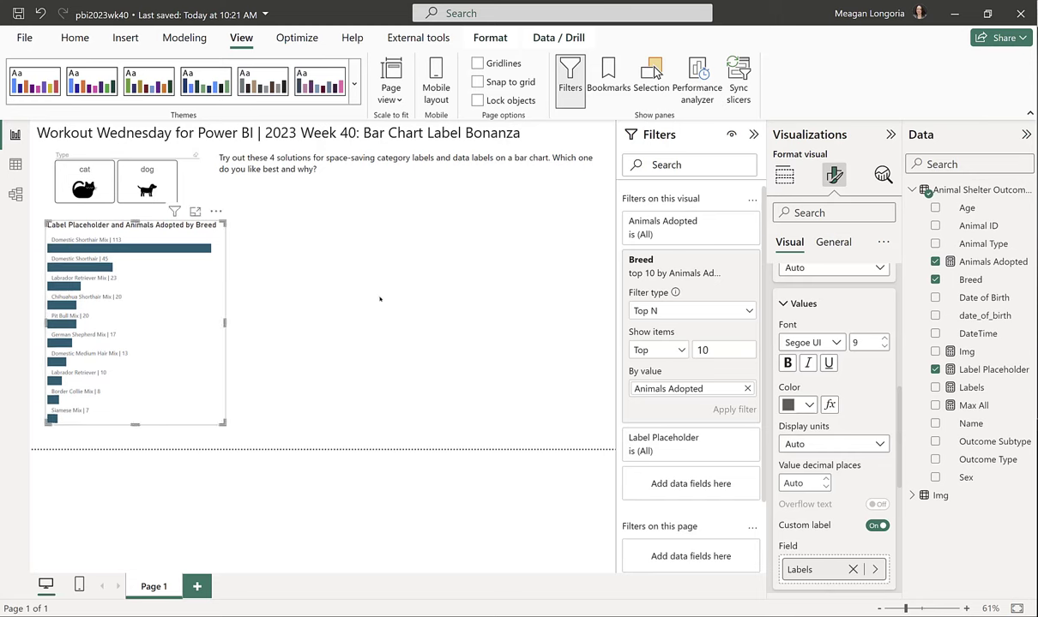
click(784, 175)
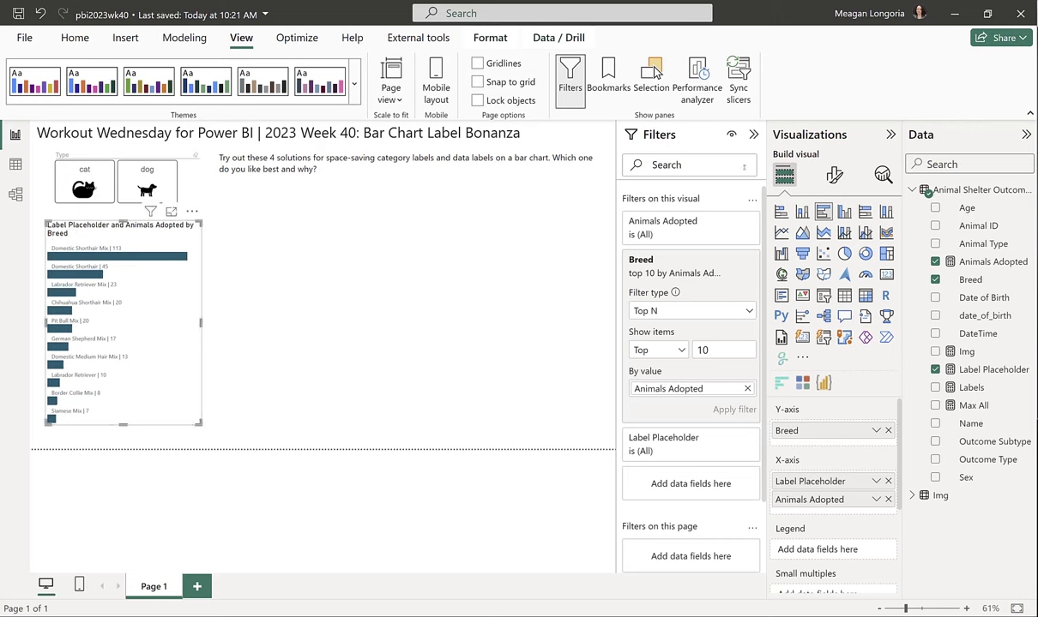
- Retitle the bar chart 'Core Visual with Measure Label'
click(833, 175)
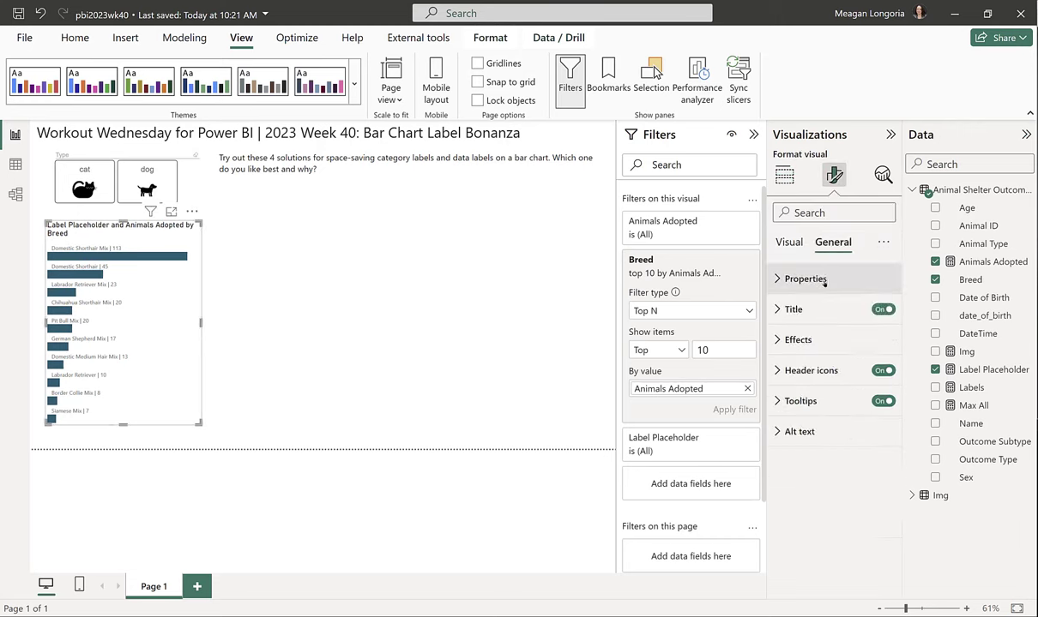
click(792, 308)
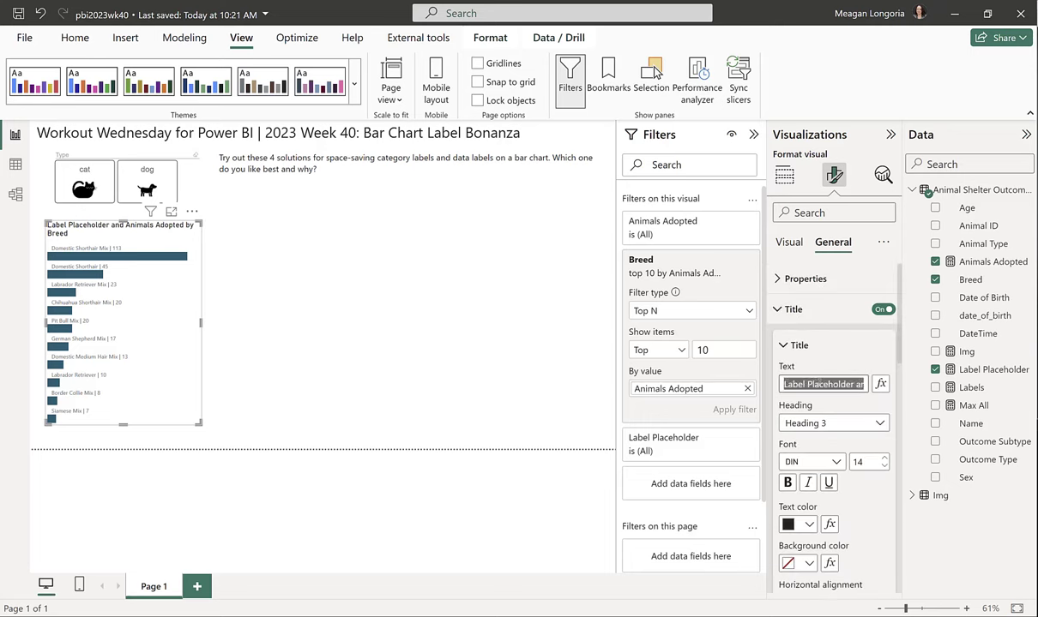
text(Core Visual with Measure Label)
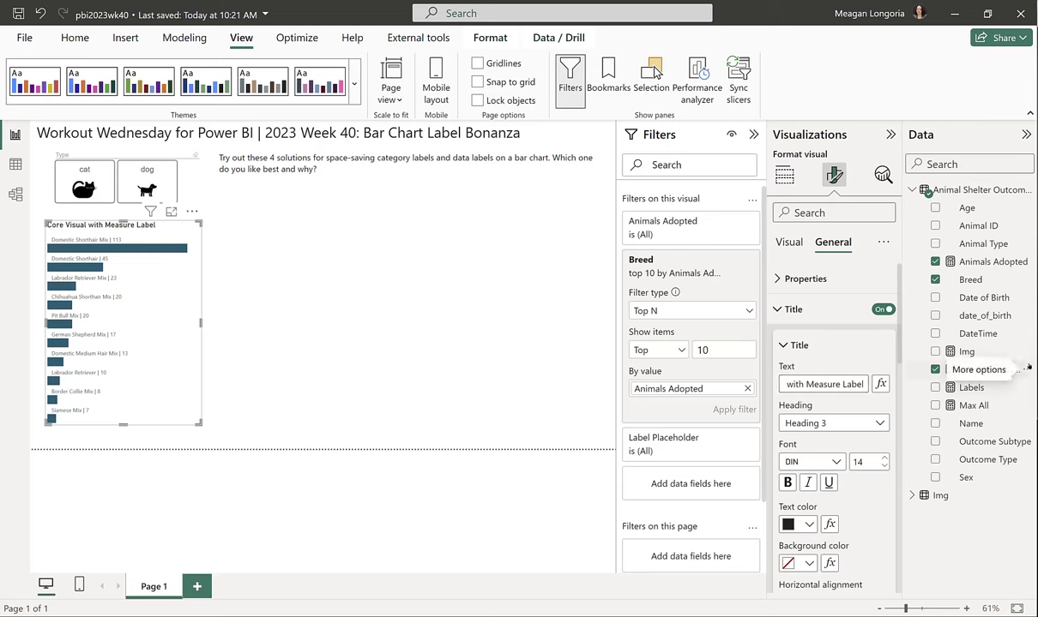
click(934, 369)
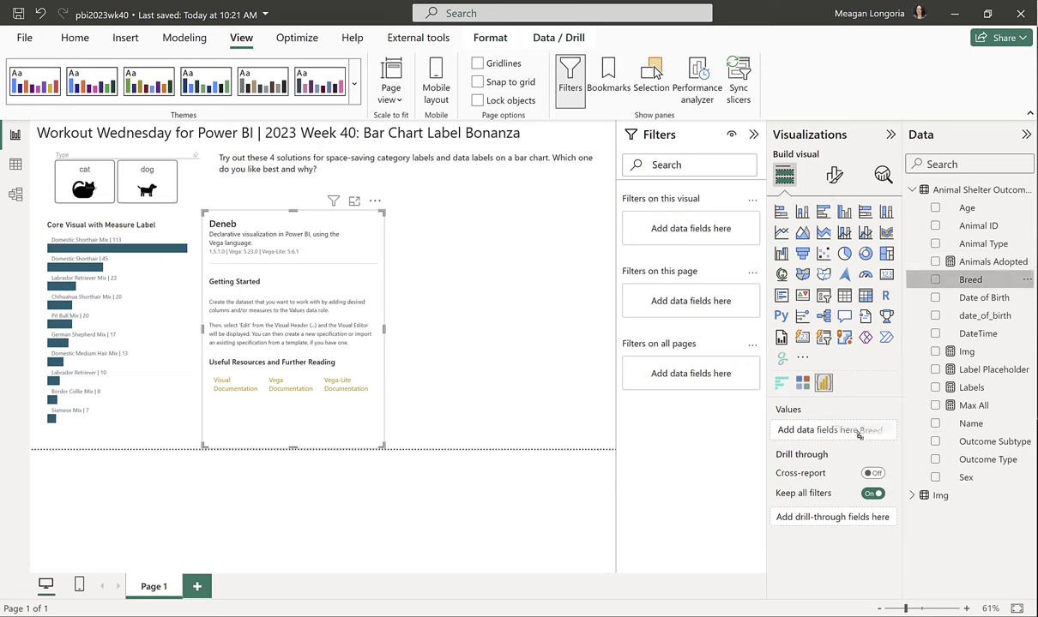
- Feed Breed, Animals Adopted and Max All into the new Deneb visual
click(935, 279)
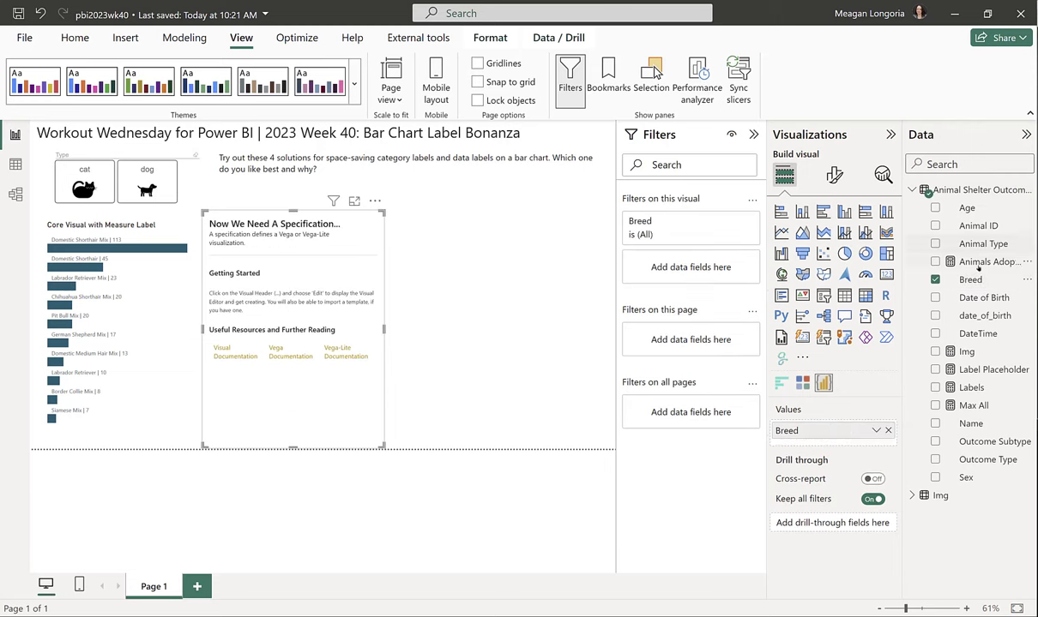
click(935, 260)
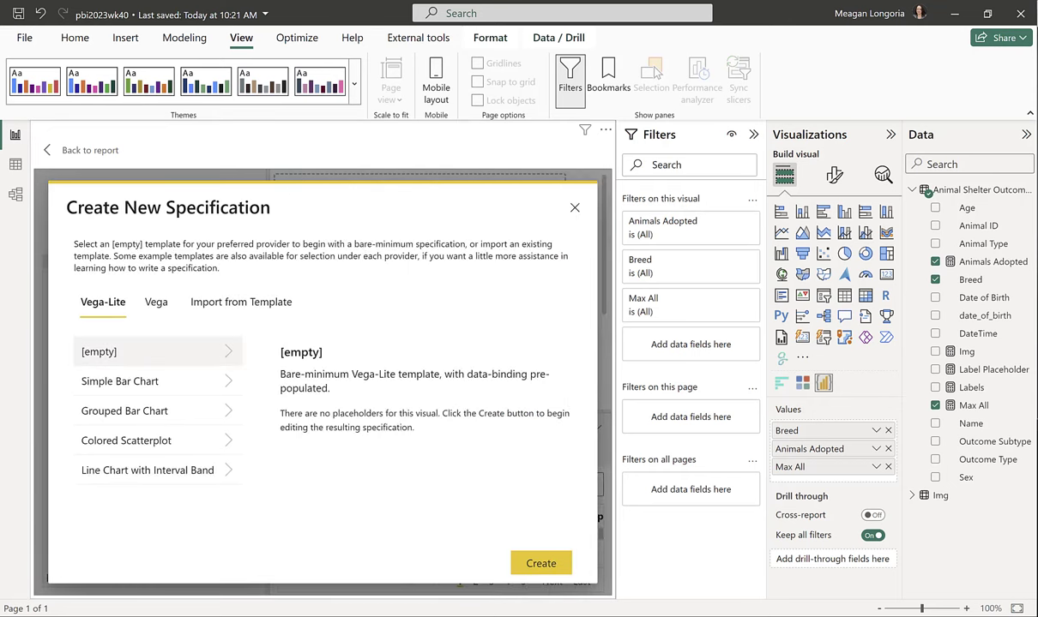
mouse_move(250, 501)
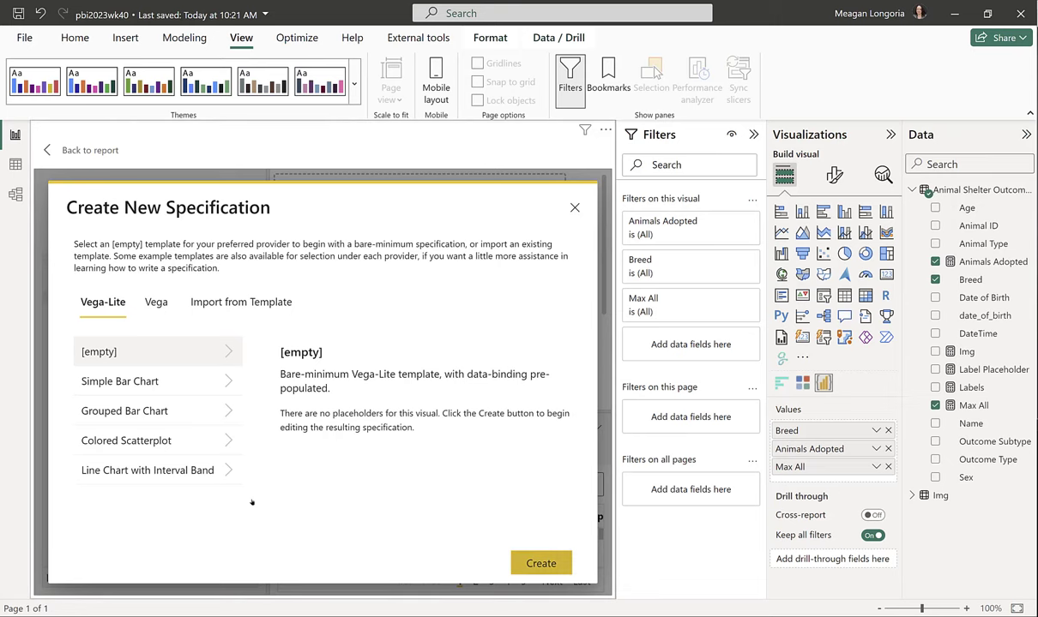
- Create the Vega-Lite specification of horizontal Breed bars sorted by Animals Adopted
click(541, 562)
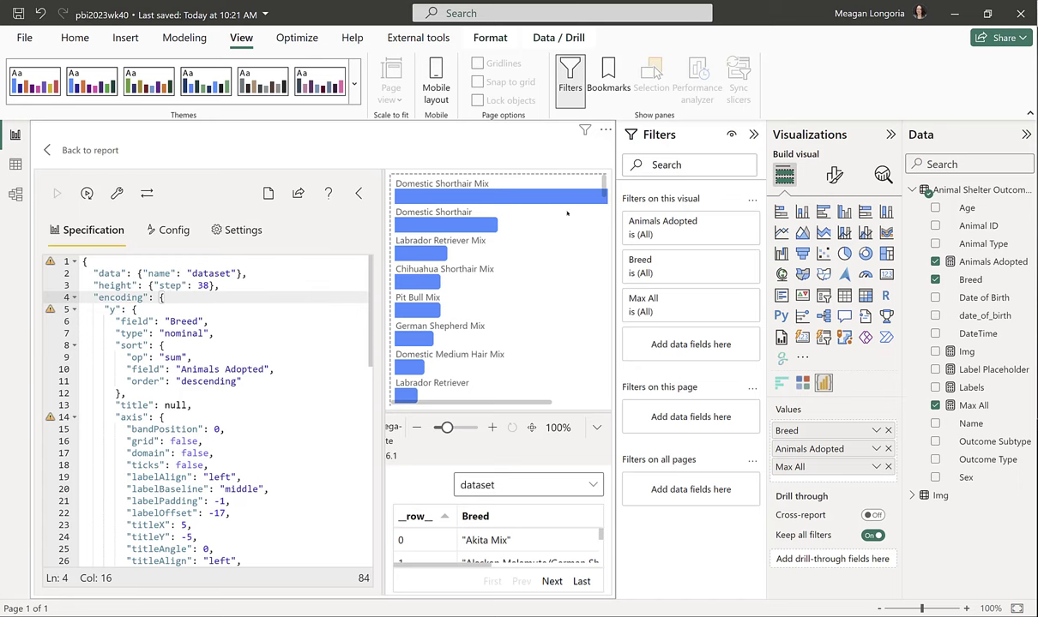
mouse_move(566, 212)
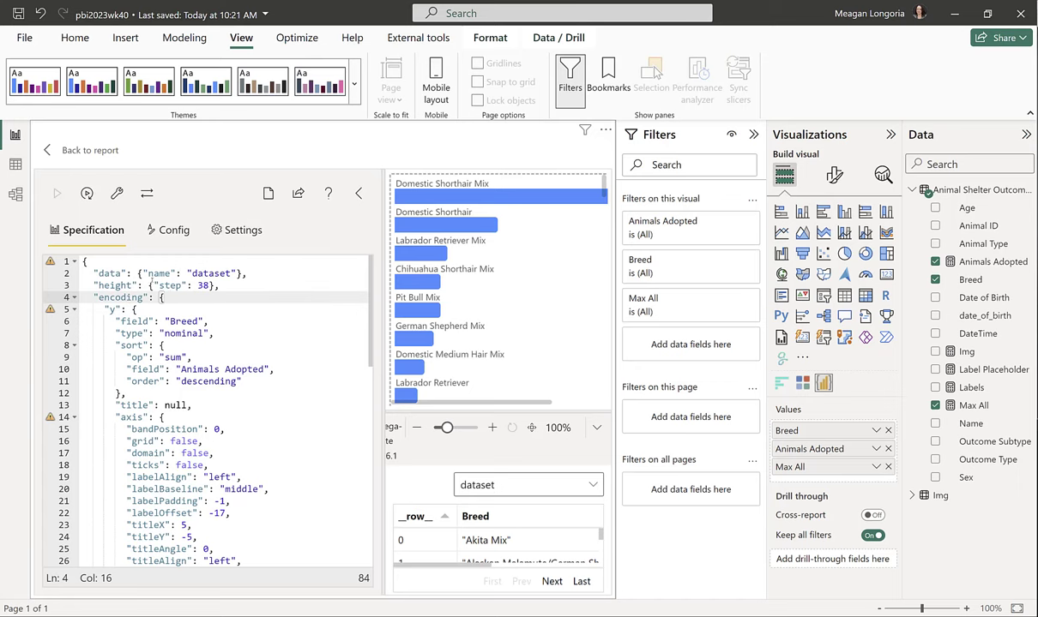
- Review the spec's sort rules, axis, rounded bar layer and Animals Adopted text mark
drag(147, 285, 219, 285)
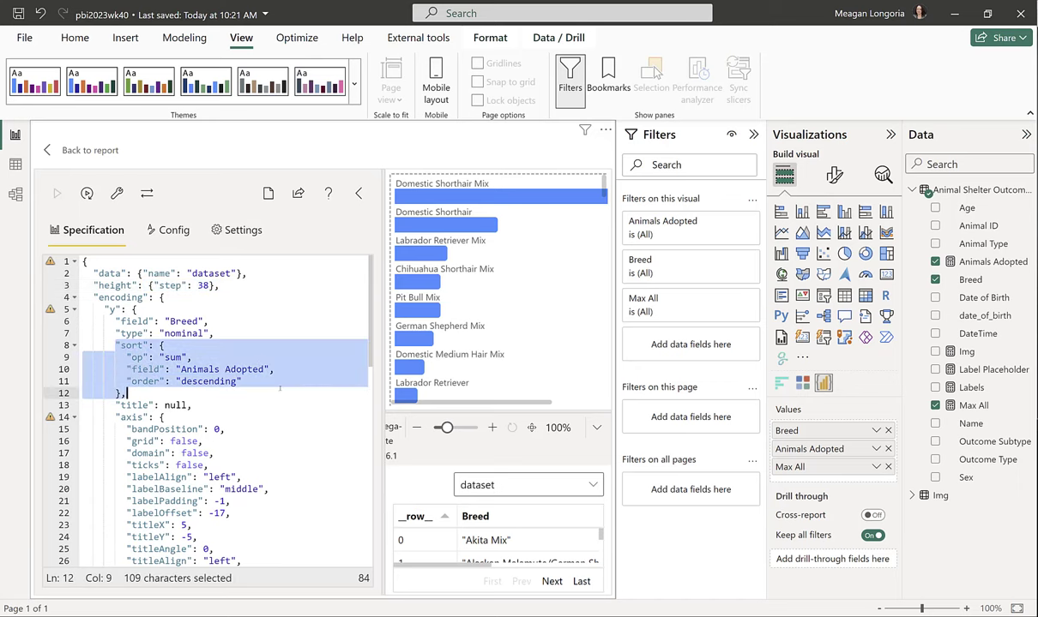
scroll(down, 3)
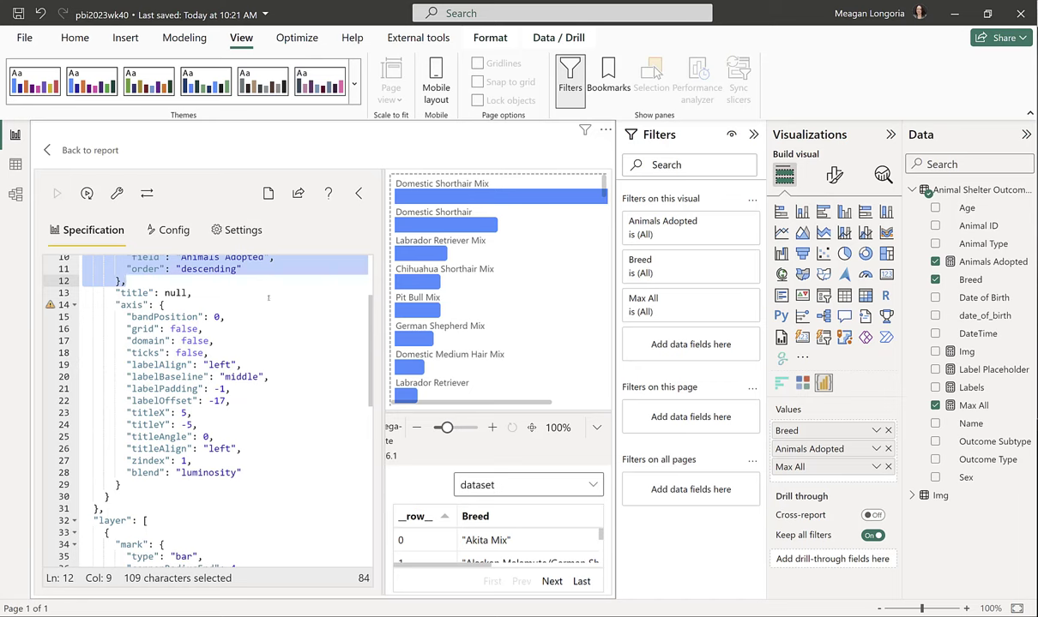
mouse_move(253, 313)
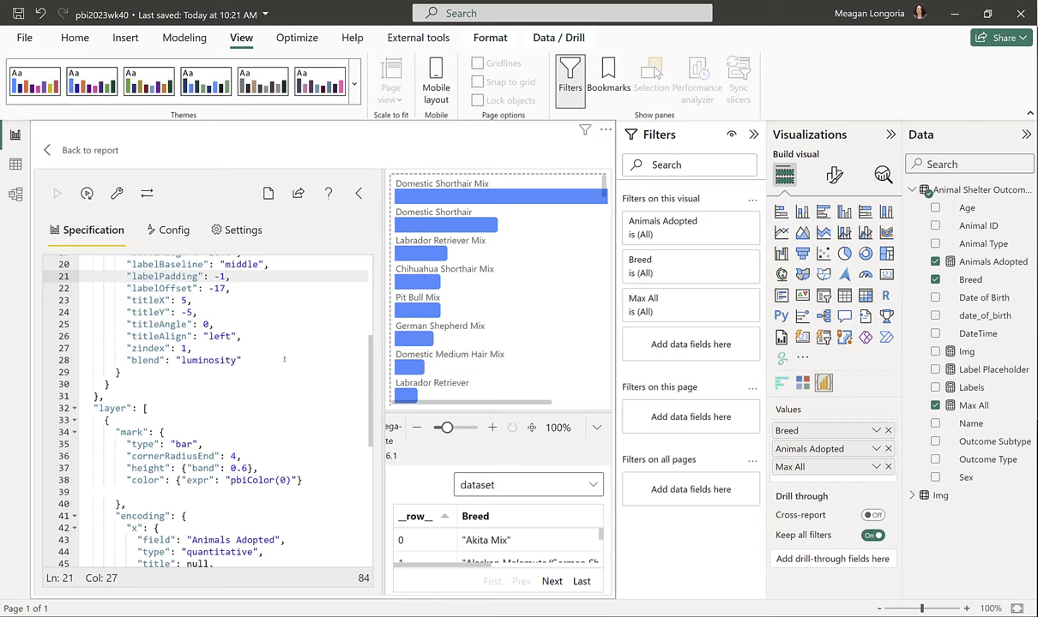
scroll(down, 3)
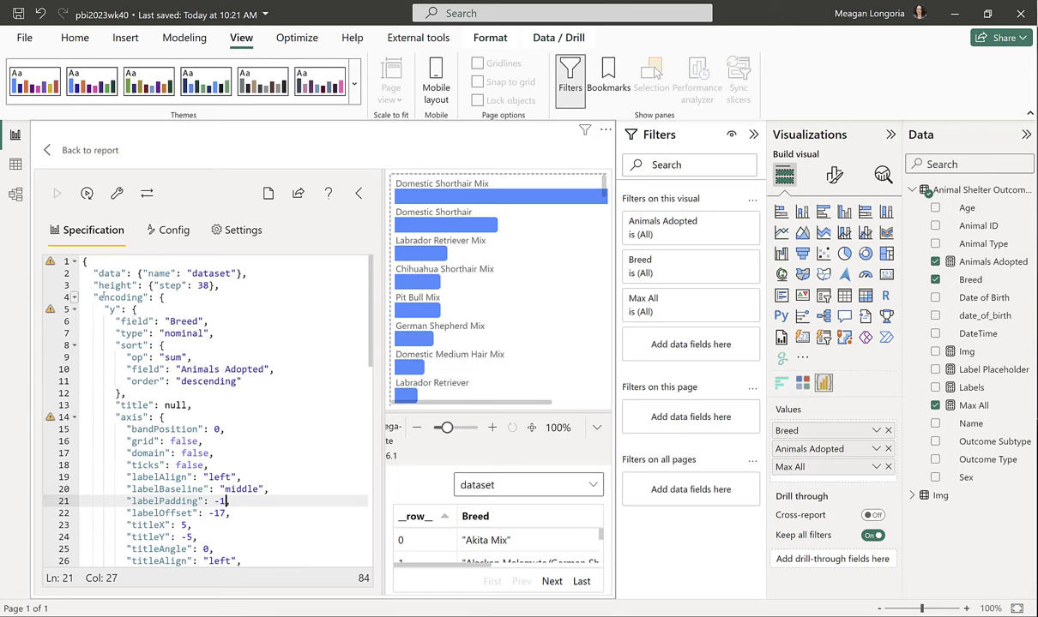
scroll(down, 3)
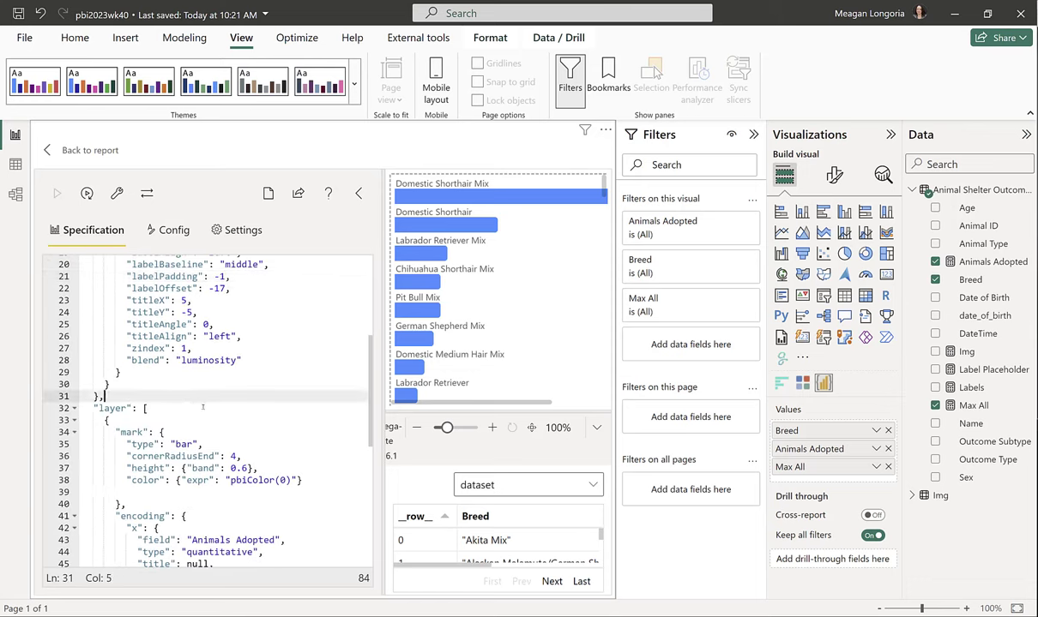
scroll(down, 3)
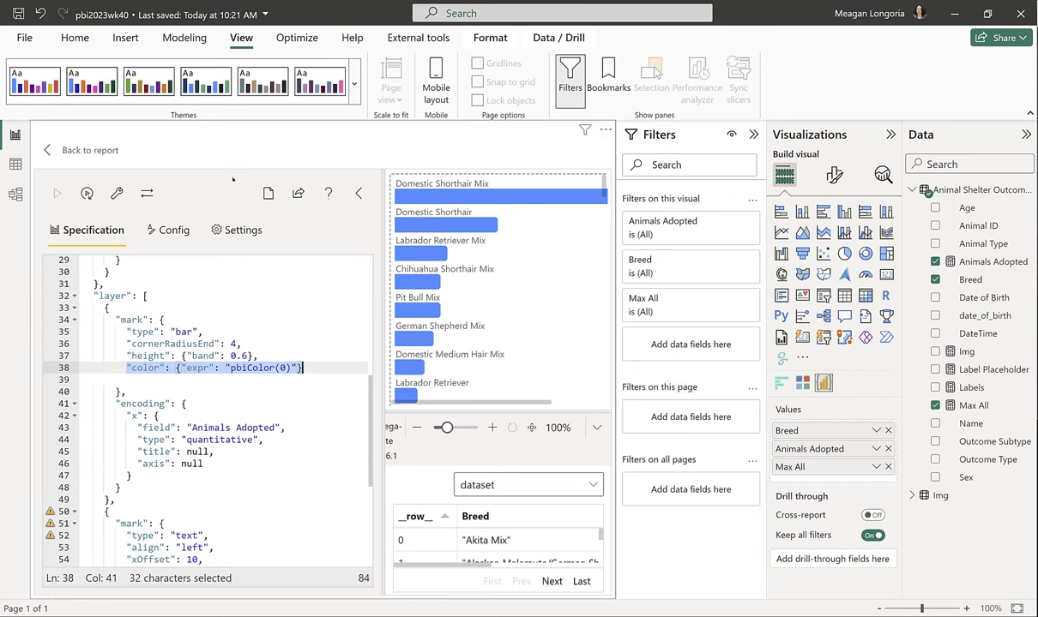
mouse_move(203, 480)
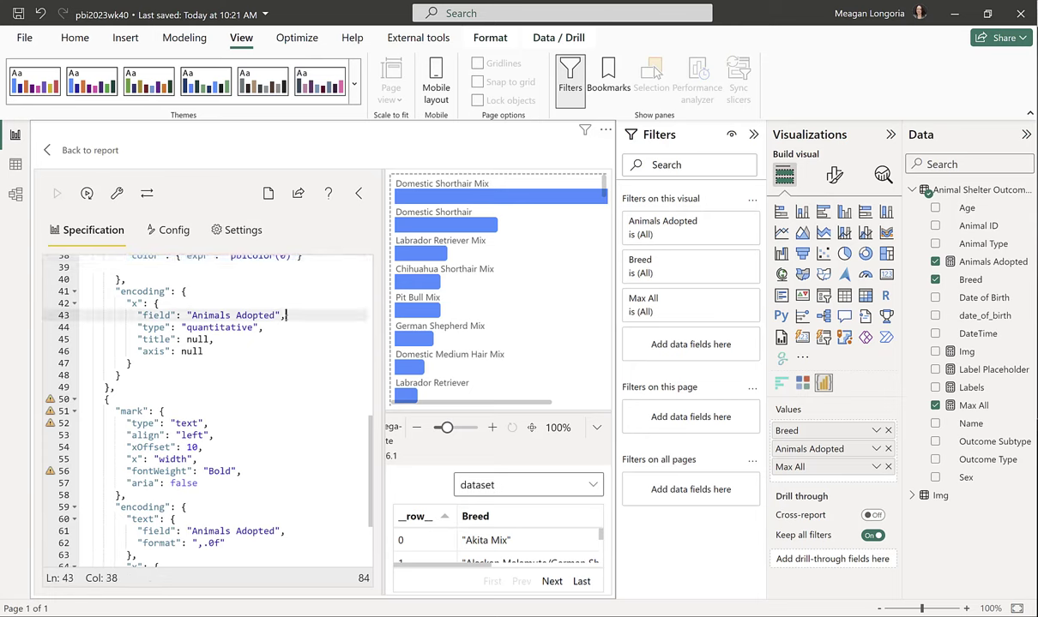
scroll(down, 3)
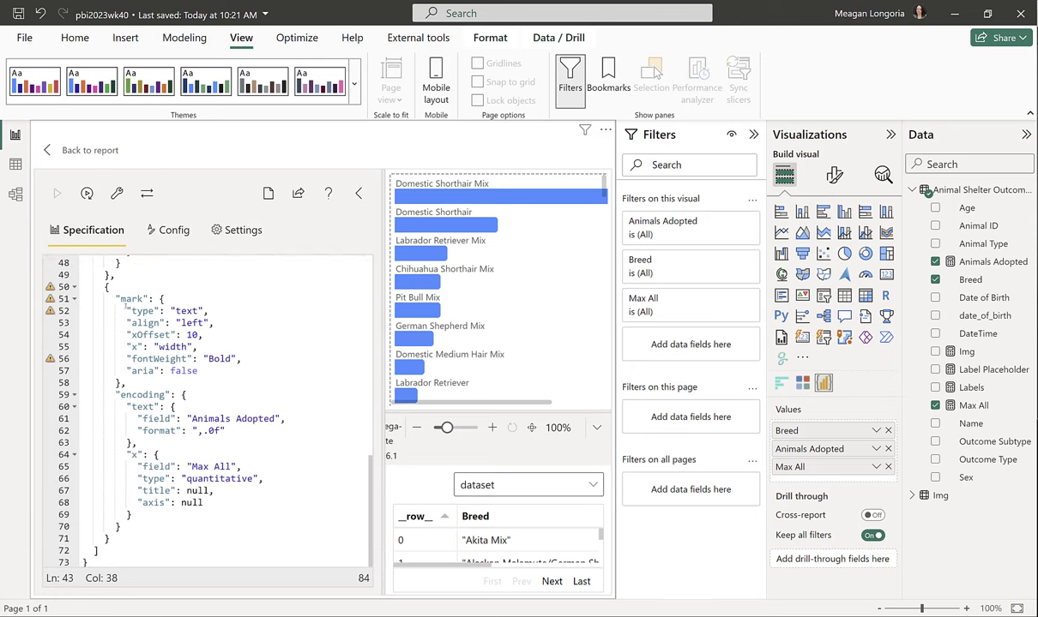
click(106, 287)
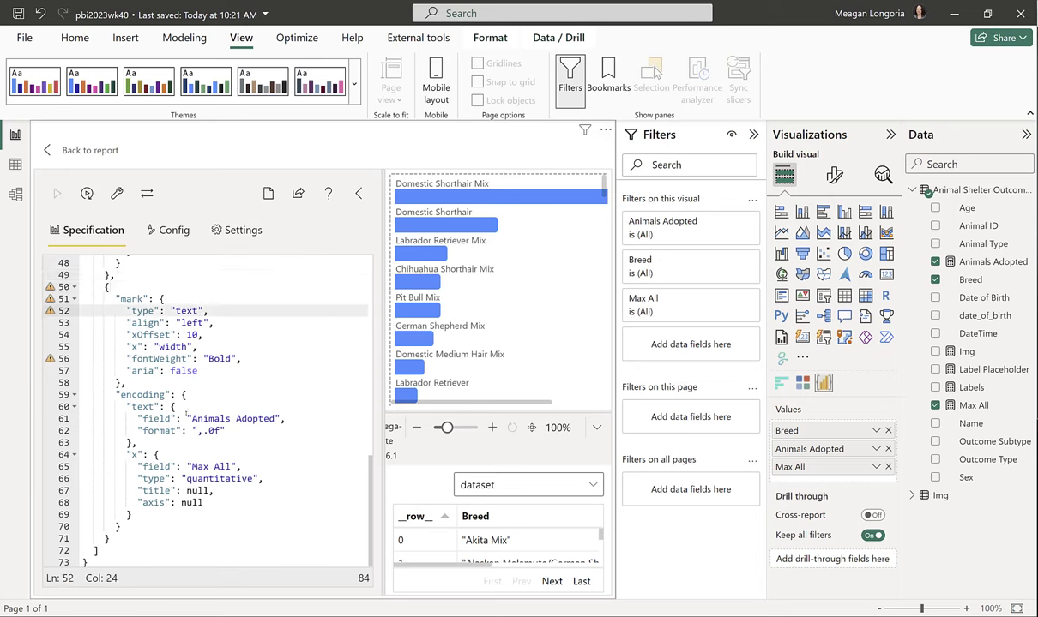
click(211, 419)
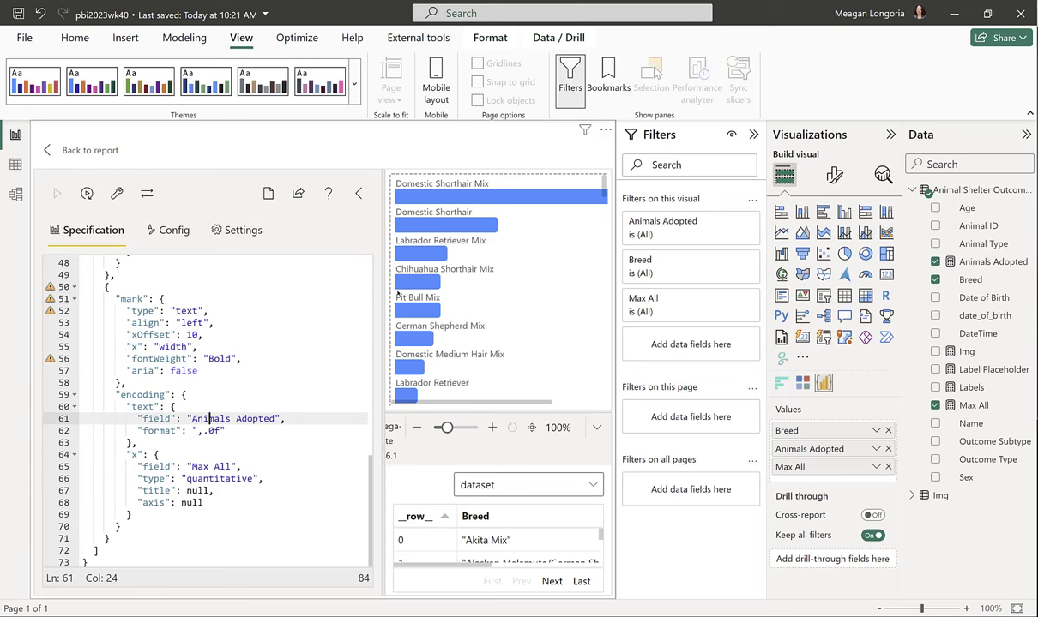
mouse_move(237, 435)
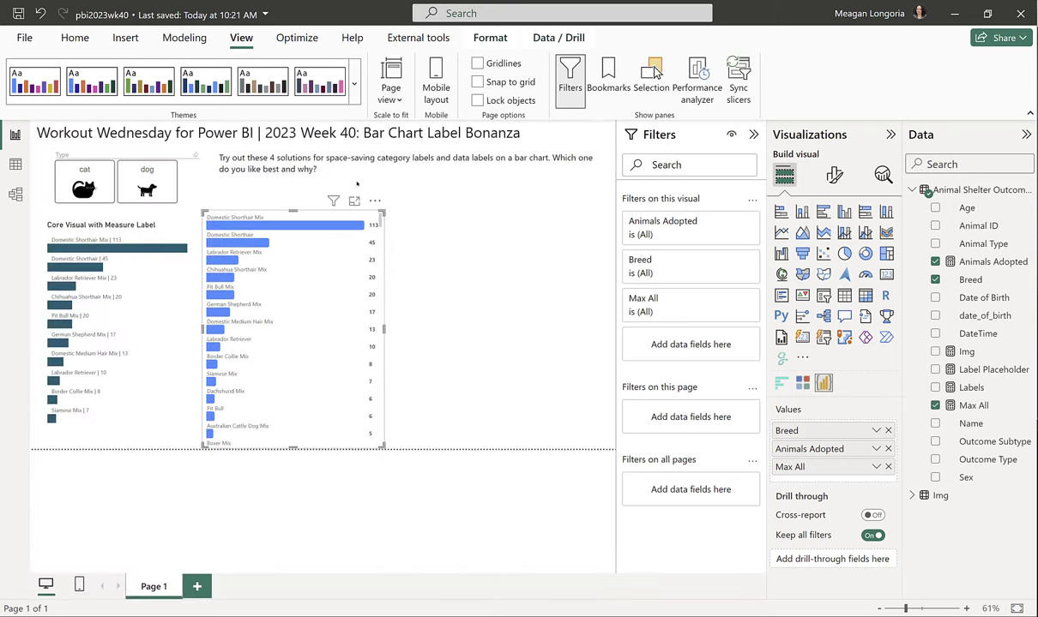
- Turn on the Deneb chart's title and set it to 'Deneb Visual'
click(833, 175)
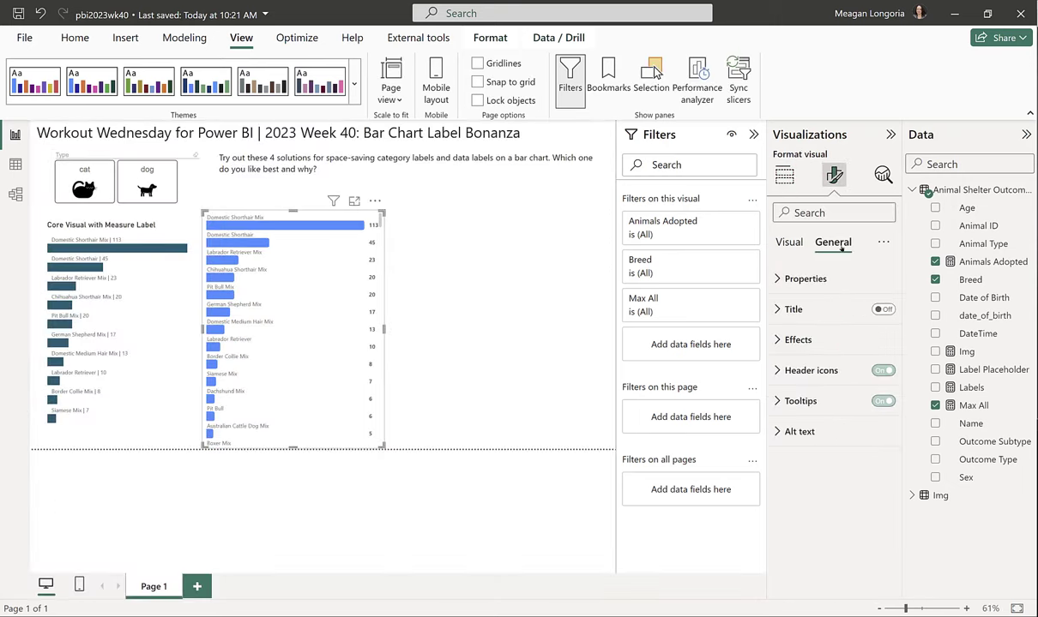
click(792, 309)
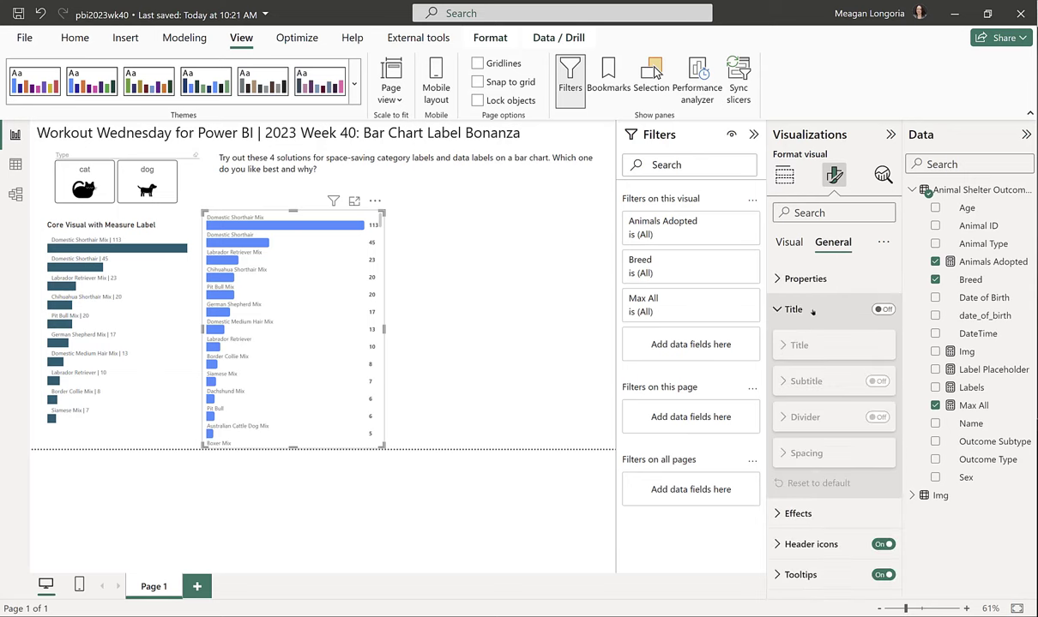
click(881, 309)
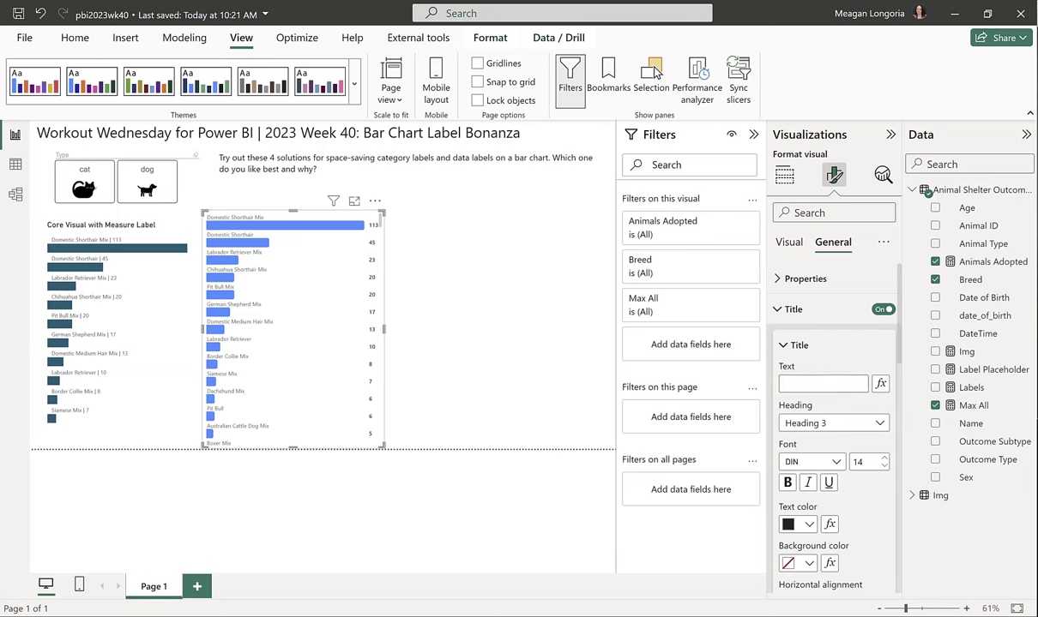
text(De)
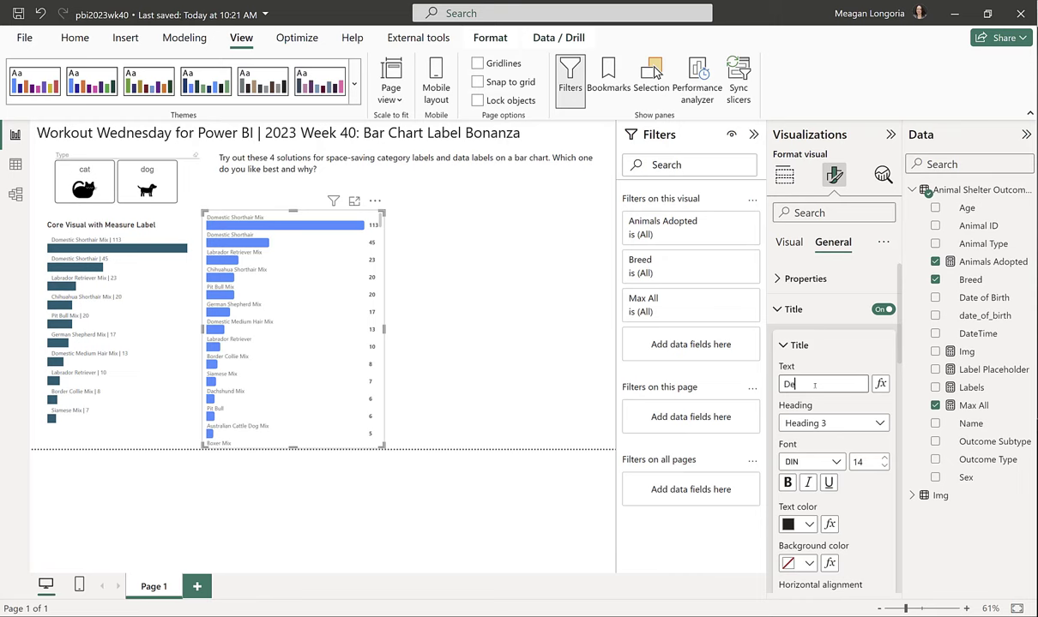
text(Deneb Visual)
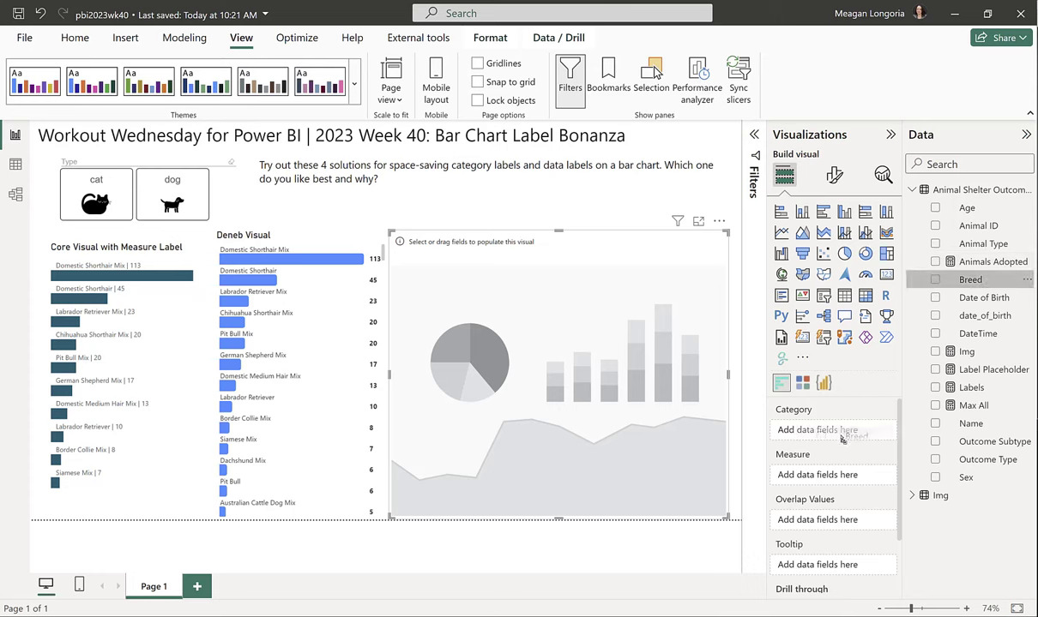
- Plot Animals Adopted by Breed in the new visual, with Breed as category
click(935, 279)
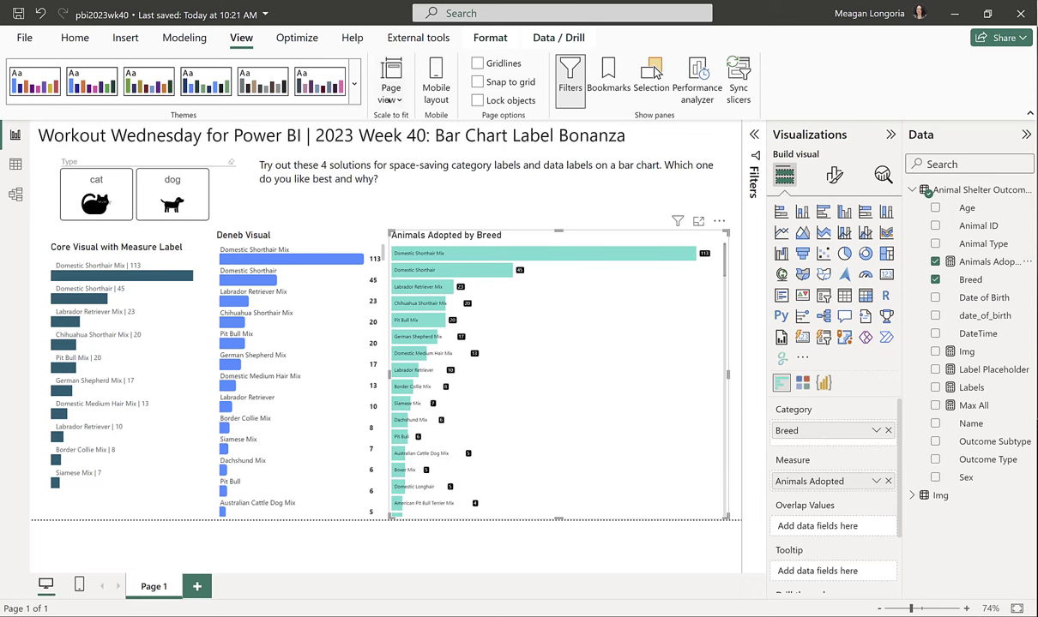
mouse_move(703, 386)
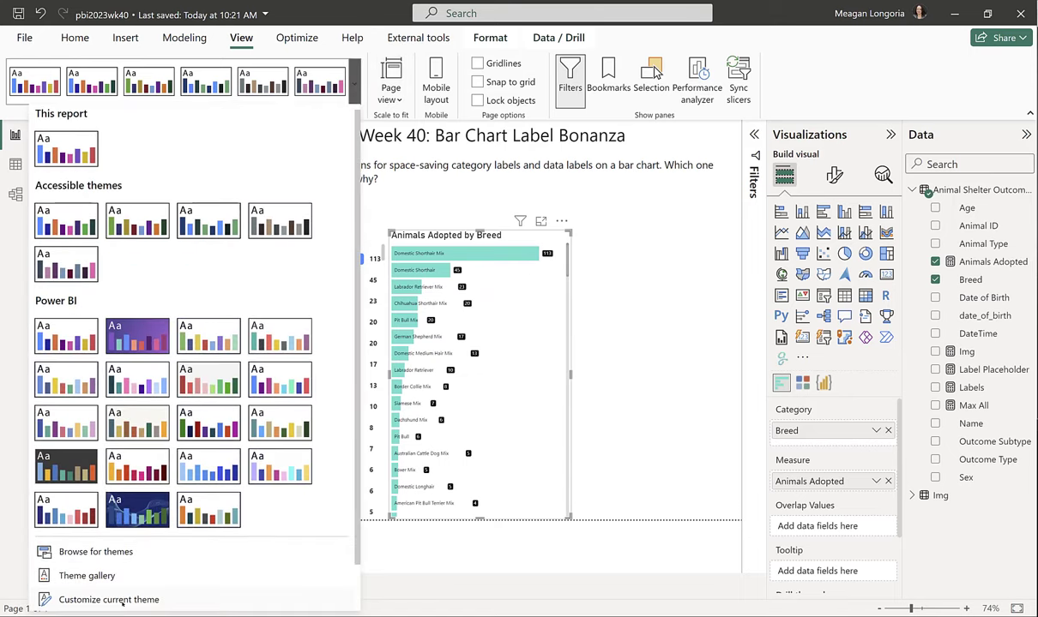
- Customize the current theme: review Text and Title, set visual background transparency to 100%, check Border and Page
click(110, 601)
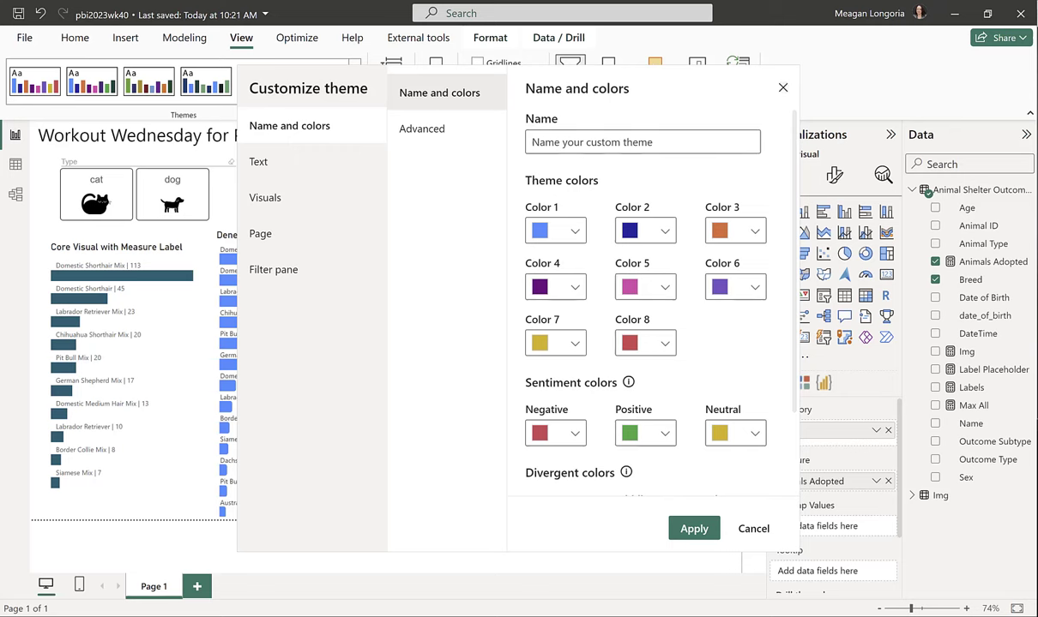
click(574, 229)
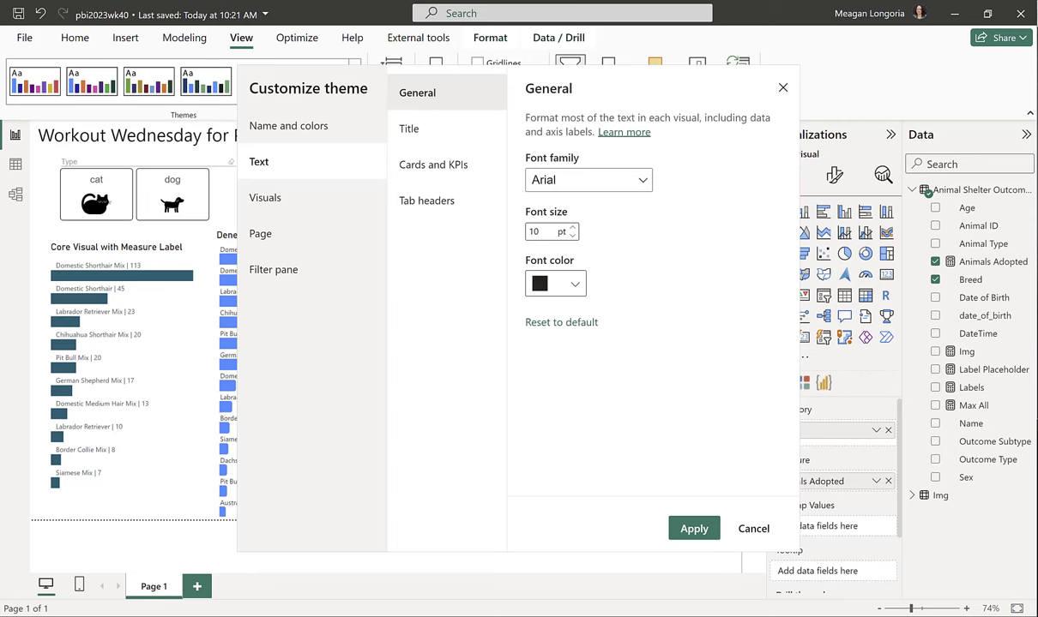
click(408, 128)
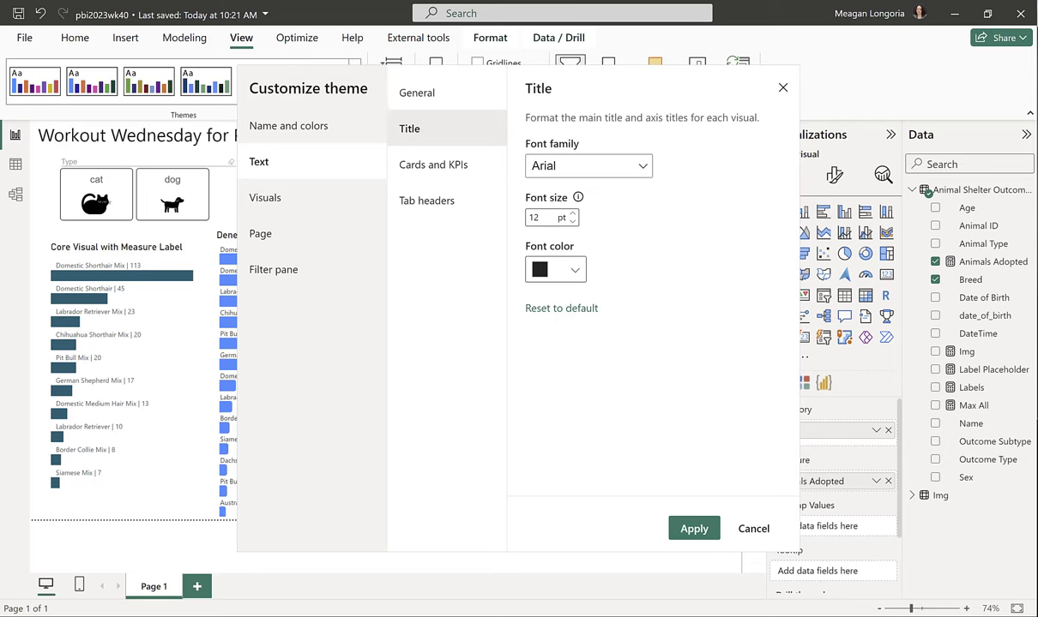
click(264, 197)
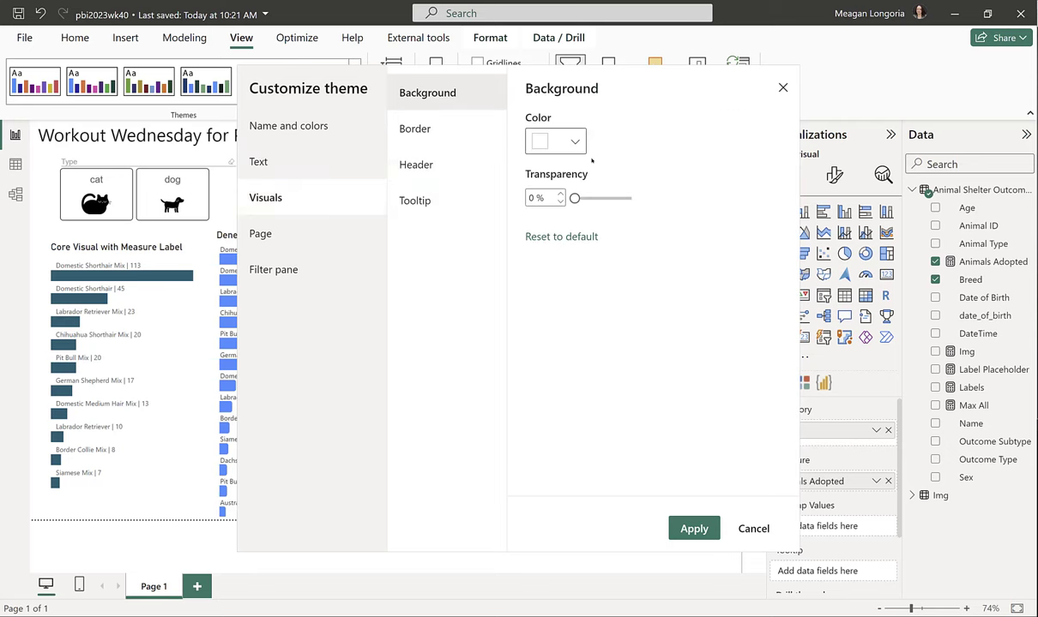
mouse_move(467, 127)
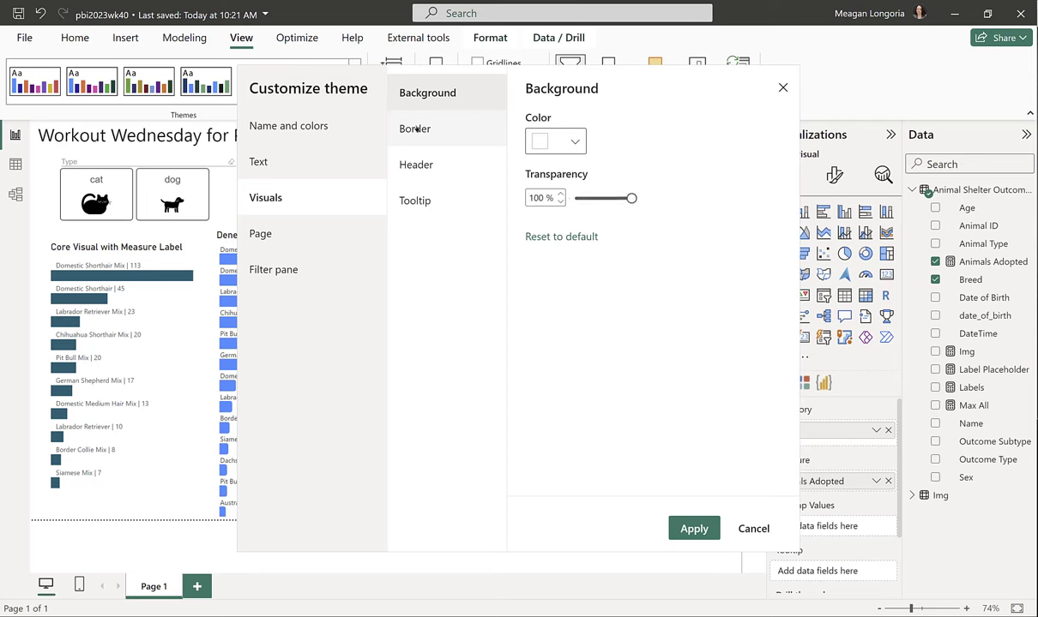
click(415, 129)
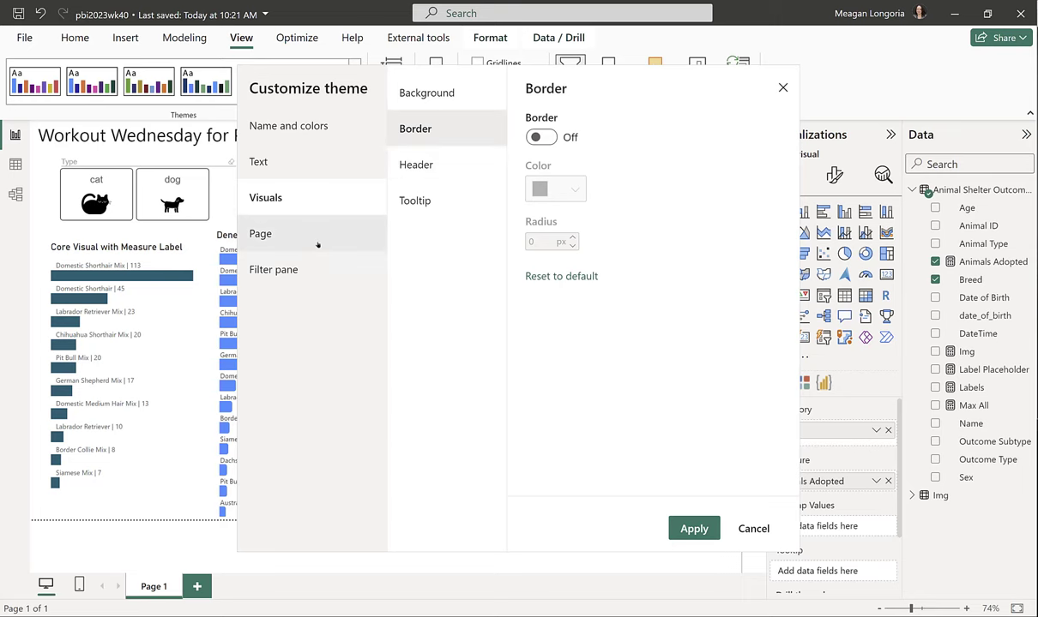
click(275, 269)
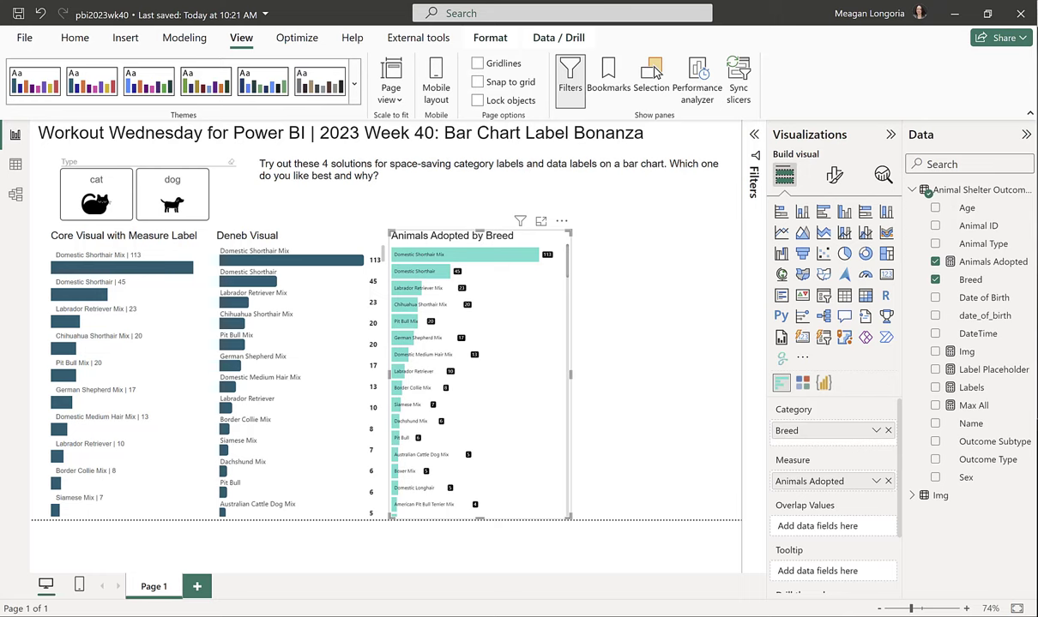
- Give the breed chart a teal bar colour and 12 pt label font size
click(834, 175)
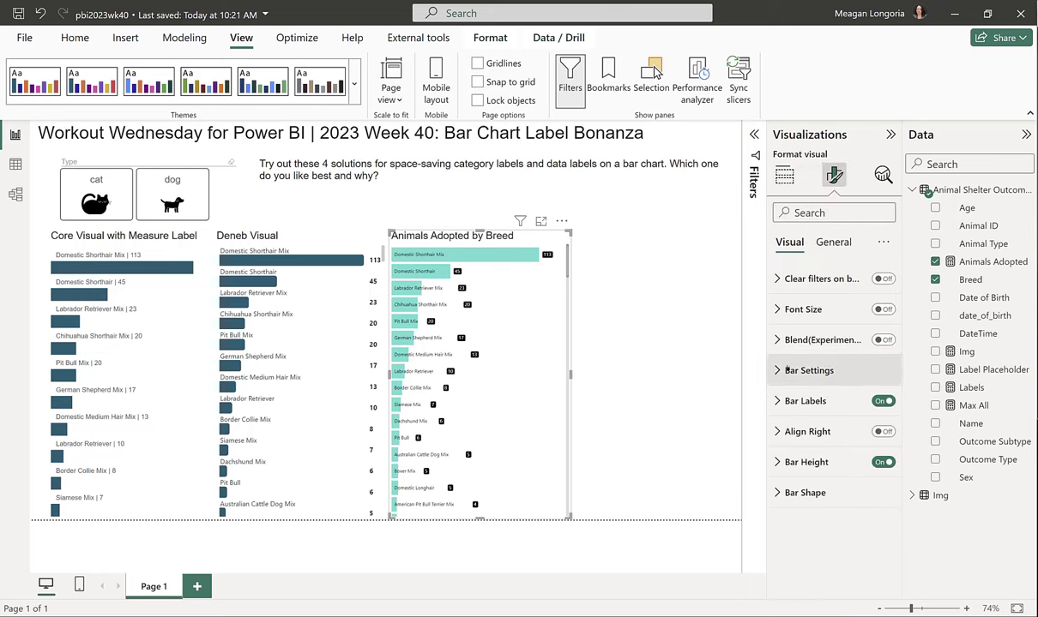
click(791, 422)
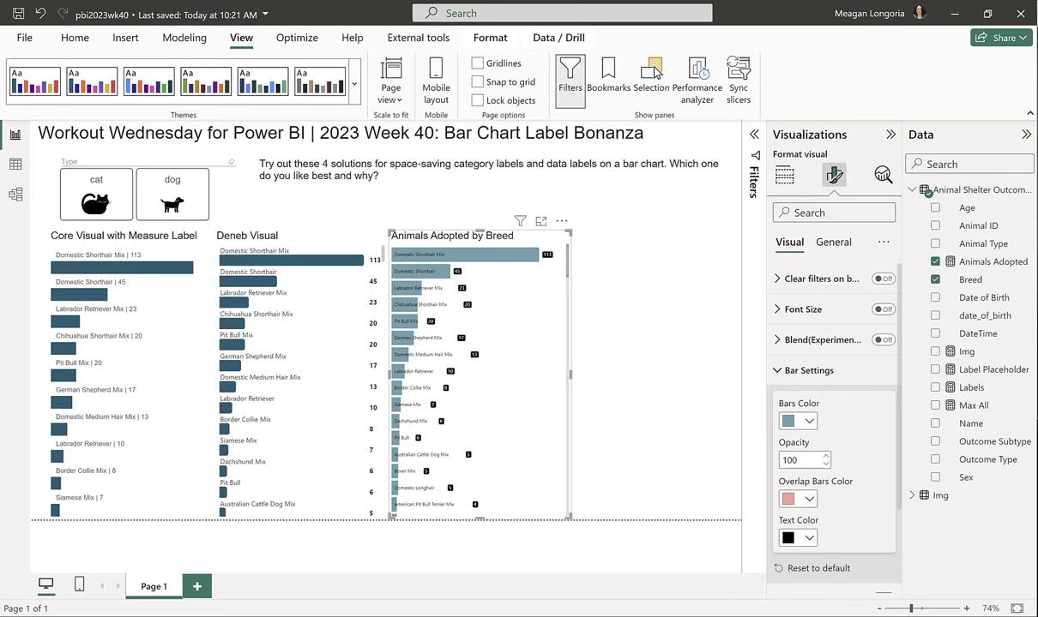
mouse_move(819, 515)
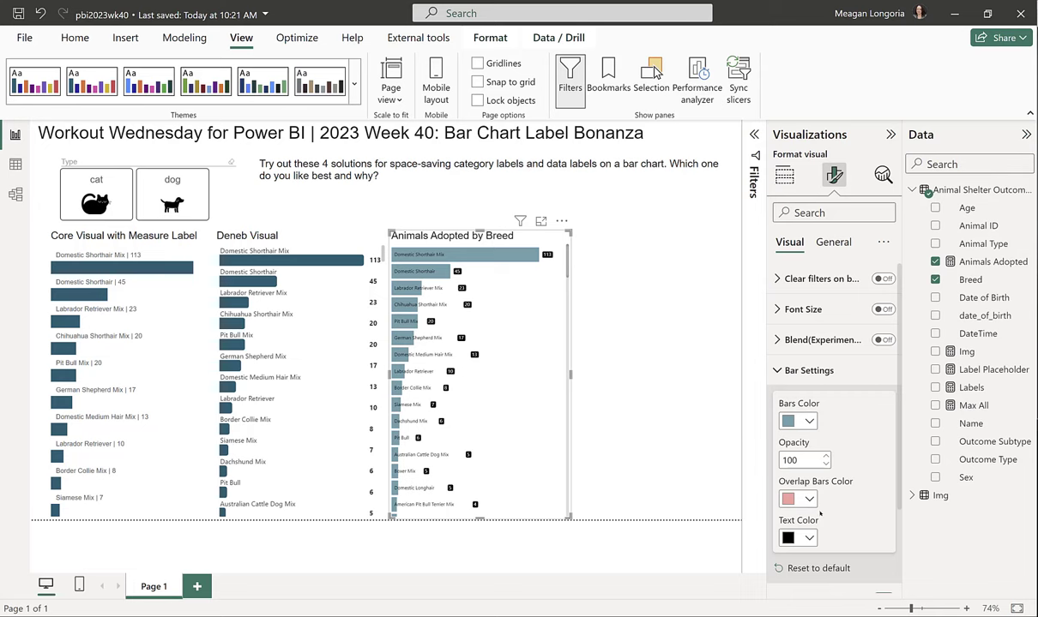
click(810, 422)
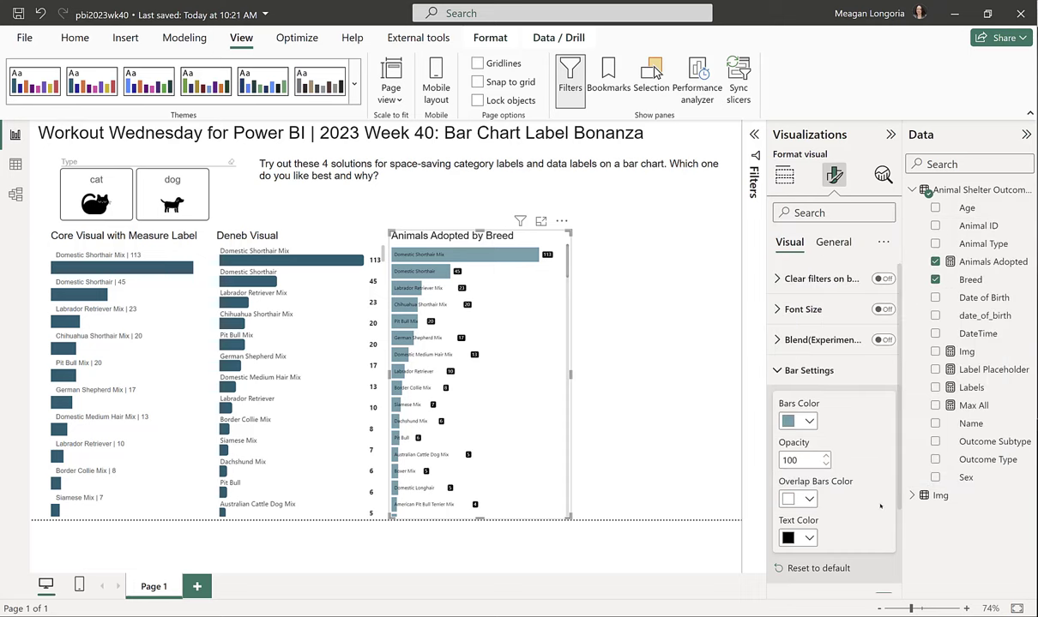
mouse_move(880, 507)
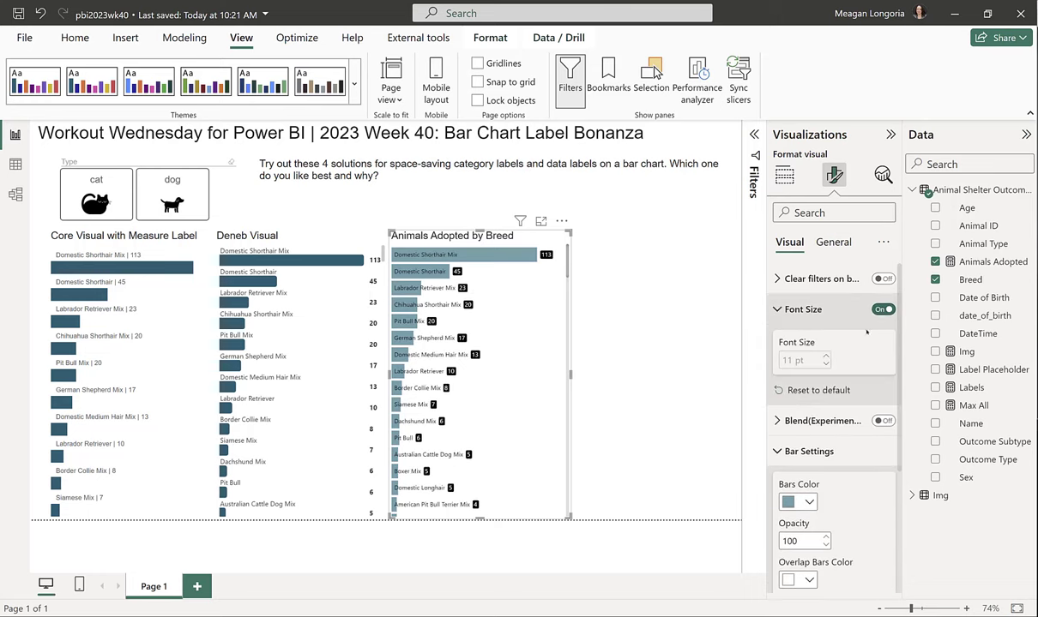
click(823, 360)
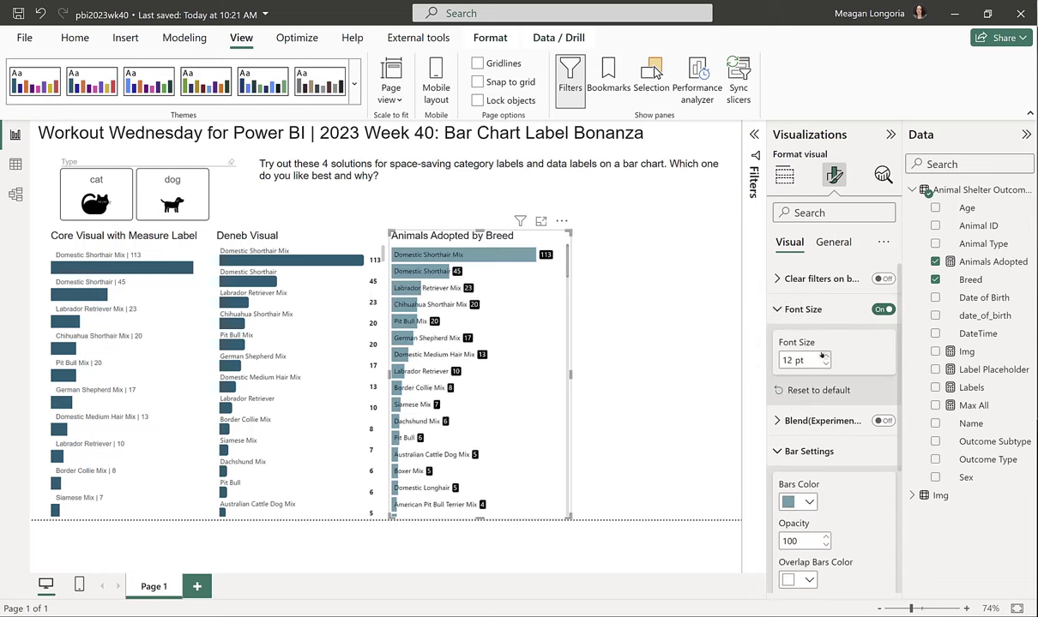
- In Bar Settings, align the counts right beside their bars and deselect the chart
click(777, 309)
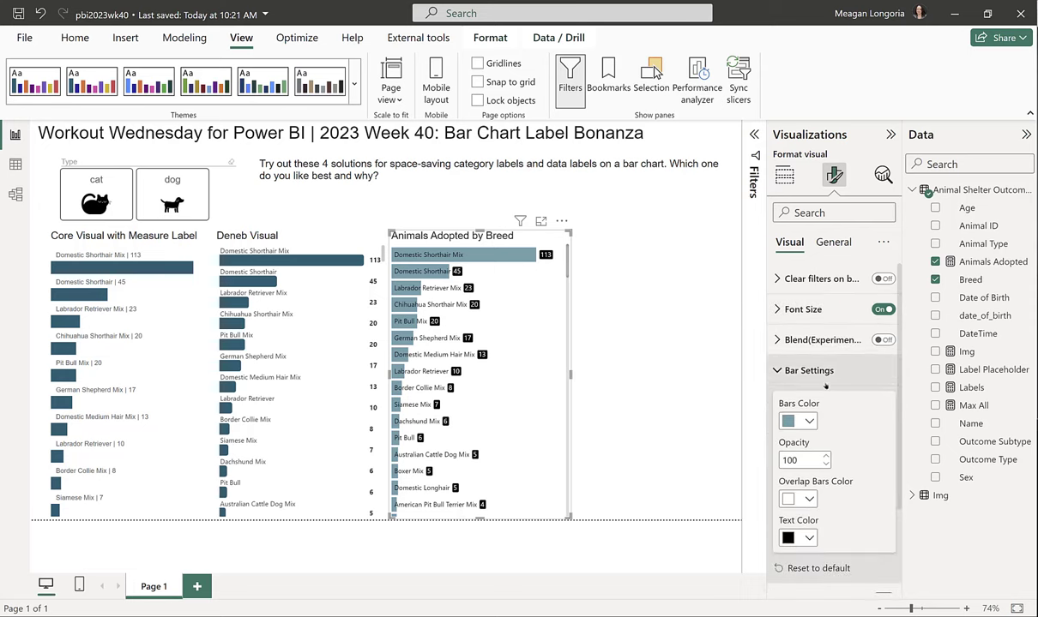
click(808, 335)
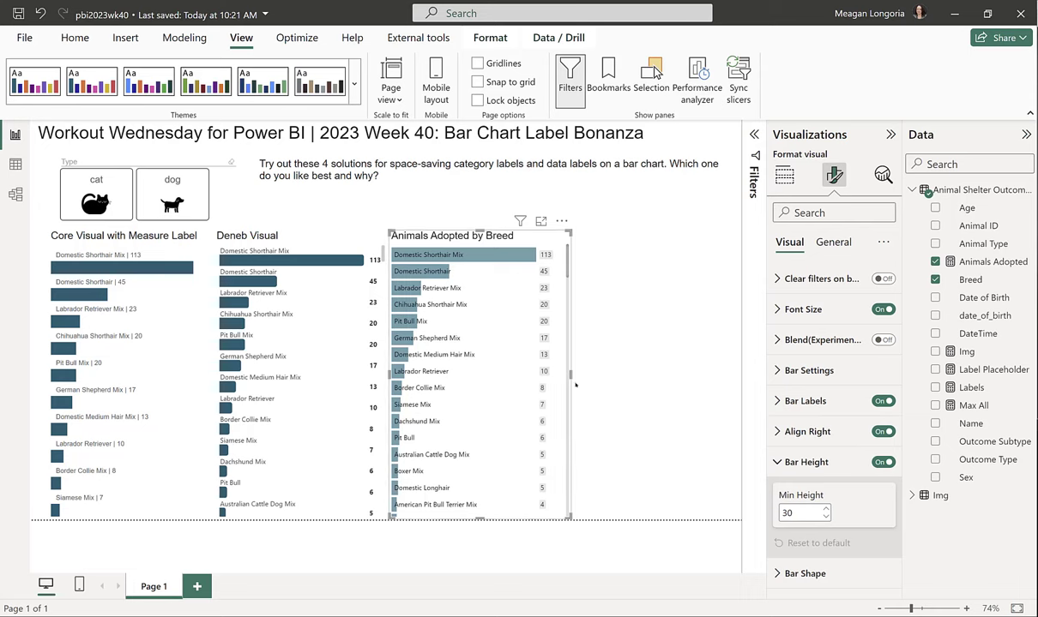
mouse_move(624, 357)
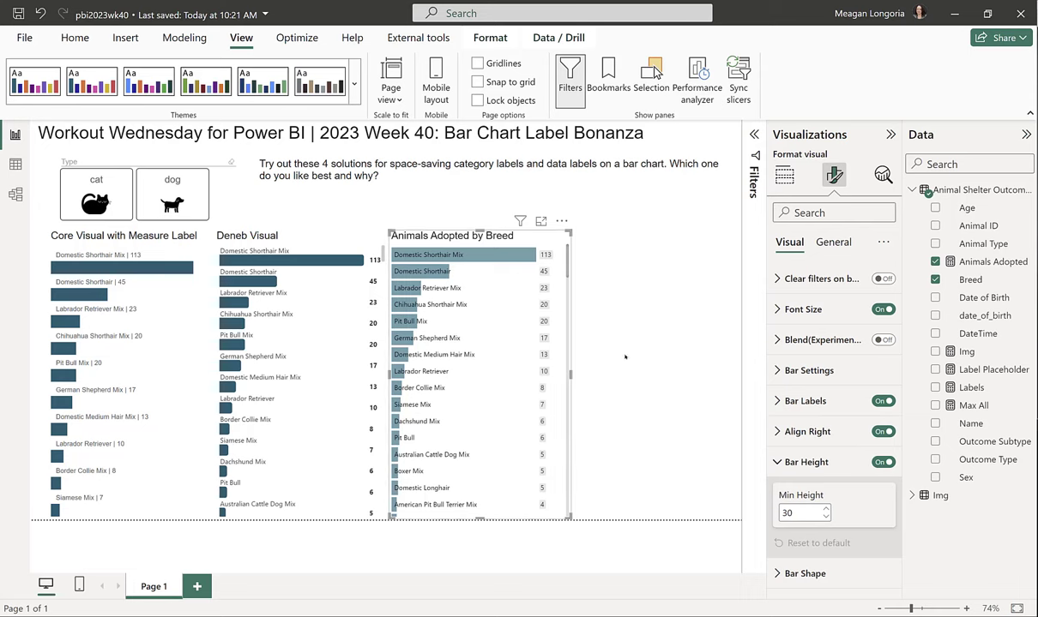
click(785, 175)
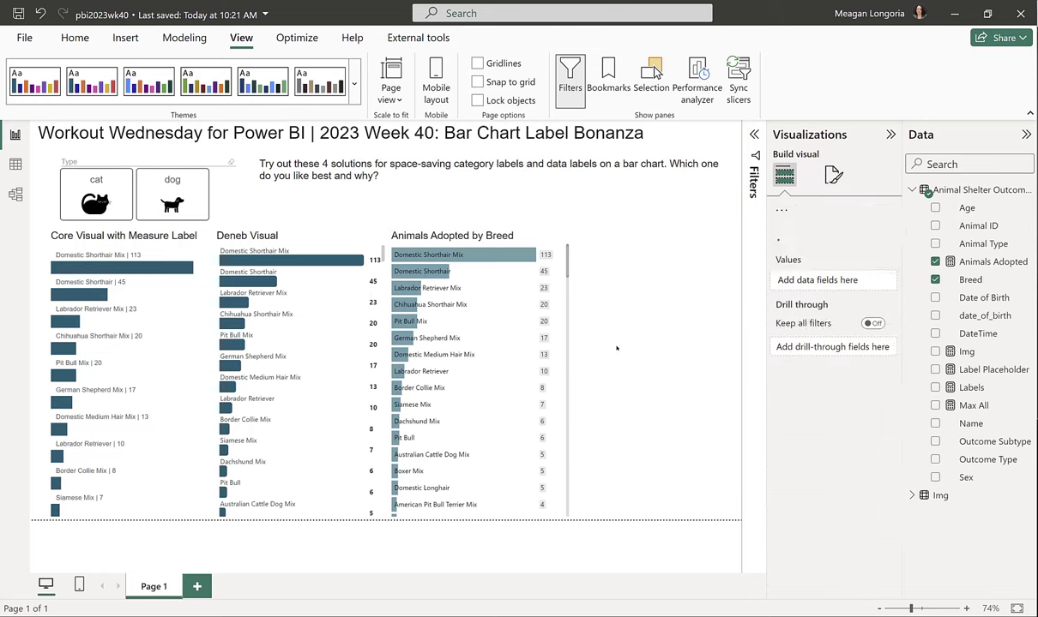
- Add a table visual with Breed and Animals Adopted as its columns
click(477, 373)
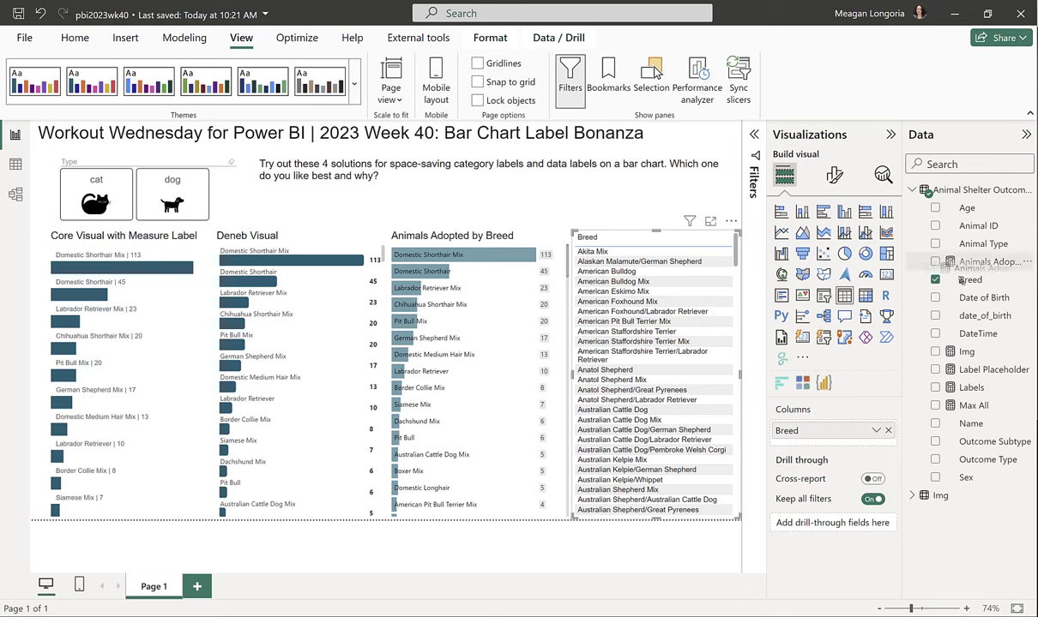
click(935, 261)
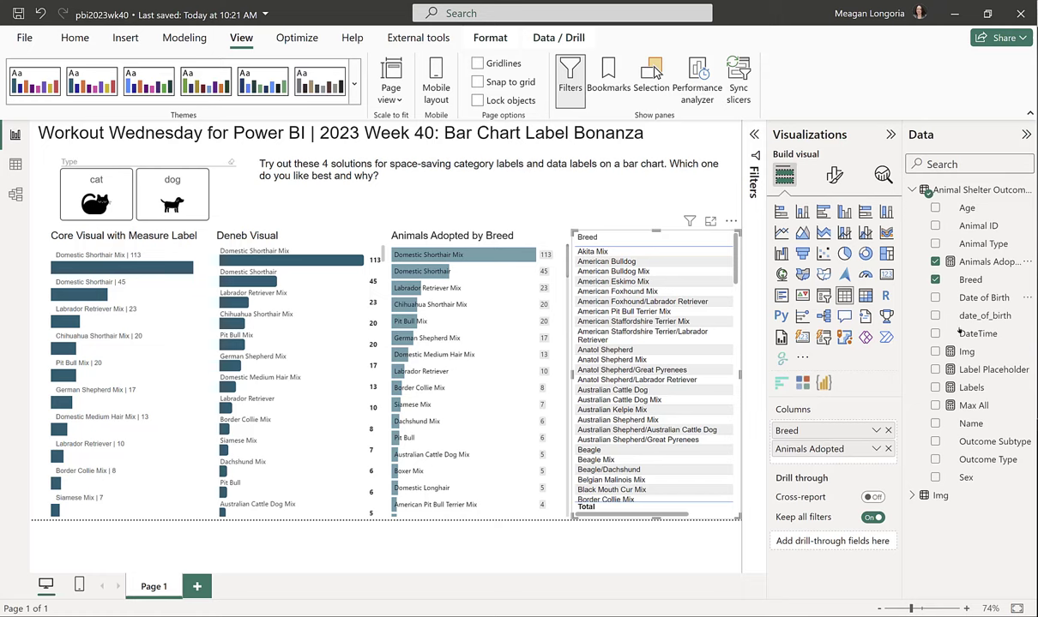
- Create a new measure Data bar = [Animals Adopted] in the animal shelter table
right_click(978, 188)
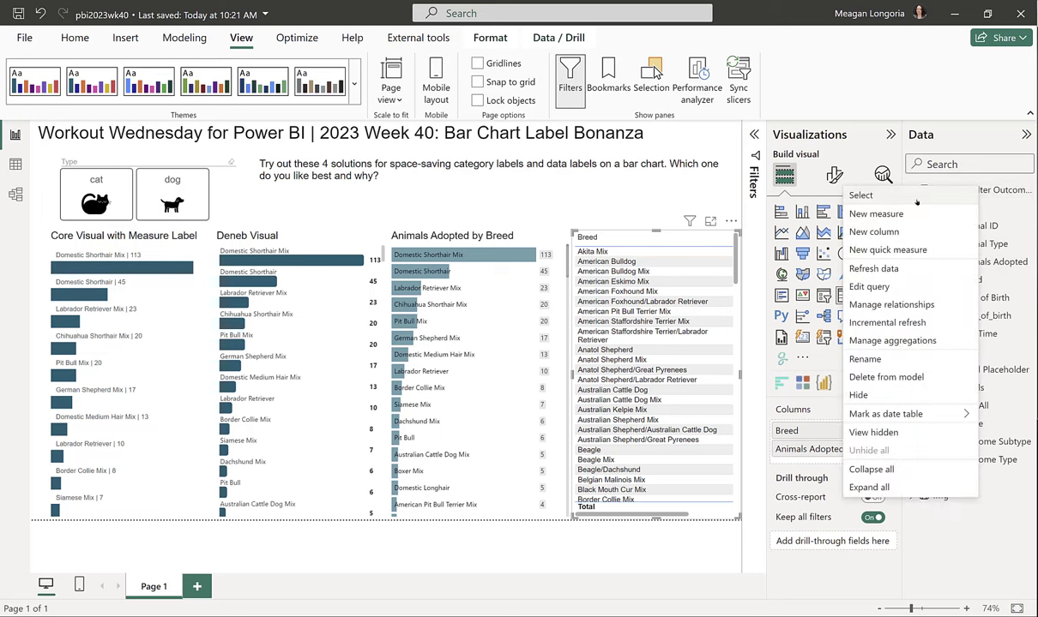
click(974, 422)
text(Data)
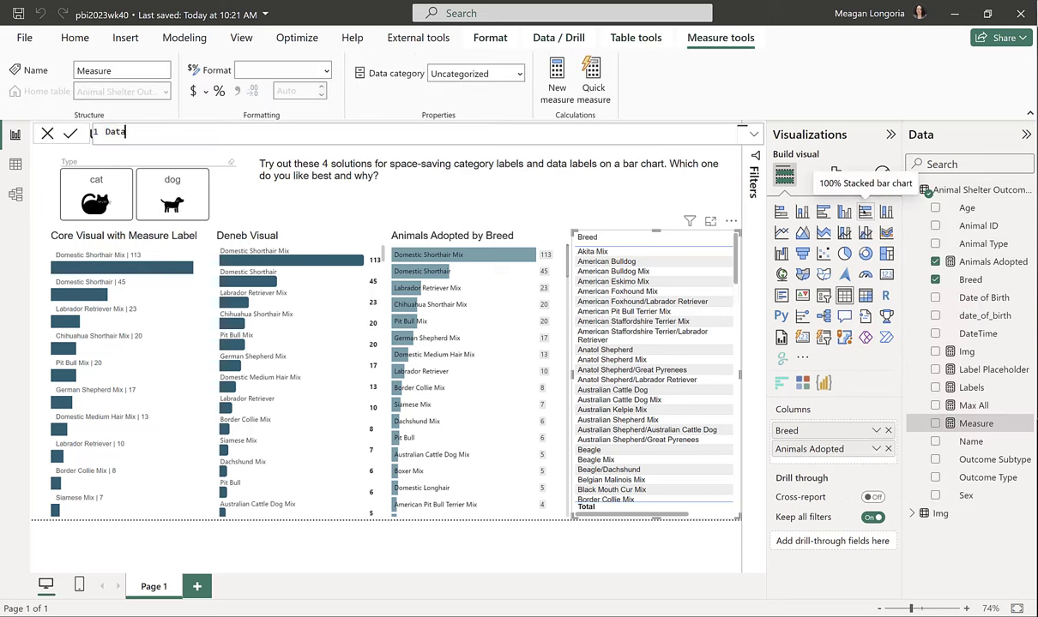
text(bar)
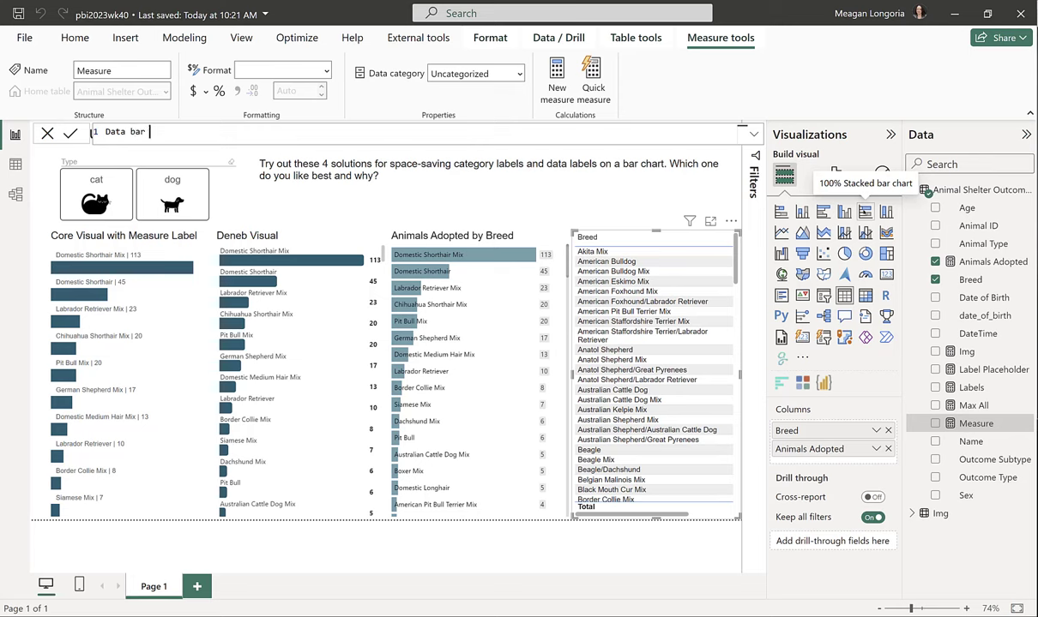
text(= [a)
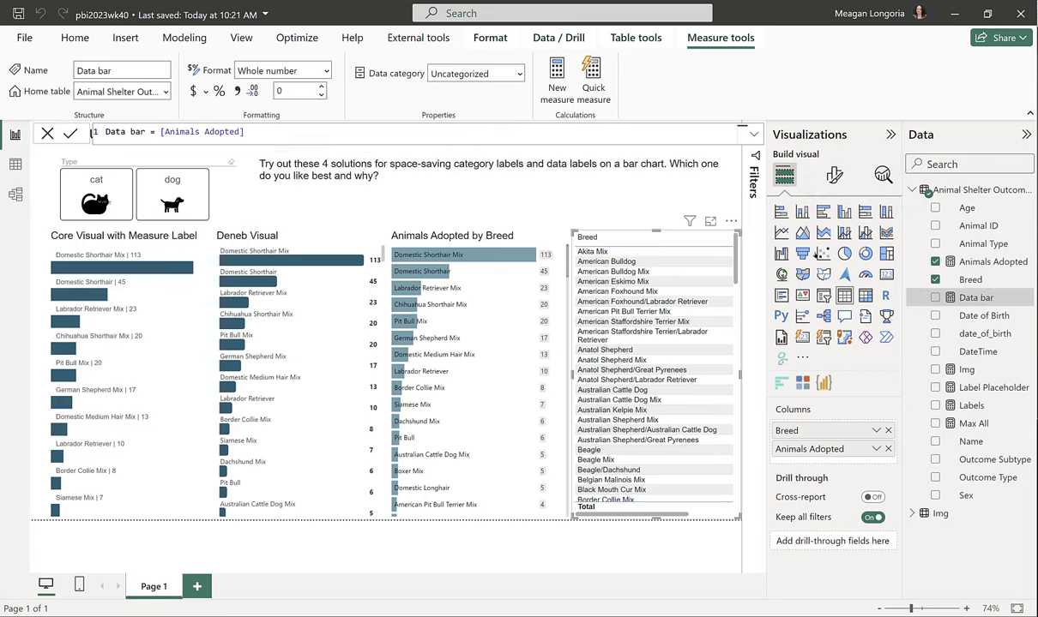
mouse_move(449, 393)
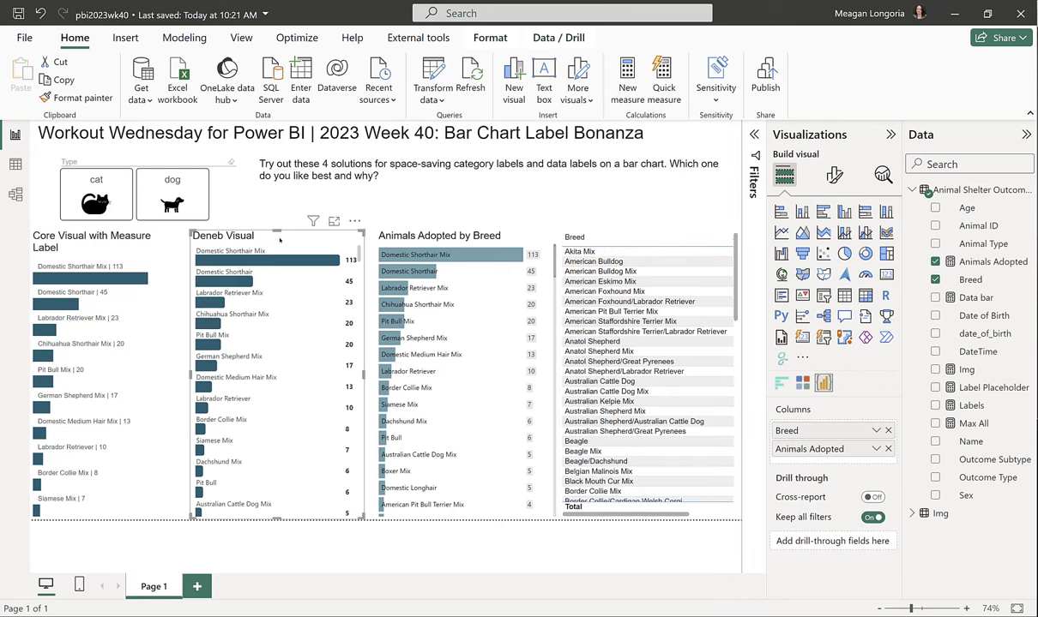
- Set the visual's Breed filter to Top N 10 by Animals Adopted
click(936, 422)
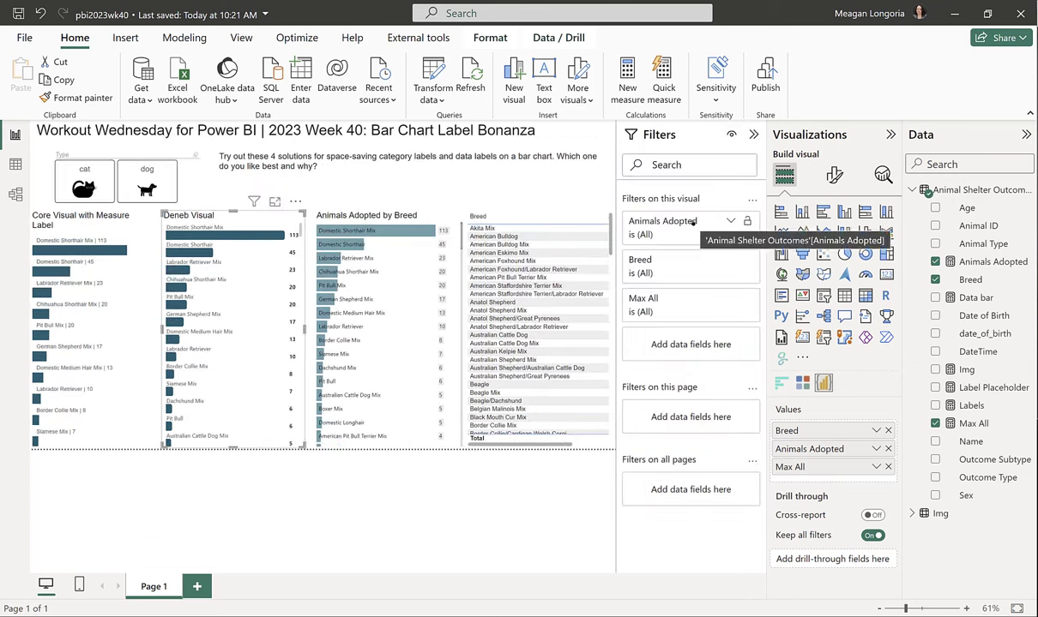
click(639, 259)
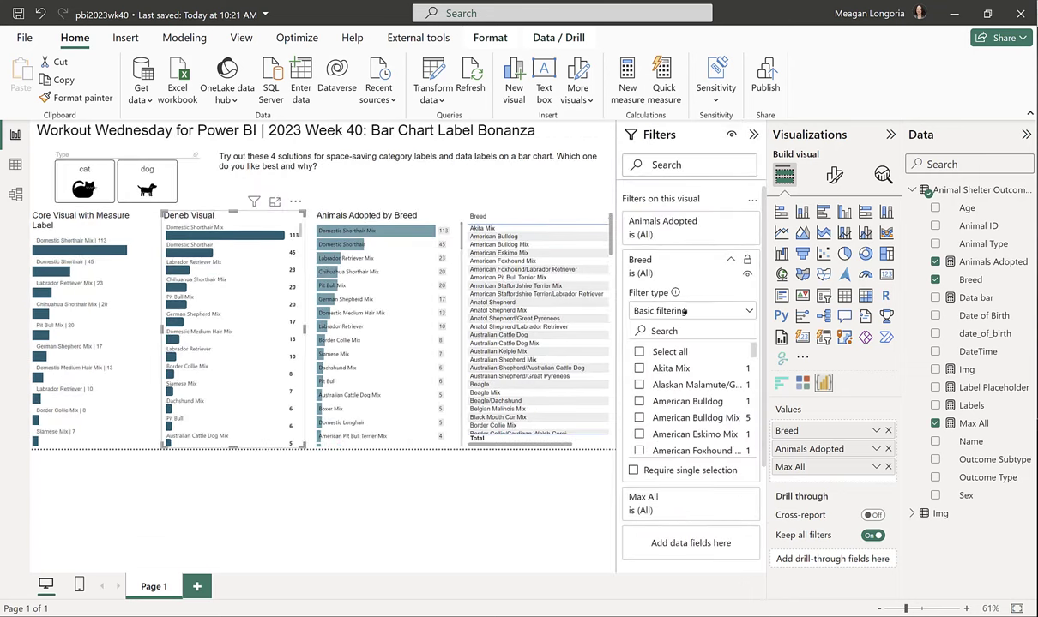
click(691, 311)
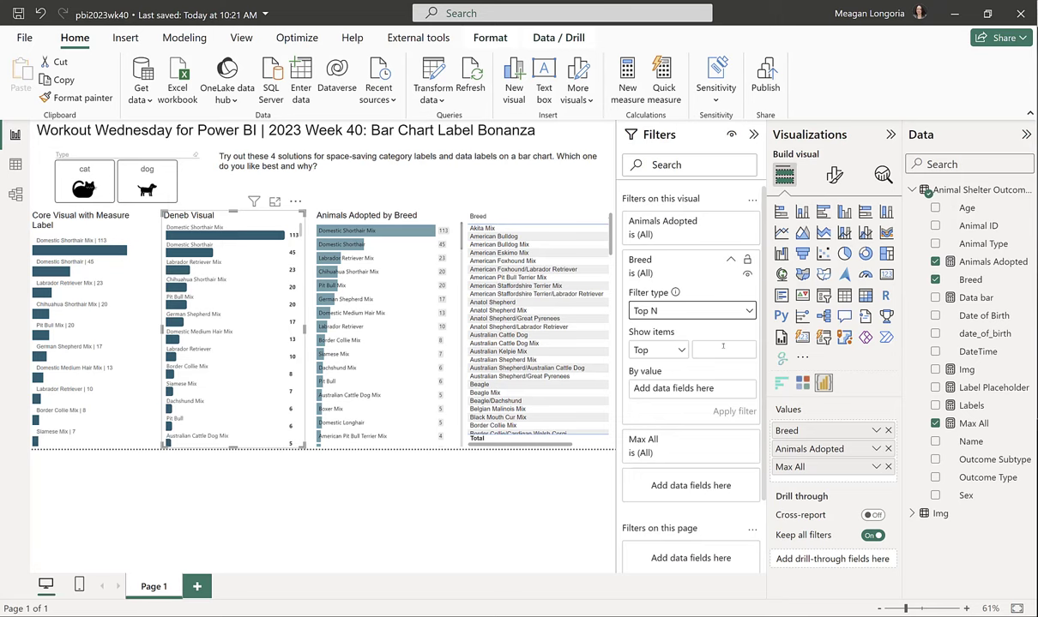
text(10)
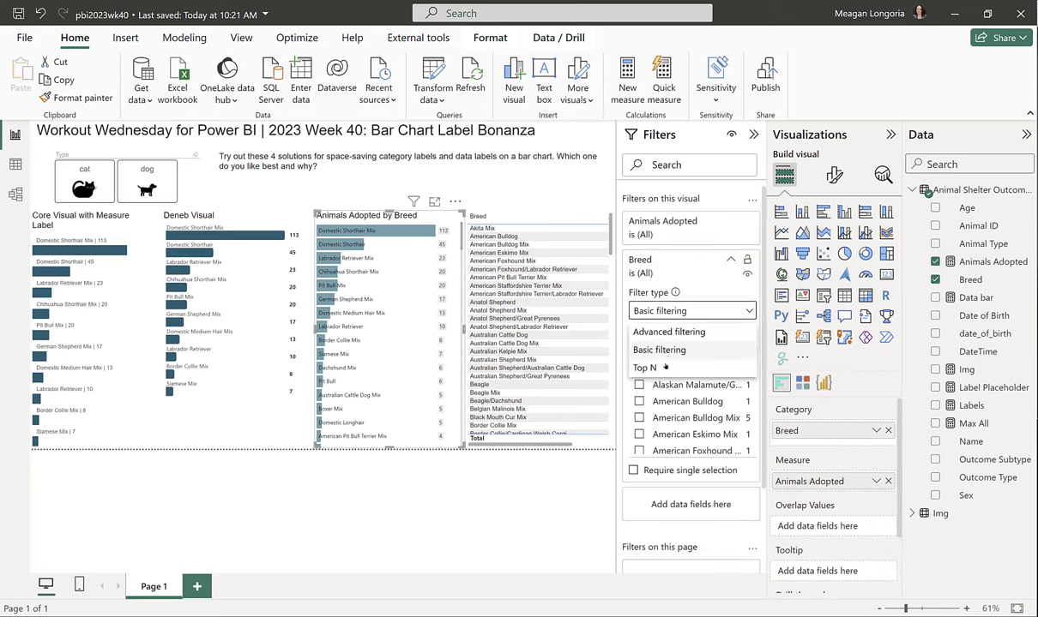
- Apply the Top 10 Breed filter to the new table and add Data bar to its columns
click(644, 367)
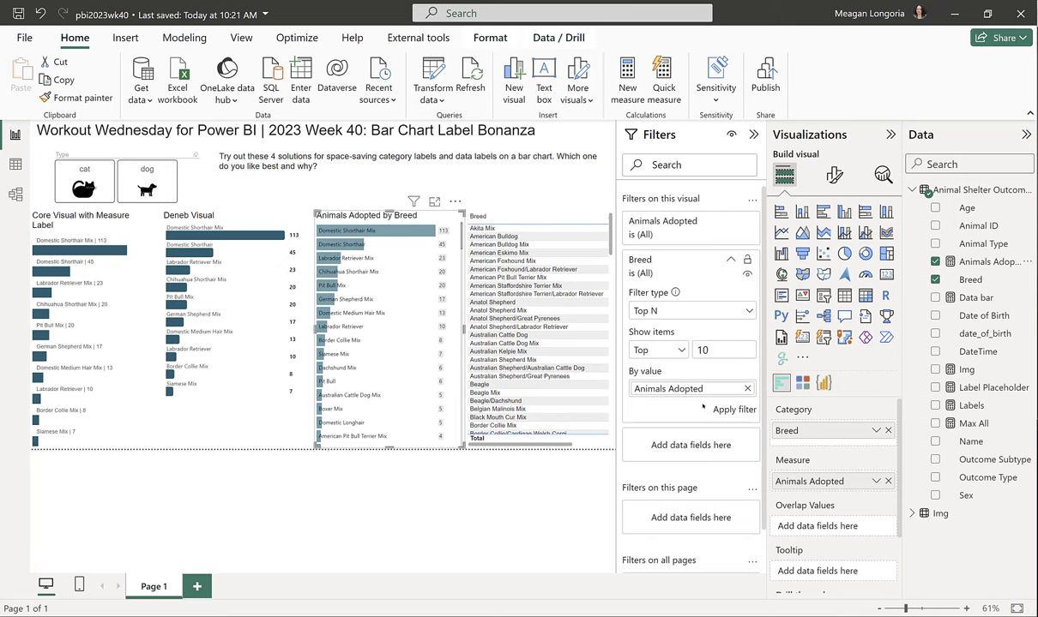
click(734, 408)
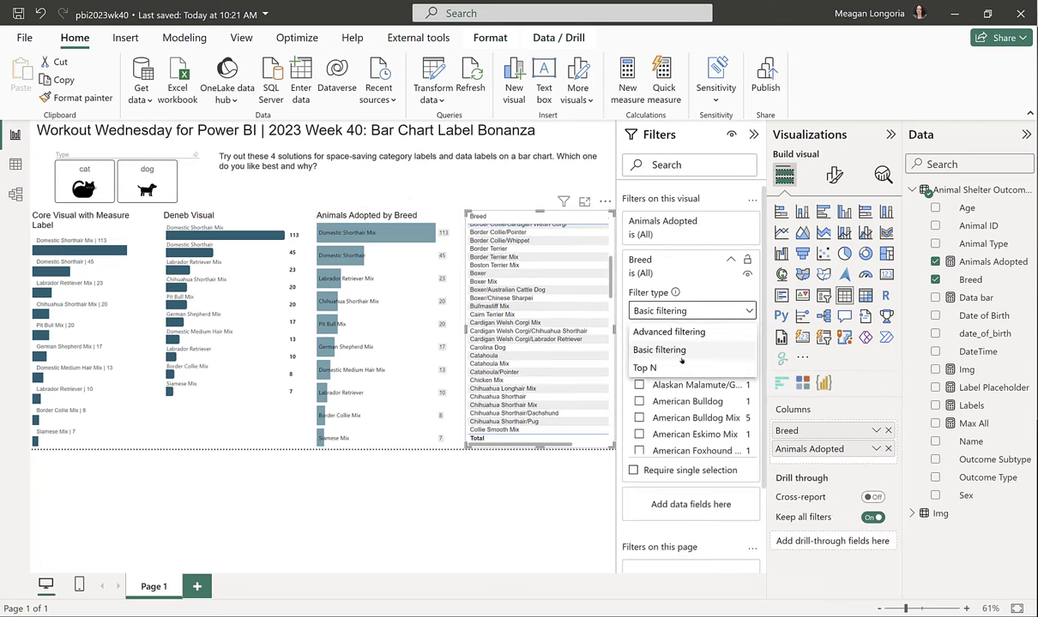
click(645, 367)
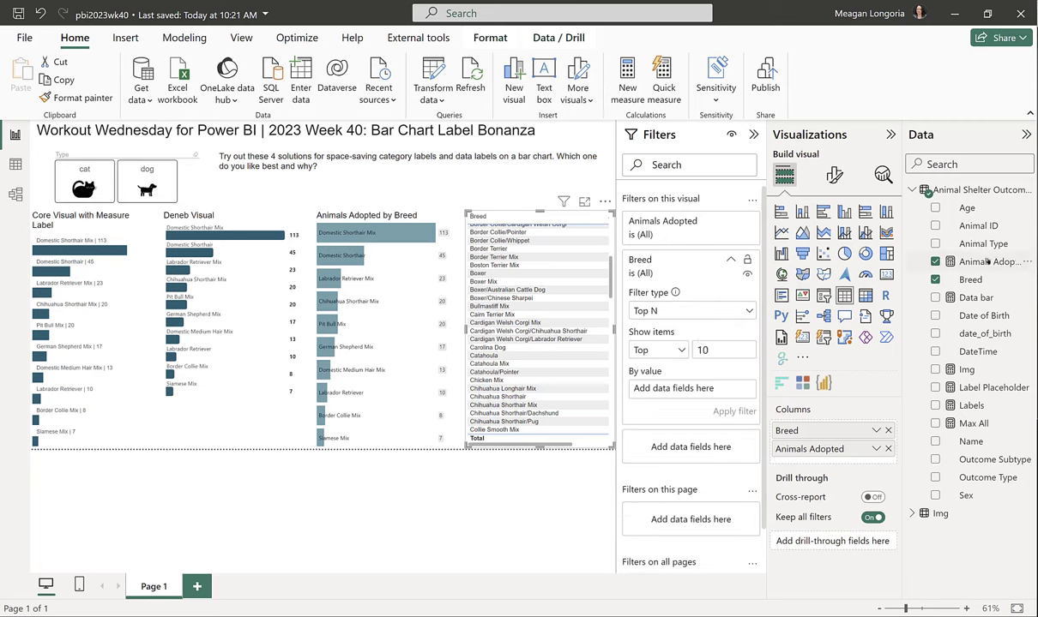
click(734, 408)
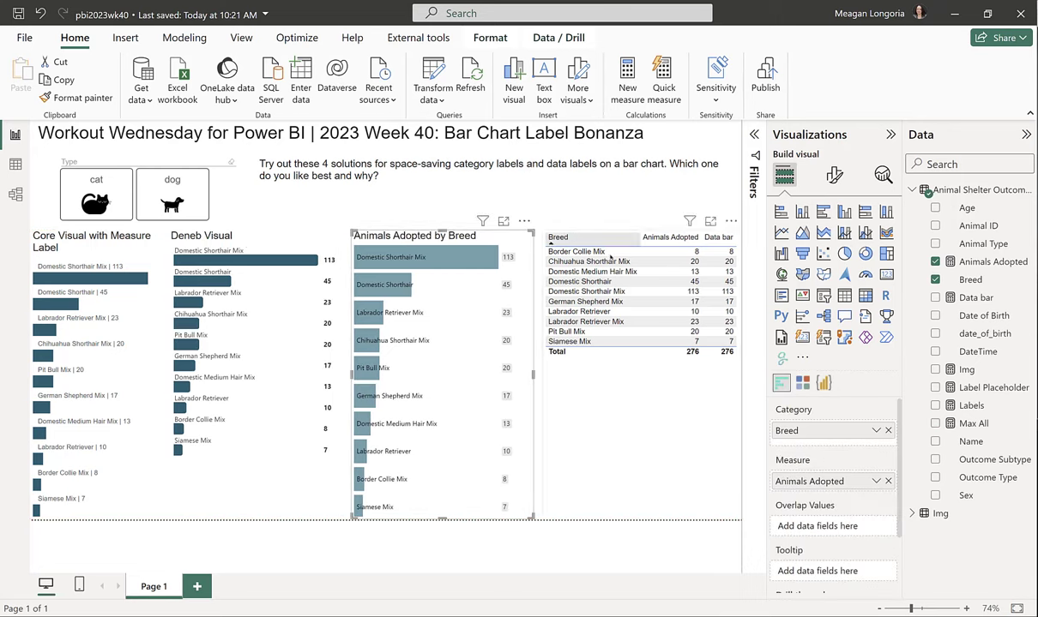
- Give the breed table a plain style preset without shading
click(833, 175)
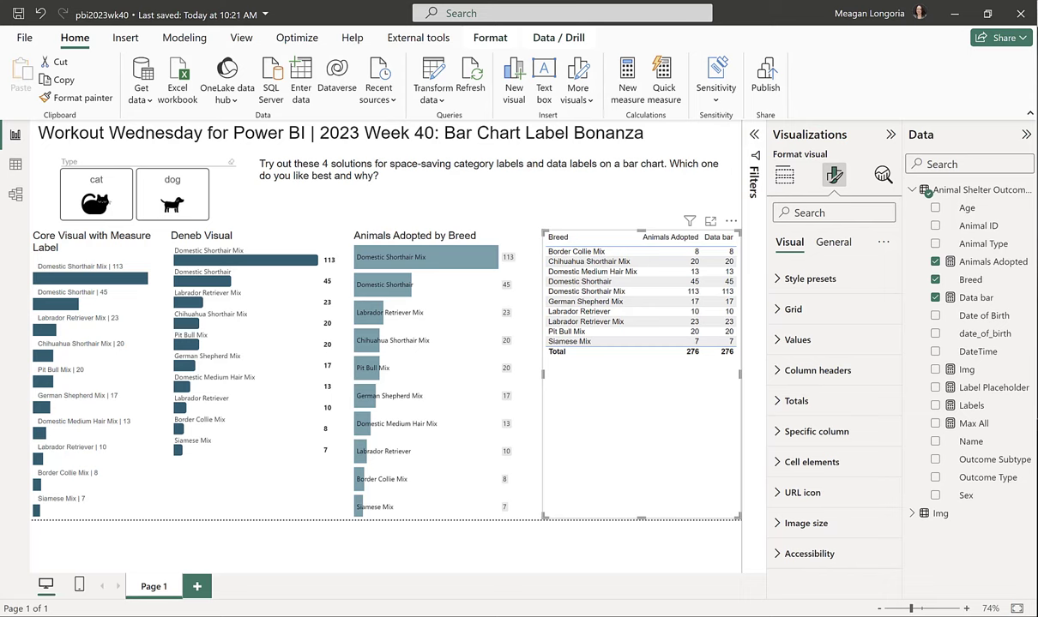
mouse_move(826, 247)
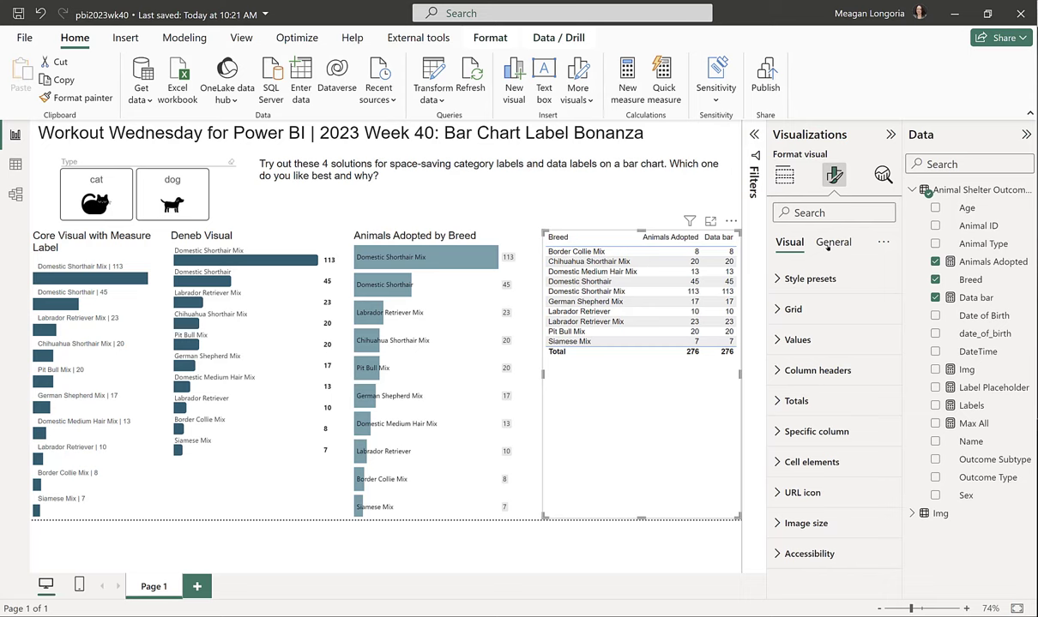
click(827, 314)
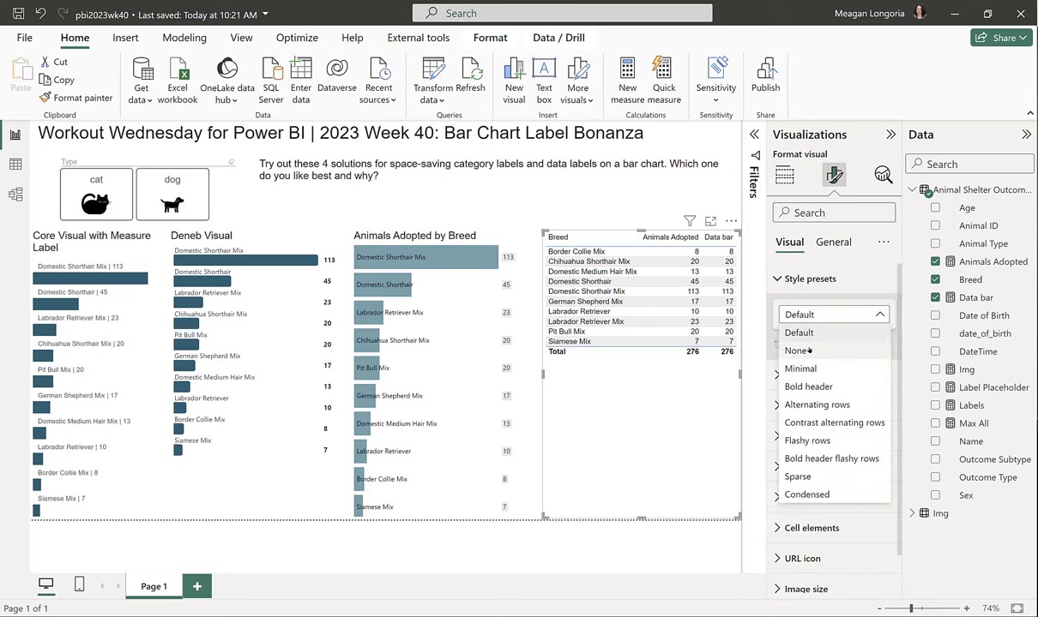
click(796, 349)
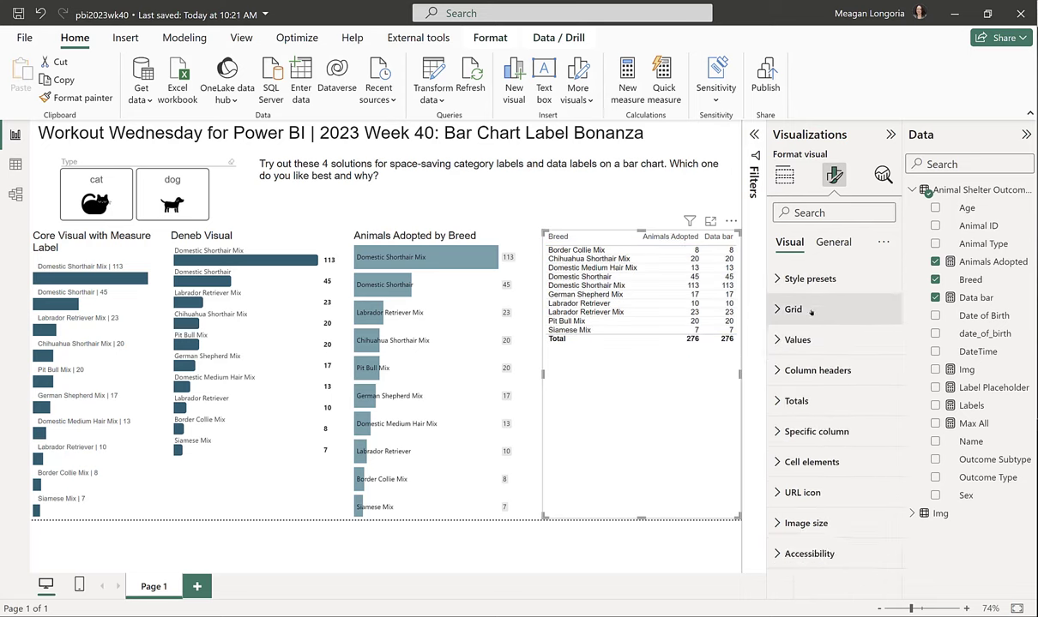
- Set the table's Grid row padding to 5
click(793, 308)
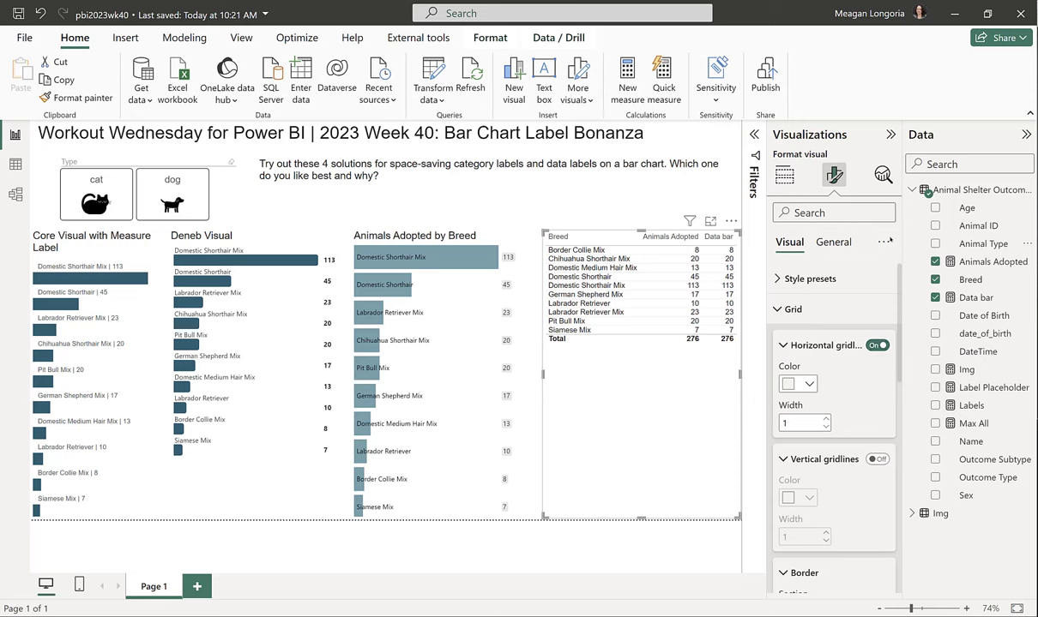
click(878, 345)
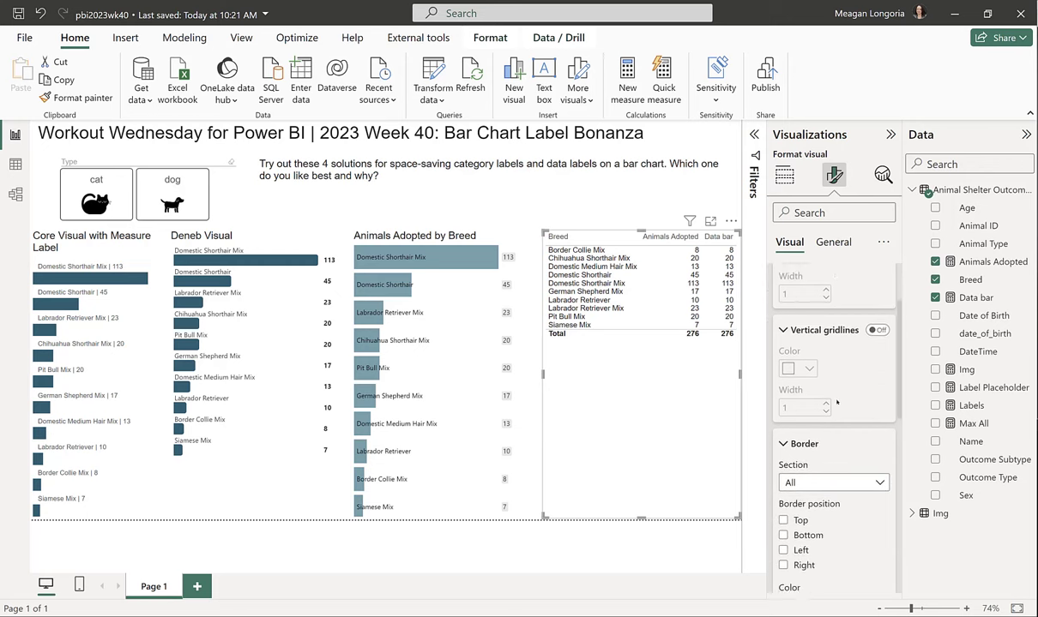
scroll(down, 3)
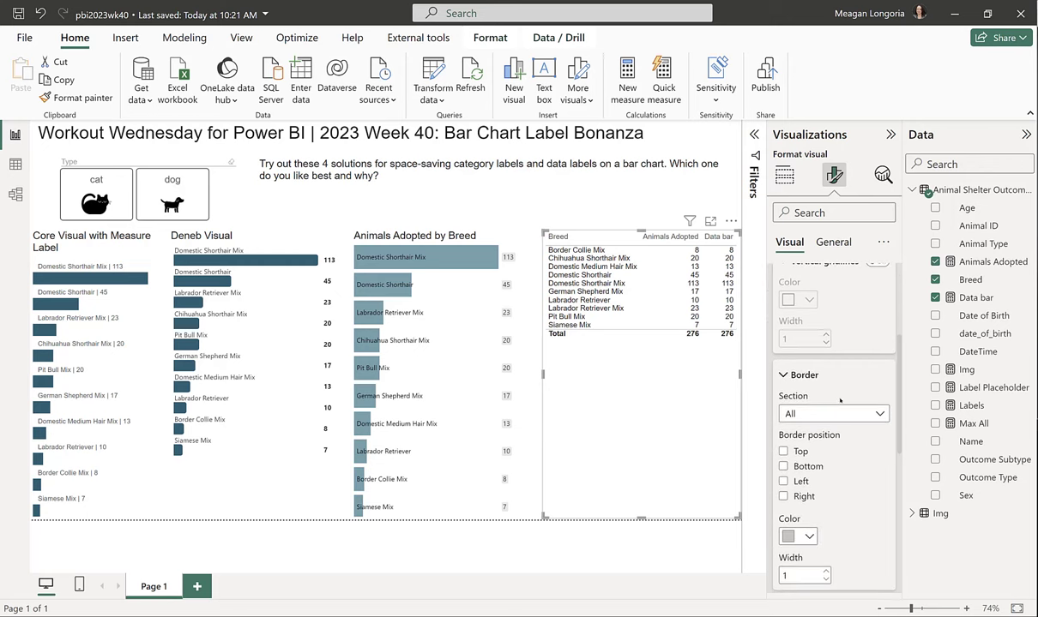
mouse_move(827, 417)
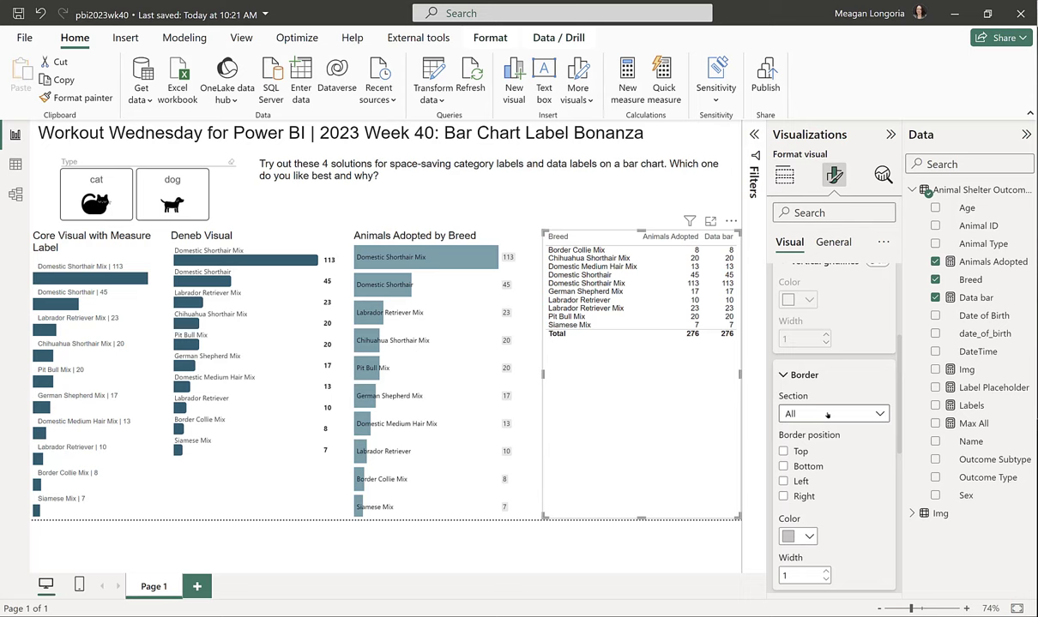
mouse_move(827, 417)
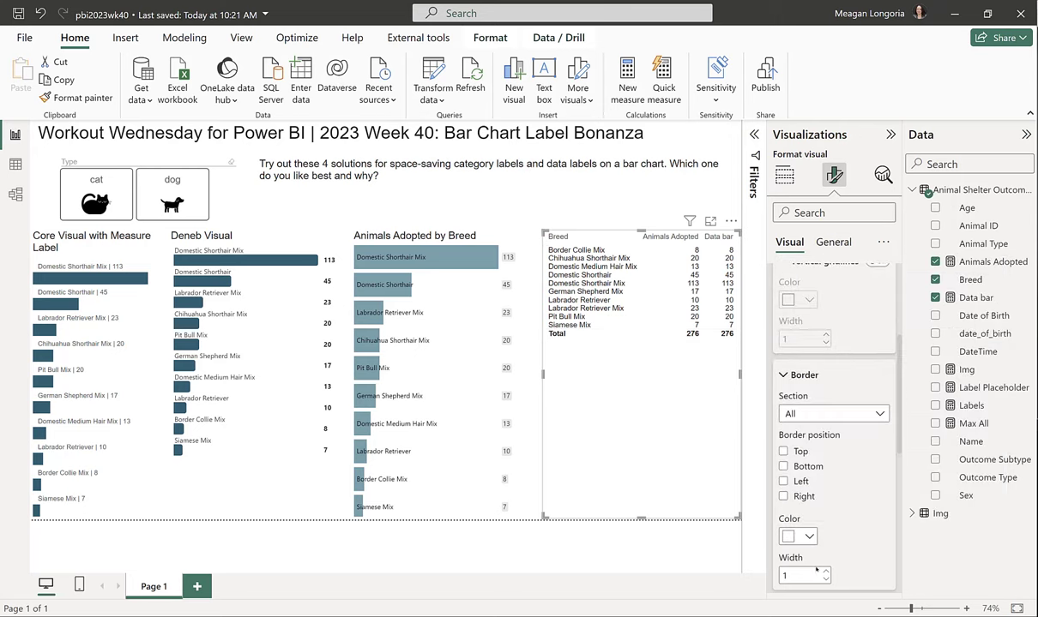
mouse_move(861, 529)
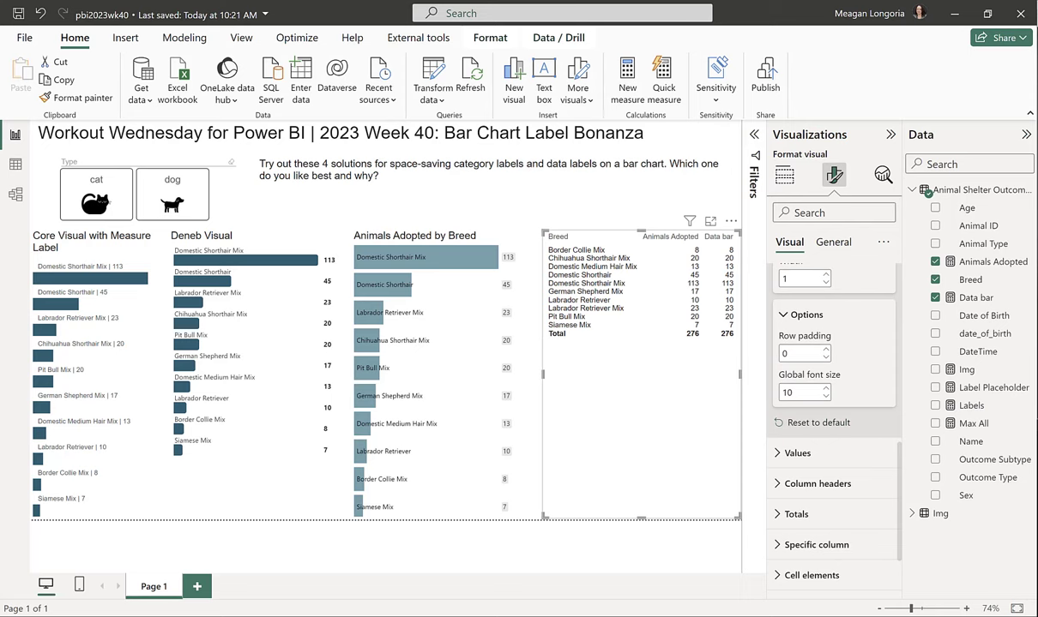
mouse_move(708, 412)
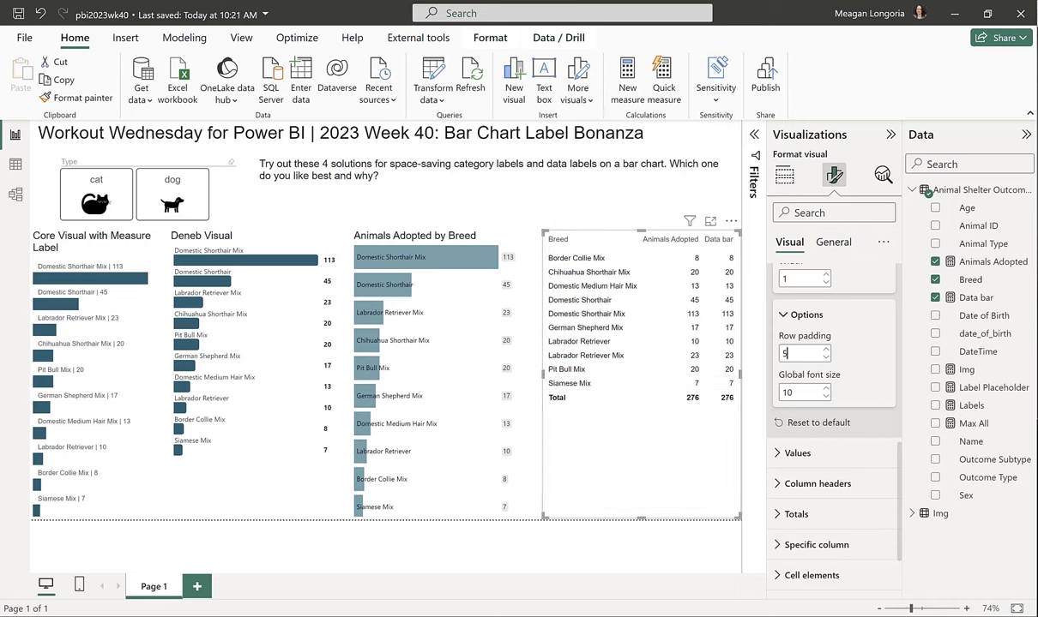
text(5)
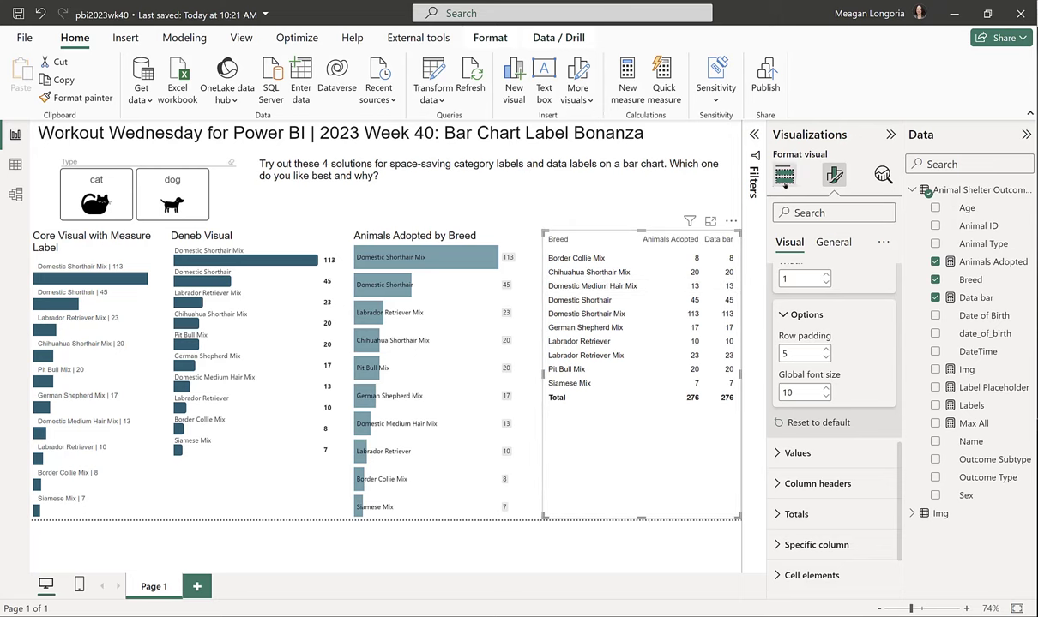
- Rename the Animals Adopted and Data bar column fields to blank names
click(784, 175)
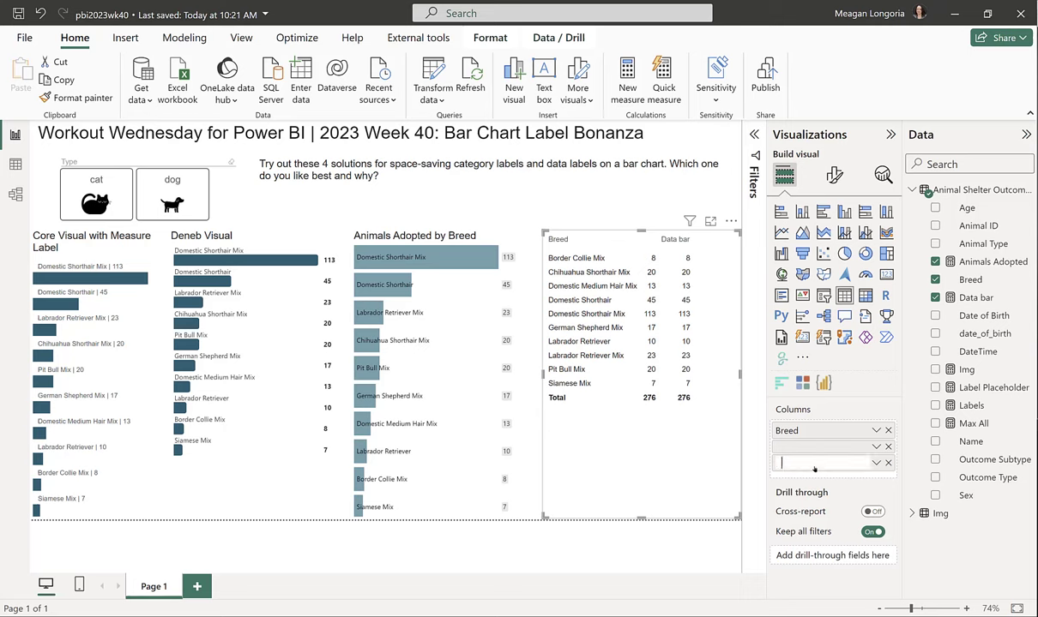
mouse_move(813, 470)
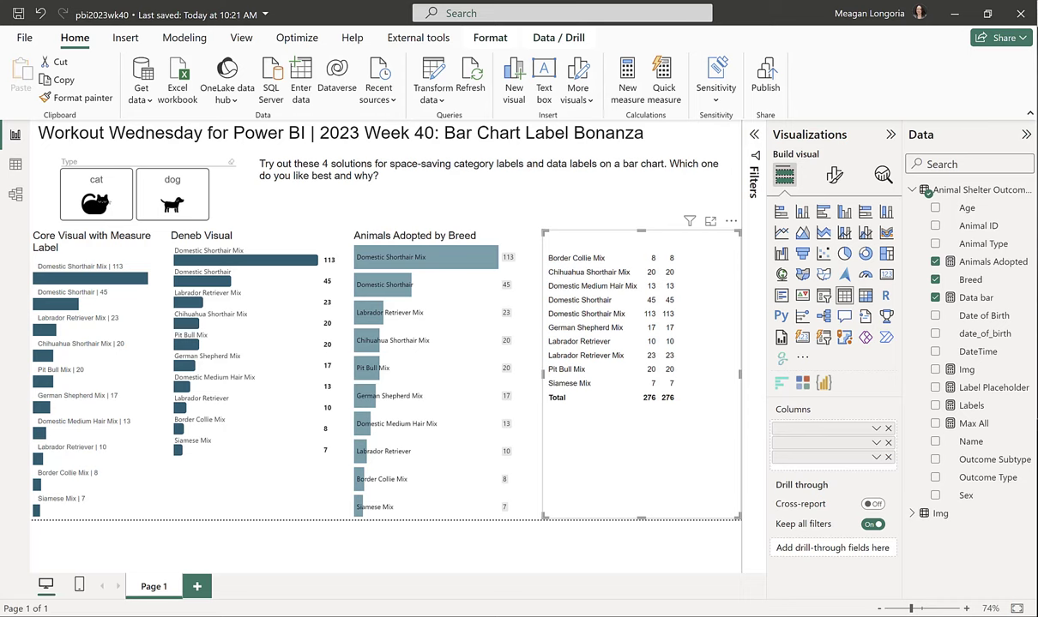
mouse_move(816, 430)
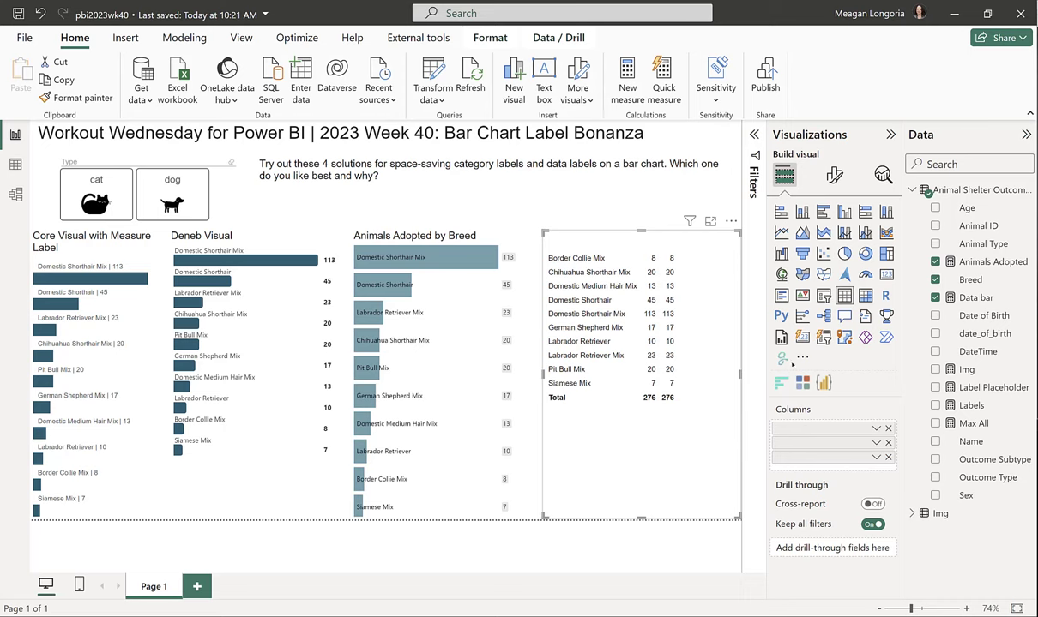
mouse_move(851, 432)
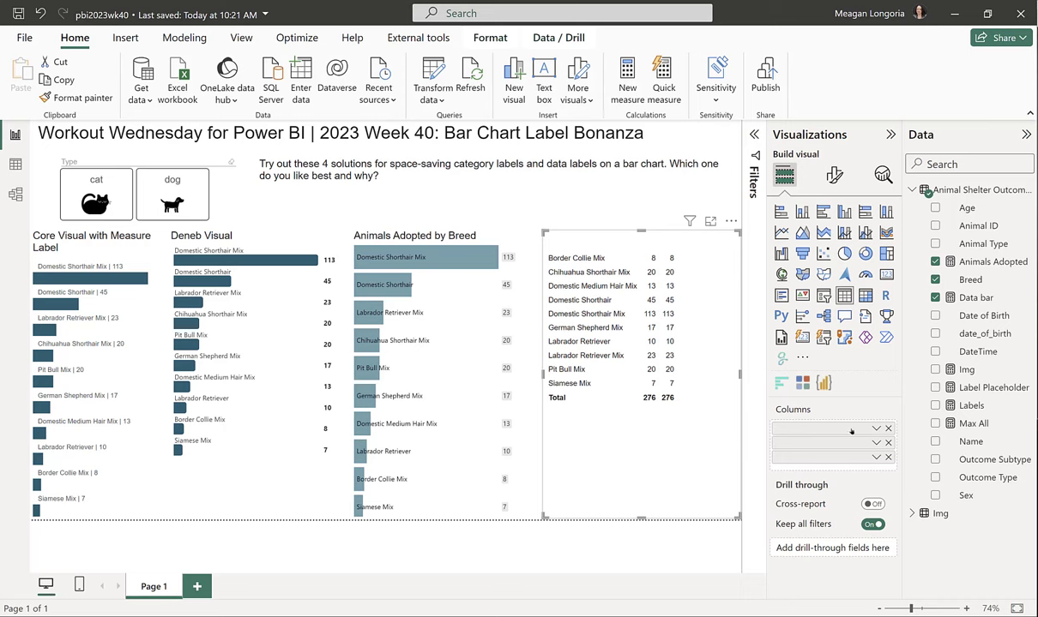
mouse_move(832, 429)
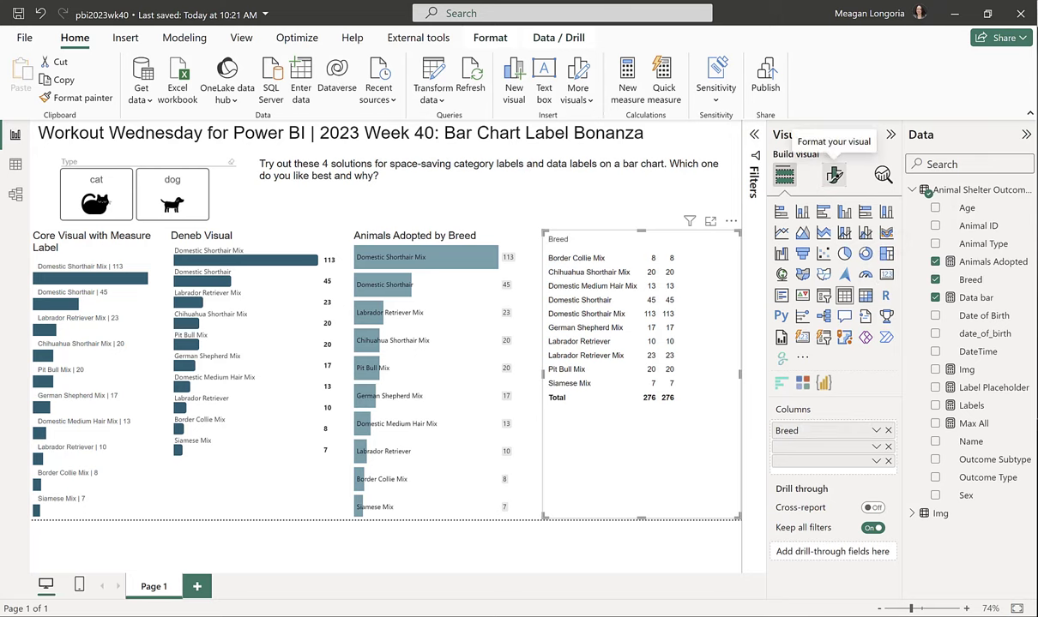
- Review Column headers and turn off the Totals row on the breed table
click(834, 175)
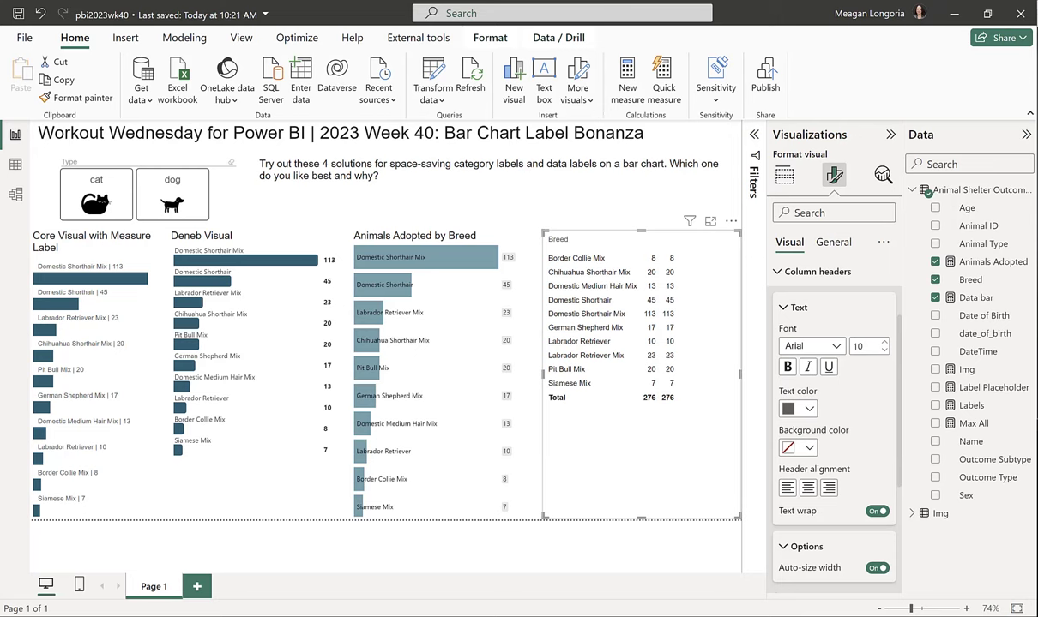
click(809, 408)
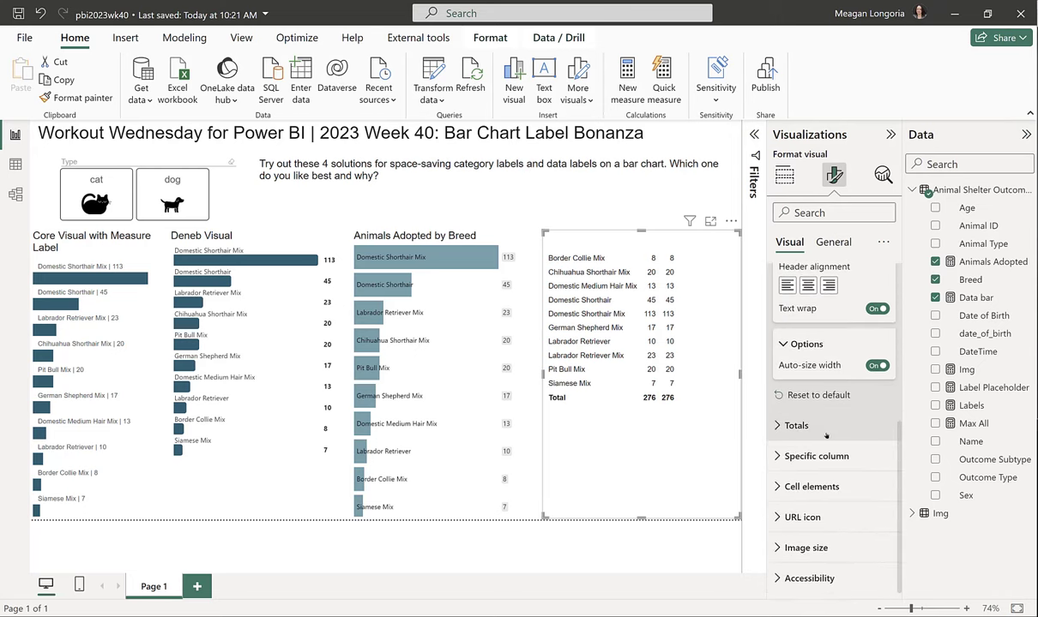
click(794, 425)
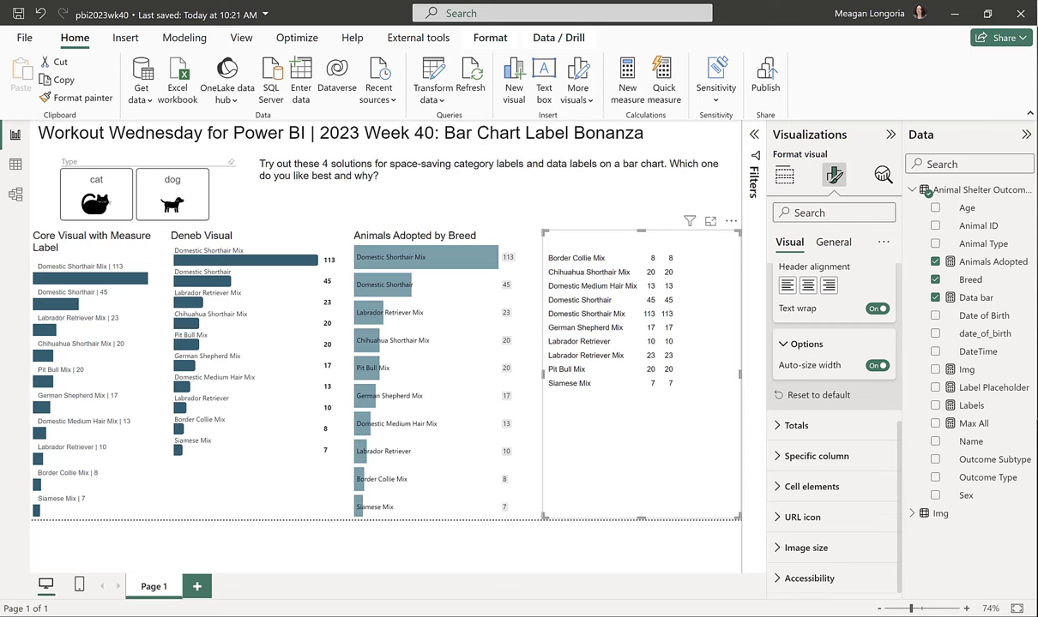
- Turn on data bars for the Data bar column in Cell elements and bring up their fx settings
click(810, 487)
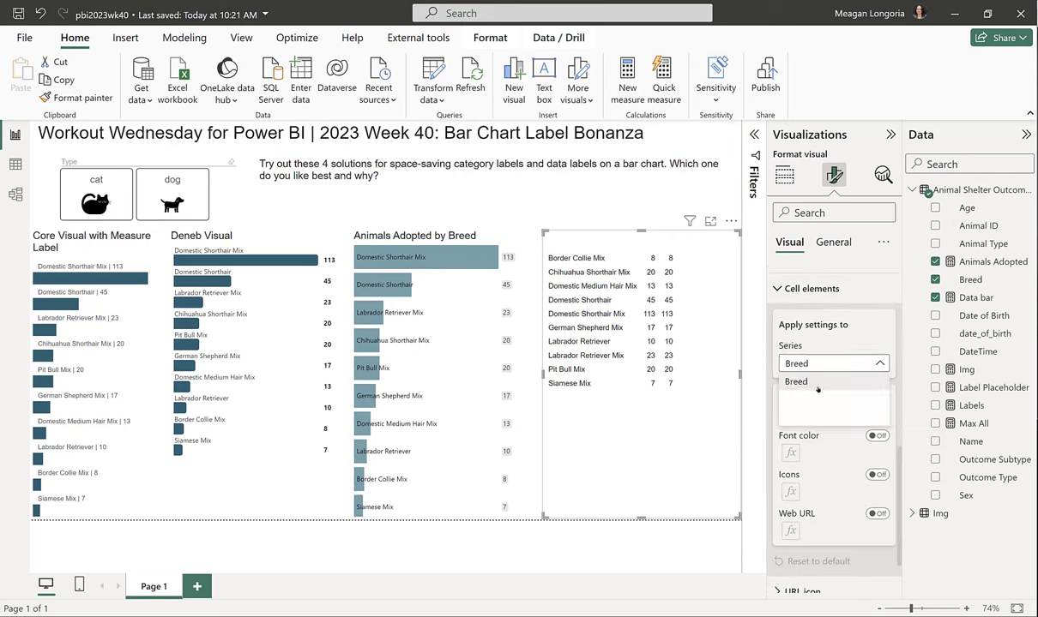
mouse_move(816, 397)
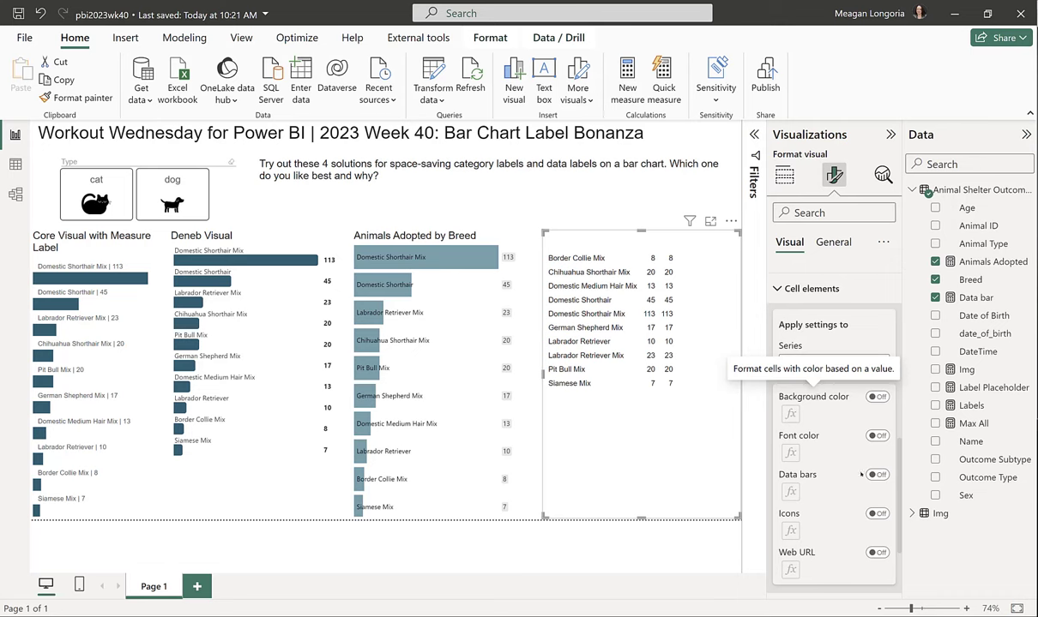
click(878, 474)
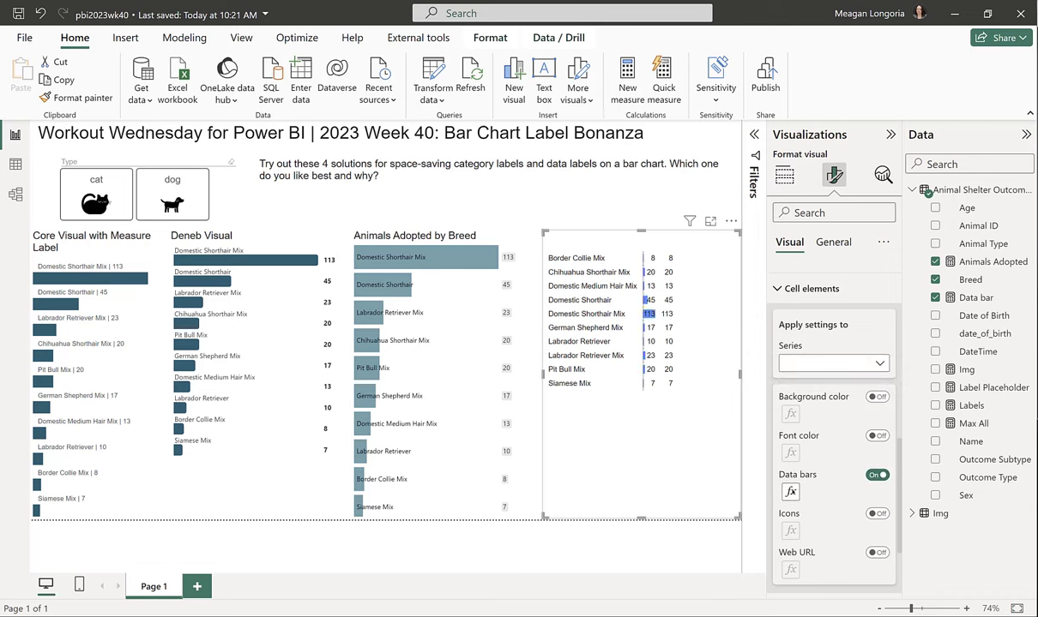
click(789, 493)
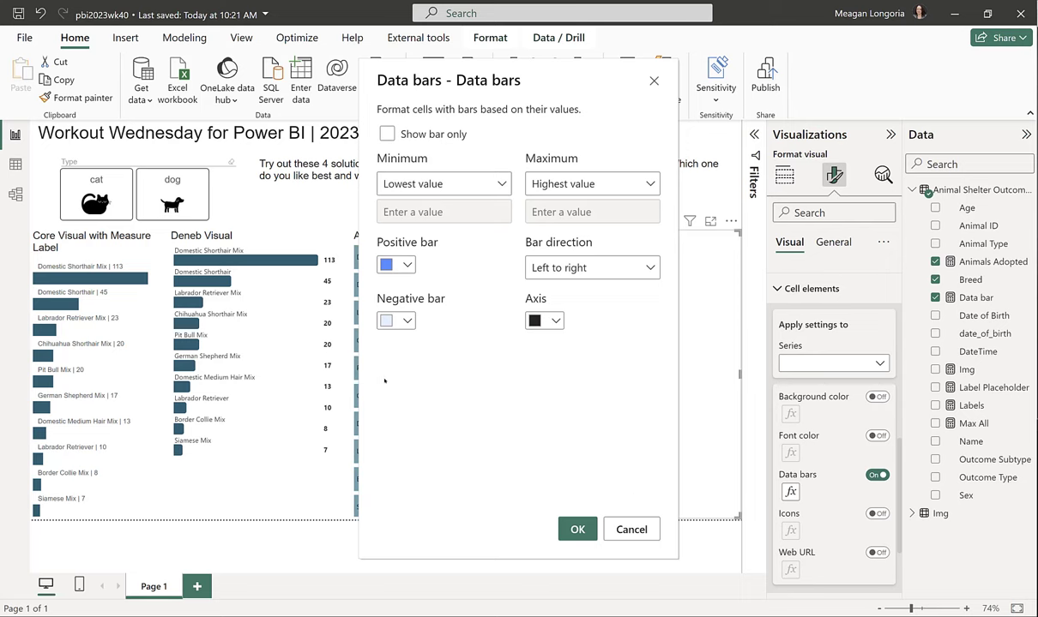
mouse_move(412, 264)
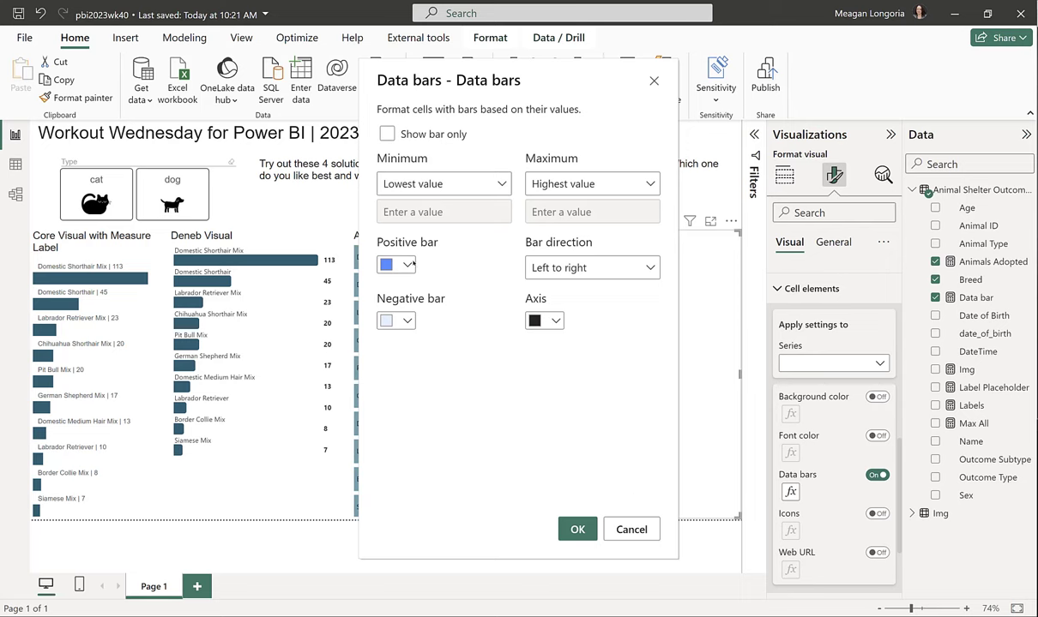
mouse_move(384, 320)
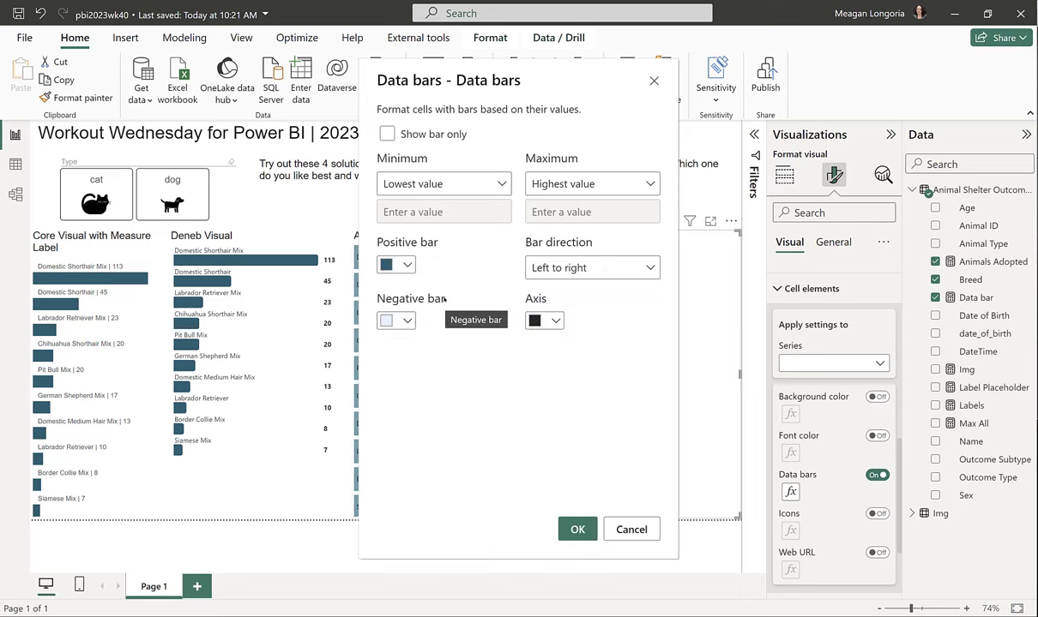
- Apply white data-bar axis, then sort breeds descending by adoption count
click(391, 264)
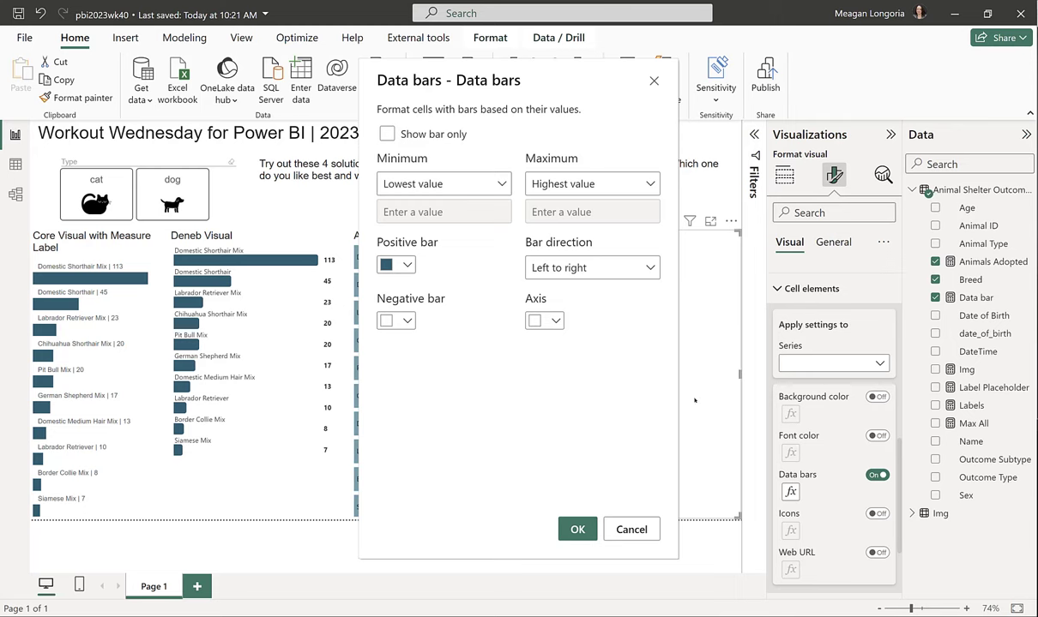
click(388, 134)
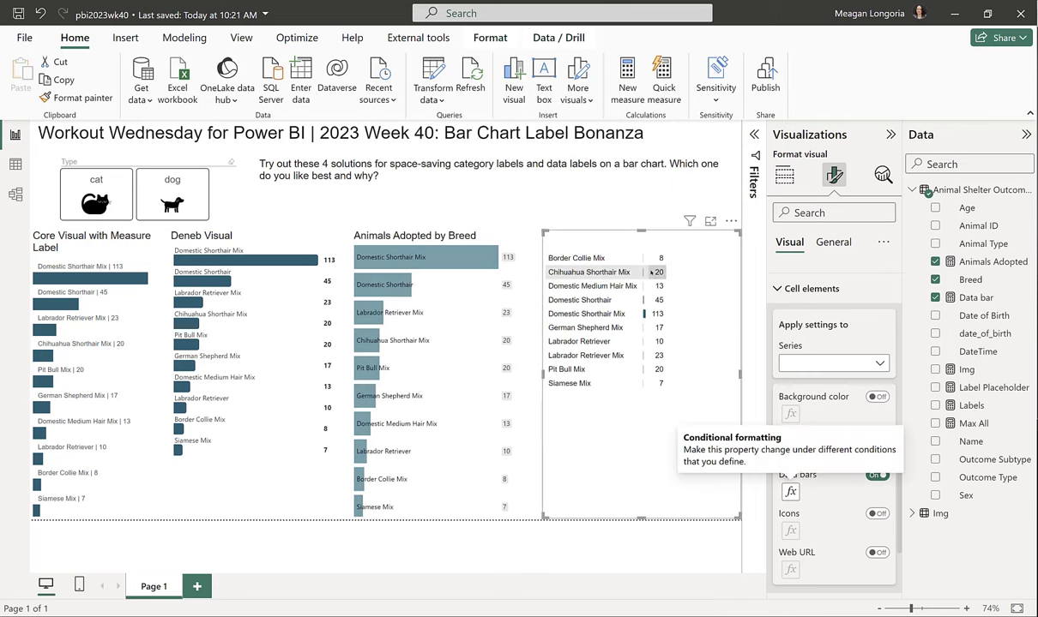
click(878, 473)
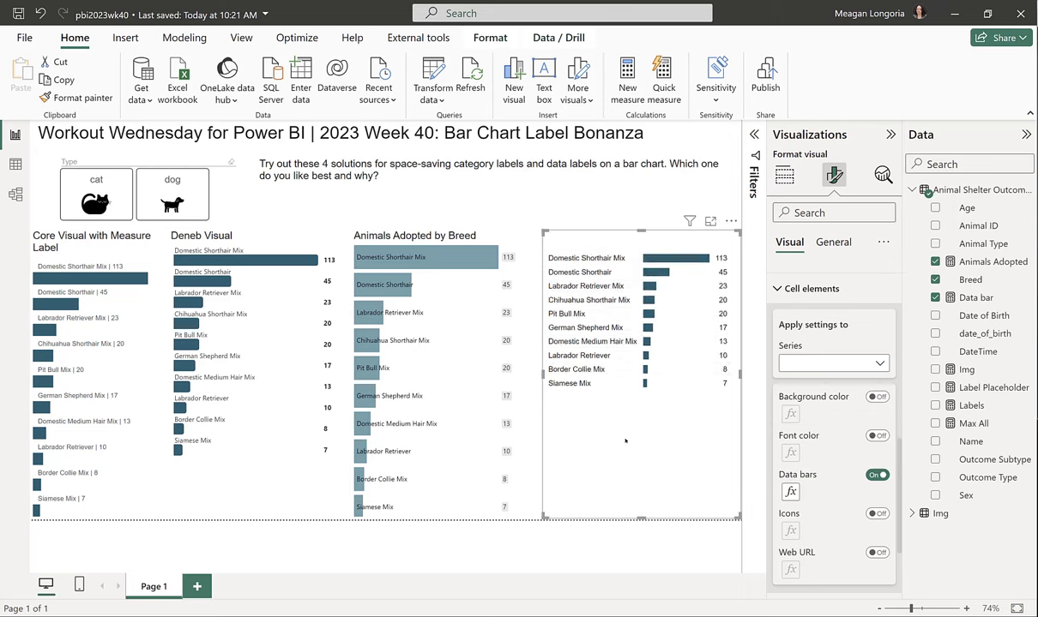
- Expand Values formatting, enlarge the table, and show its General title settings
click(586, 258)
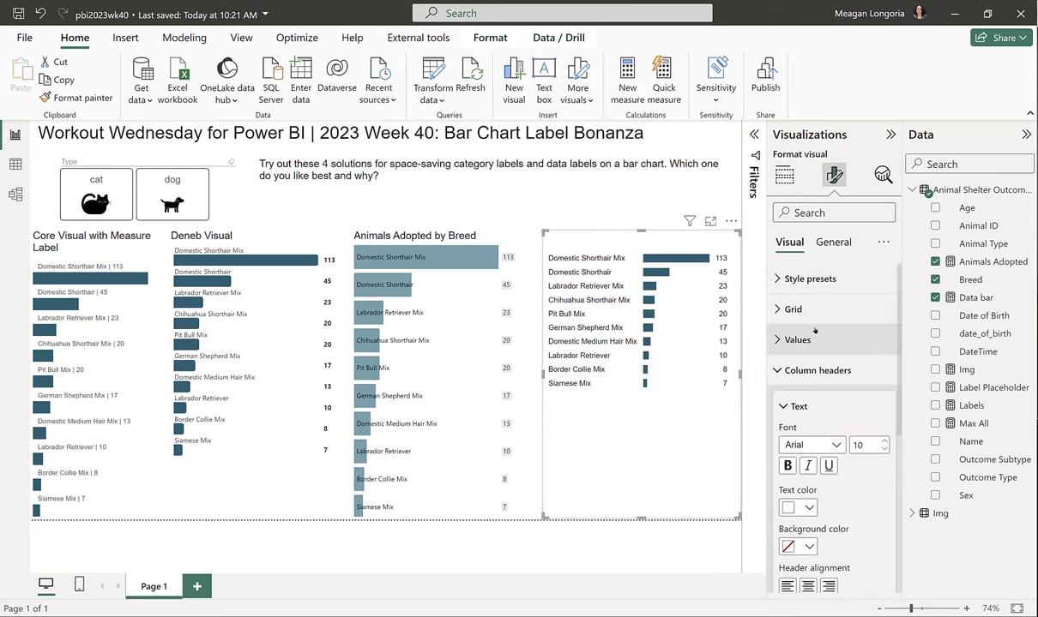
click(797, 340)
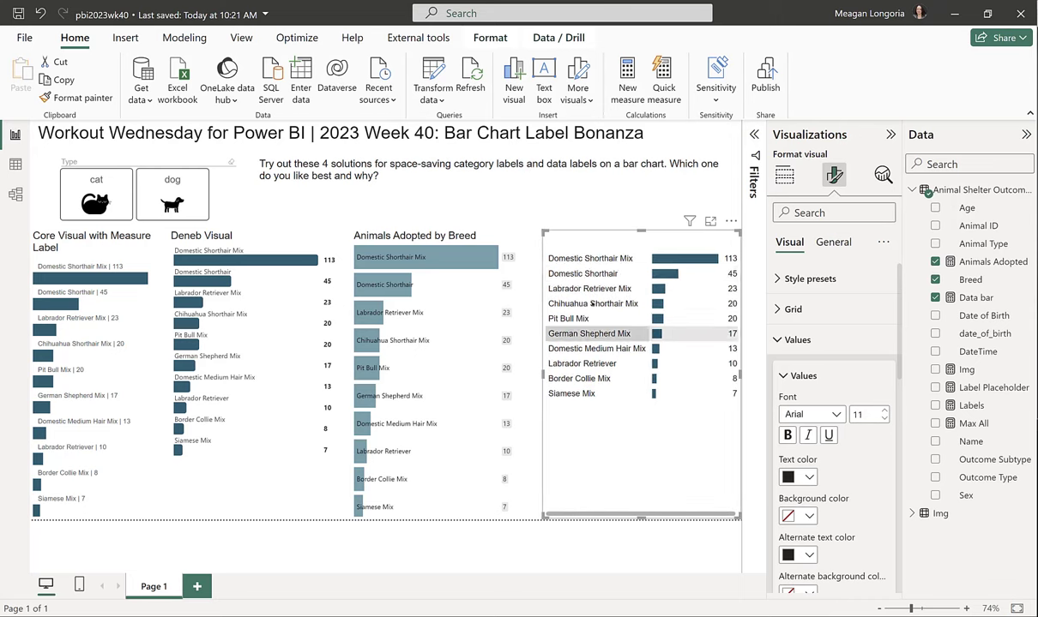
click(580, 379)
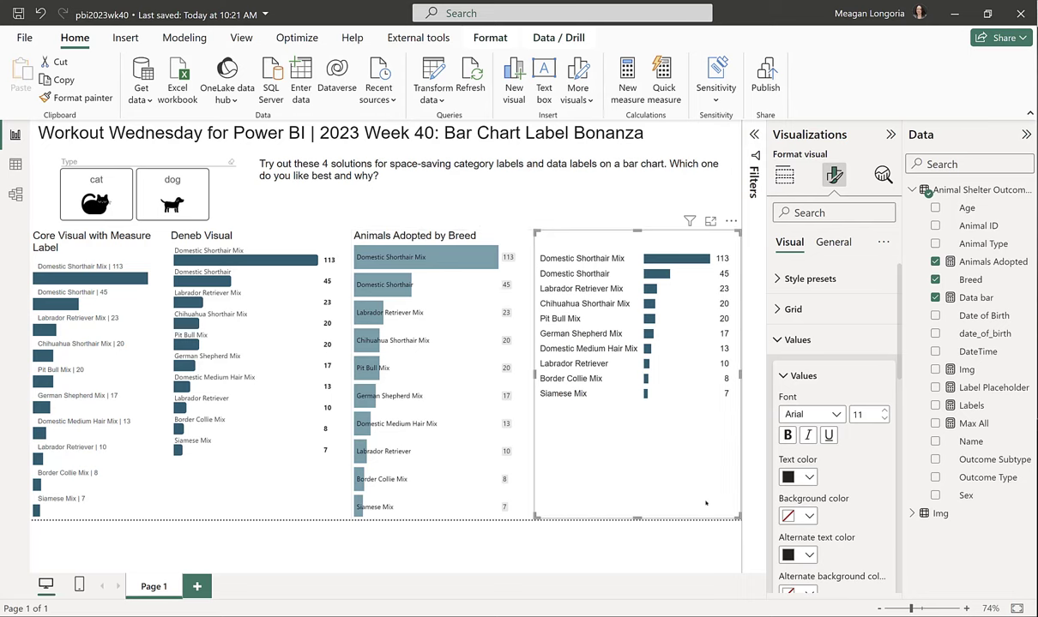
click(832, 242)
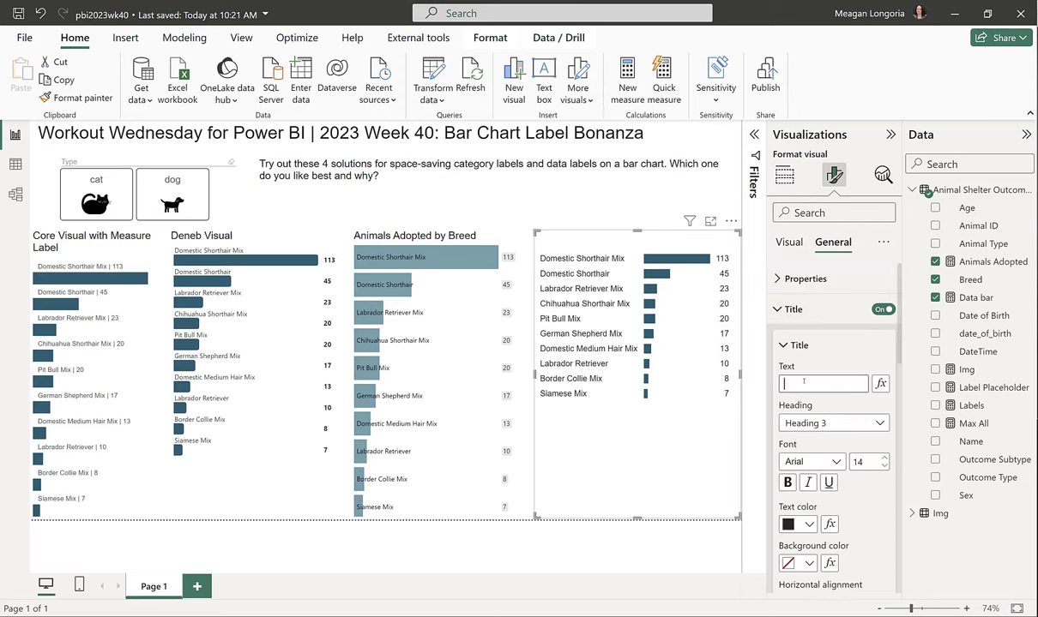
- Title the table 'Table with Data Bars', then select the cat/dog slicer
text(Ta)
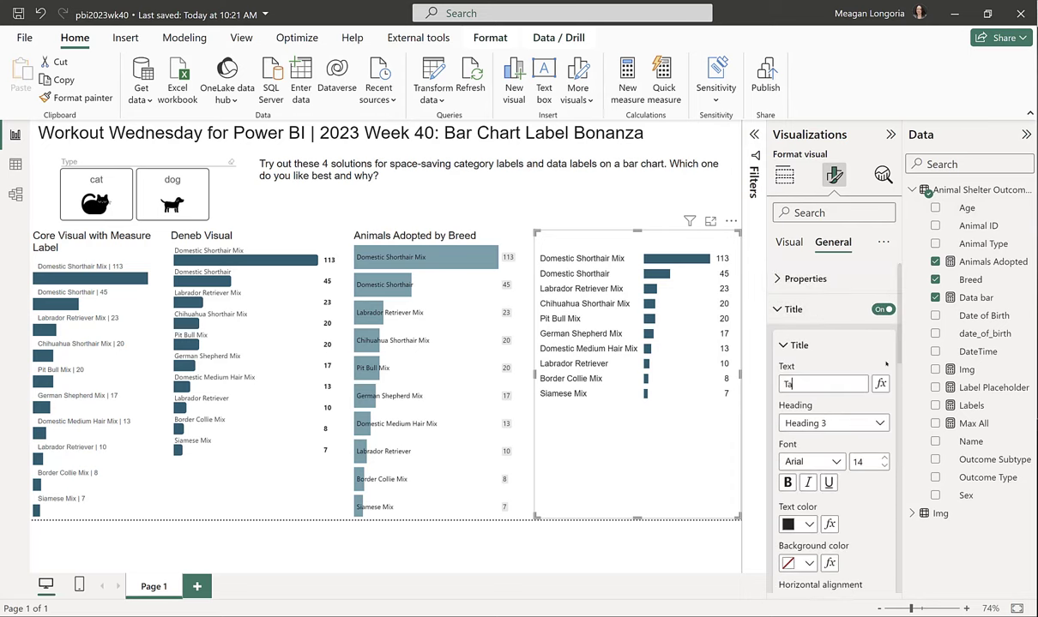
text(Table with Data Bars)
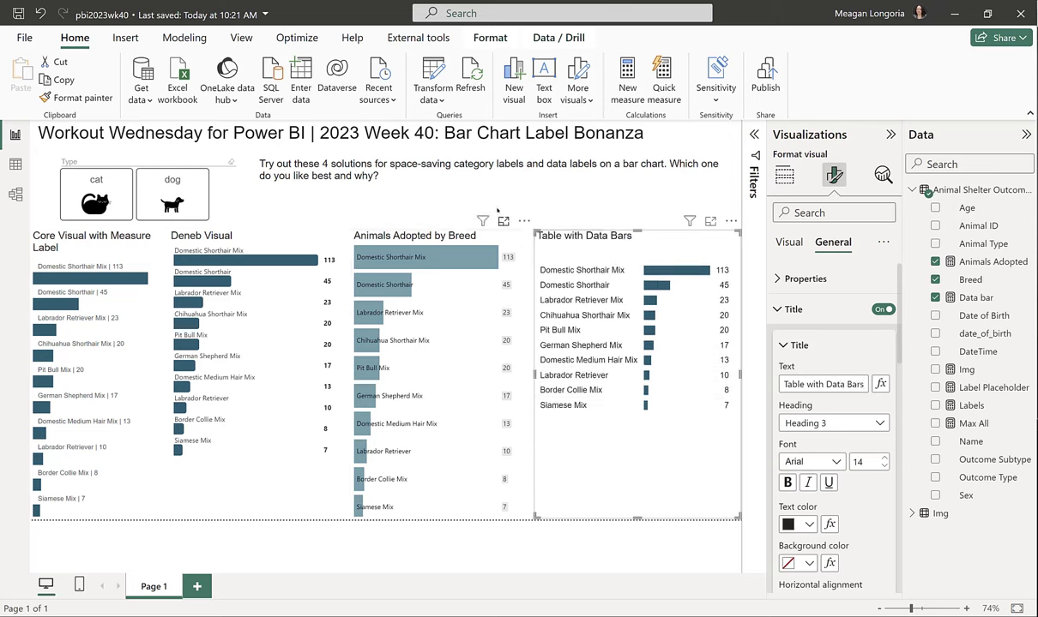
click(489, 170)
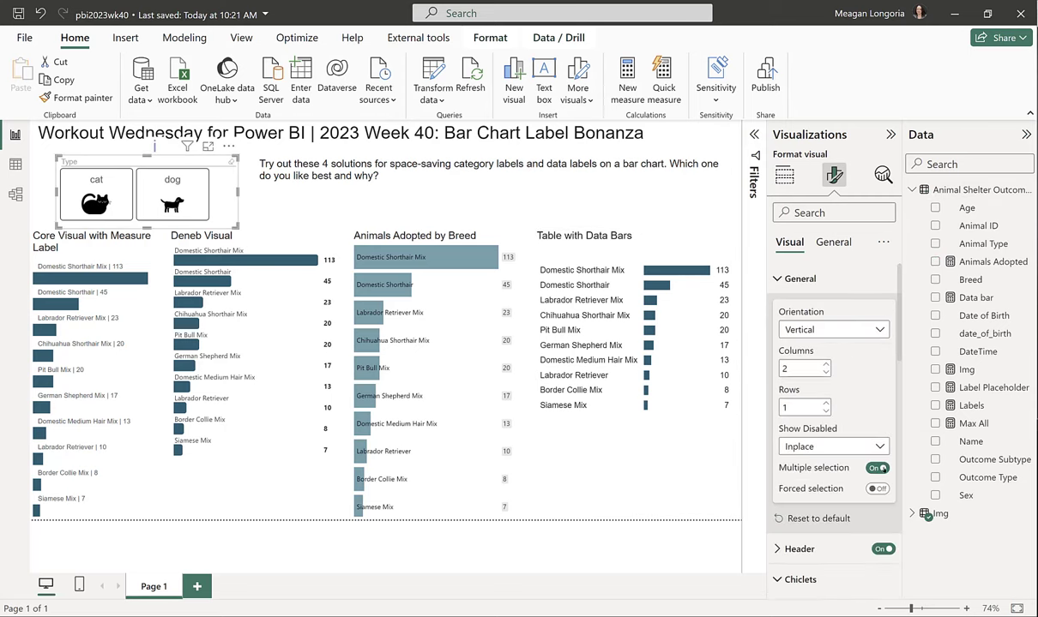
- Force a single slicer selection and choose dog to filter all visuals to dog breeds
click(877, 467)
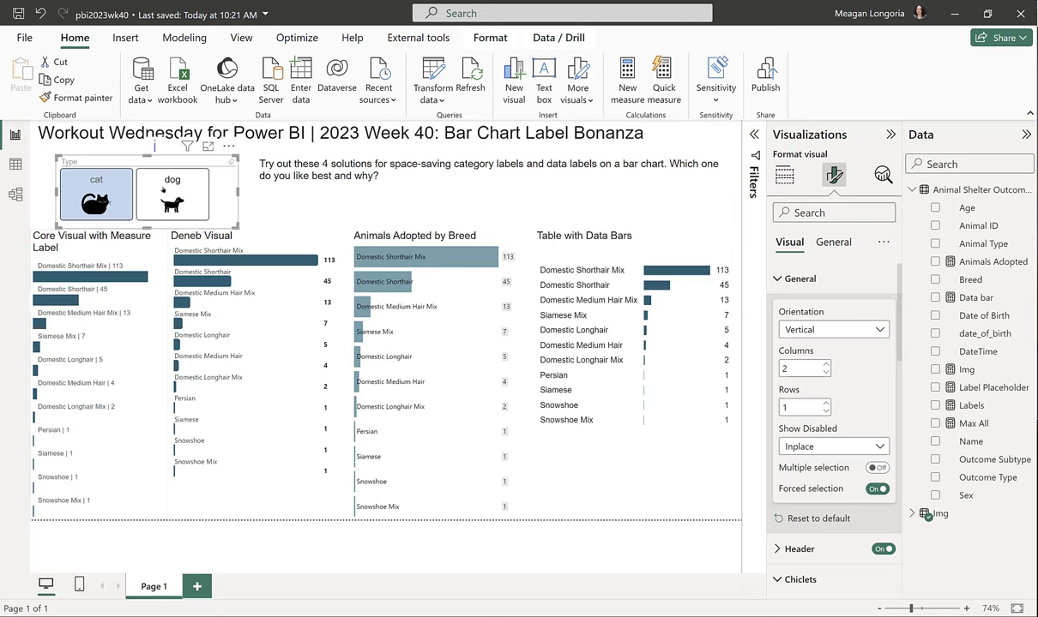
click(172, 198)
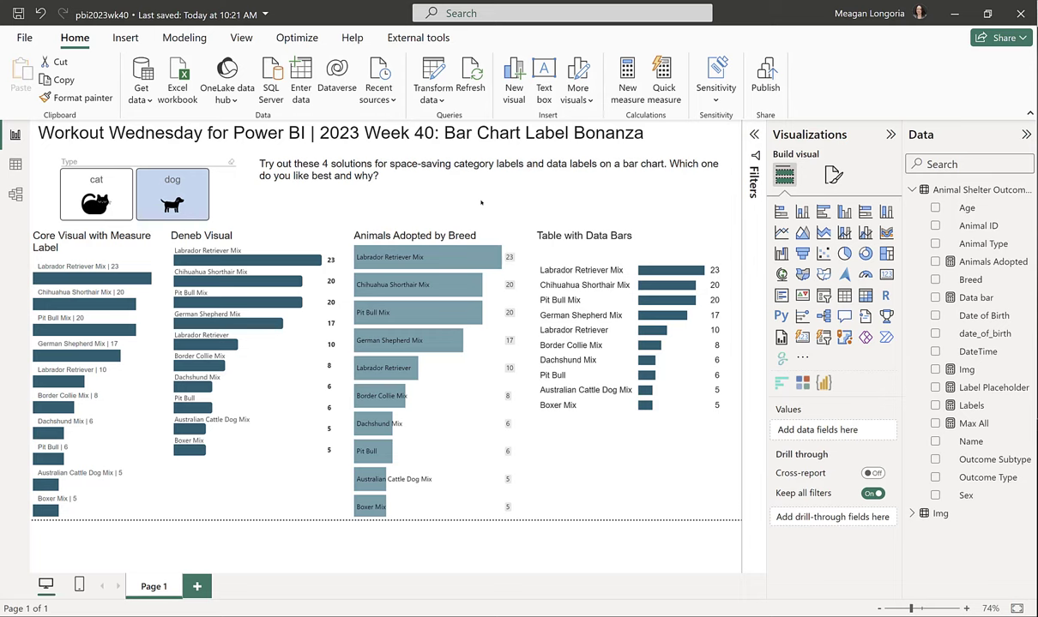
mouse_move(48, 282)
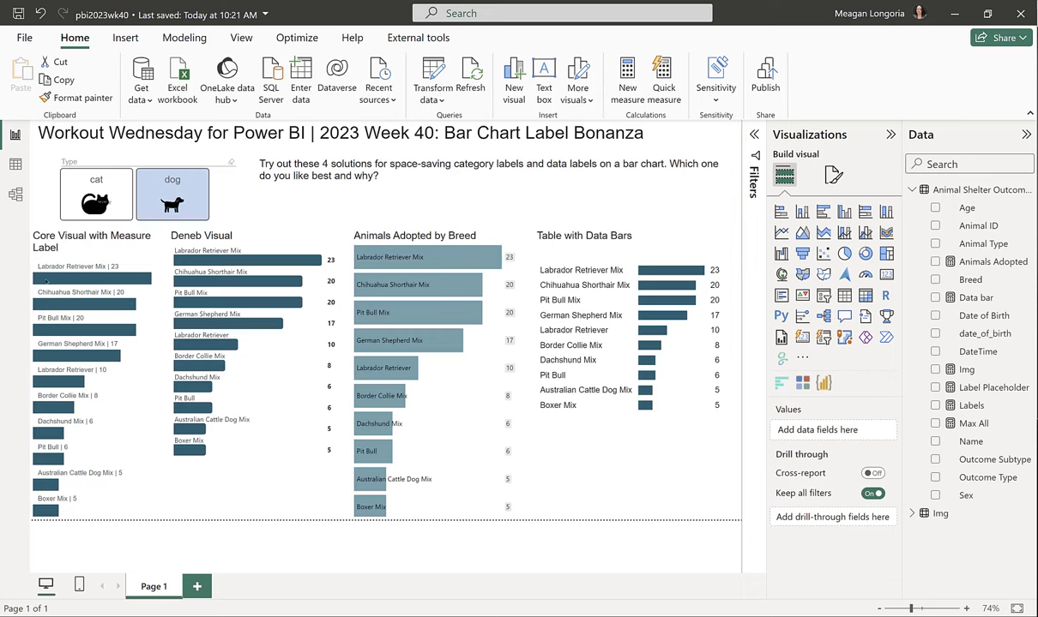